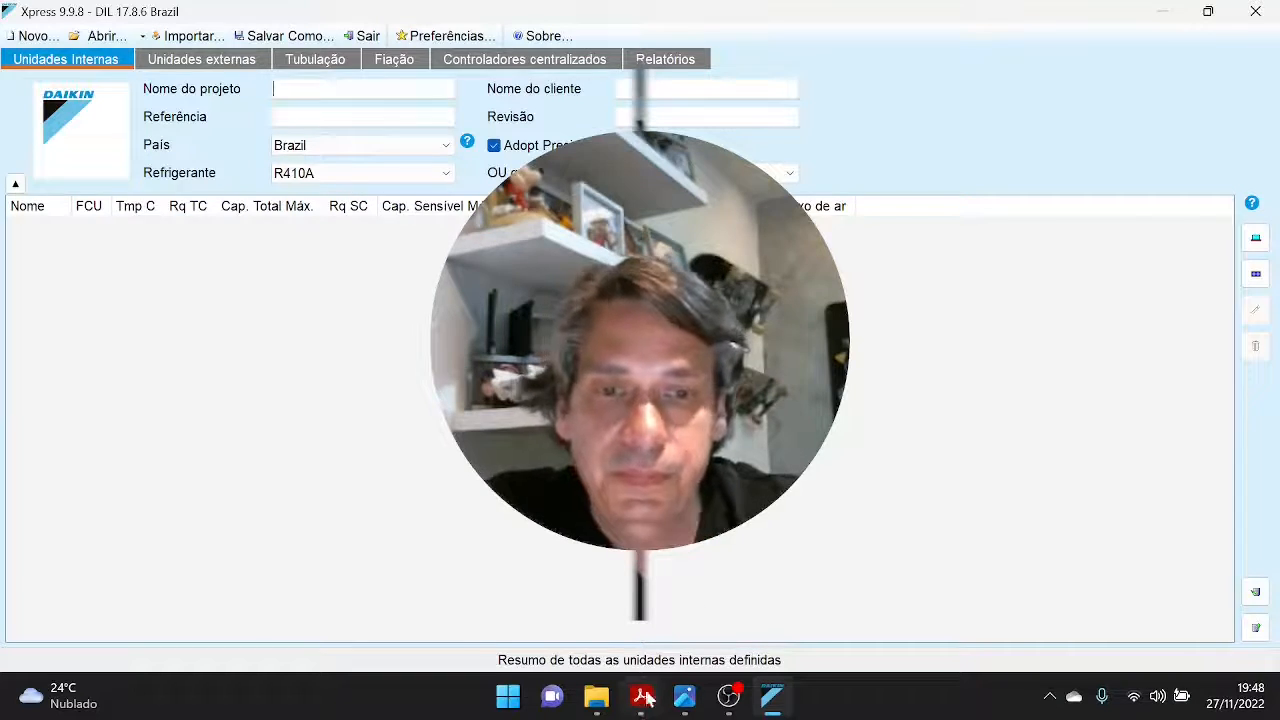
# - Bring up the WhatsApp apartment floor plan image in Microsoft Photos
pyautogui.click(685, 697)
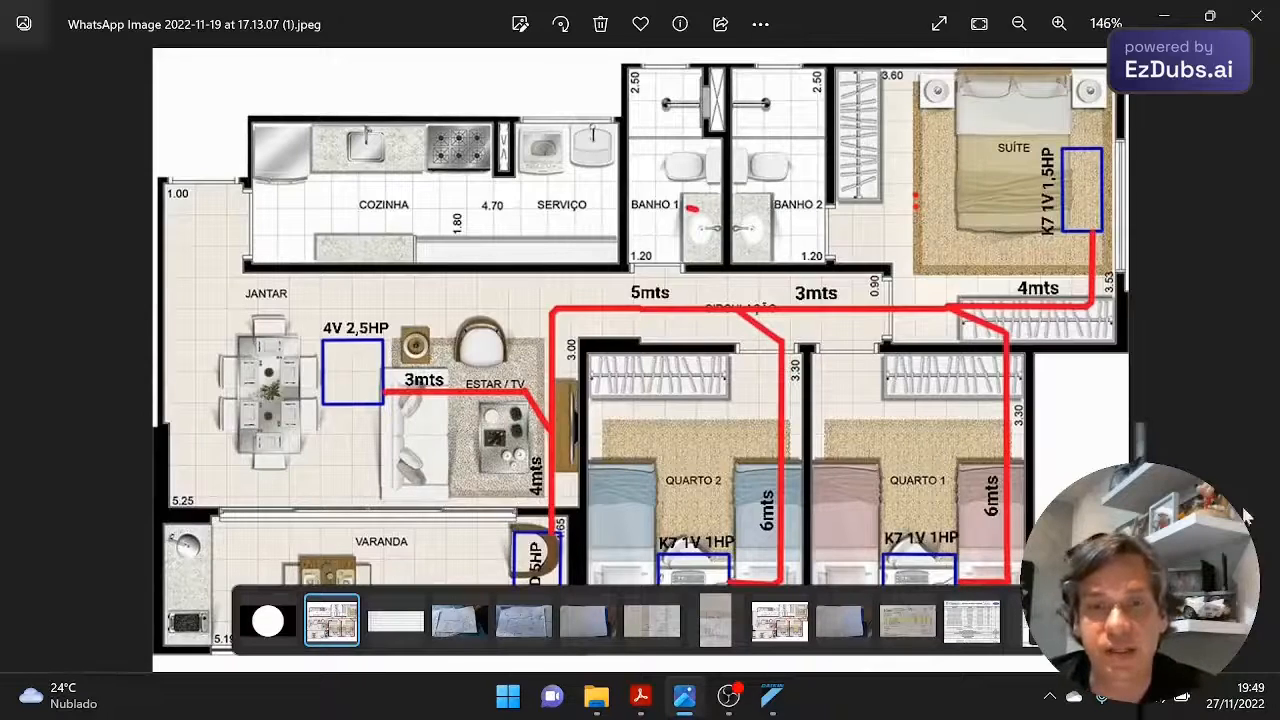
pyautogui.moveTo(690, 178)
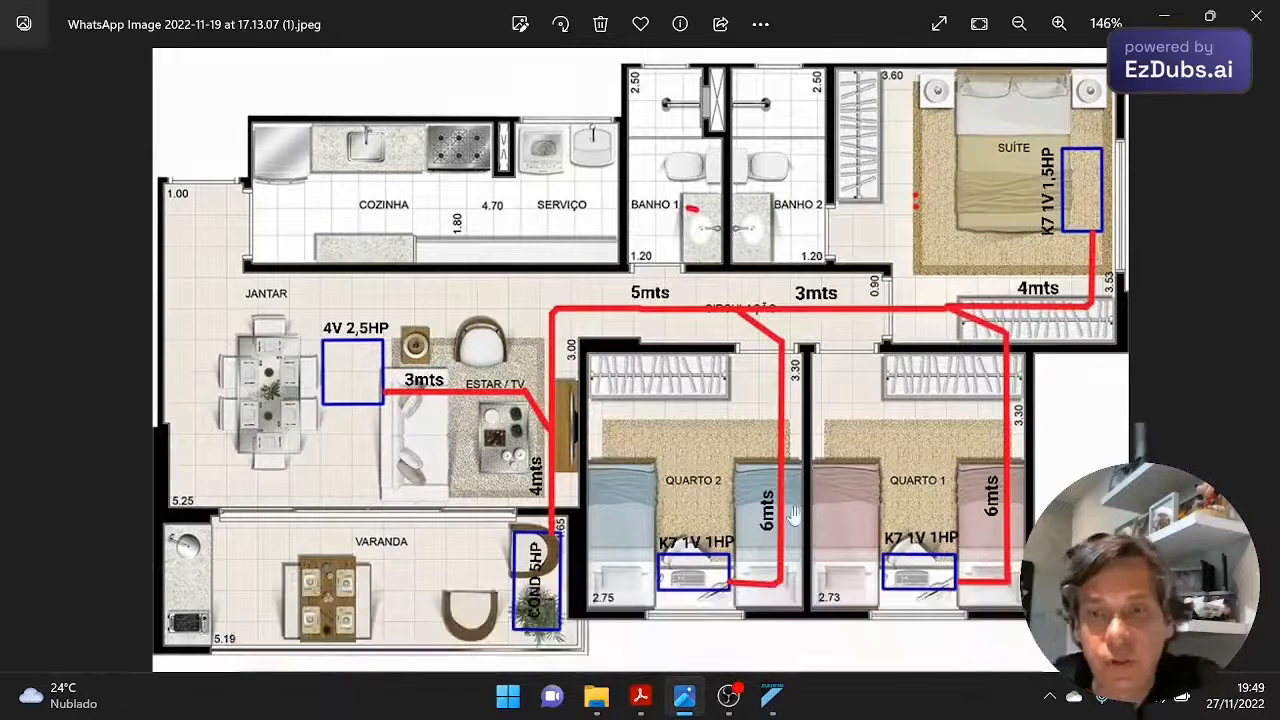
pyautogui.moveTo(1090, 255)
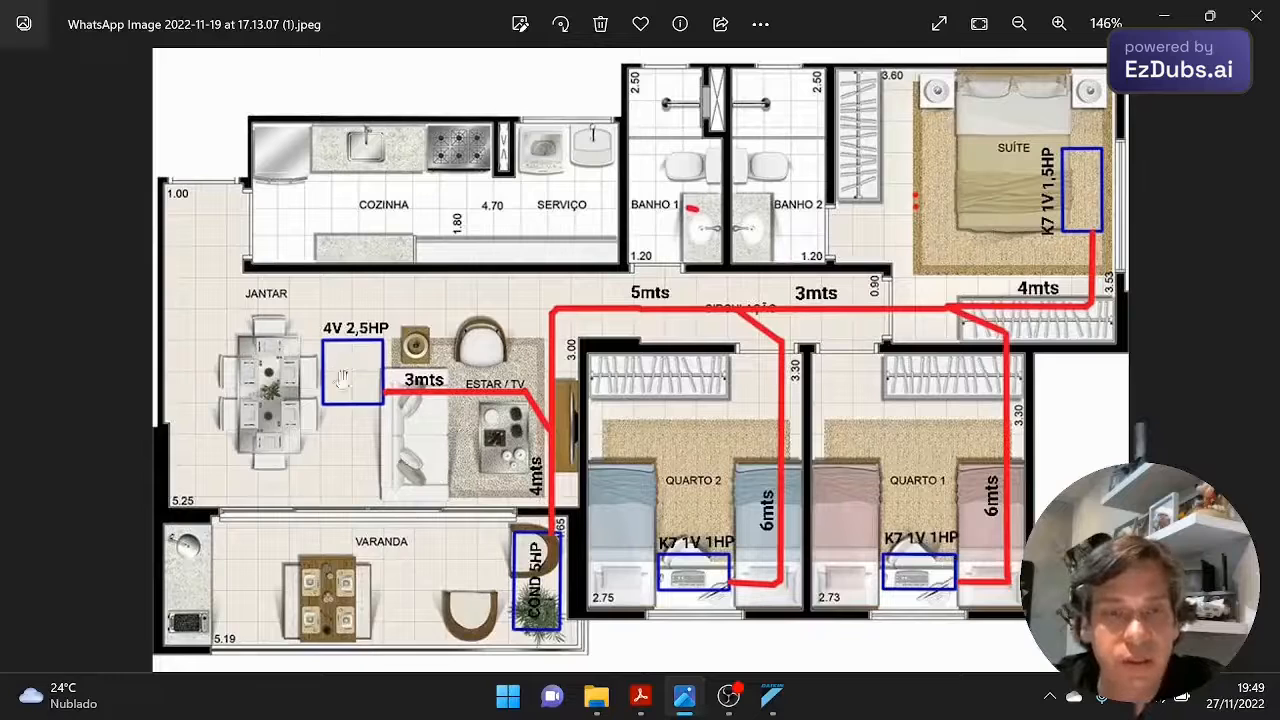
pyautogui.moveTo(1072, 250)
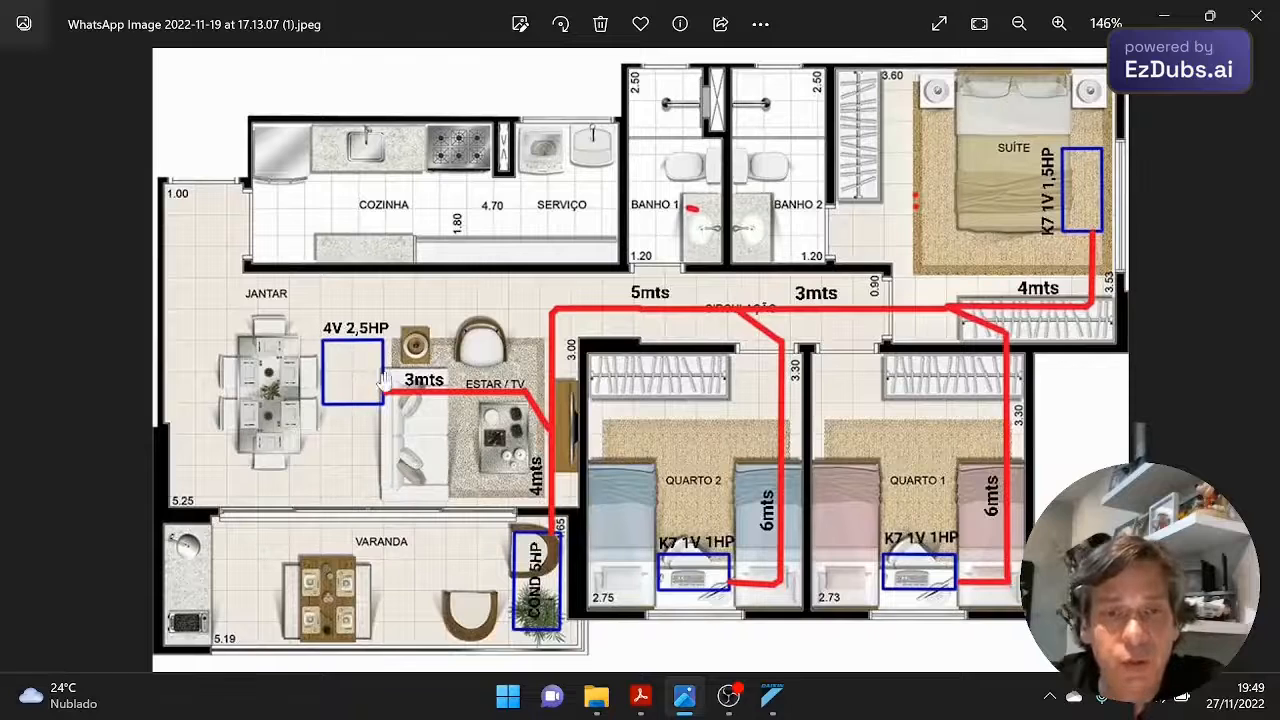
pyautogui.moveTo(730, 635)
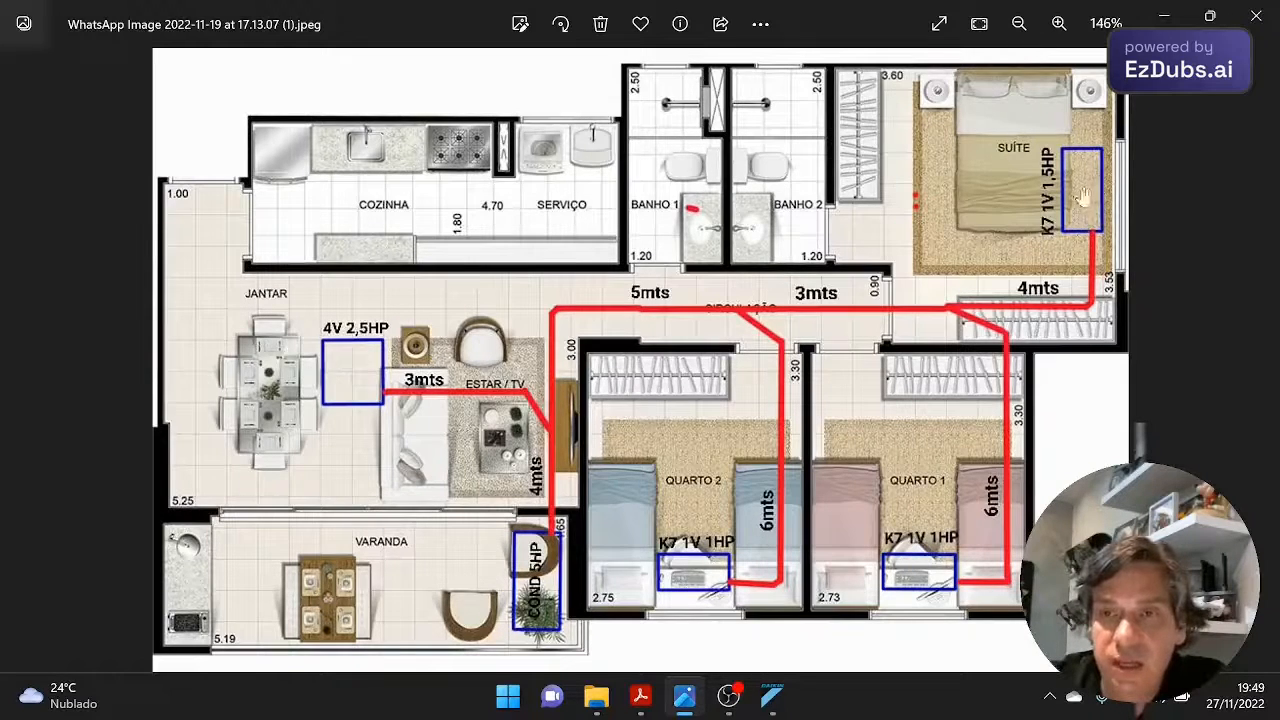
pyautogui.moveTo(545, 445)
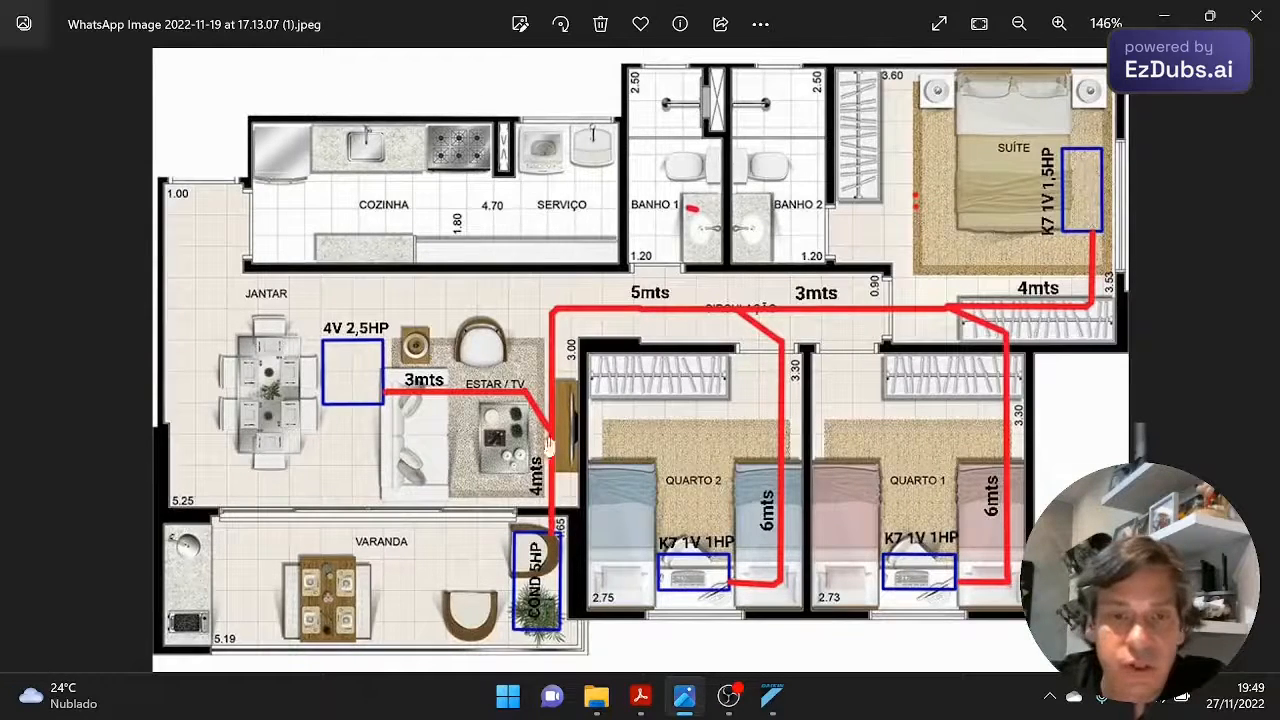
pyautogui.moveTo(570, 580)
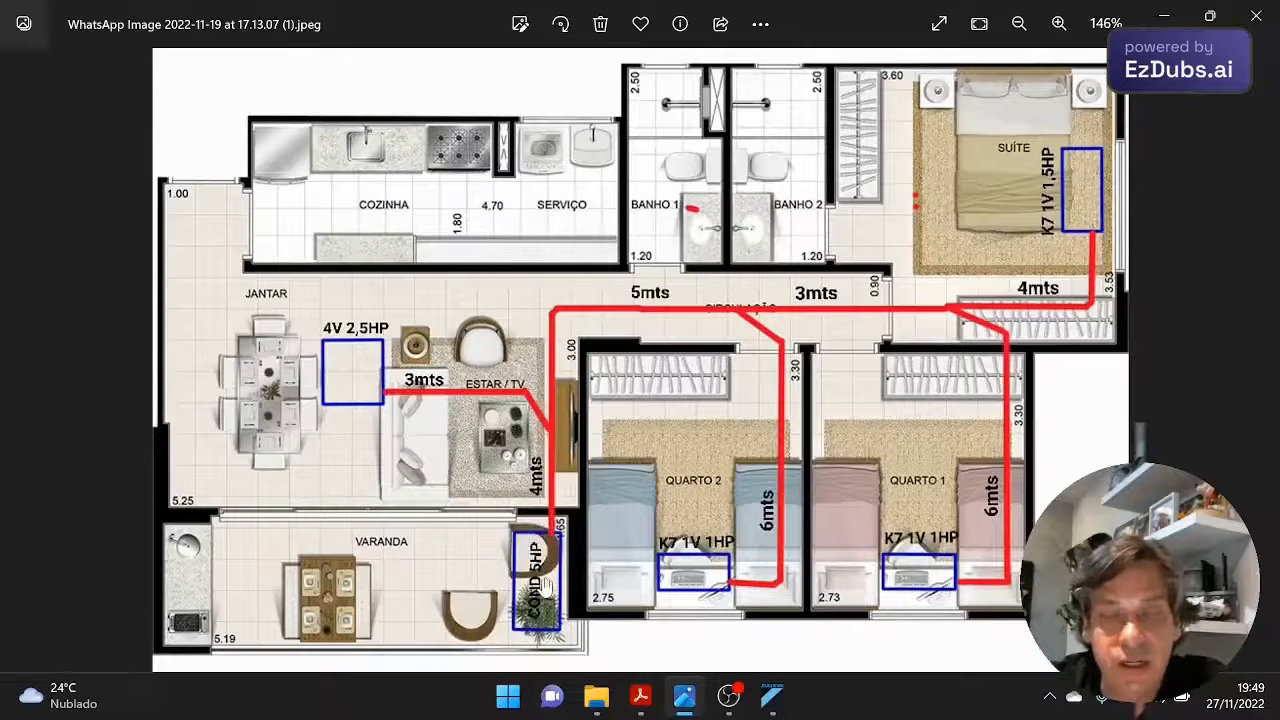
pyautogui.moveTo(728, 697)
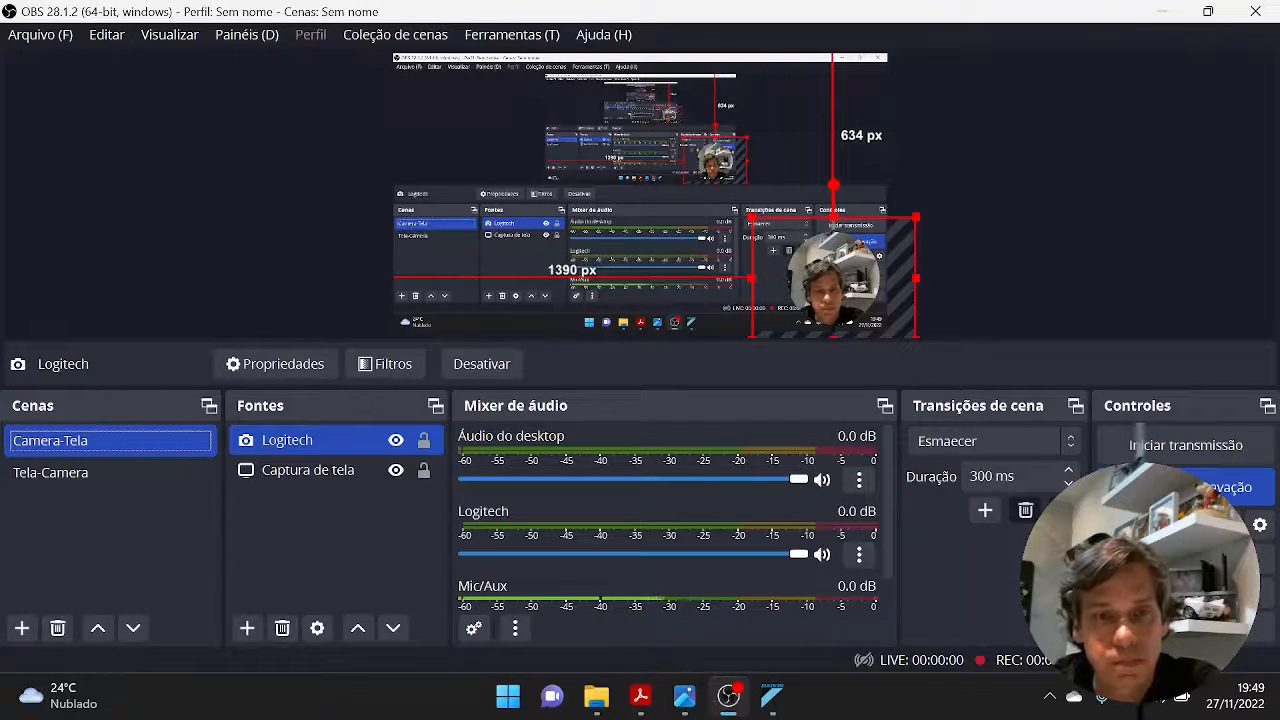
pyautogui.moveTo(728, 697)
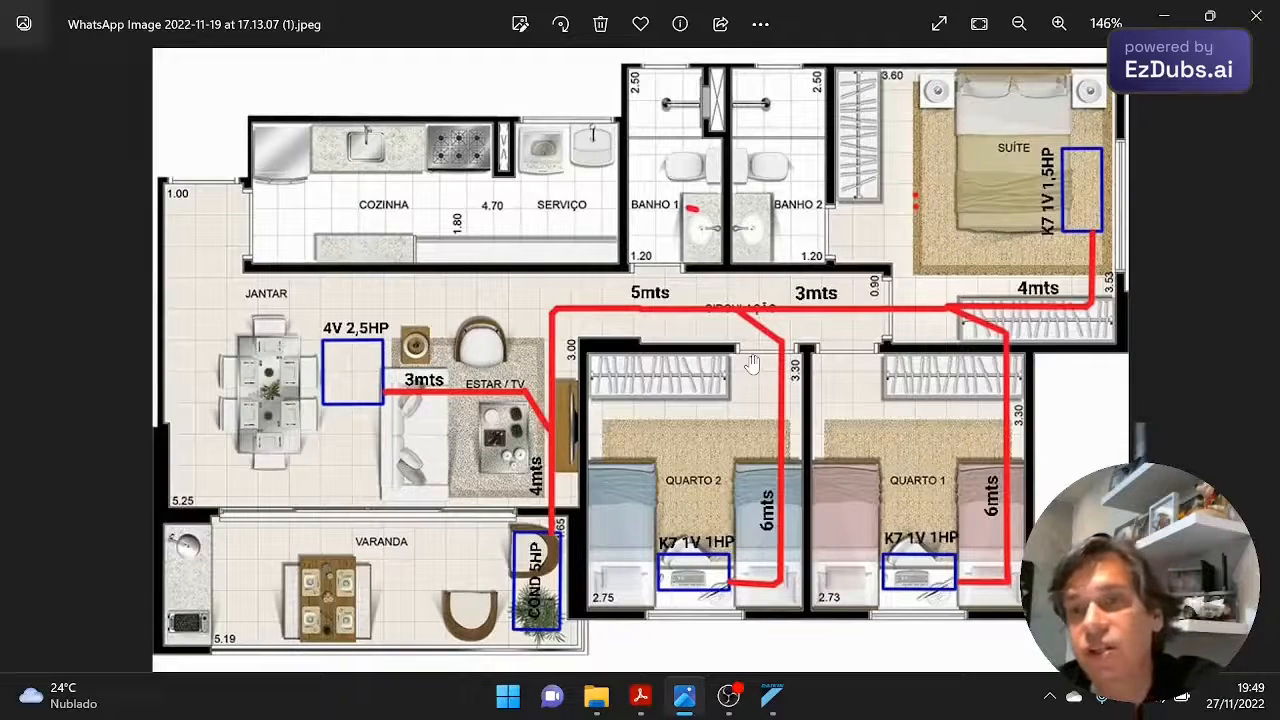
pyautogui.moveTo(765, 440)
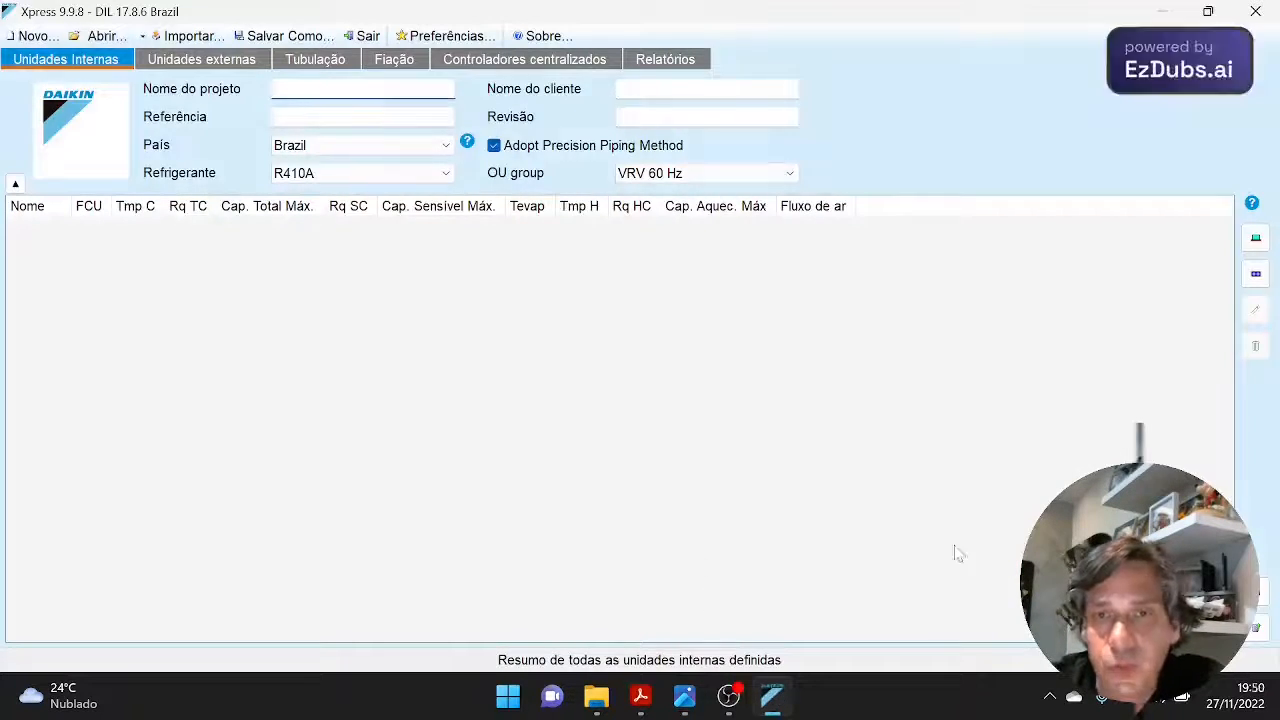
pyautogui.moveTo(828, 310)
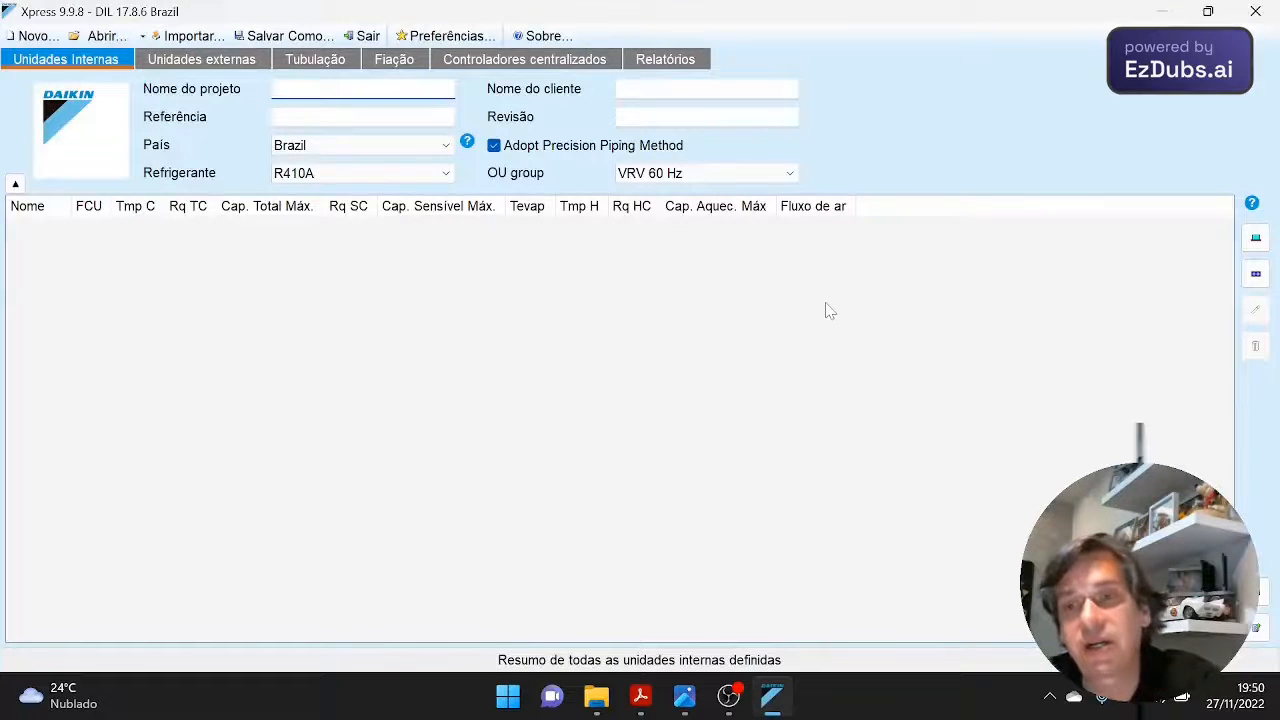
# - Switch to Daikin Xpress showing the blank project's empty Unidades Internas list
pyautogui.click(362, 88)
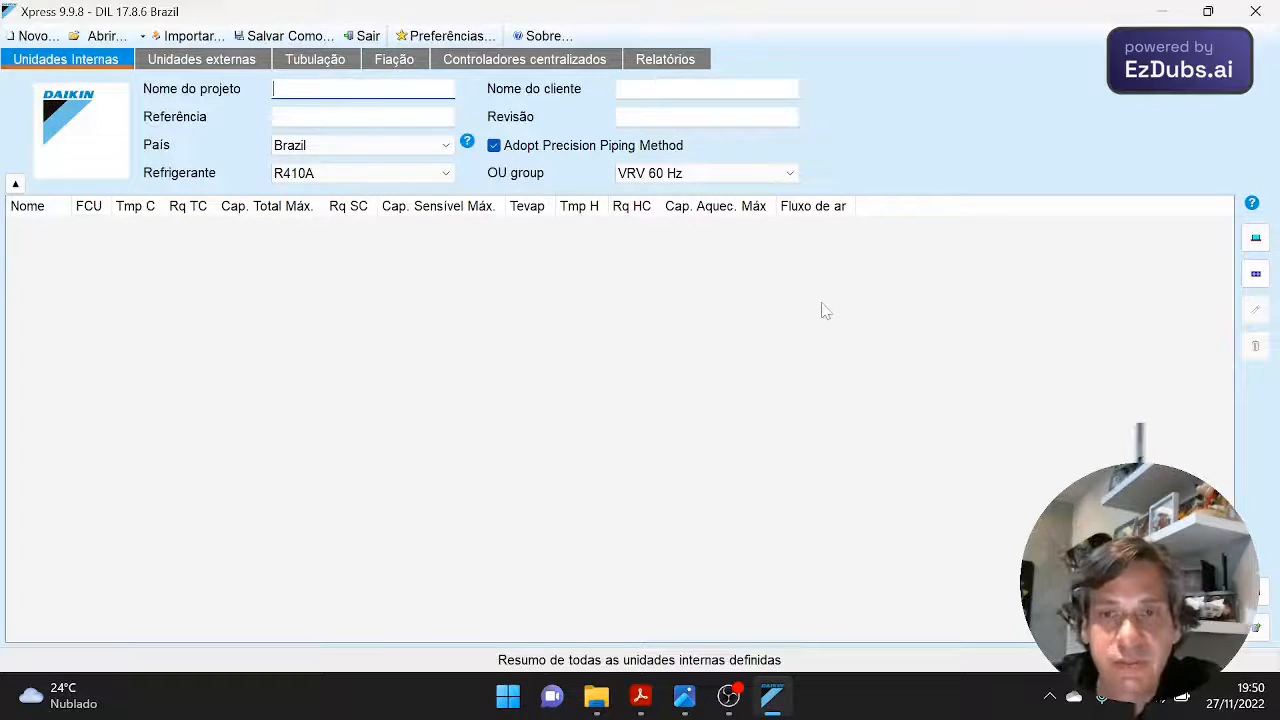
pyautogui.moveTo(834, 319)
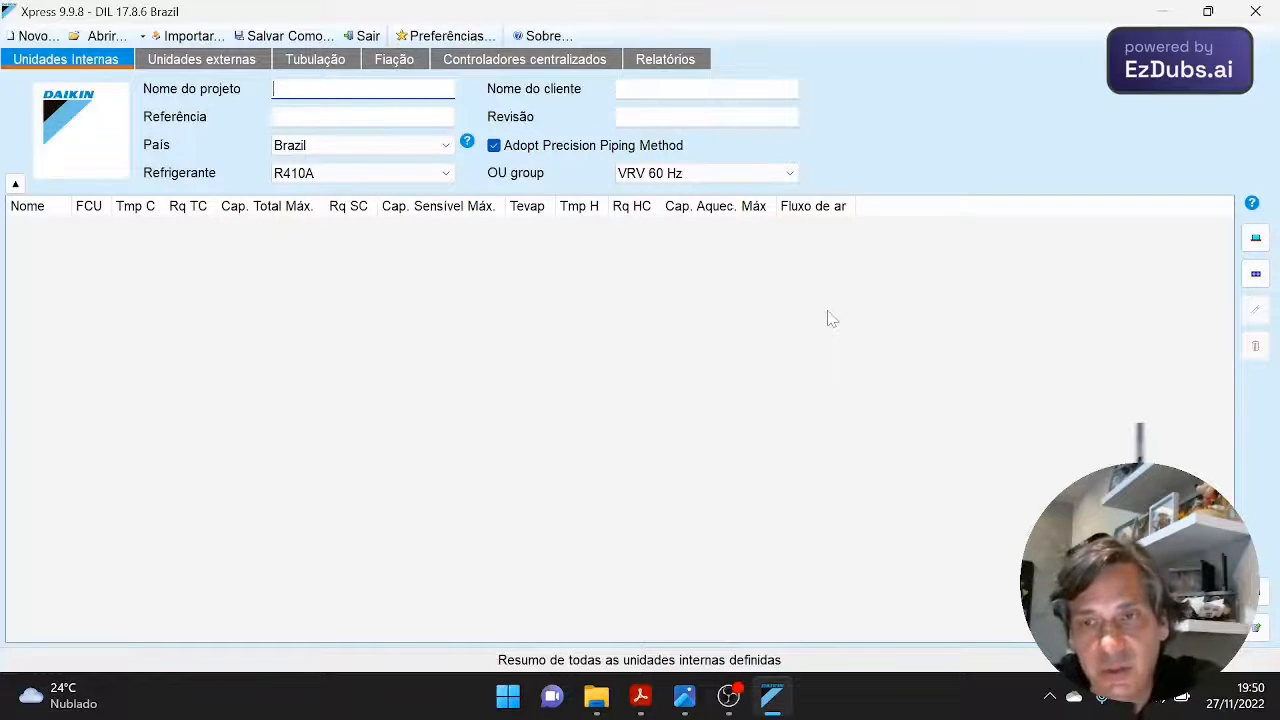
pyautogui.moveTo(820, 313)
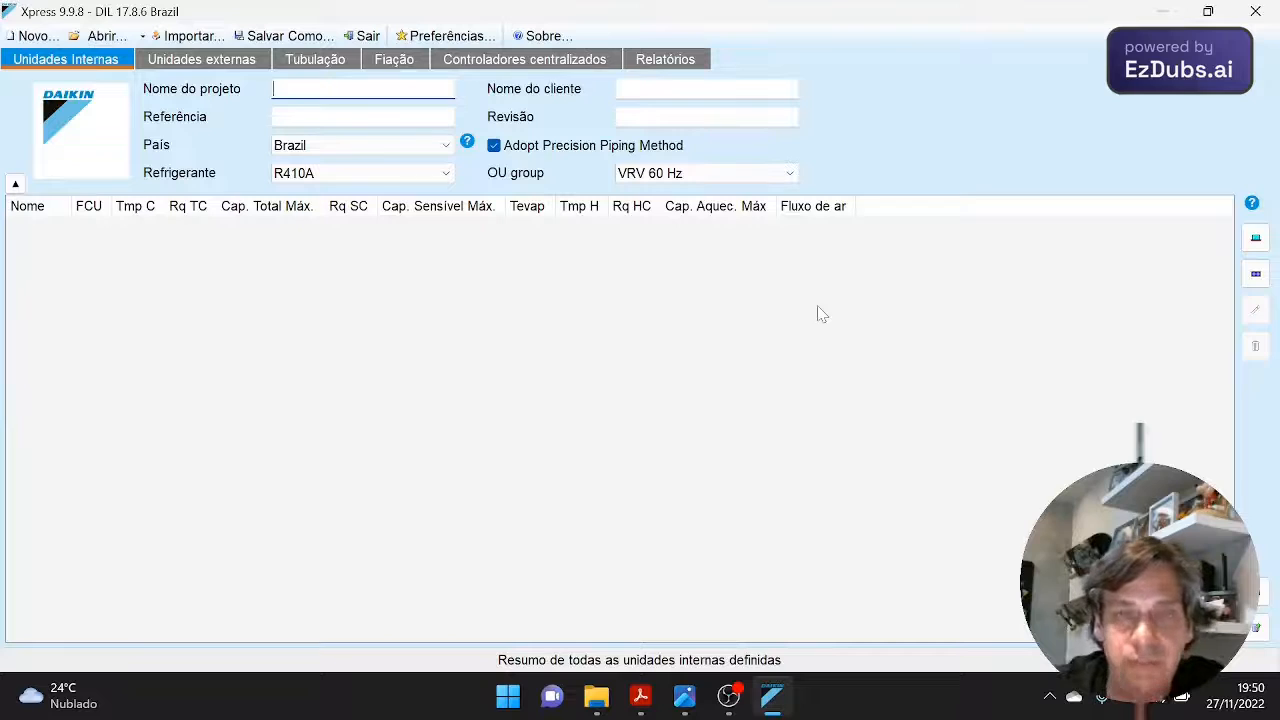
pyautogui.moveTo(828, 315)
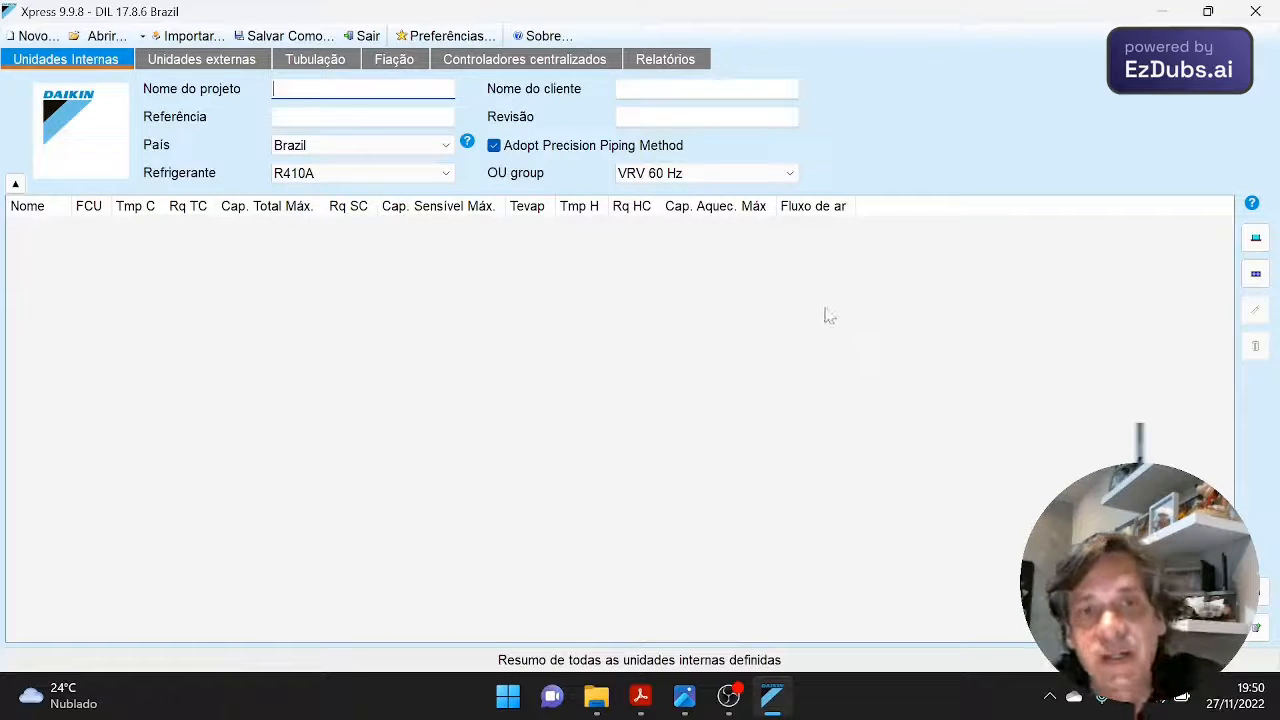
pyautogui.moveTo(620, 310)
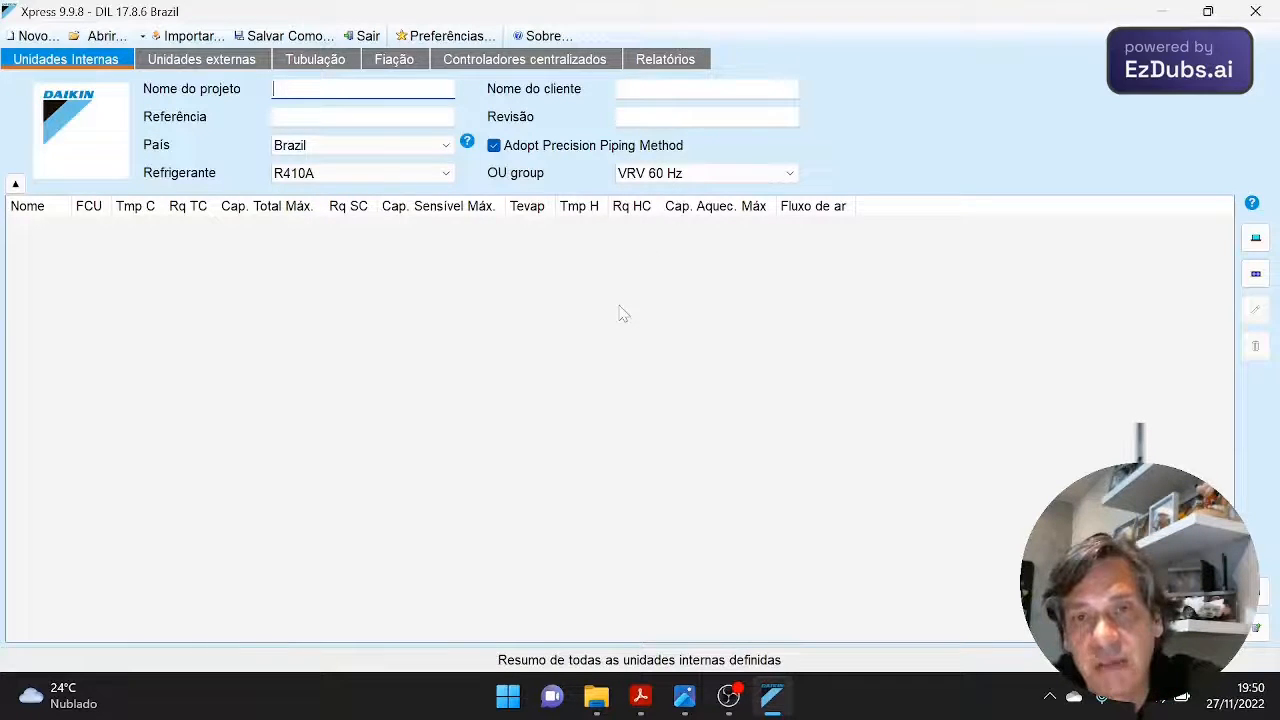
pyautogui.moveTo(265, 420)
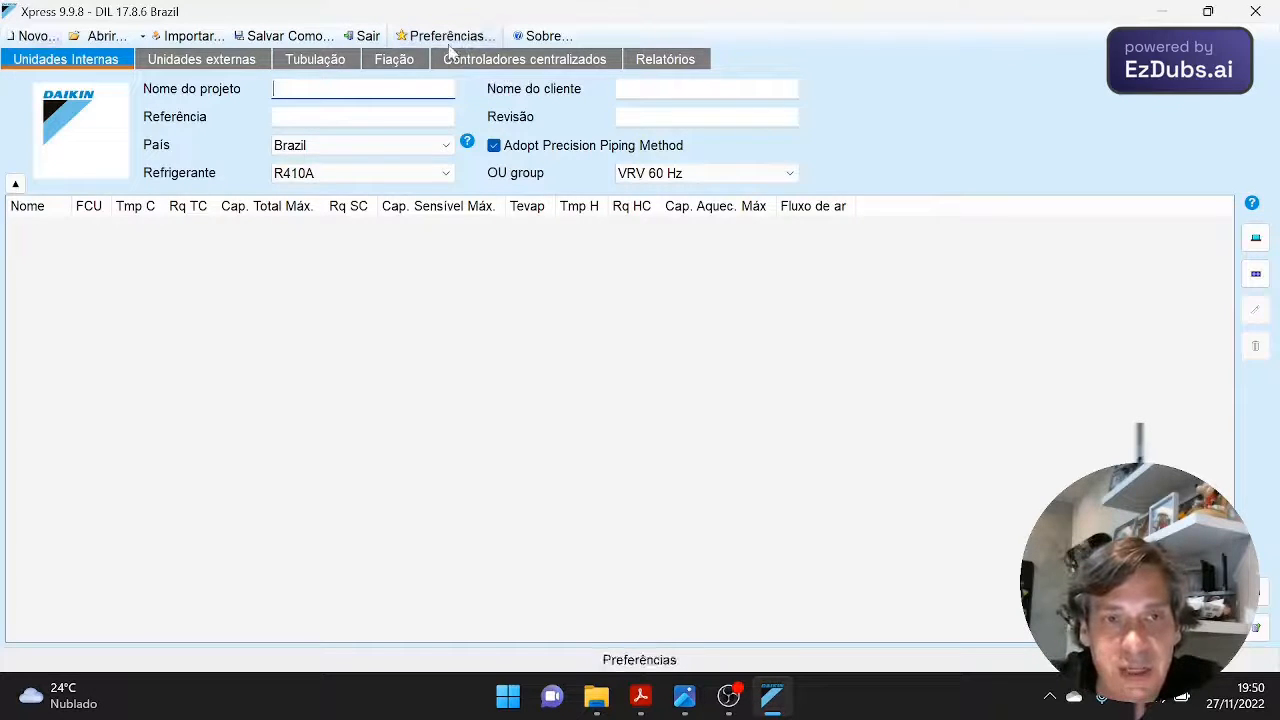
# - Open Preferências on the units settings (°C, BTU/h, kPa, metres, m³/h)
pyautogui.click(449, 35)
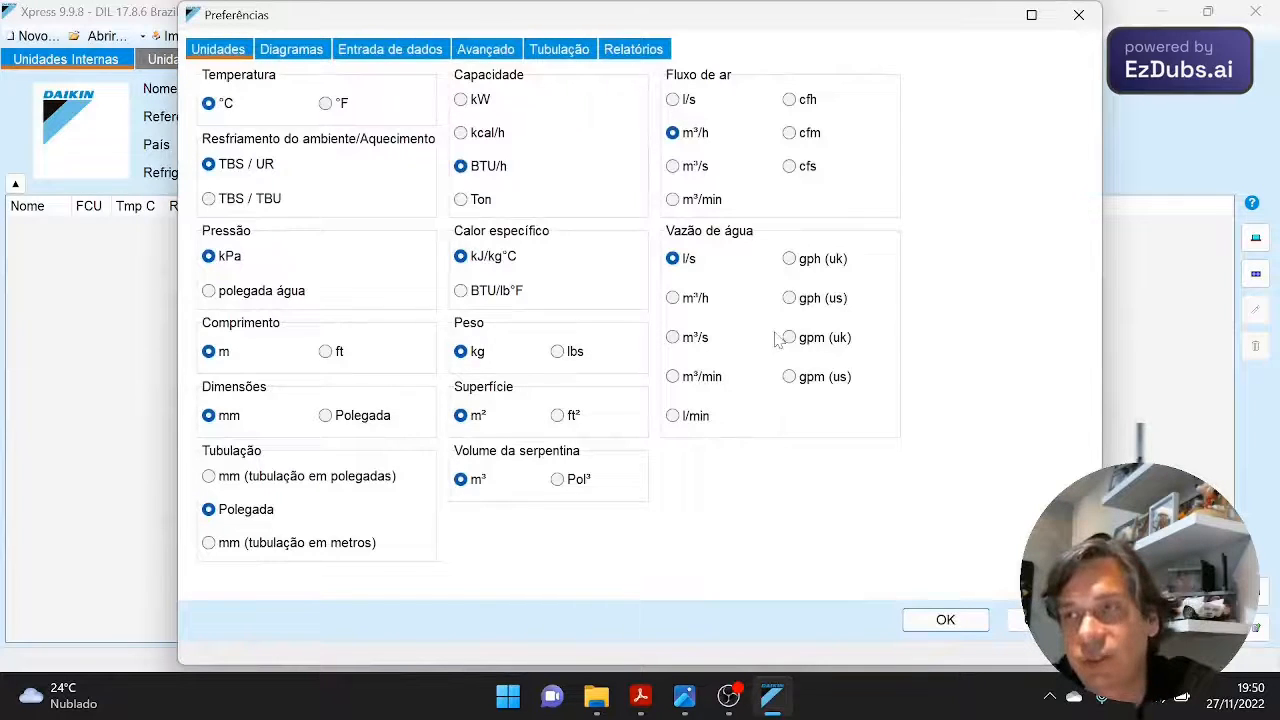
pyautogui.moveTo(338, 155)
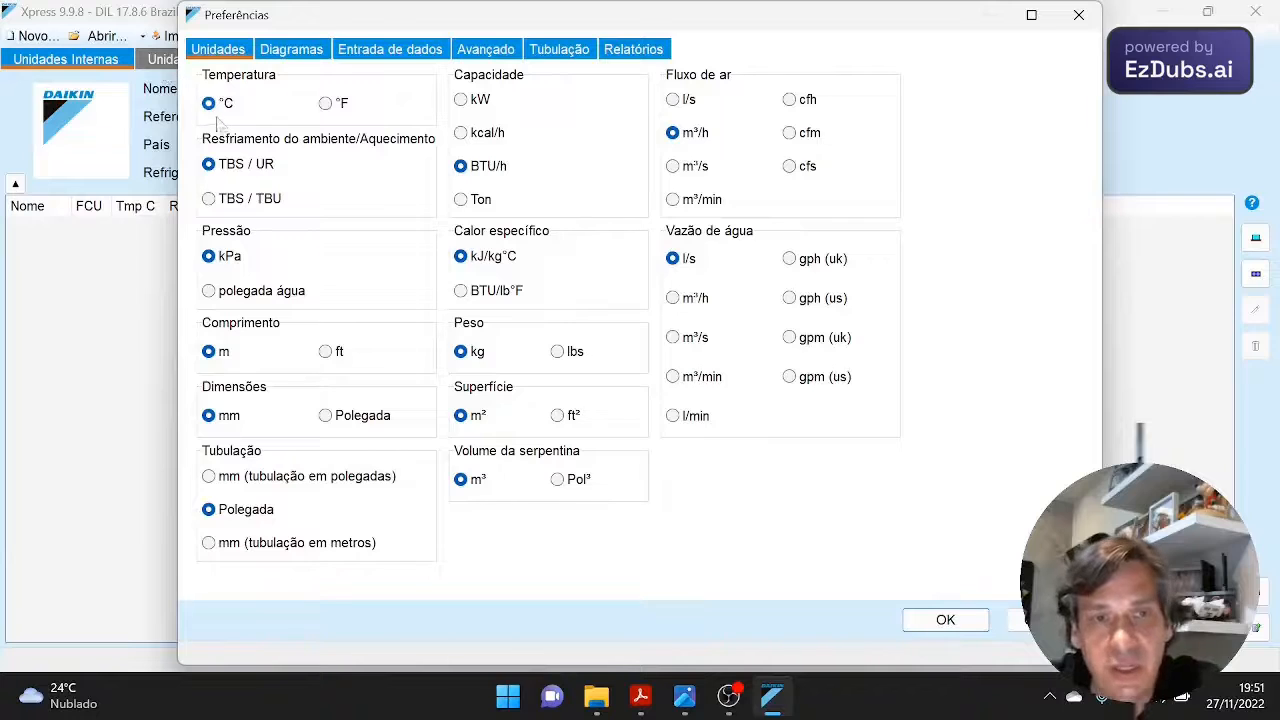
pyautogui.moveTo(288, 163)
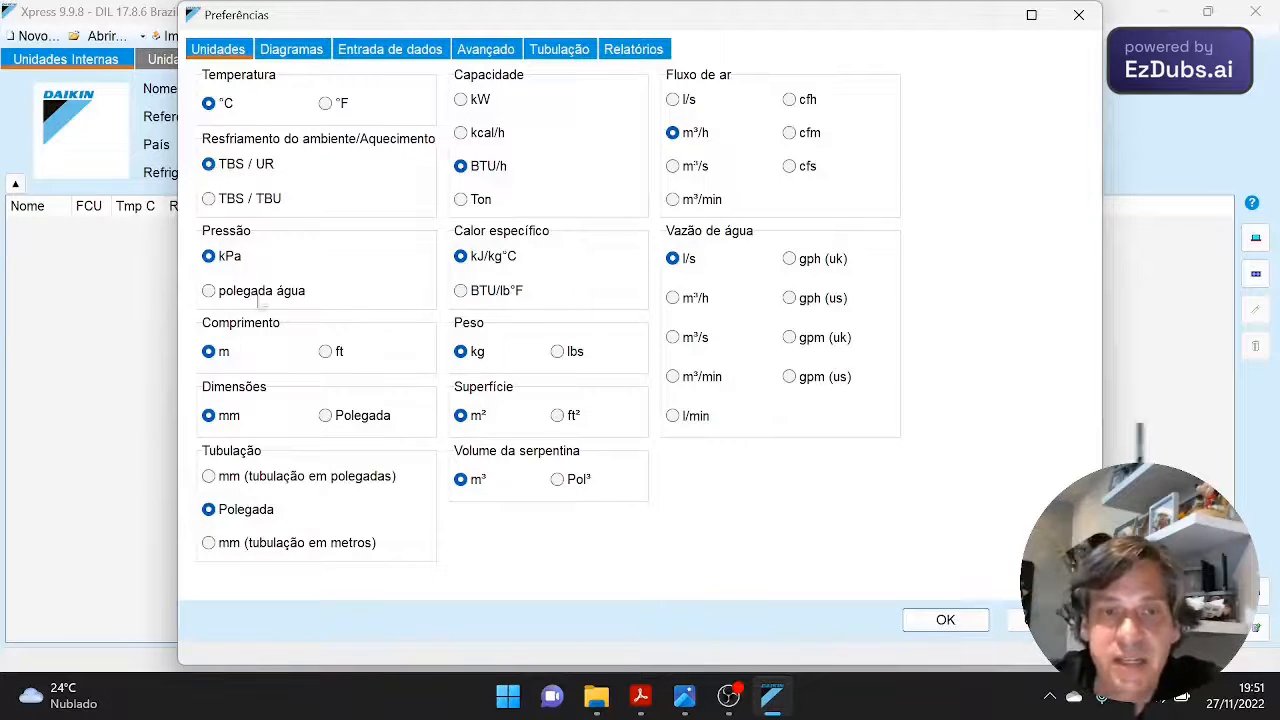
pyautogui.moveTo(390, 297)
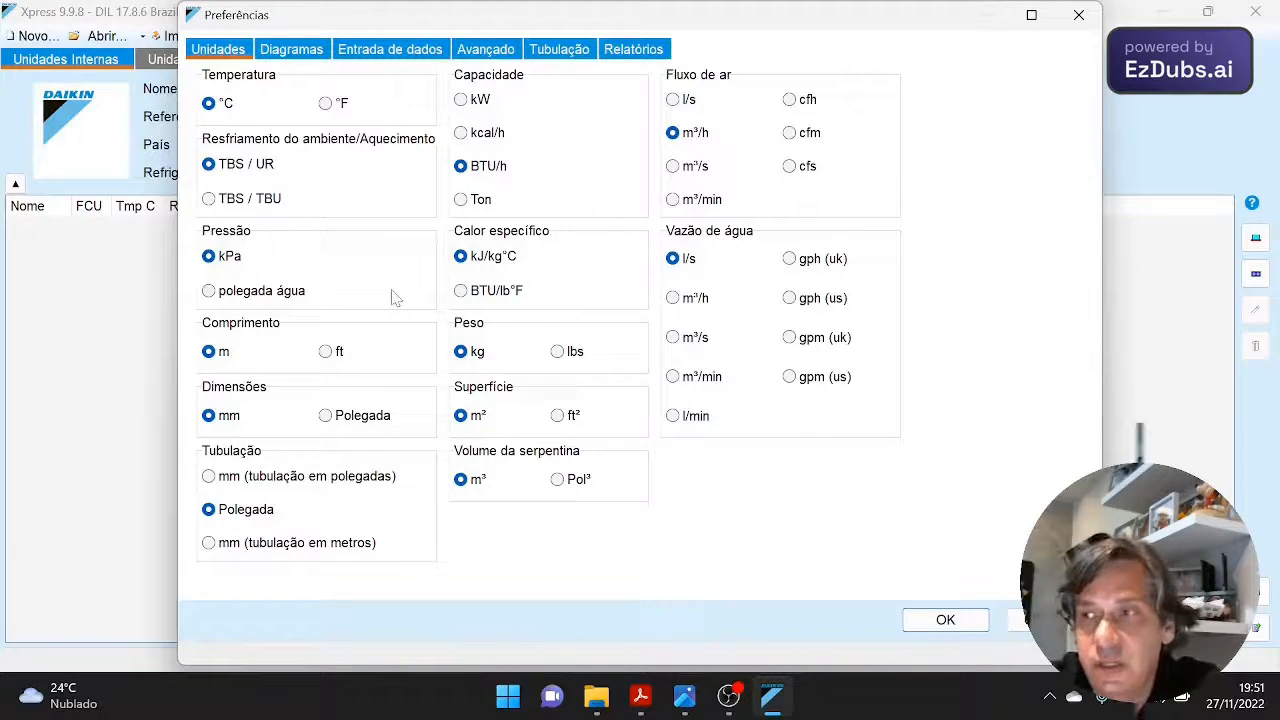
pyautogui.moveTo(208, 256)
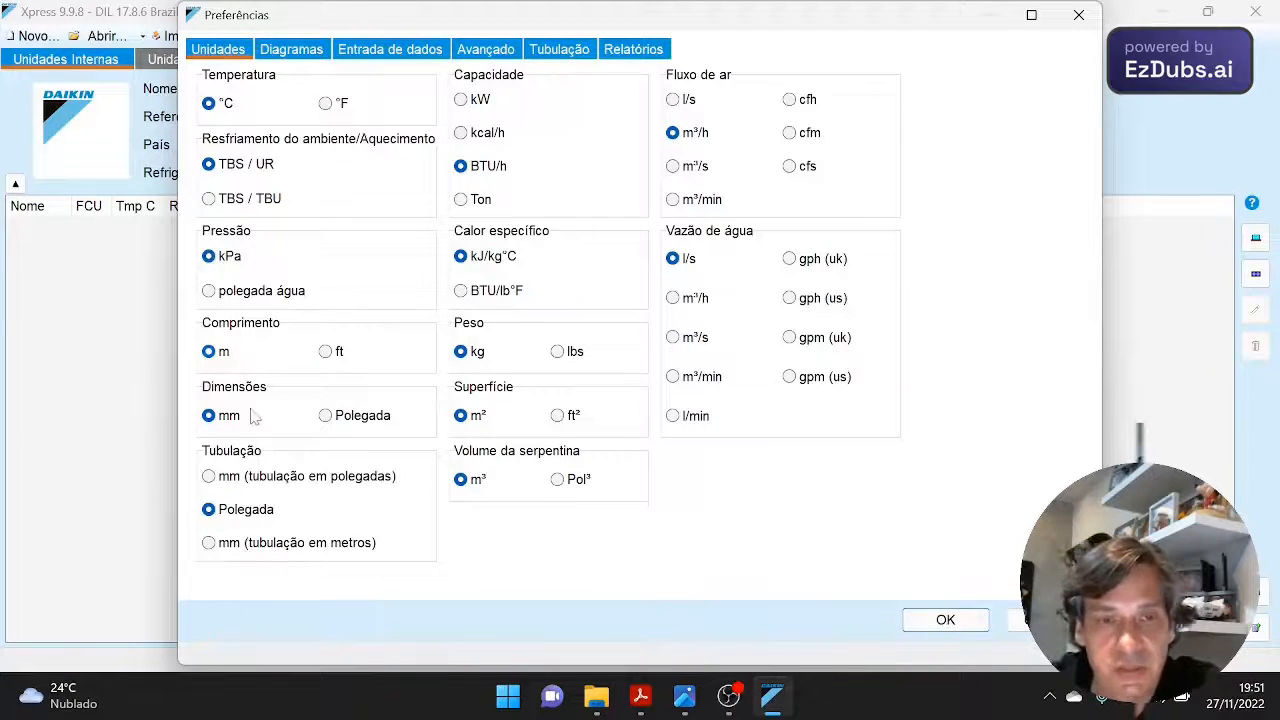
pyautogui.moveTo(257, 424)
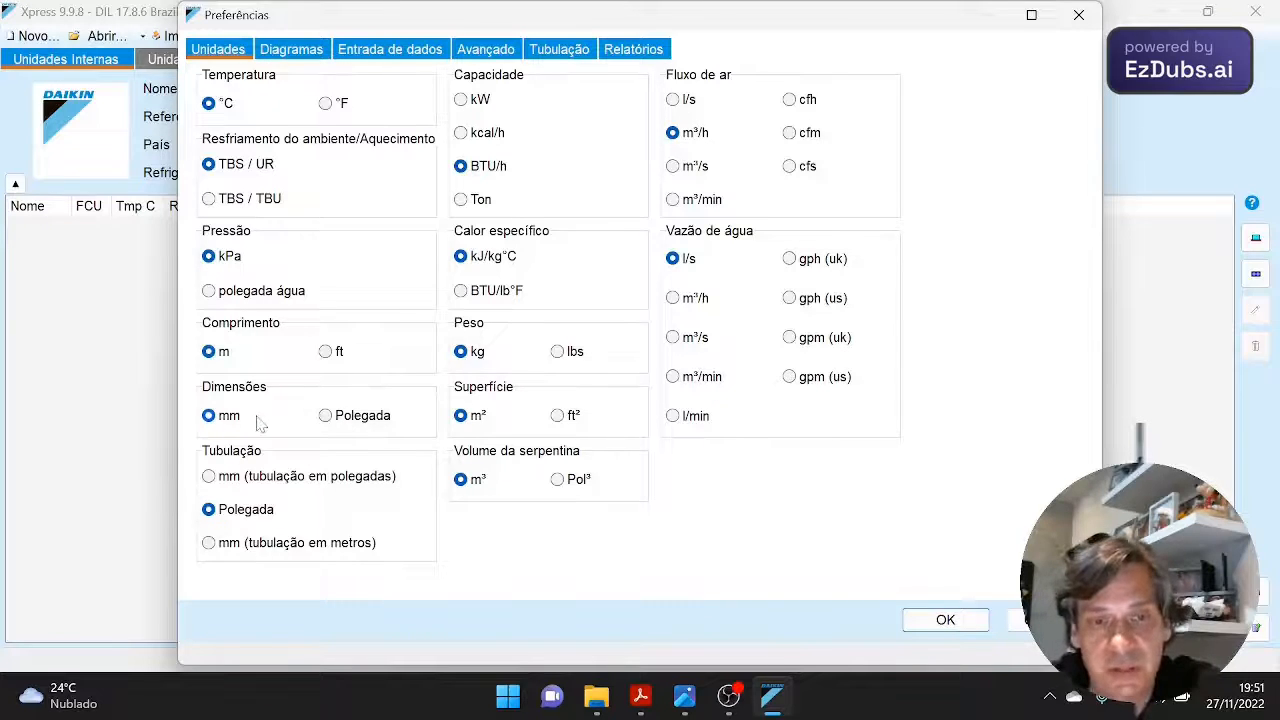
pyautogui.moveTo(295, 530)
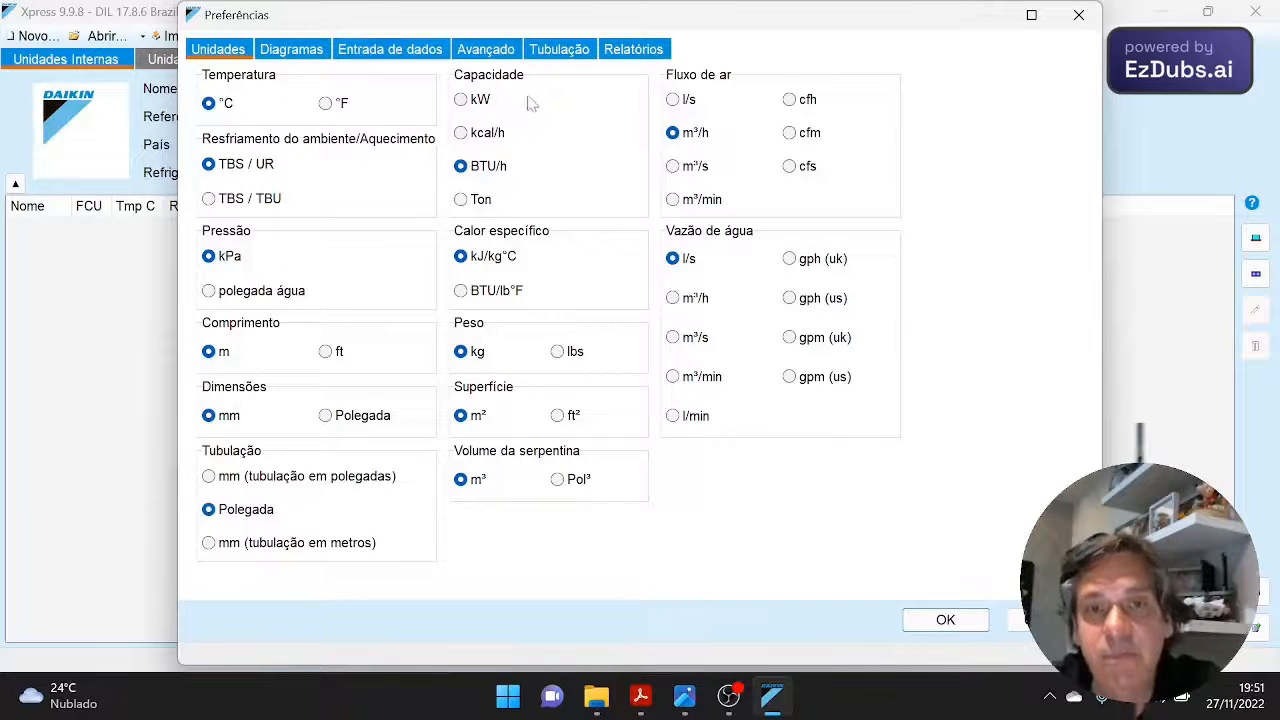
pyautogui.moveTo(502, 190)
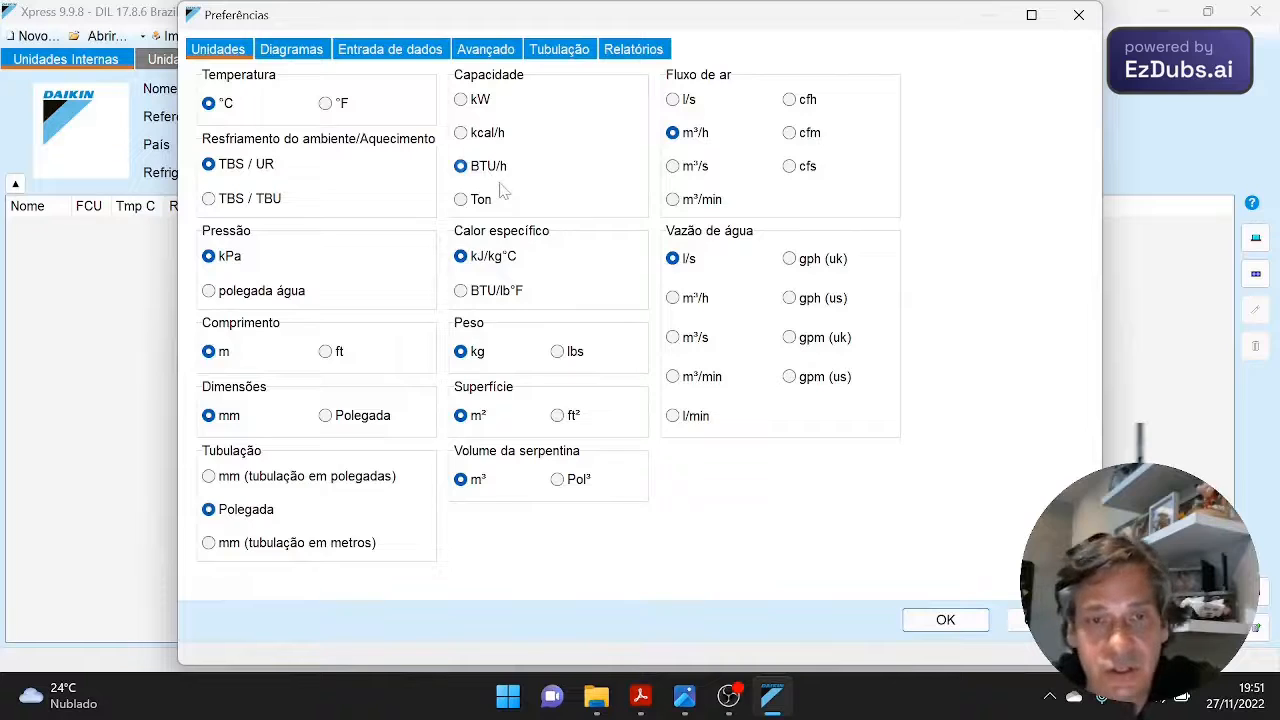
pyautogui.moveTo(510, 275)
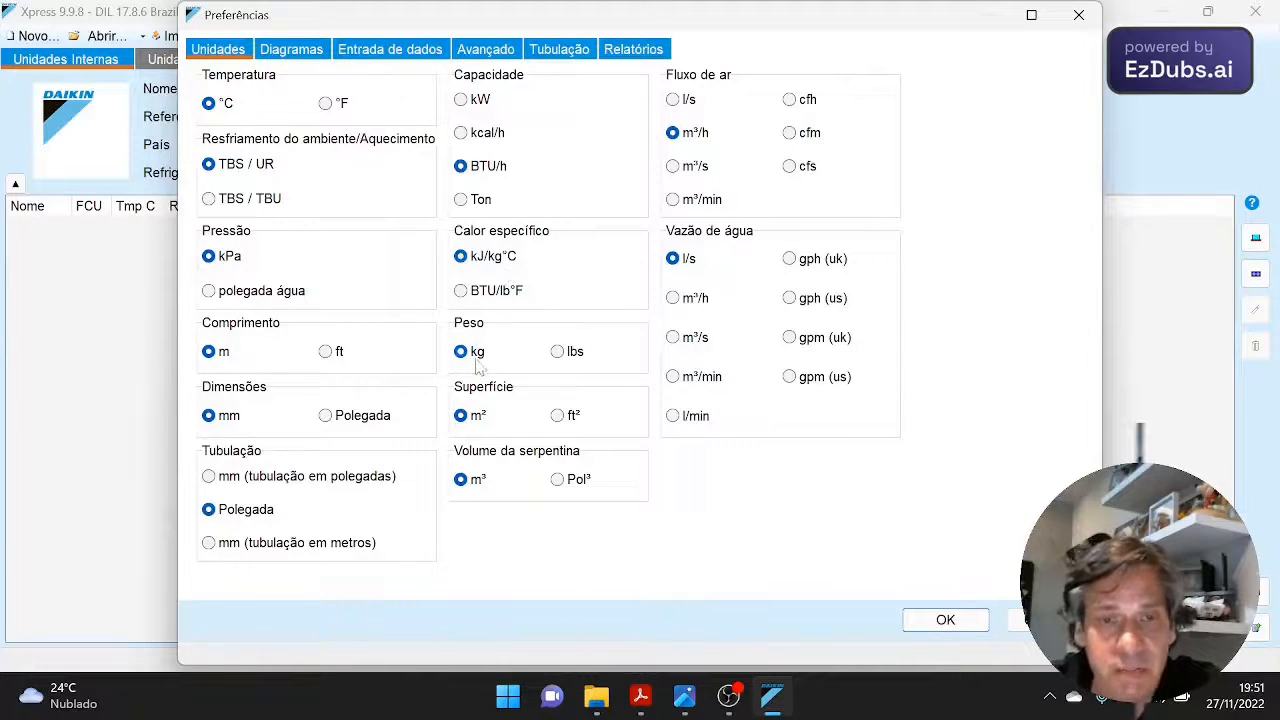
pyautogui.moveTo(488, 507)
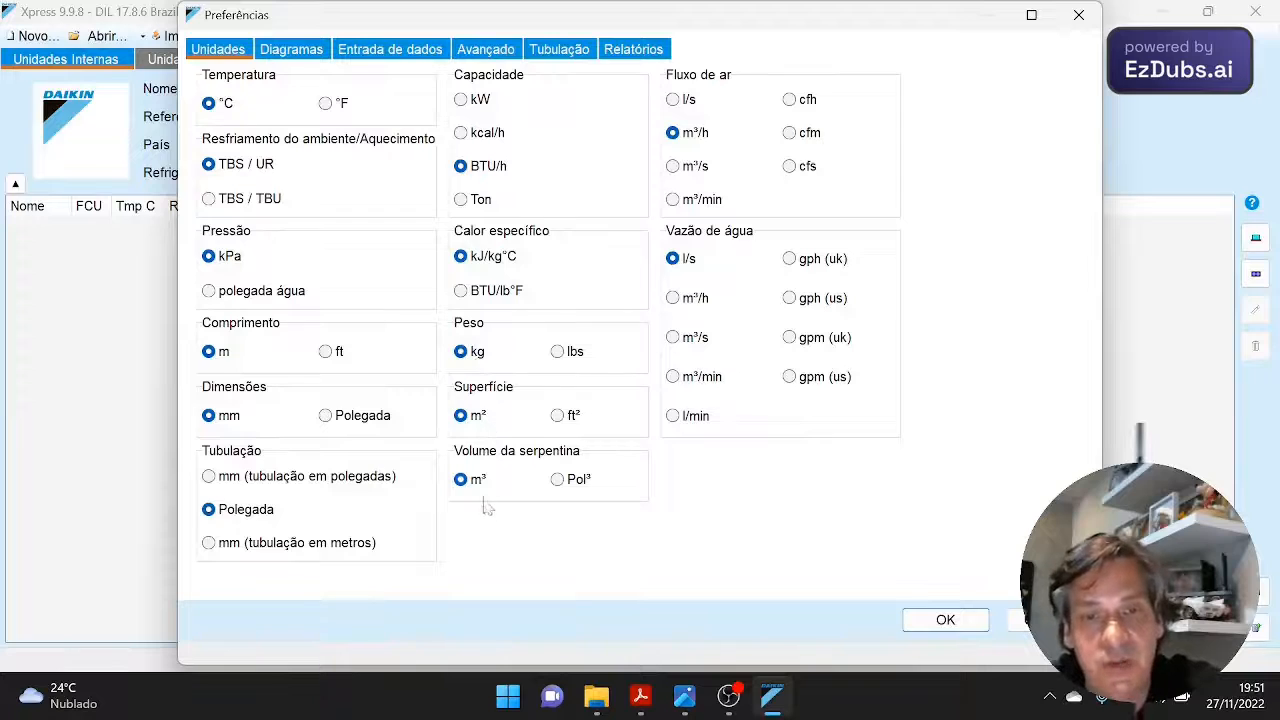
pyautogui.moveTo(680, 288)
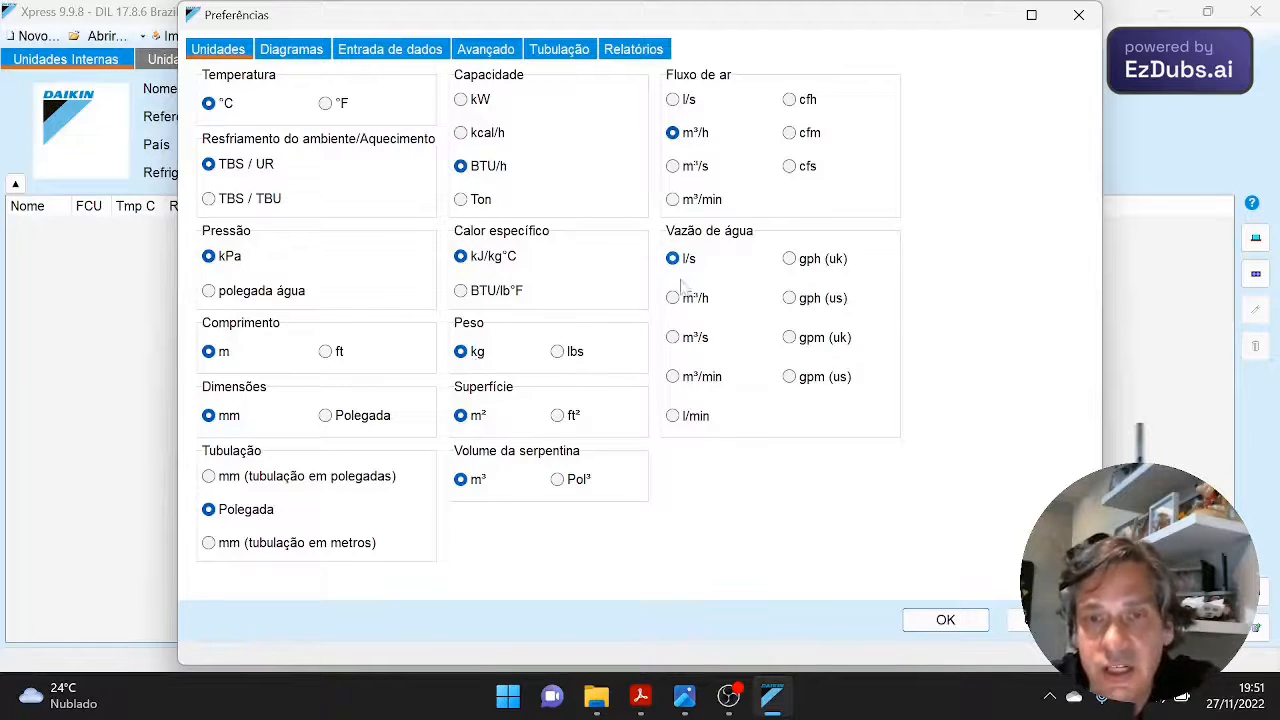
pyautogui.moveTo(745, 291)
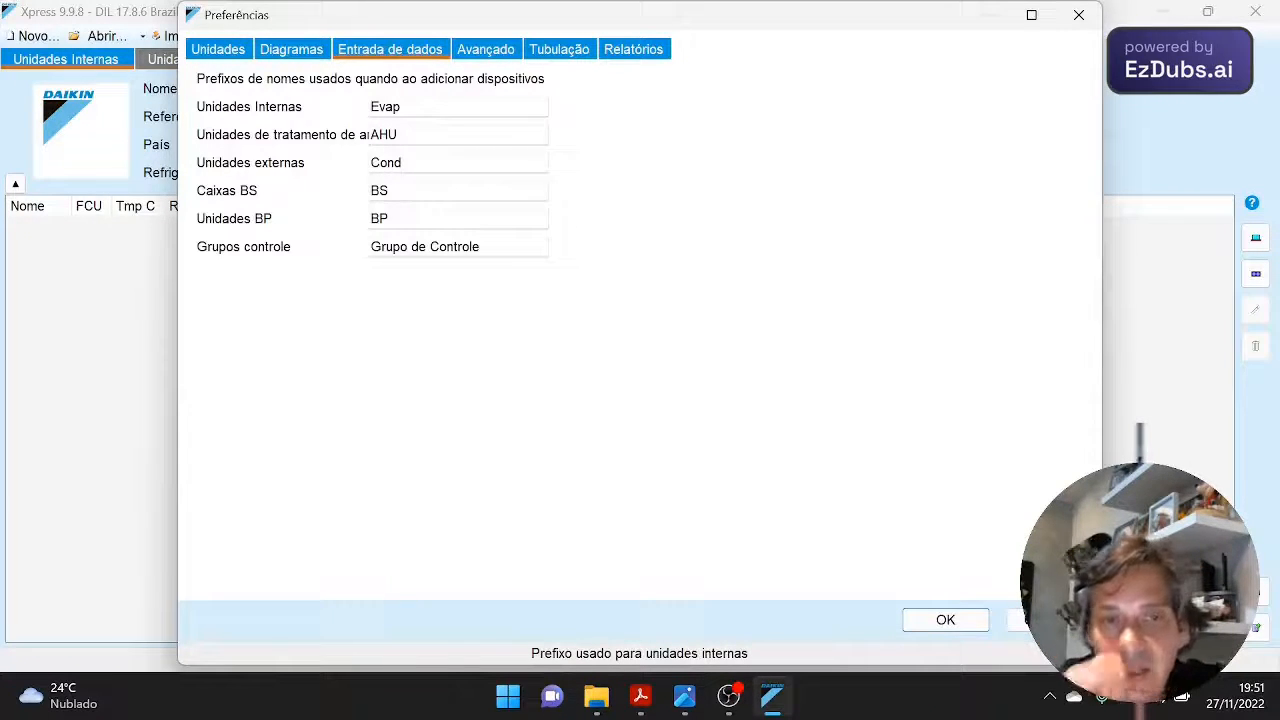
pyautogui.moveTo(415, 105)
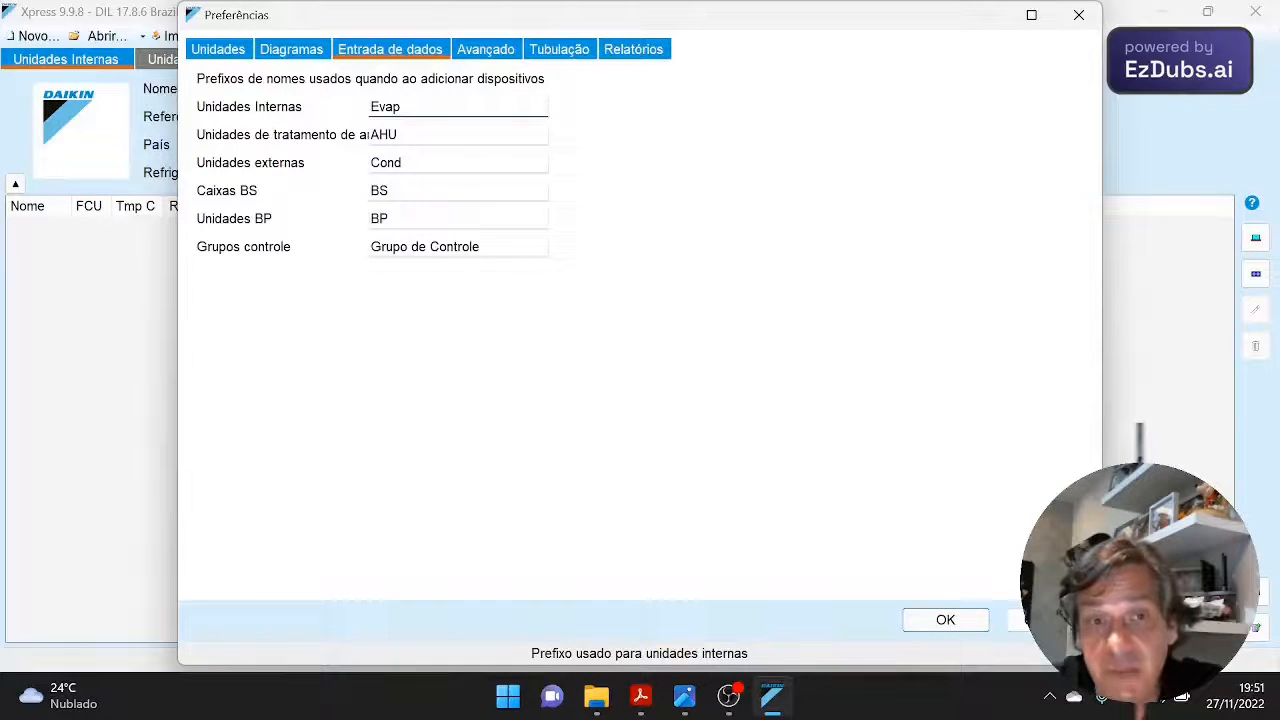
# - Show the Entrada de dados page with prefixes Evap, AHU, Cond, BS, BP
pyautogui.click(457, 162)
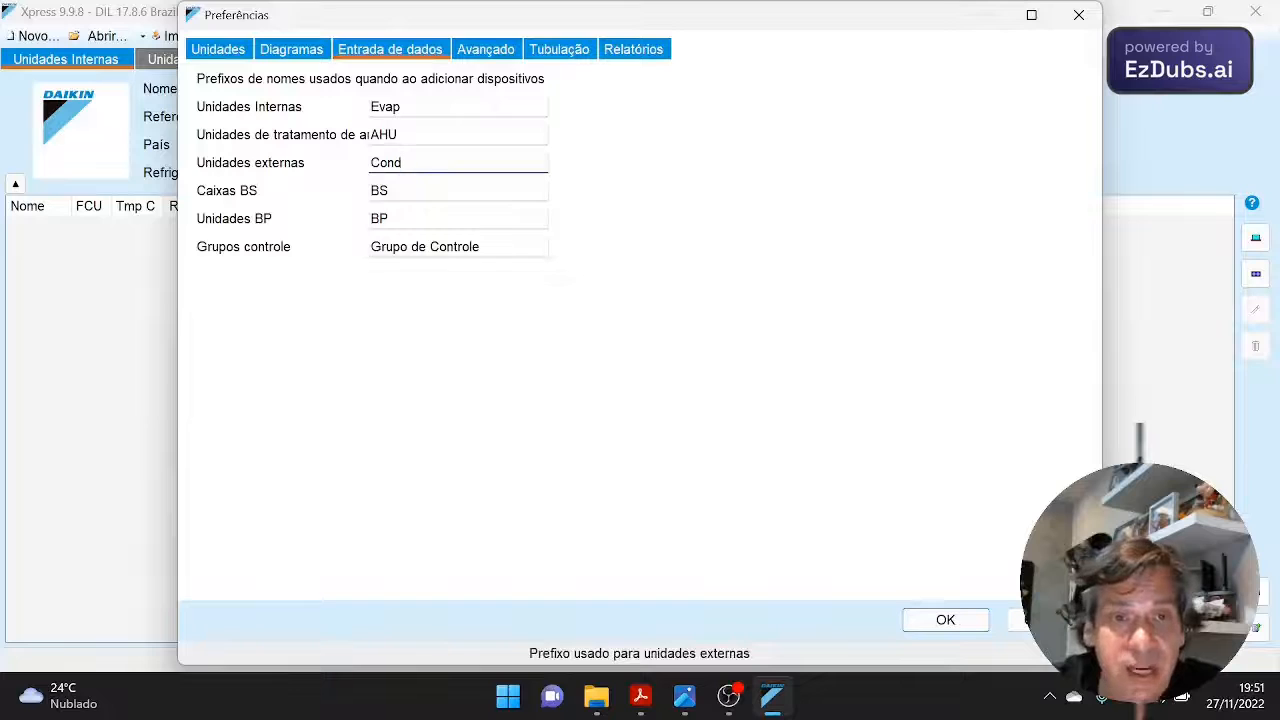
pyautogui.click(457, 162)
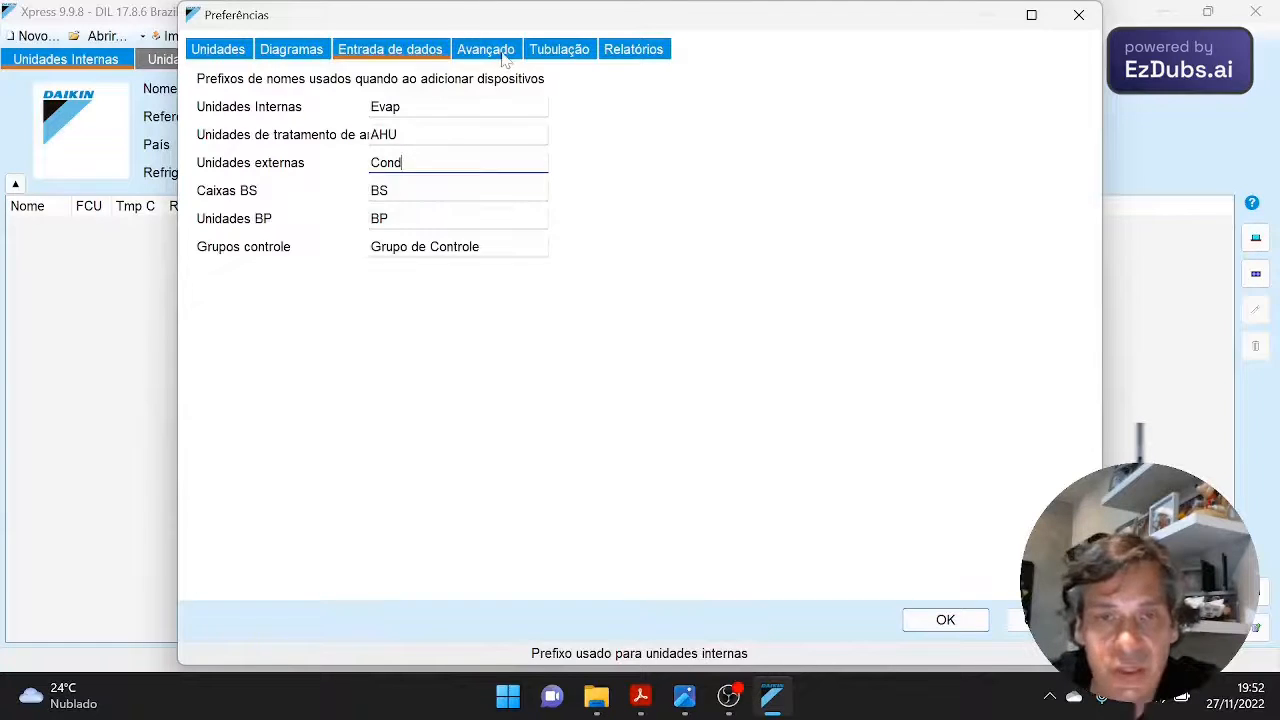
# - Enable alternative outdoor unit solutions with a 70% to 130% capacity range
pyautogui.click(486, 49)
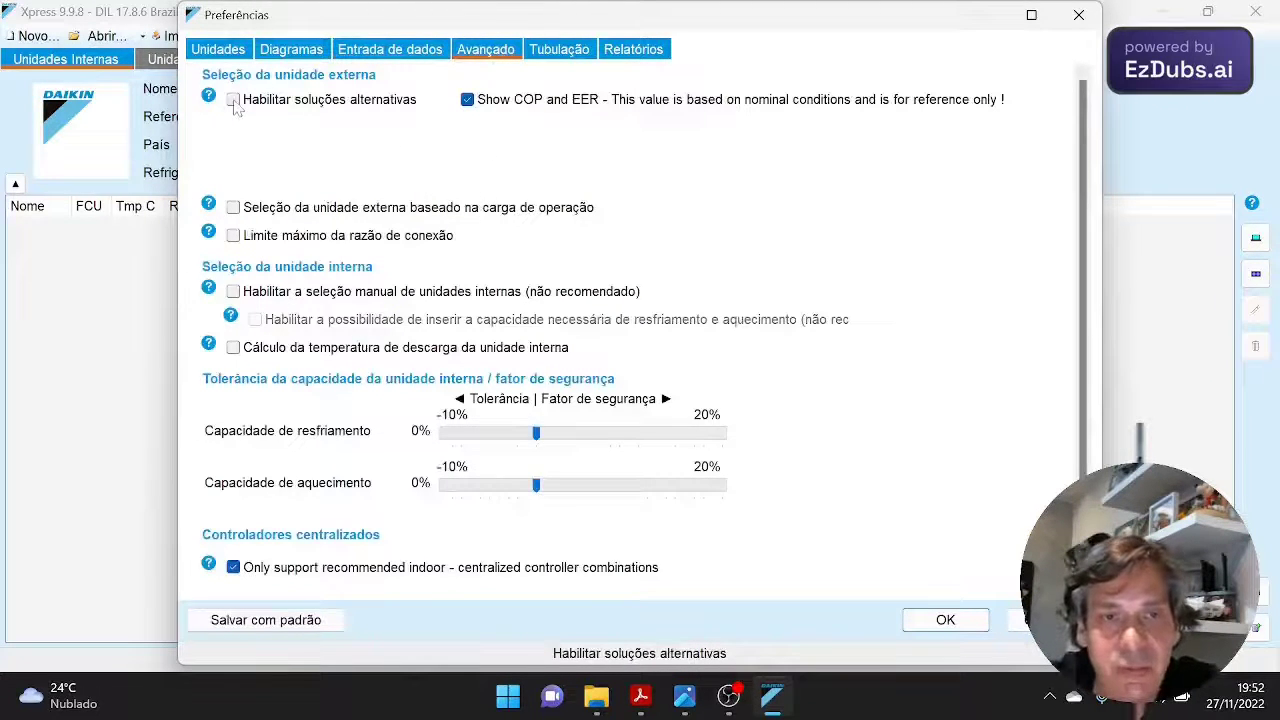
pyautogui.click(233, 99)
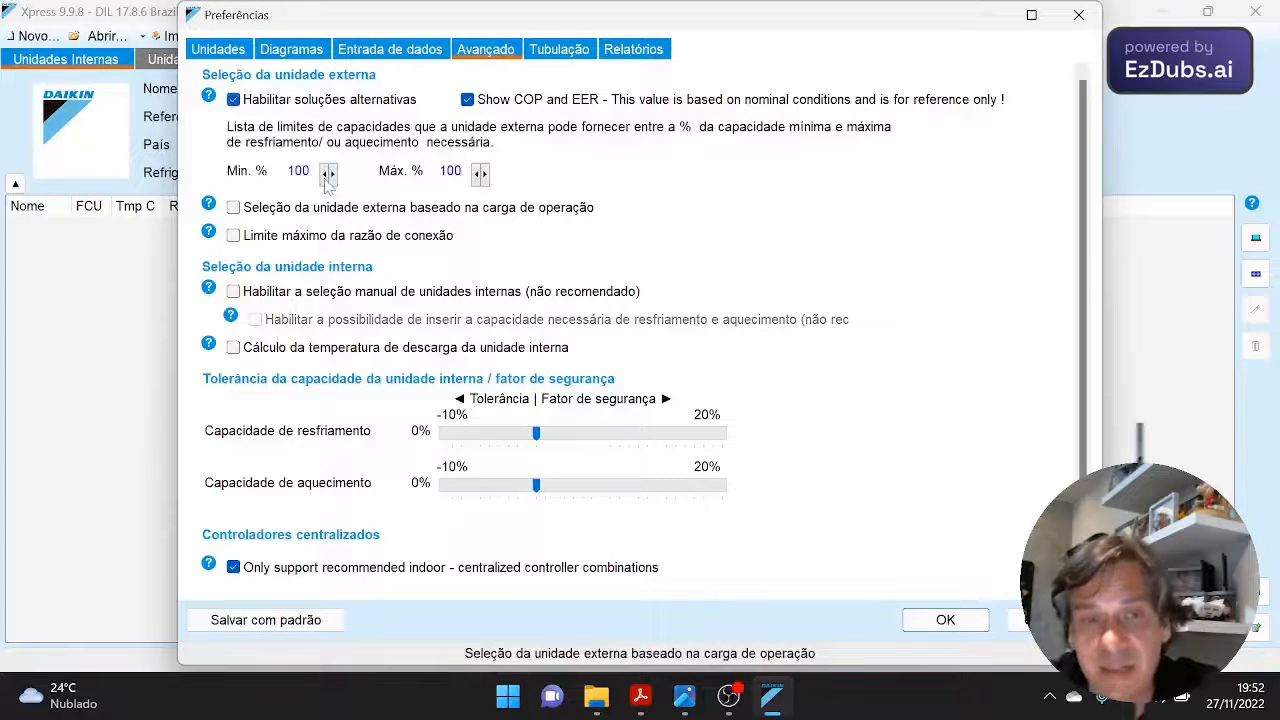
pyautogui.click(332, 176)
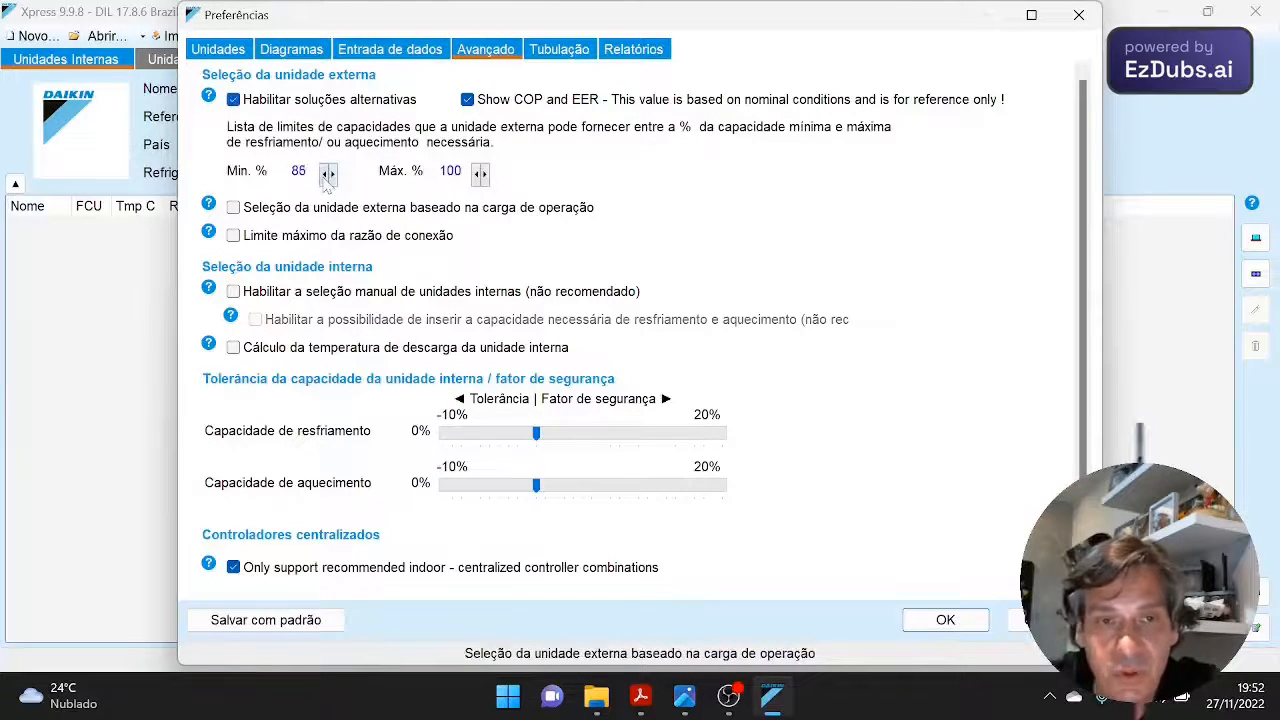
pyautogui.click(323, 177)
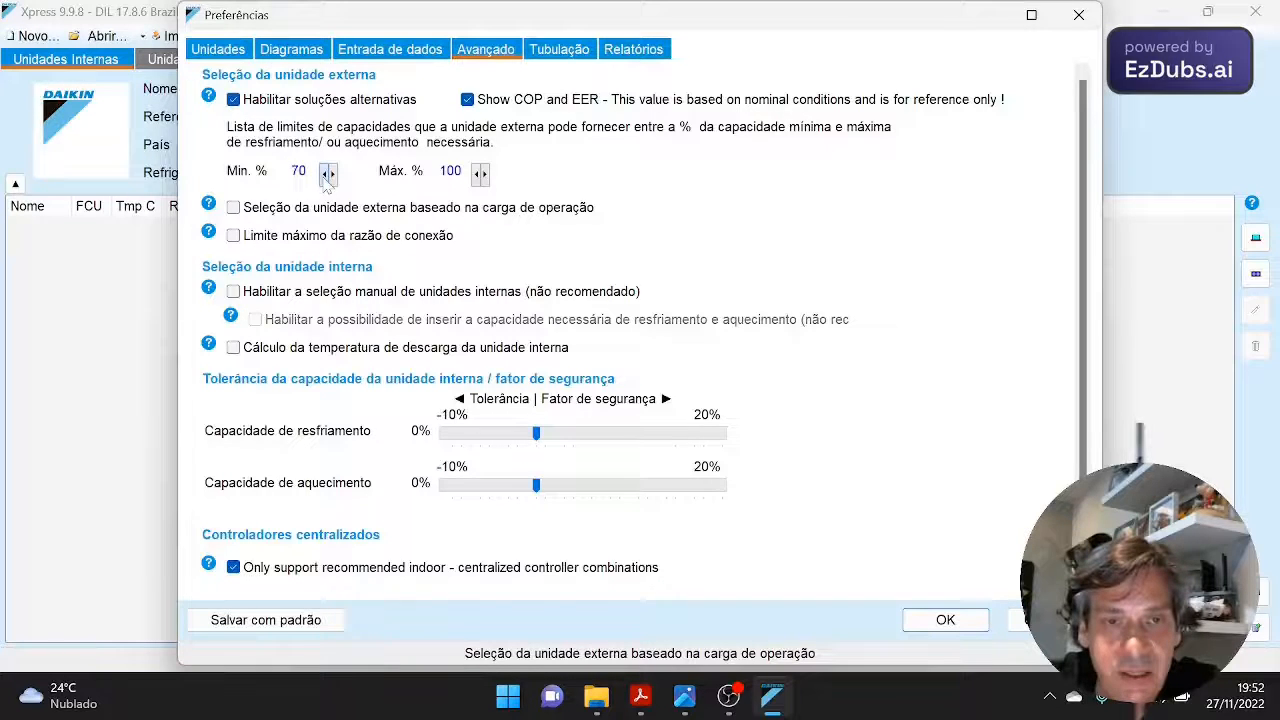
pyautogui.click(485, 167)
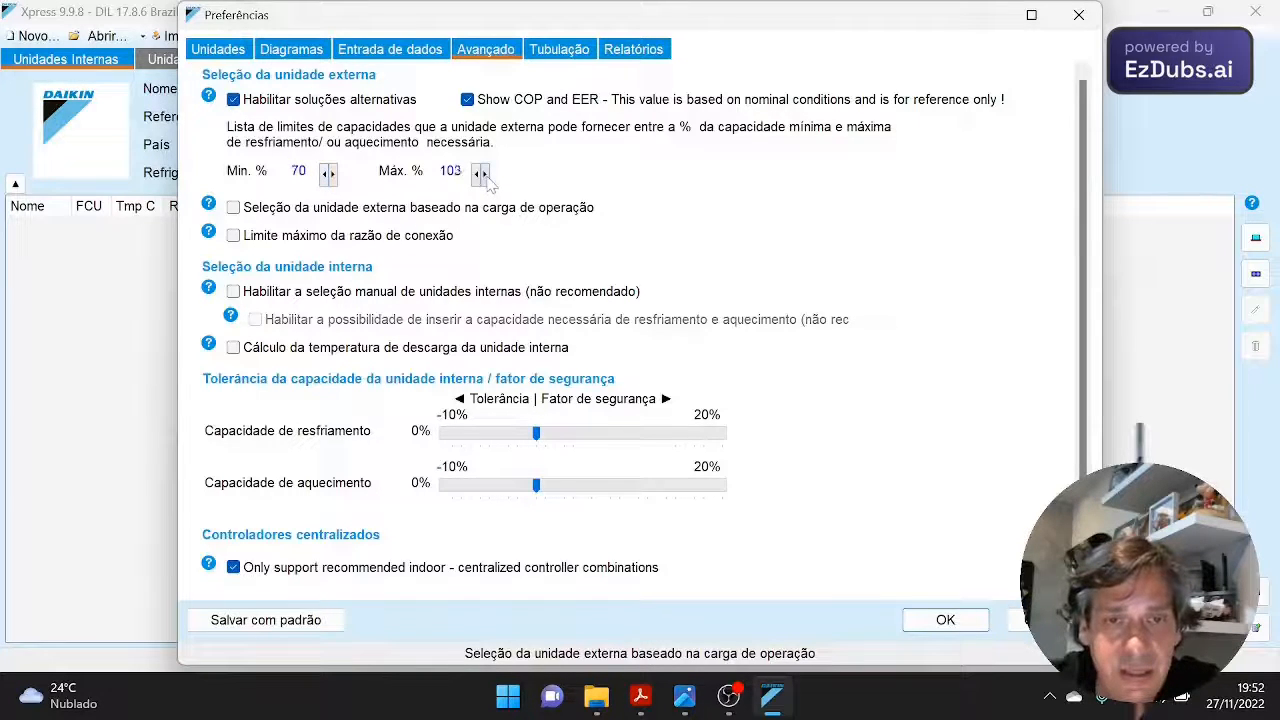
pyautogui.click(484, 166)
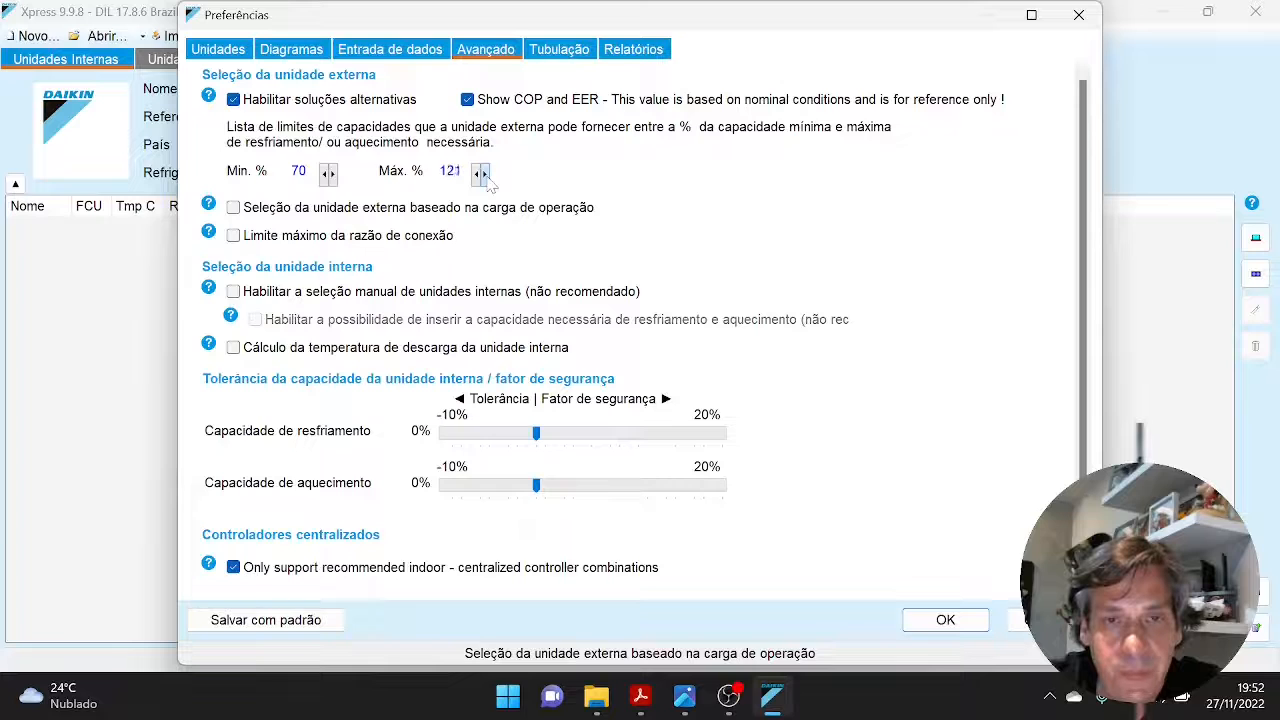
pyautogui.click(484, 167)
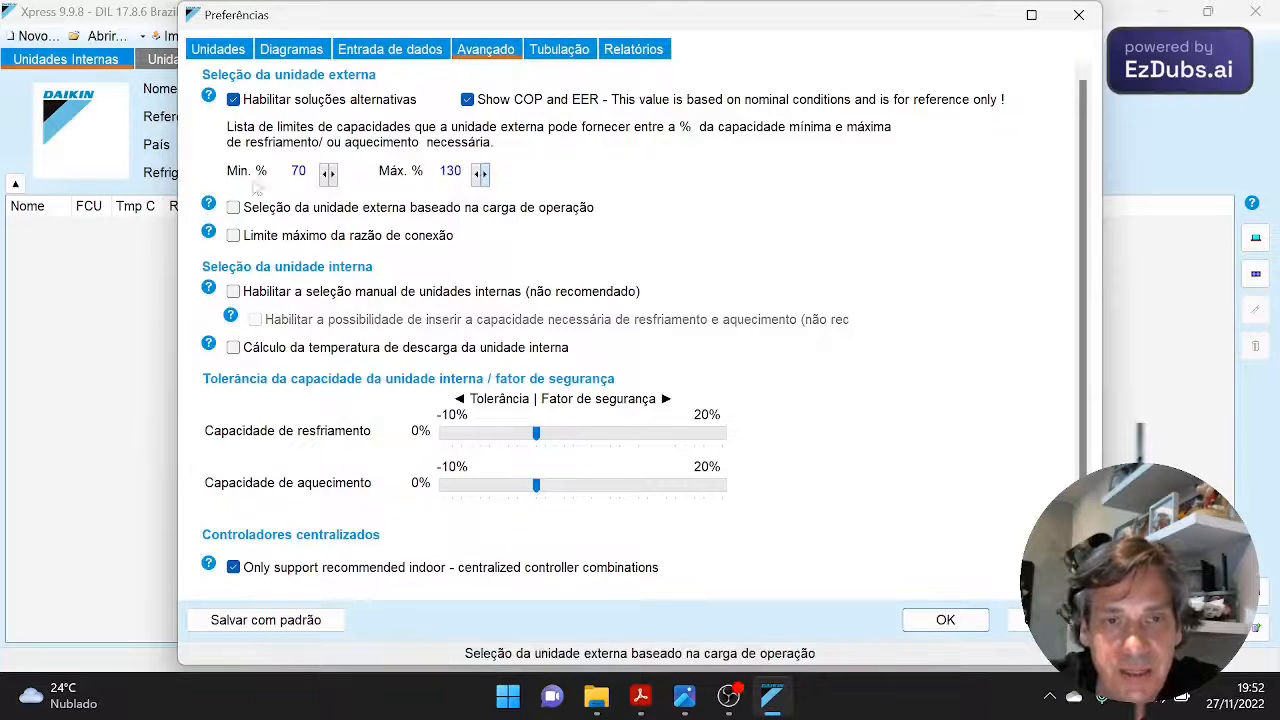
# - Enable load-based selection, connection ratio limit, manual indoor selection and discharge temperature calculation
pyautogui.click(233, 207)
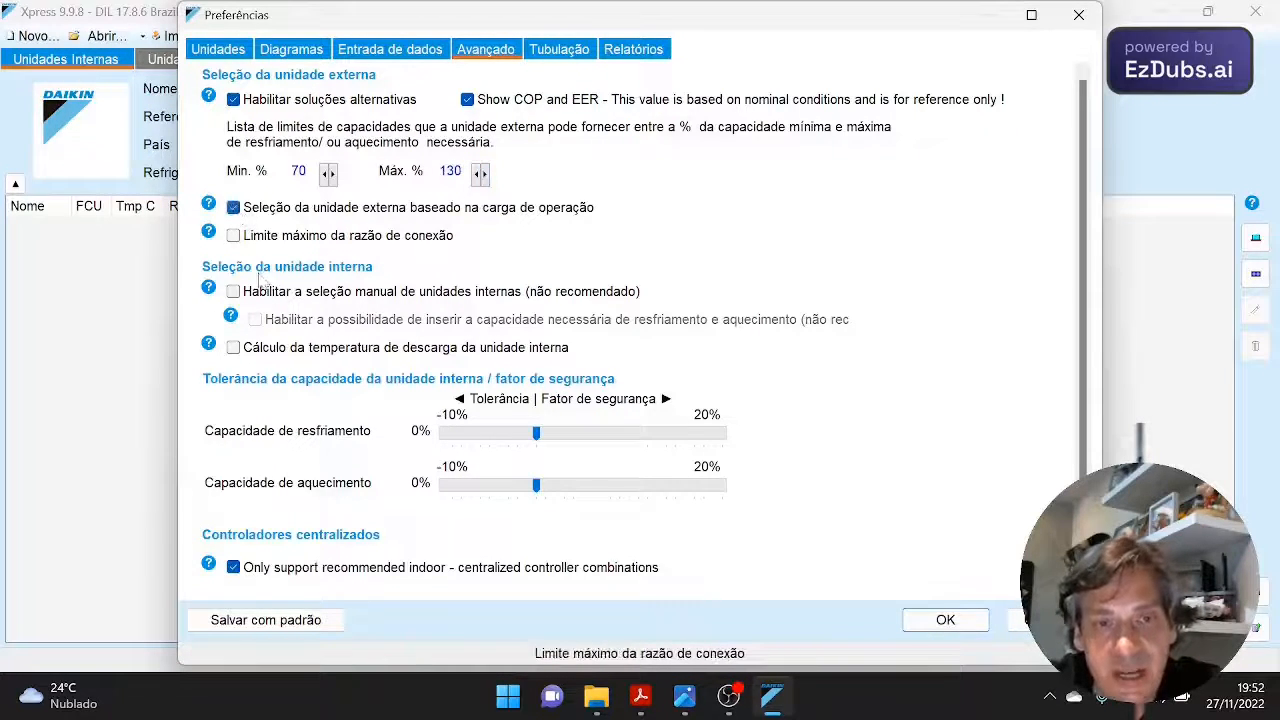
pyautogui.click(233, 235)
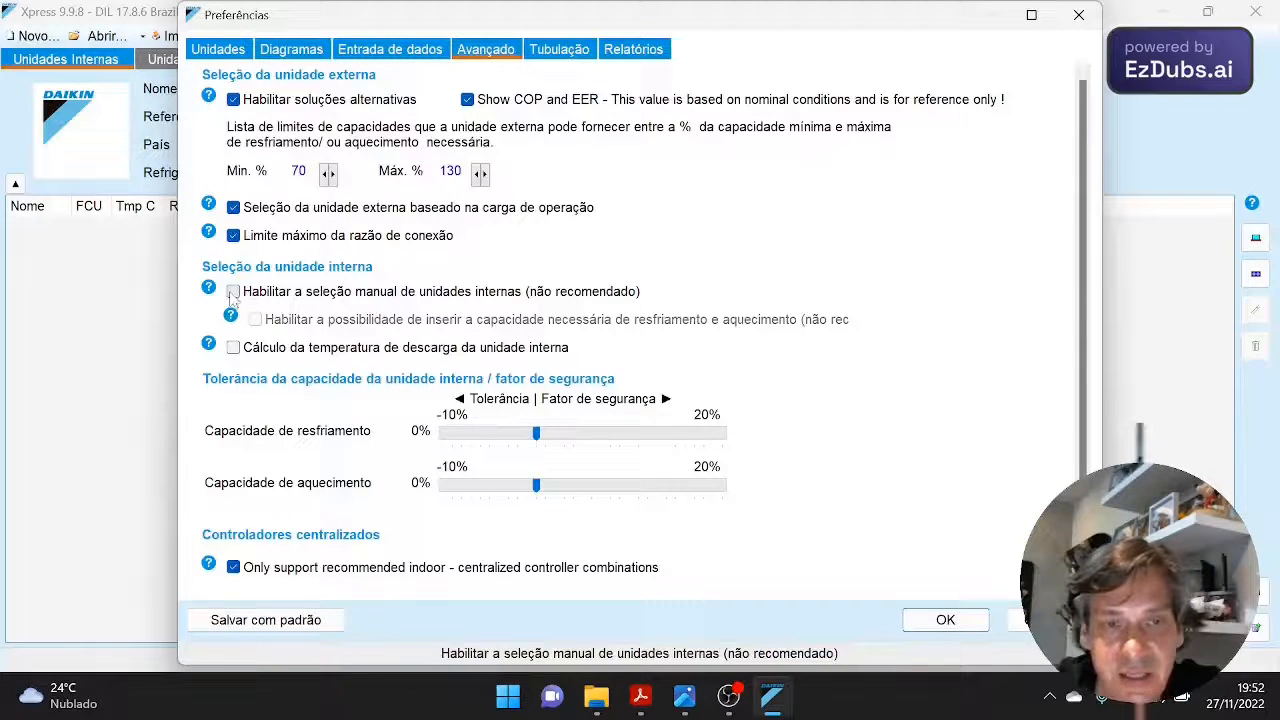
pyautogui.click(233, 291)
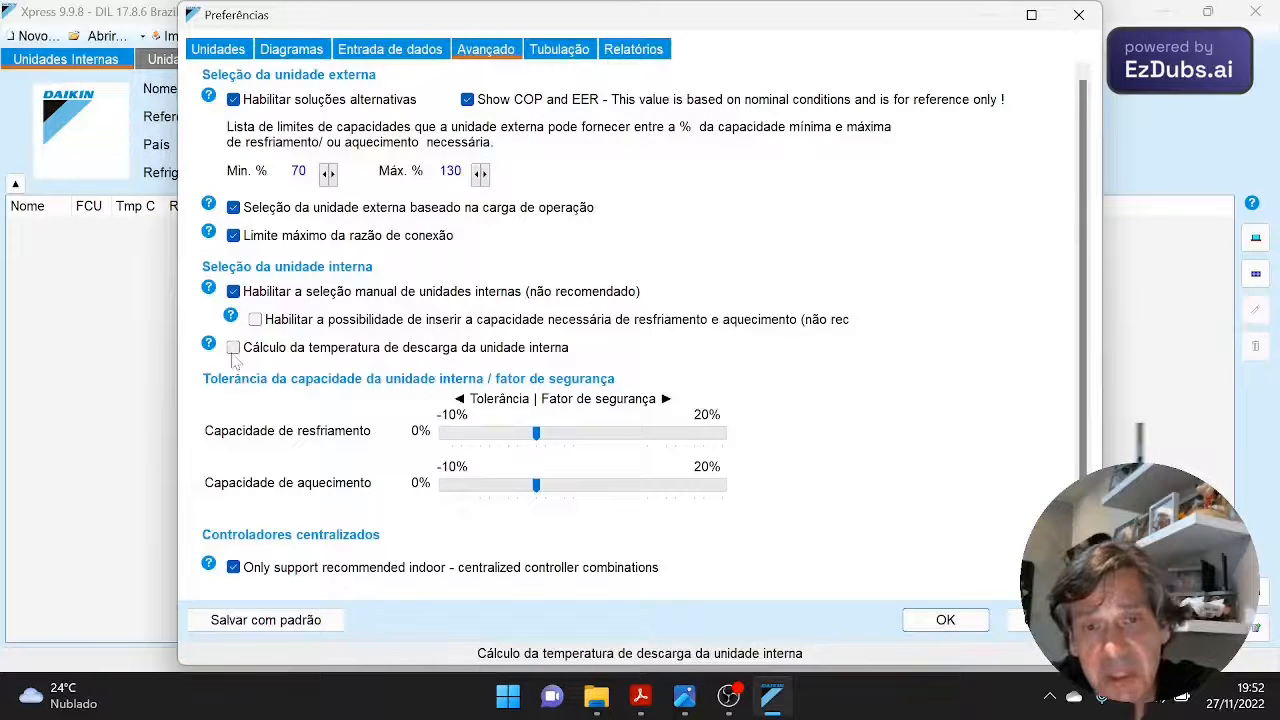
pyautogui.click(233, 347)
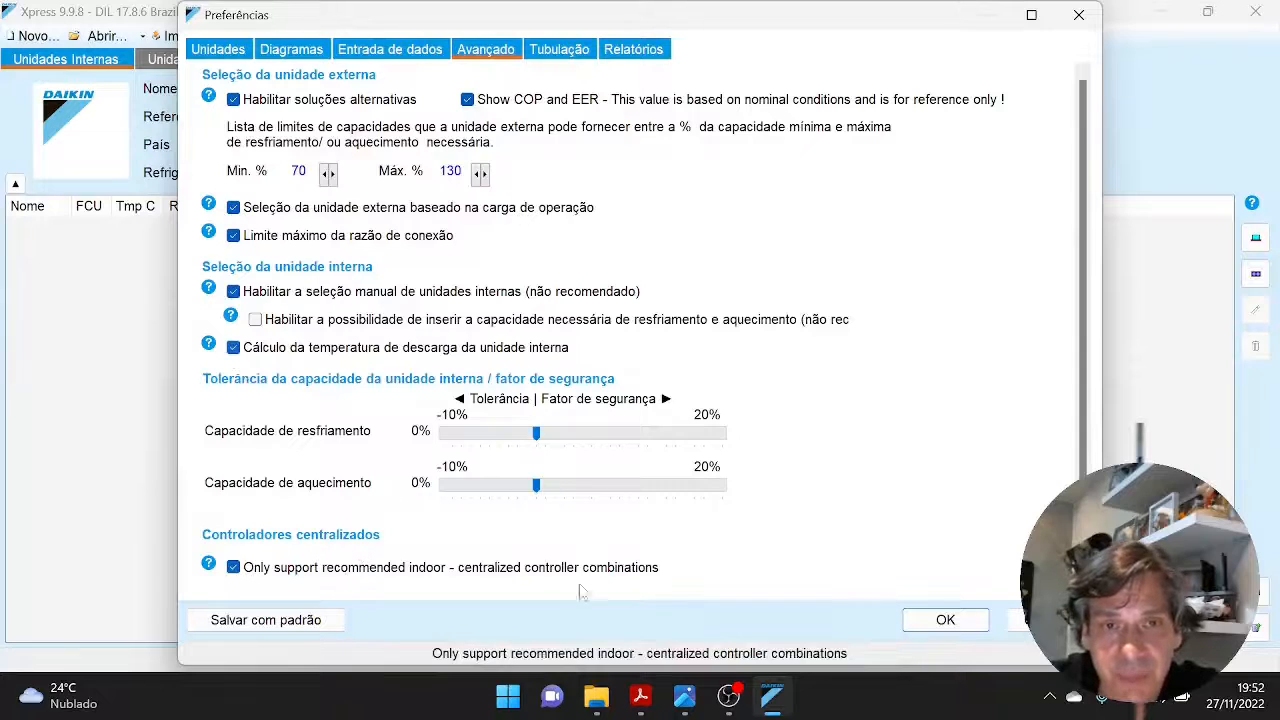
pyautogui.moveTo(382, 597)
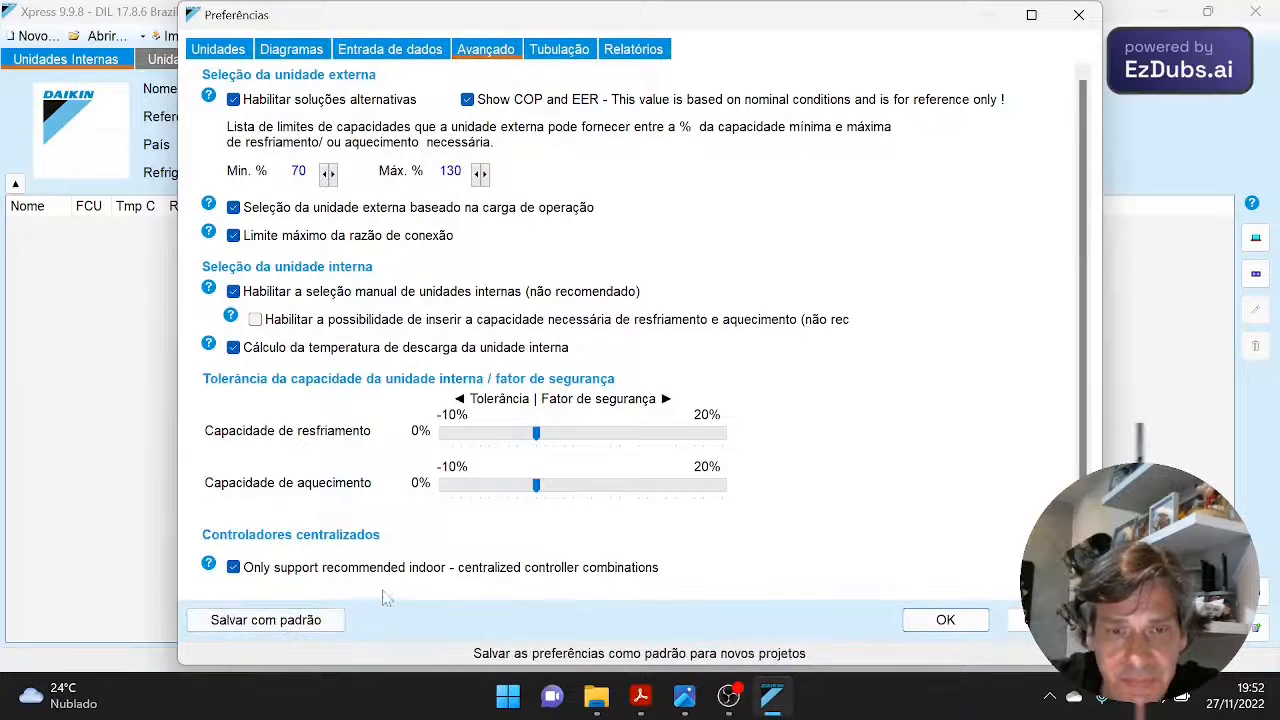
pyautogui.click(559, 49)
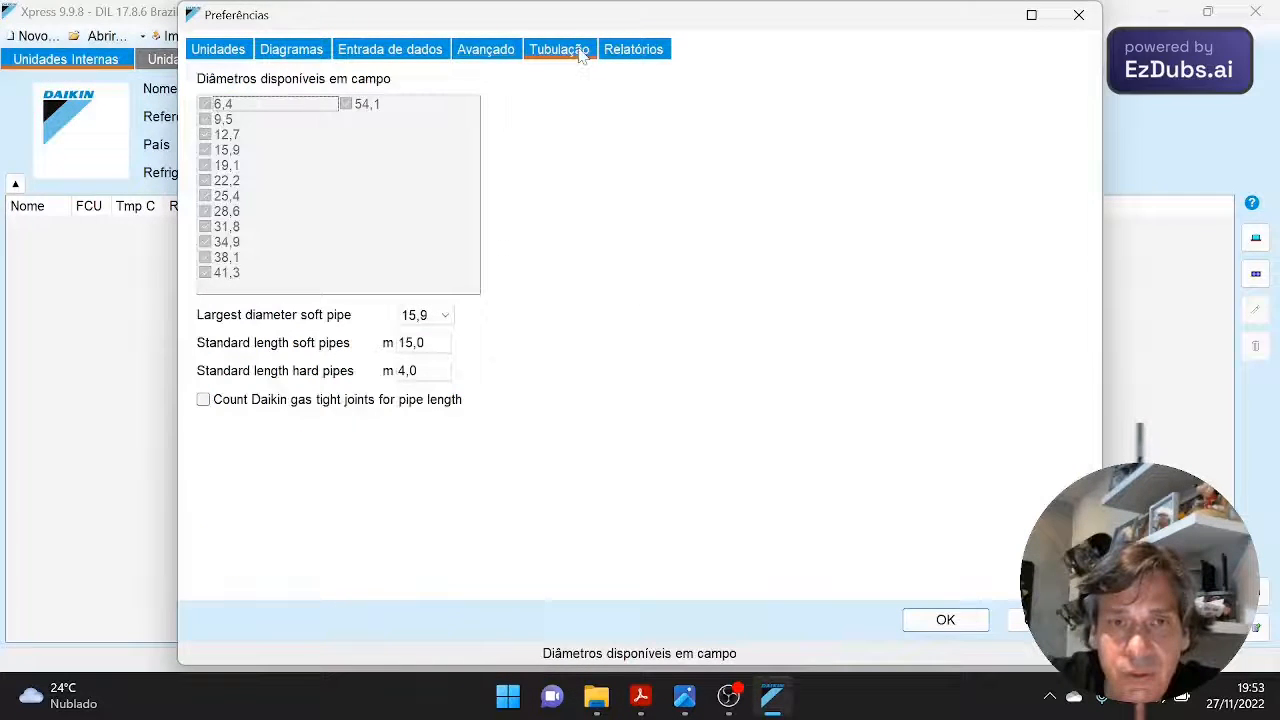
pyautogui.moveTo(240, 405)
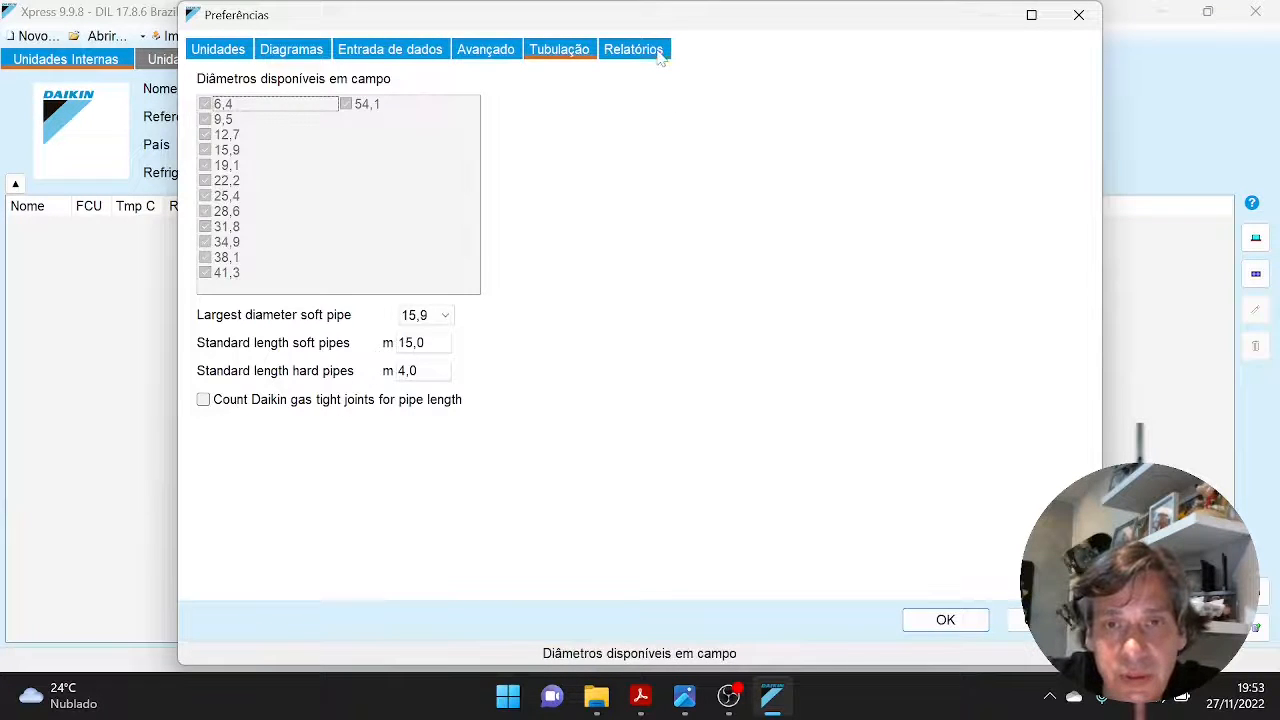
# - Include COP and EER in reports, keeping Fazer as duas coisas for materials lists
pyautogui.click(633, 49)
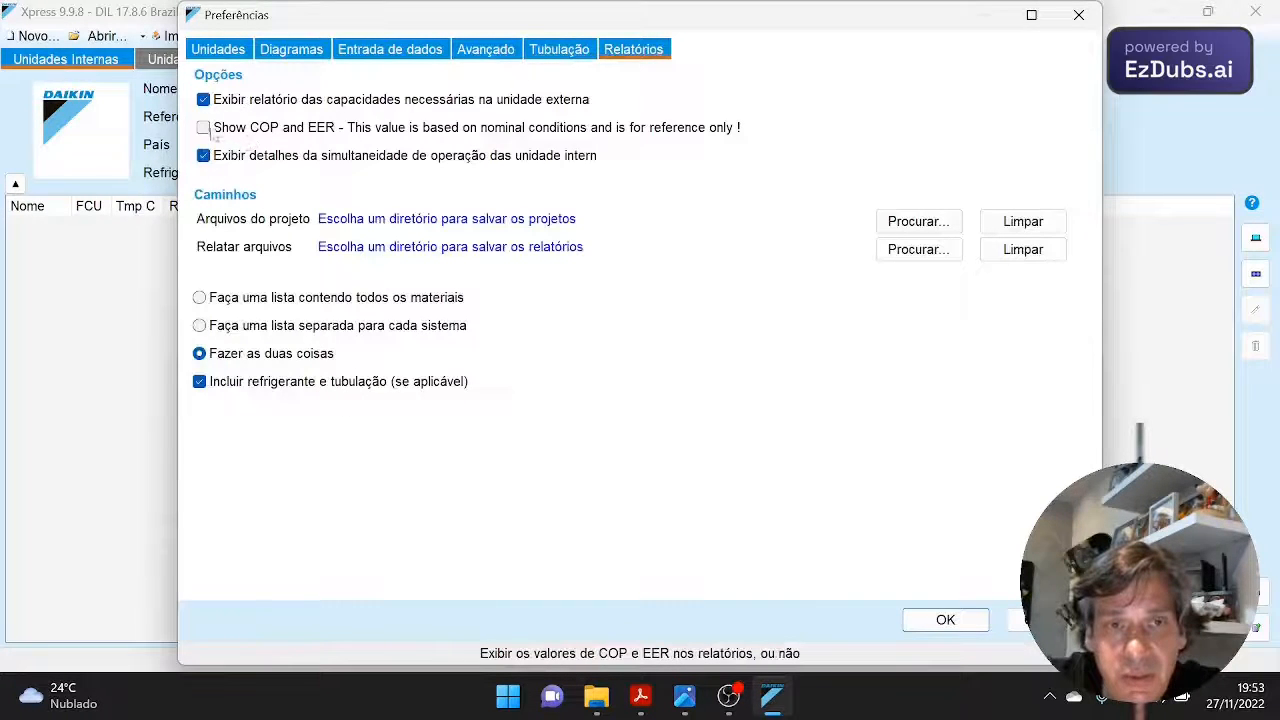
pyautogui.click(203, 127)
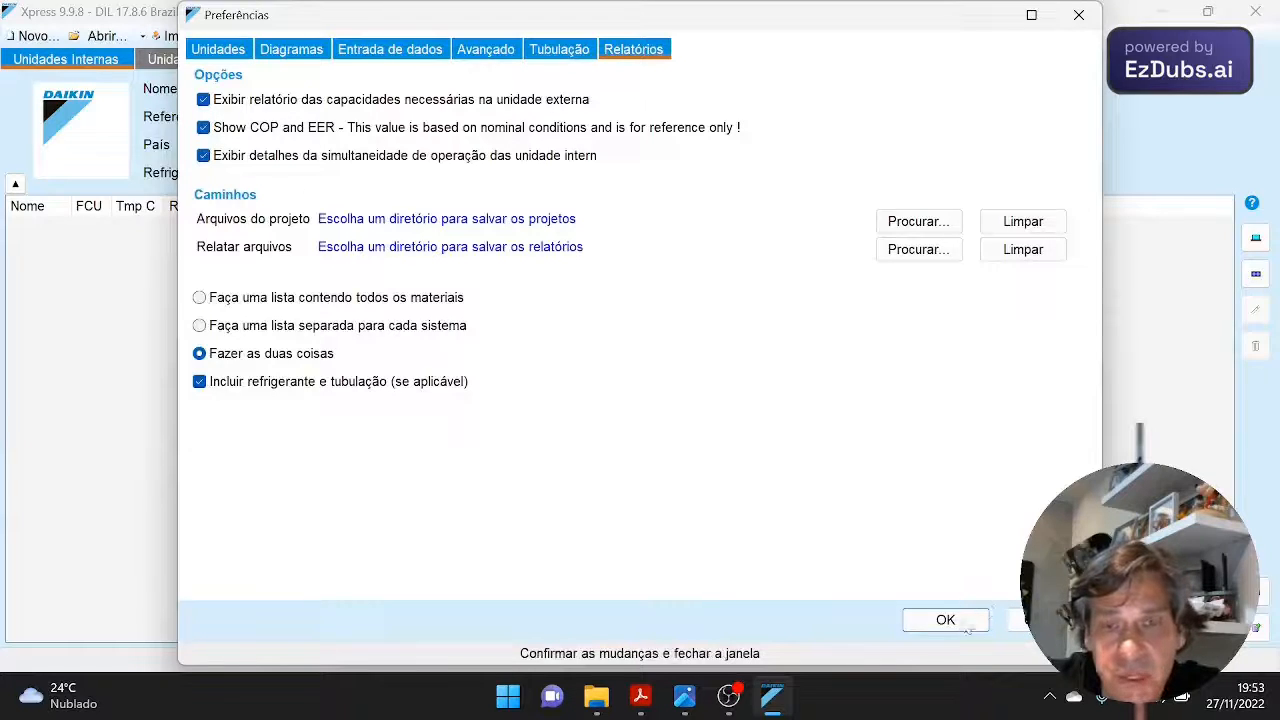
pyautogui.moveTo(300, 310)
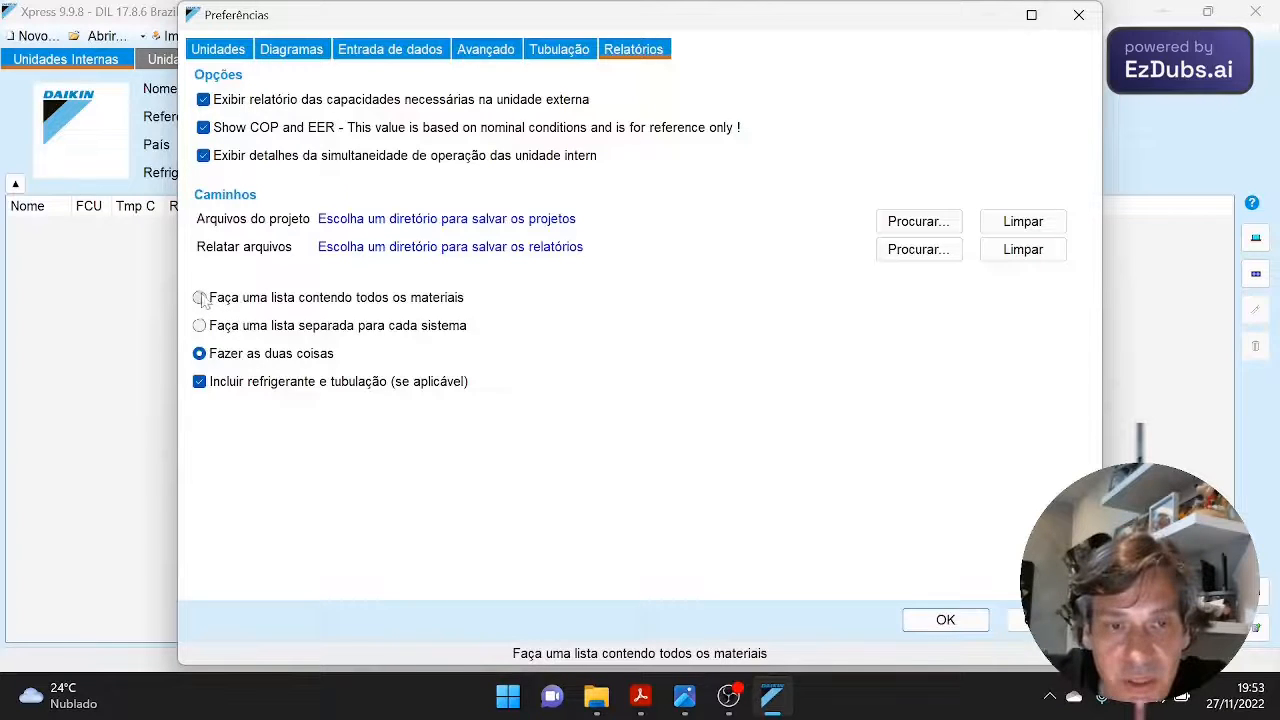
pyautogui.click(199, 325)
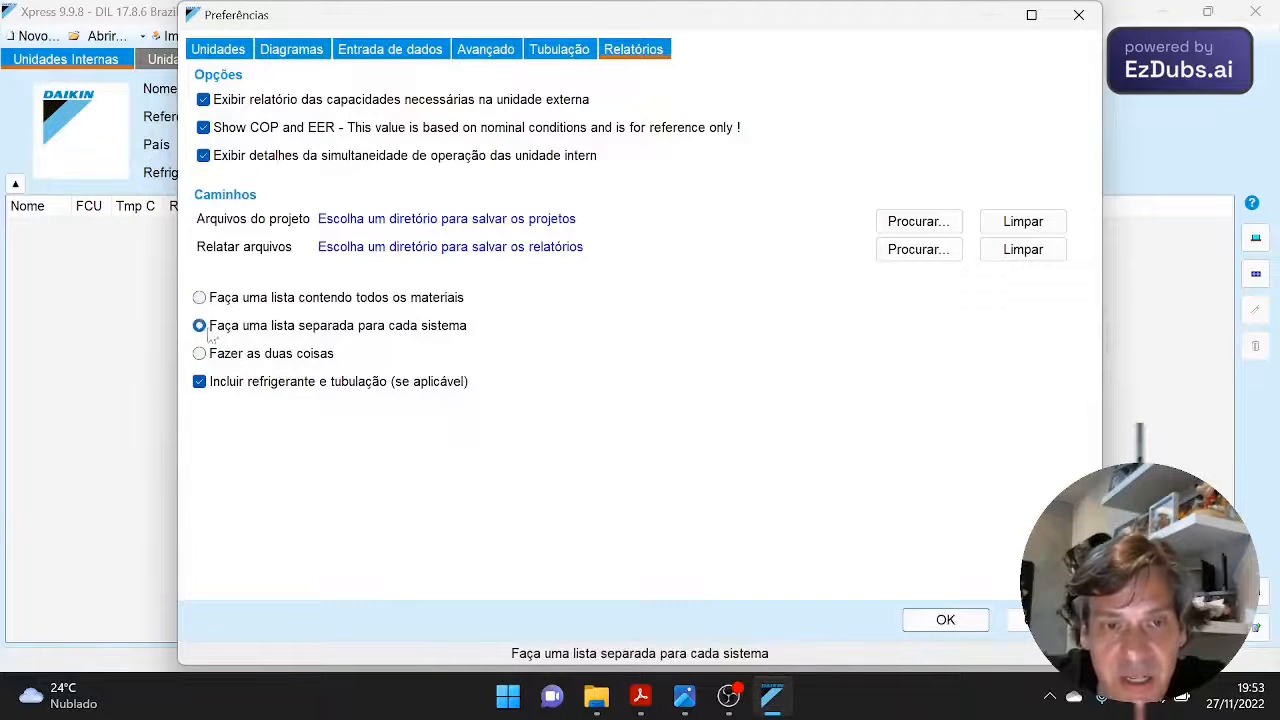
pyautogui.click(199, 353)
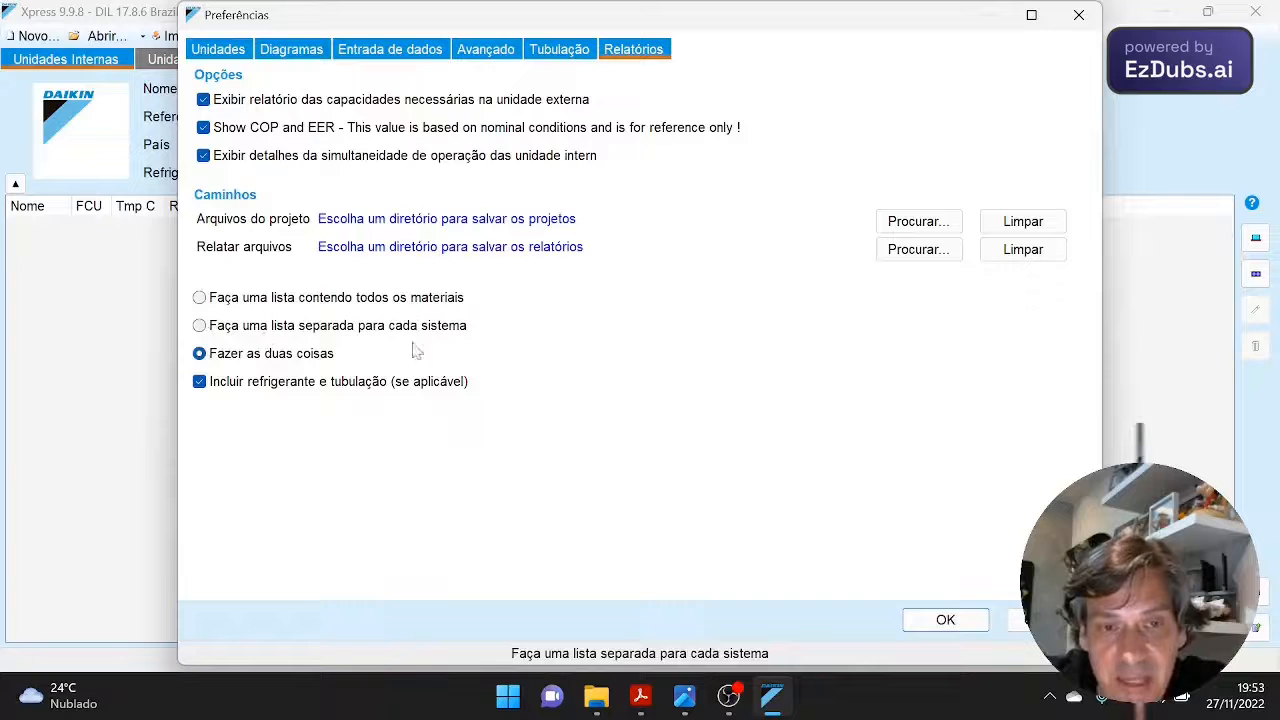
pyautogui.moveTo(403, 343)
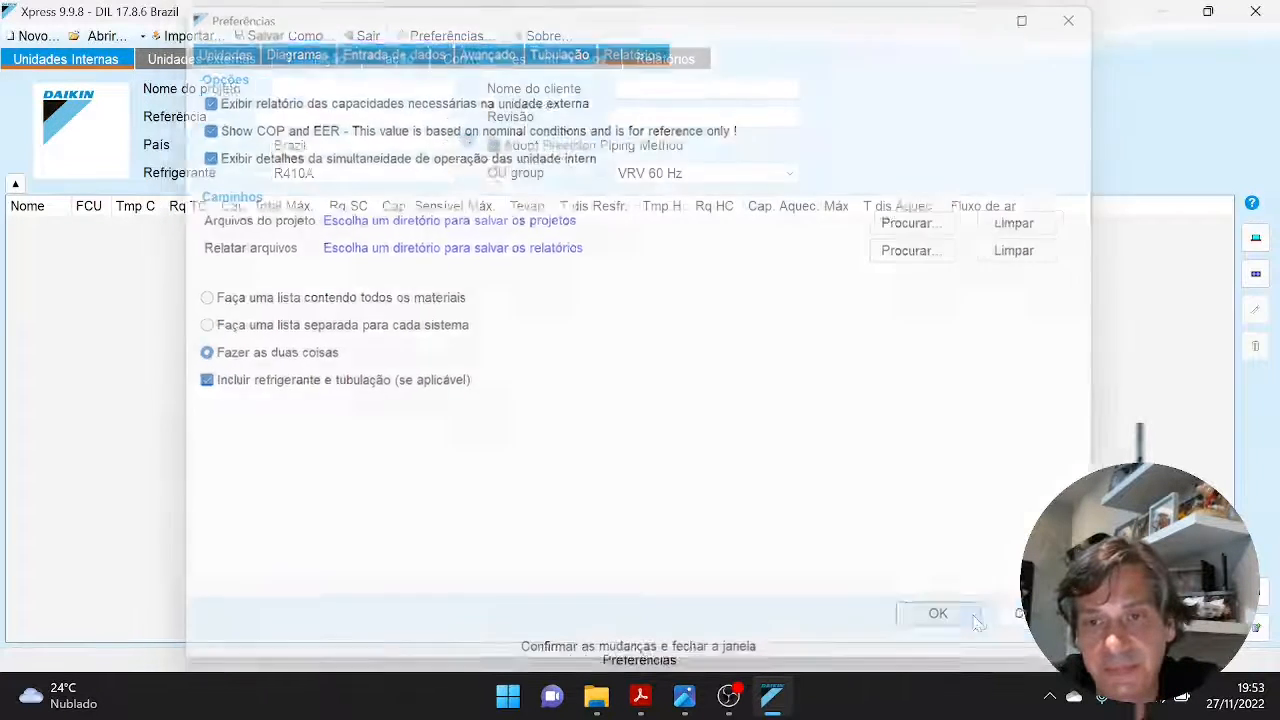
# - Apply preferences and enter project and client Teste-1 with reference and revision A
pyautogui.click(937, 613)
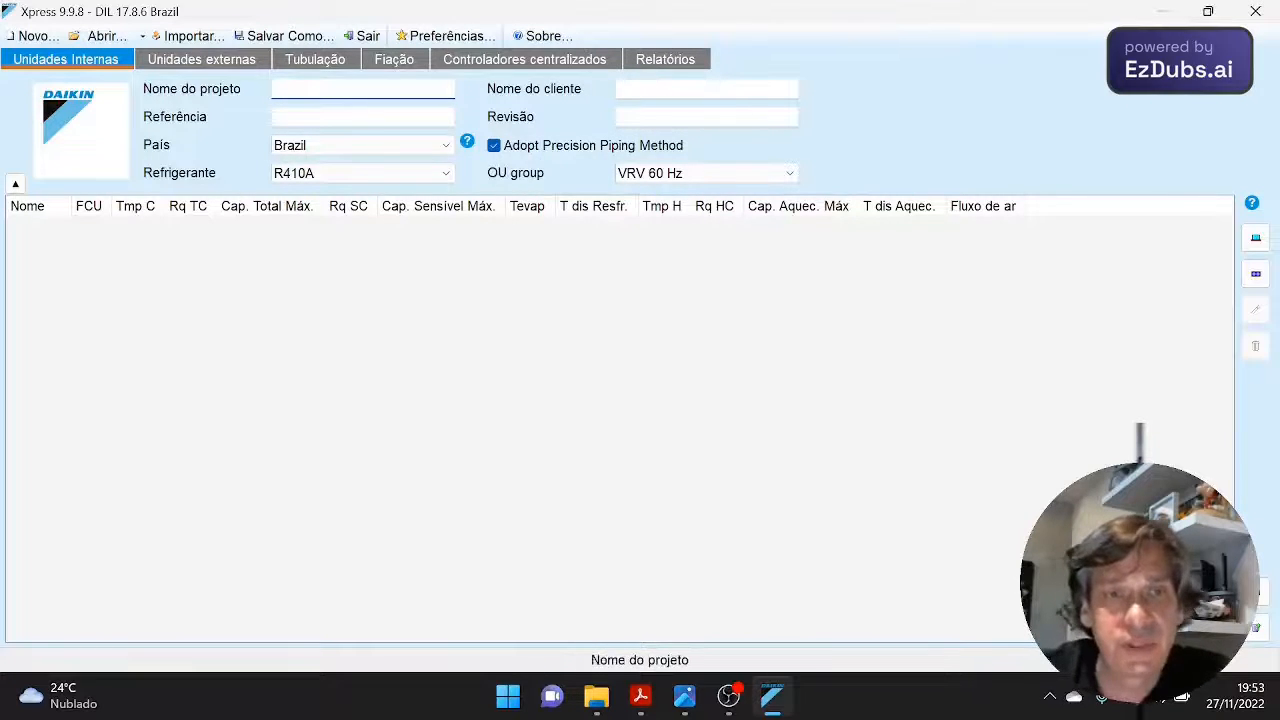
pyautogui.write('Teste')
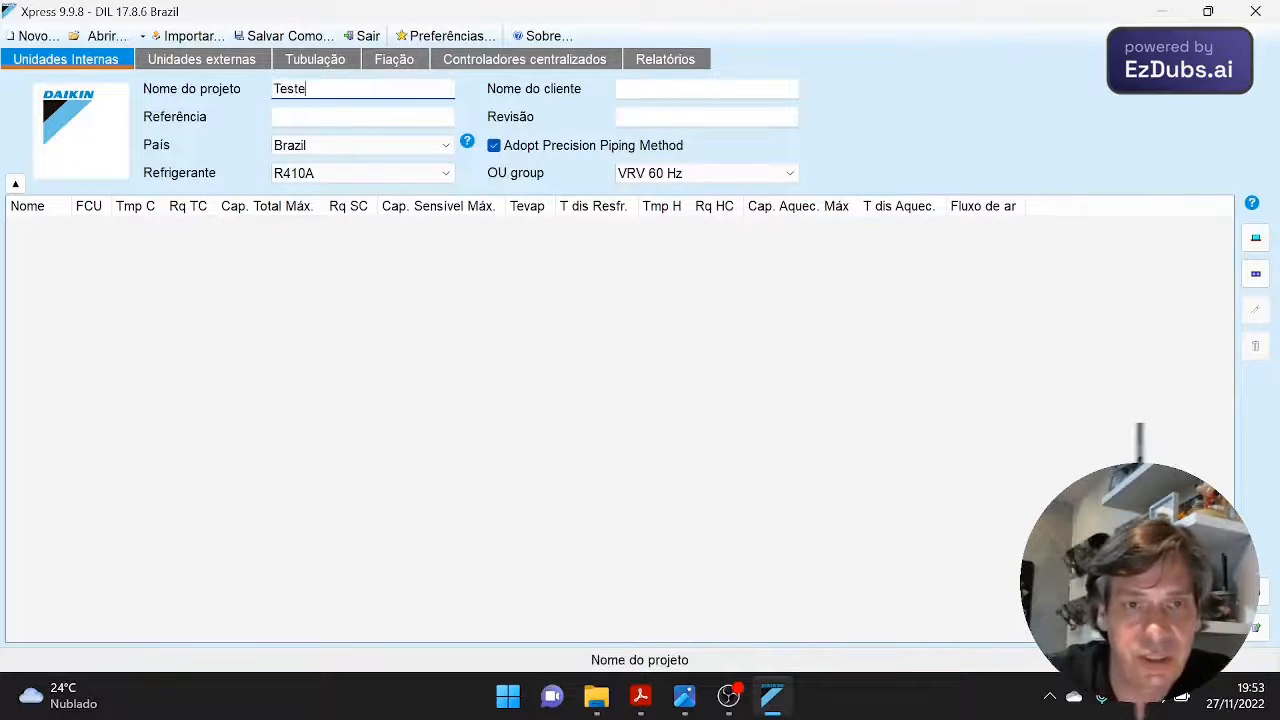
pyautogui.write('-1')
pyautogui.click(707, 89)
pyautogui.write('Tesete')
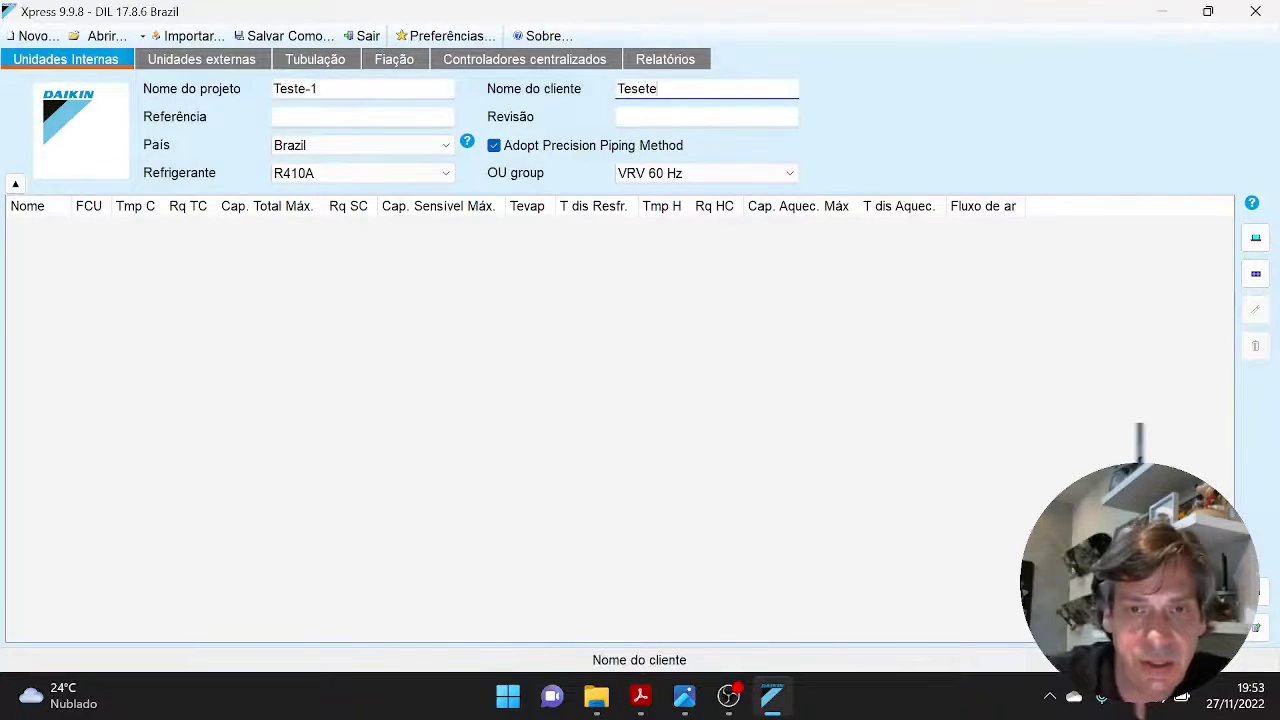
pyautogui.press('Backspace')
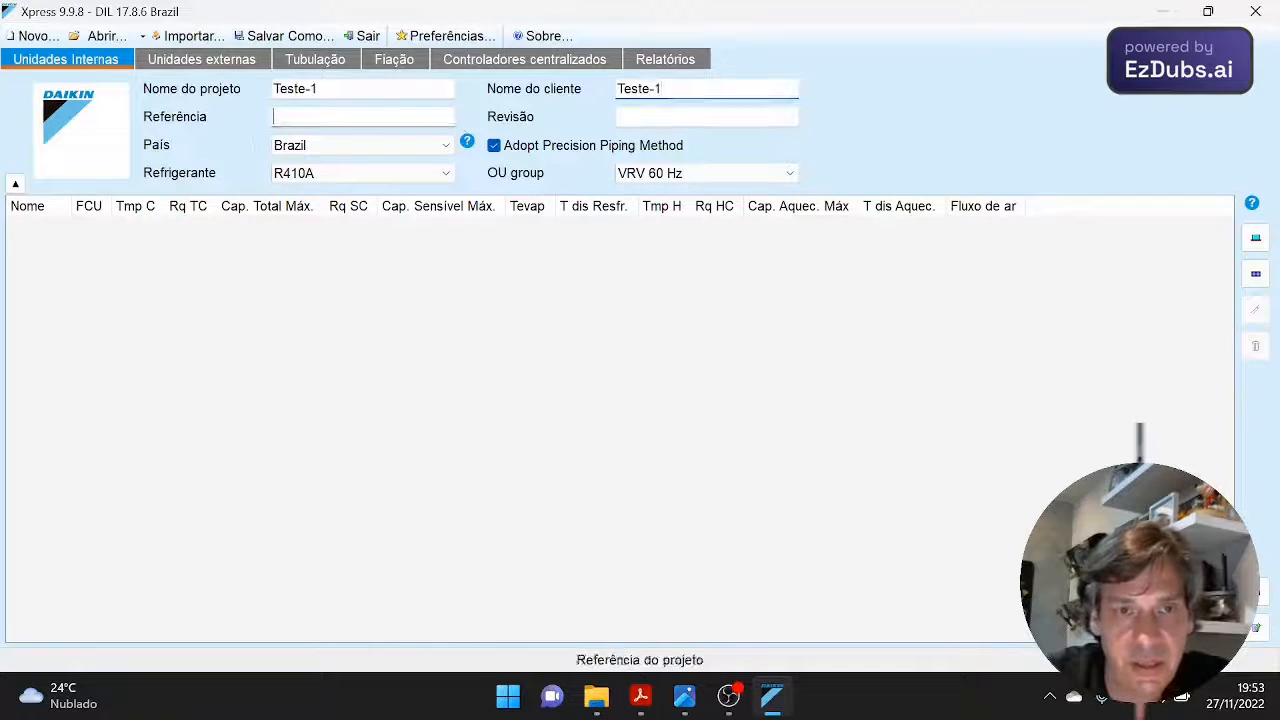
pyautogui.write('A')
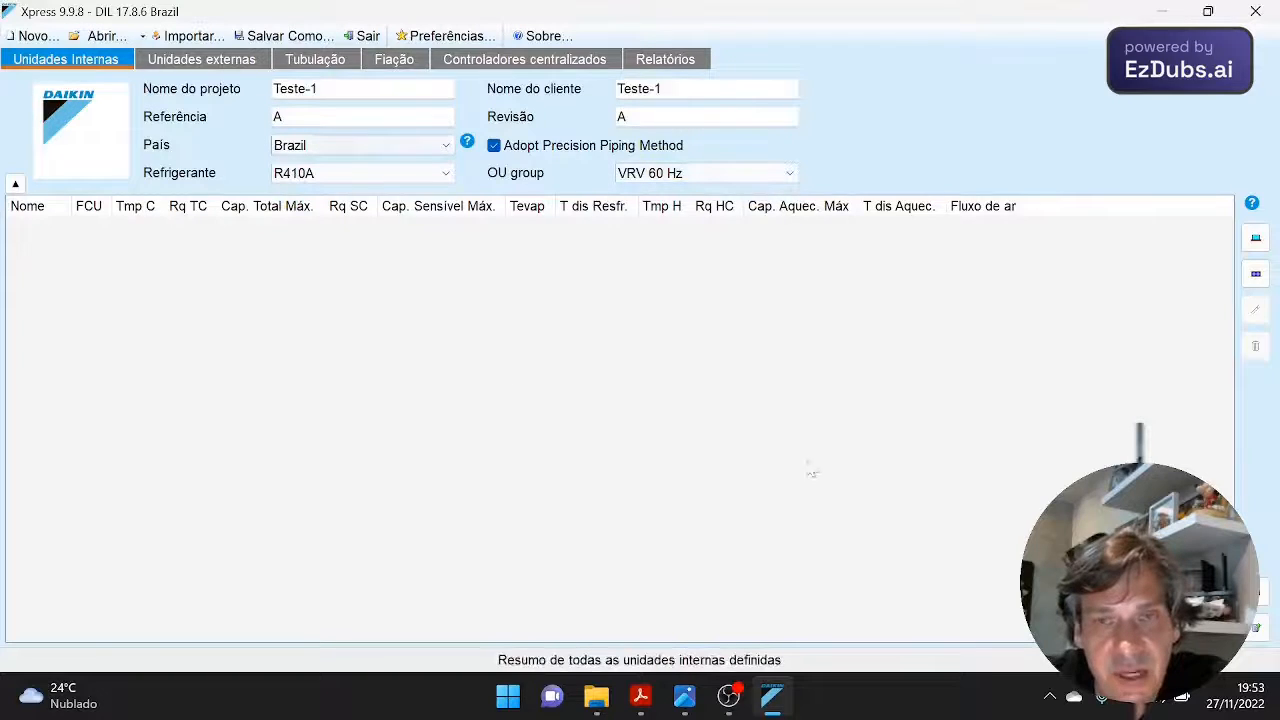
pyautogui.moveTo(165, 325)
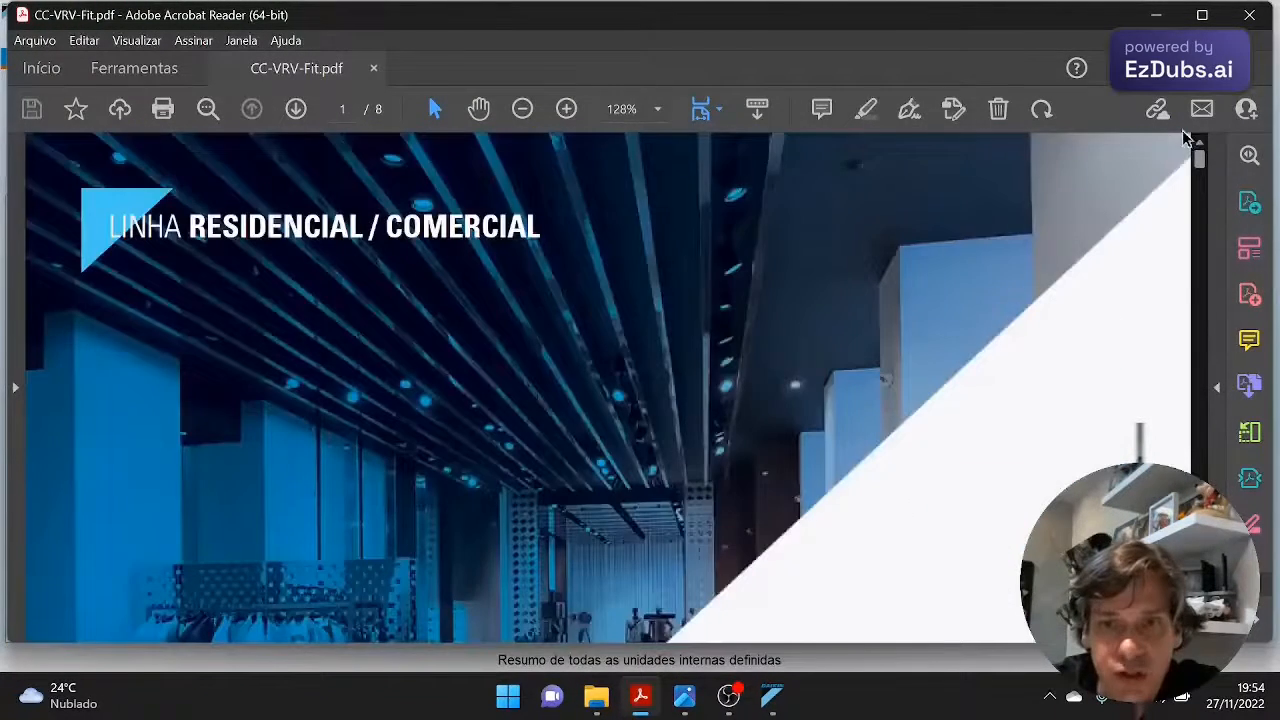
pyautogui.scroll(-3)
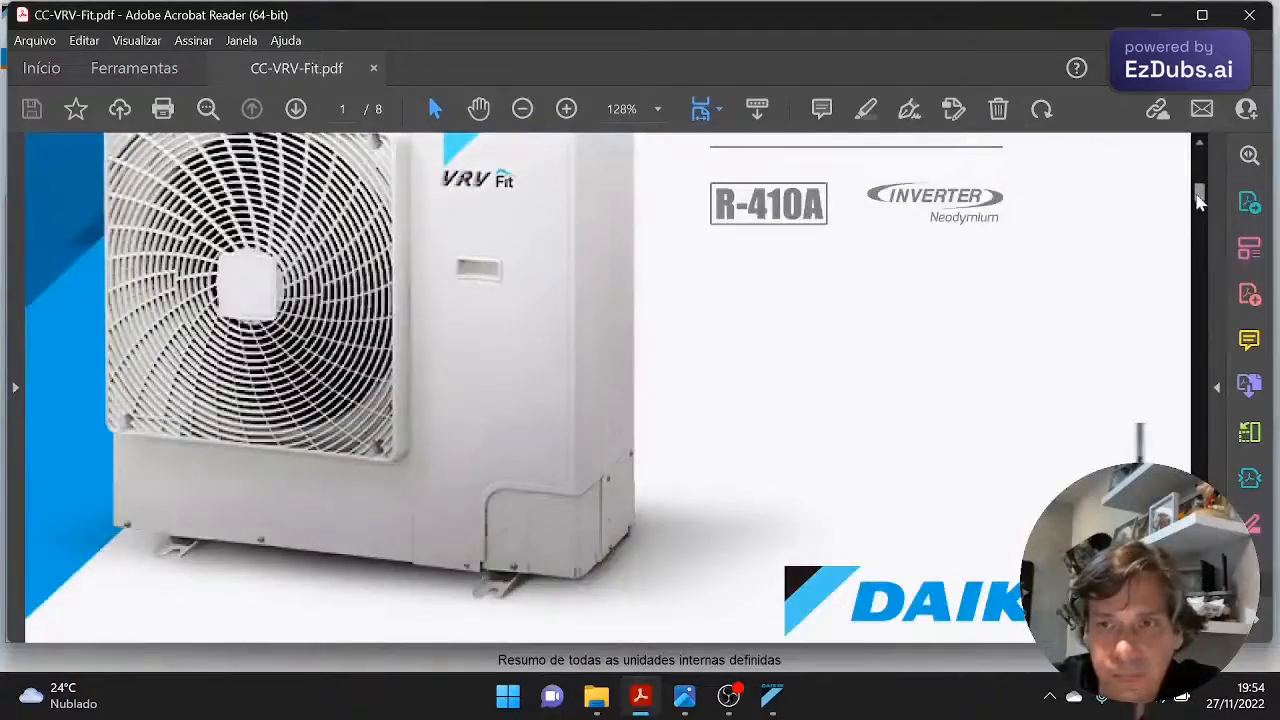
pyautogui.scroll(-3)
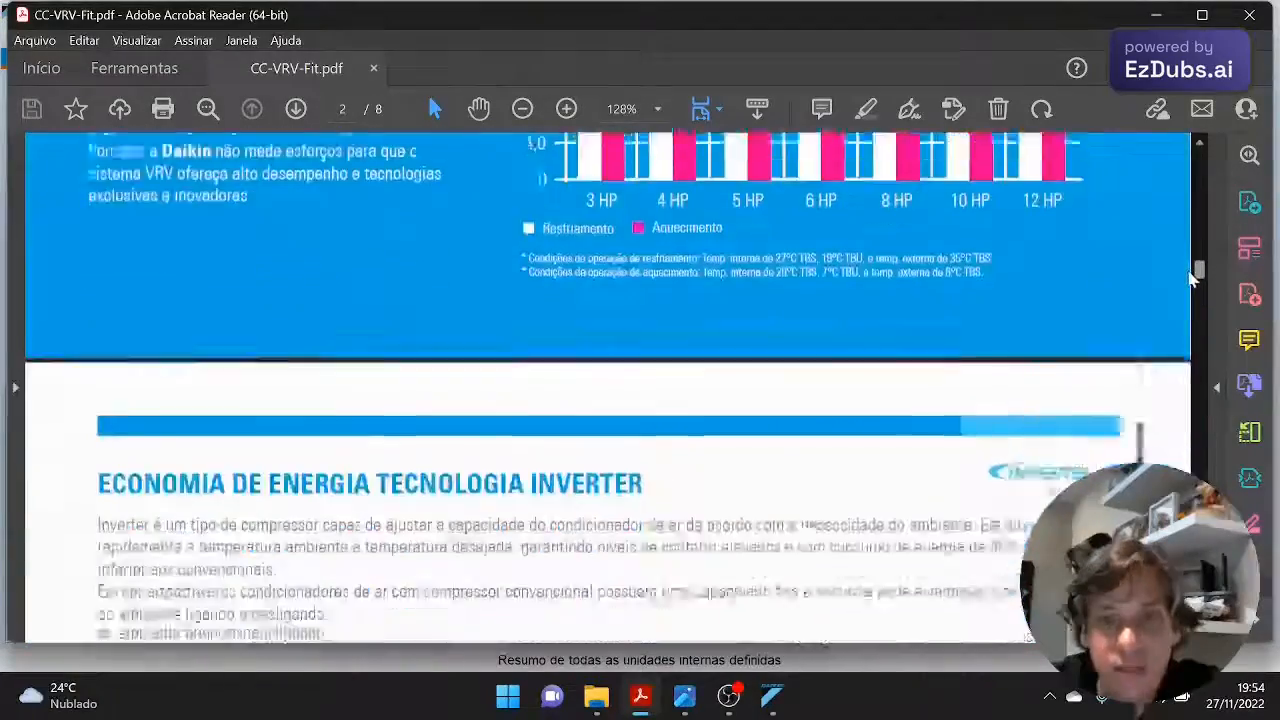
pyautogui.scroll(-3)
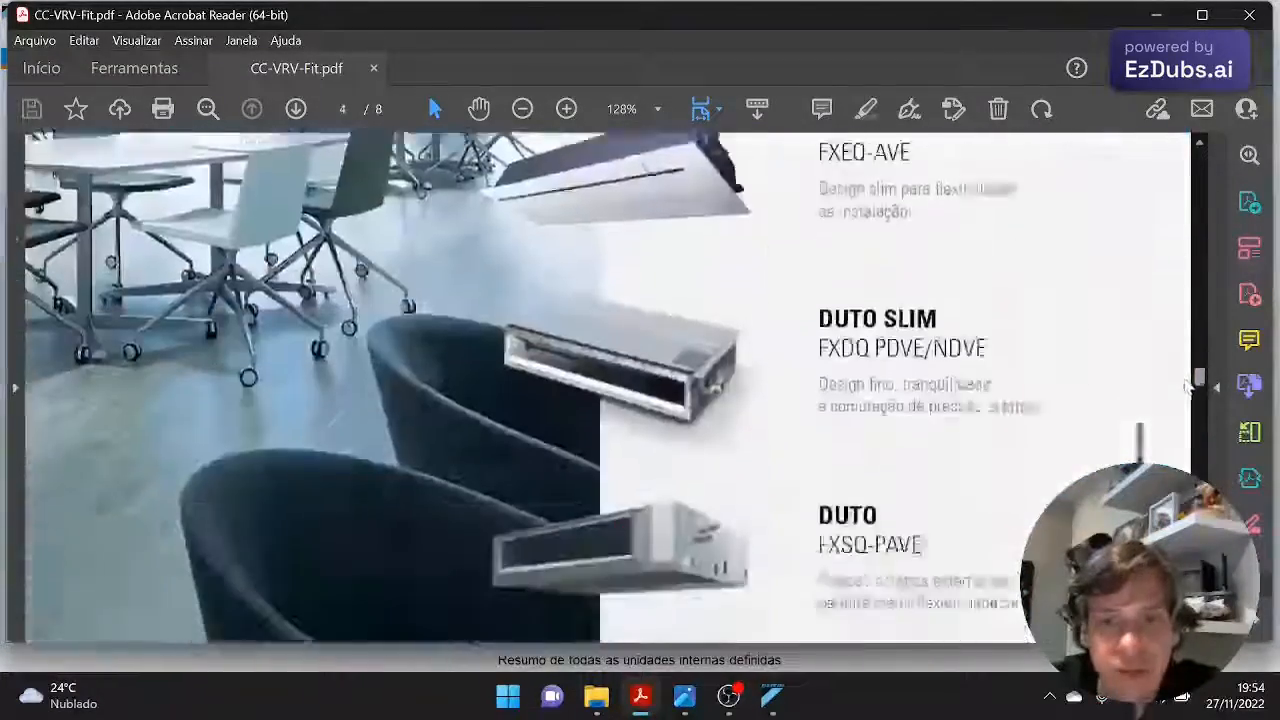
pyautogui.scroll(-3)
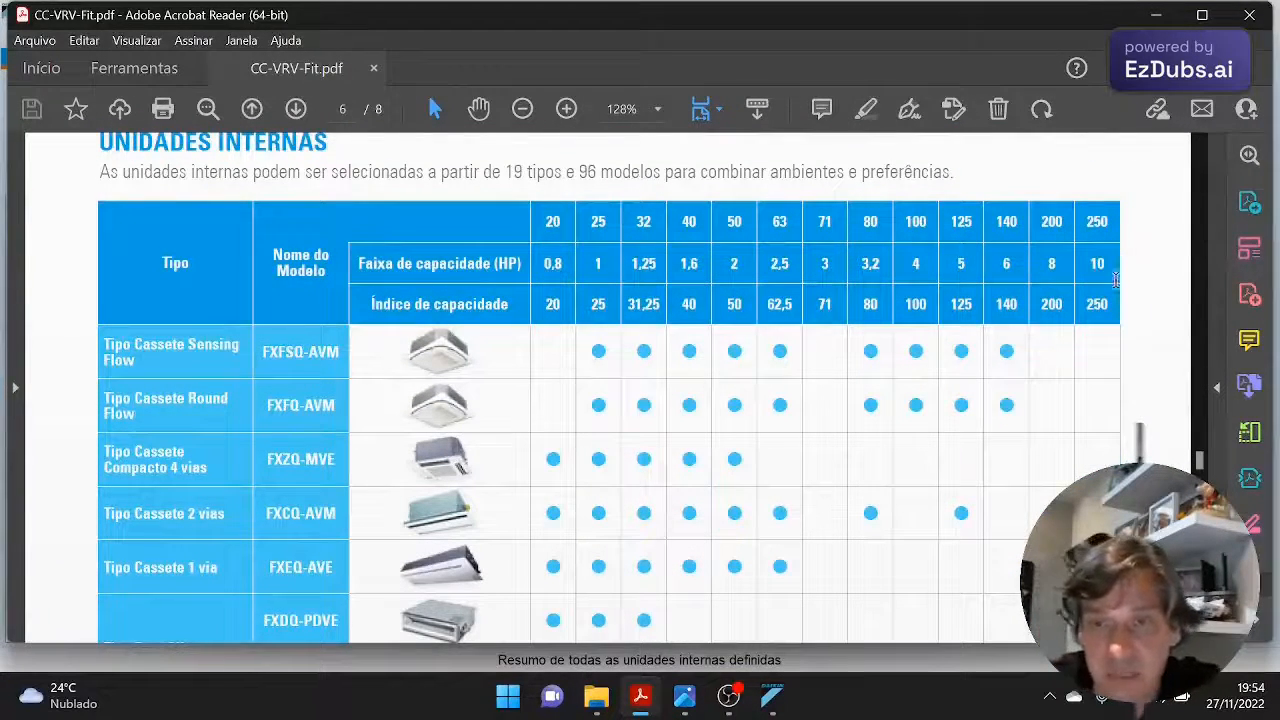
pyautogui.moveTo(752, 463)
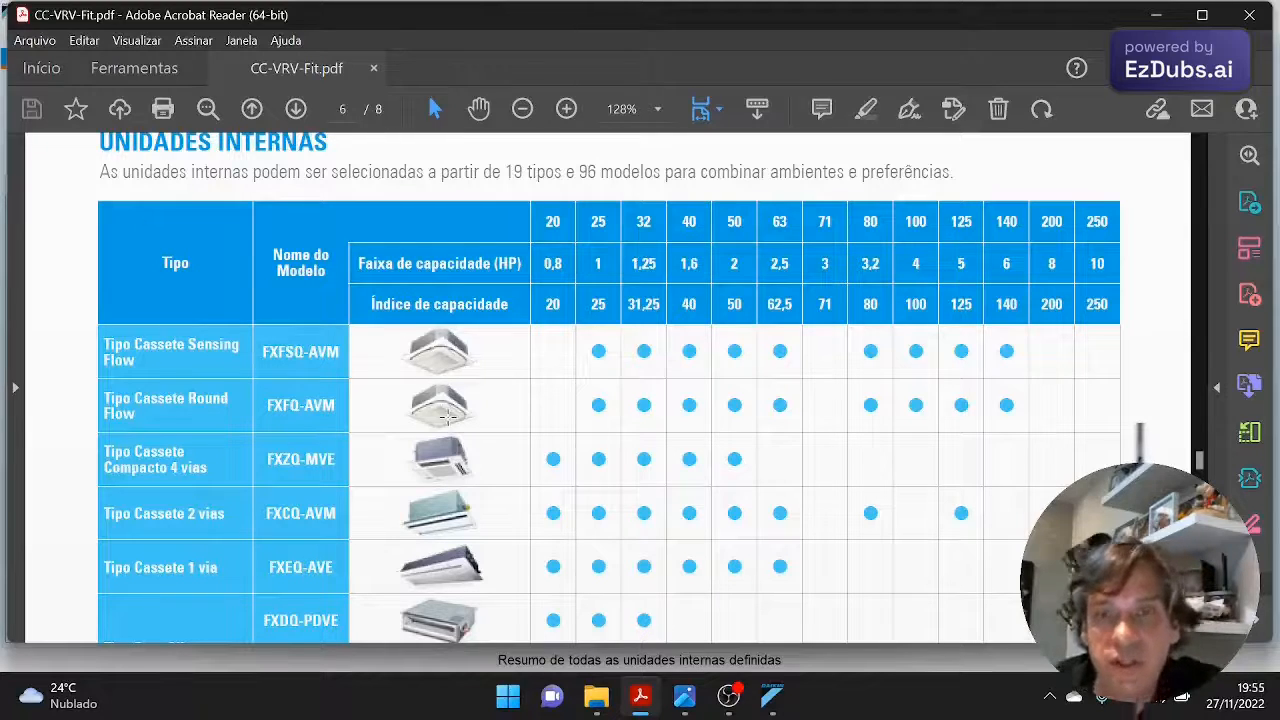
pyautogui.moveTo(505, 405)
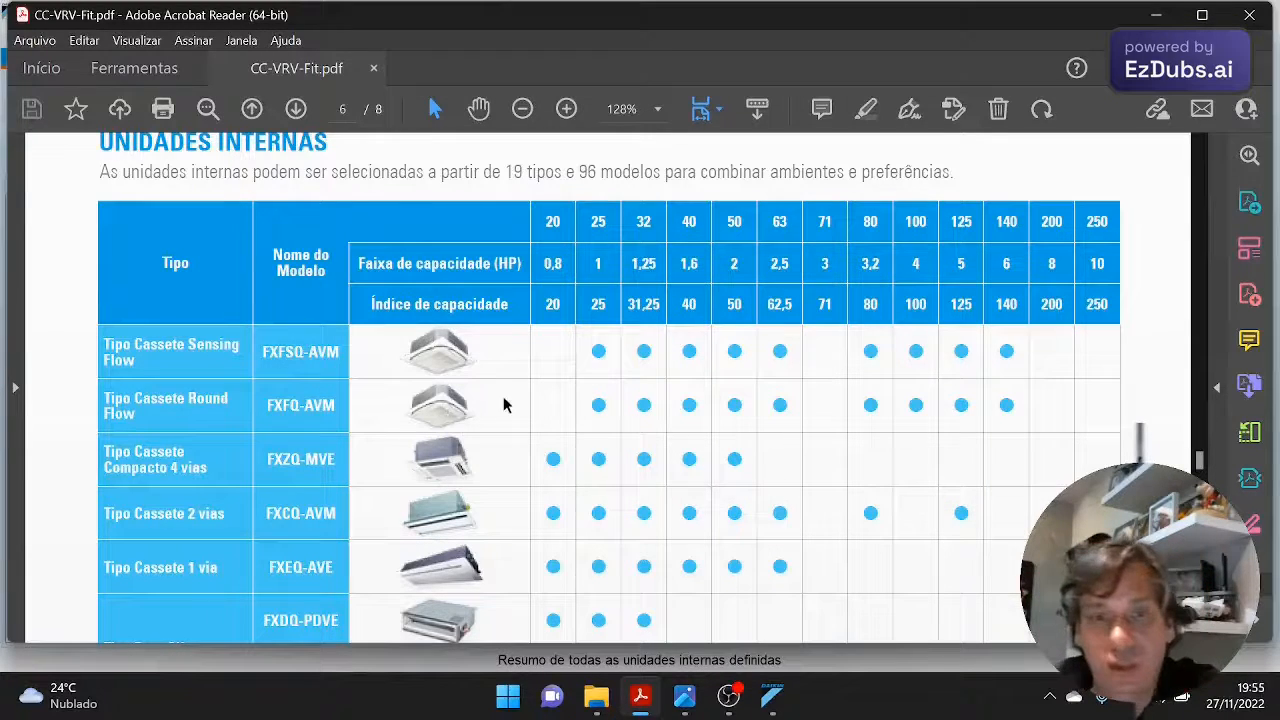
pyautogui.scroll(-3)
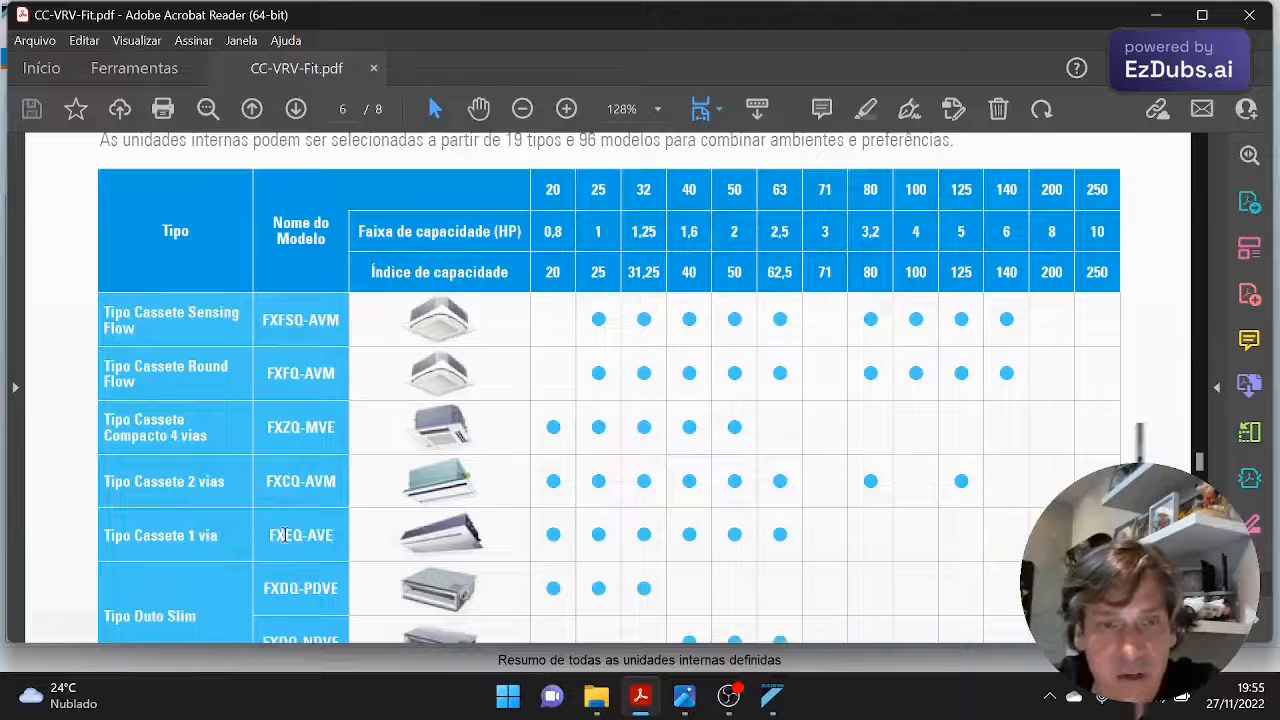
pyautogui.scroll(-3)
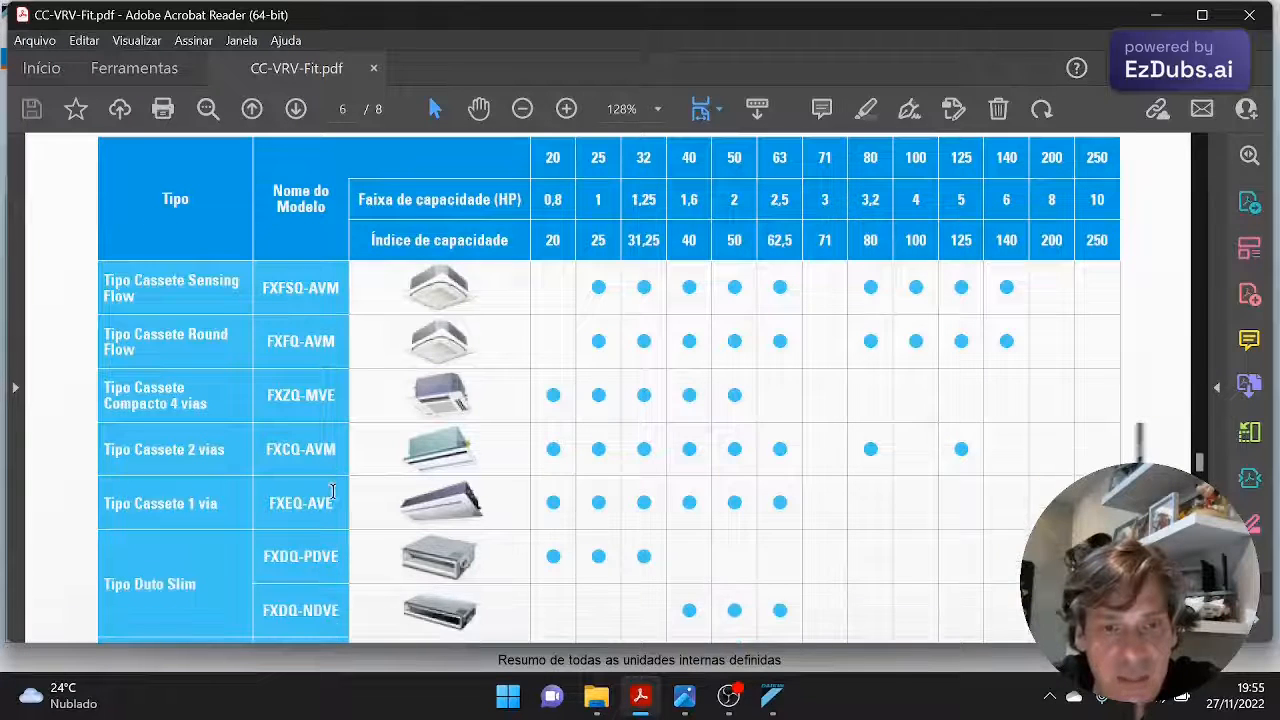
pyautogui.scroll(-3)
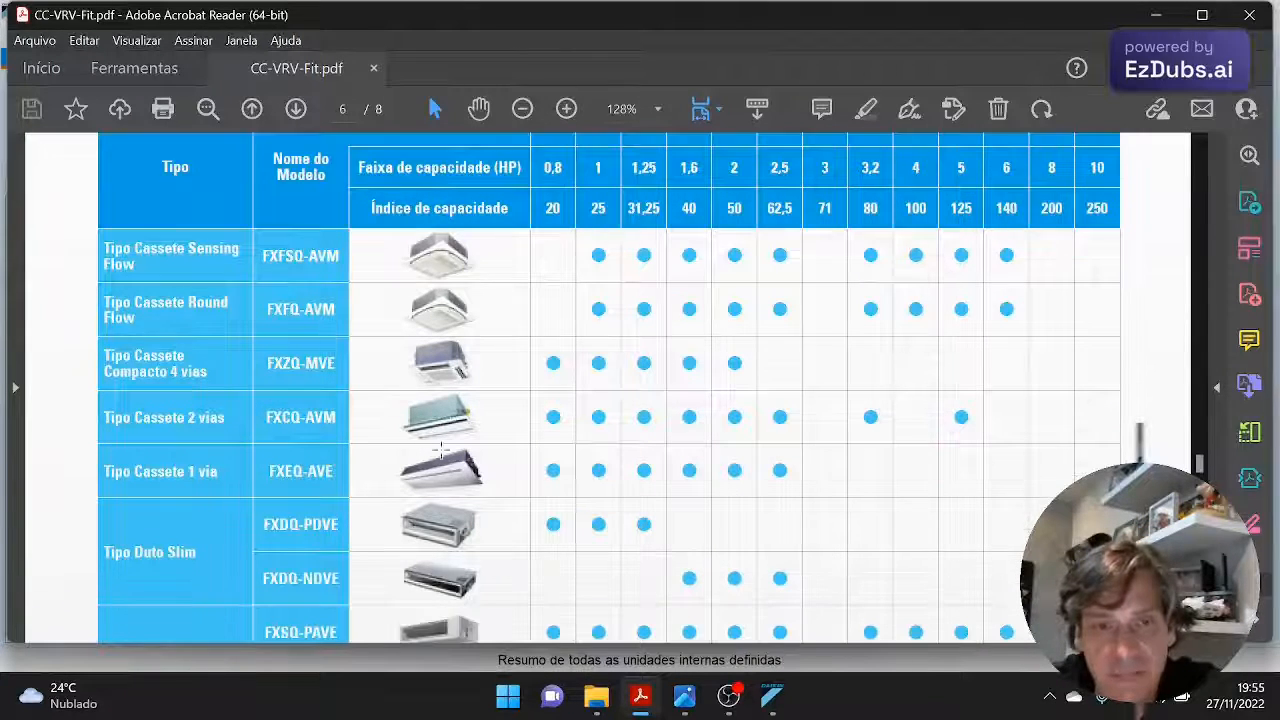
pyautogui.scroll(-3)
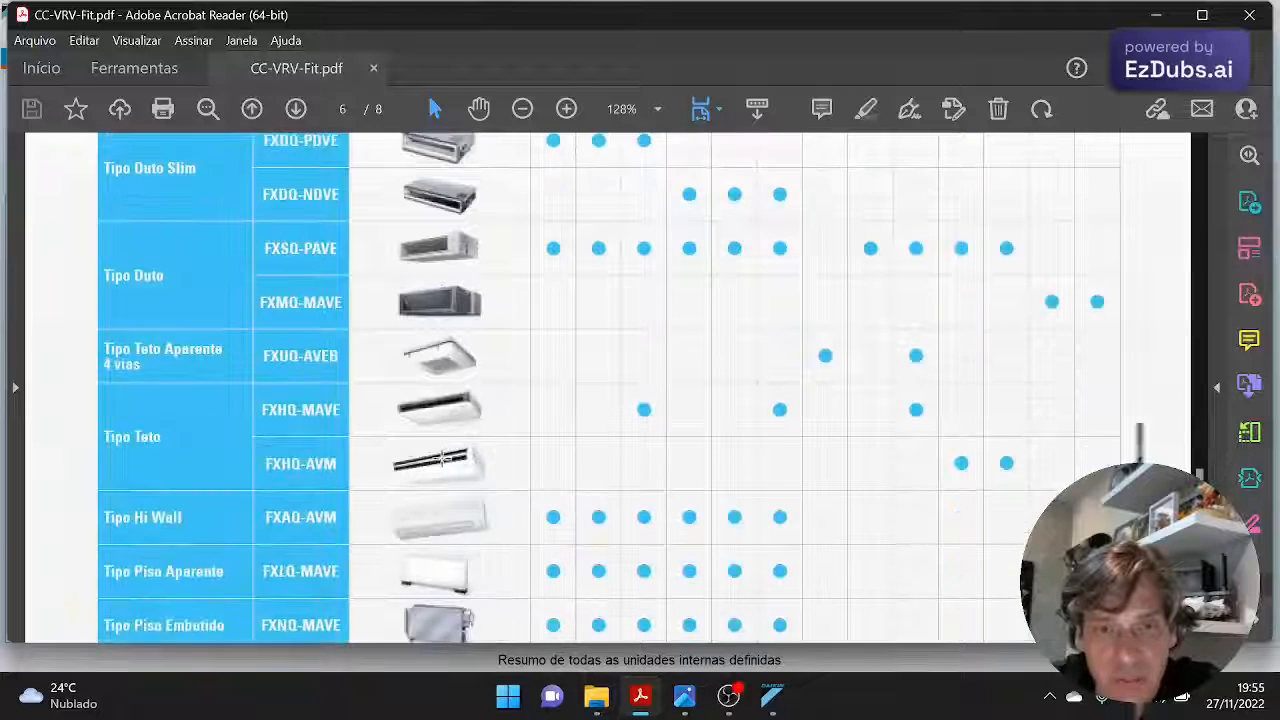
pyautogui.scroll(3)
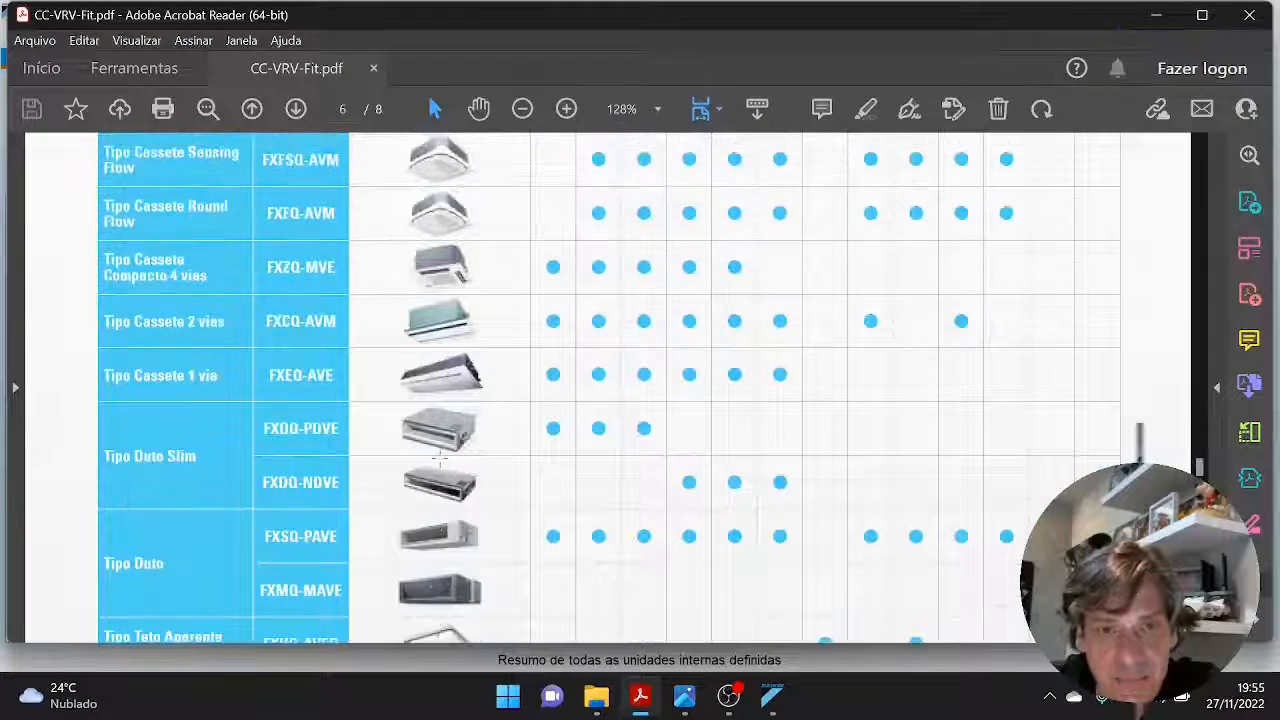
pyautogui.scroll(3)
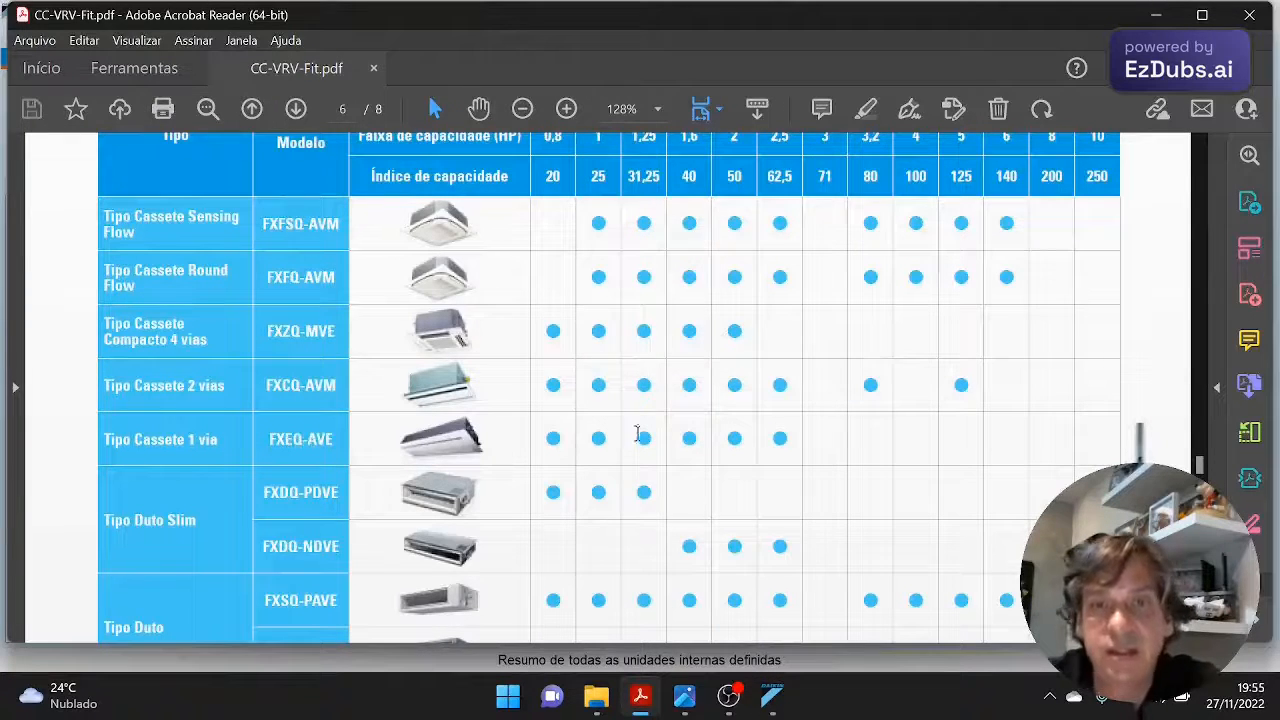
pyautogui.scroll(3)
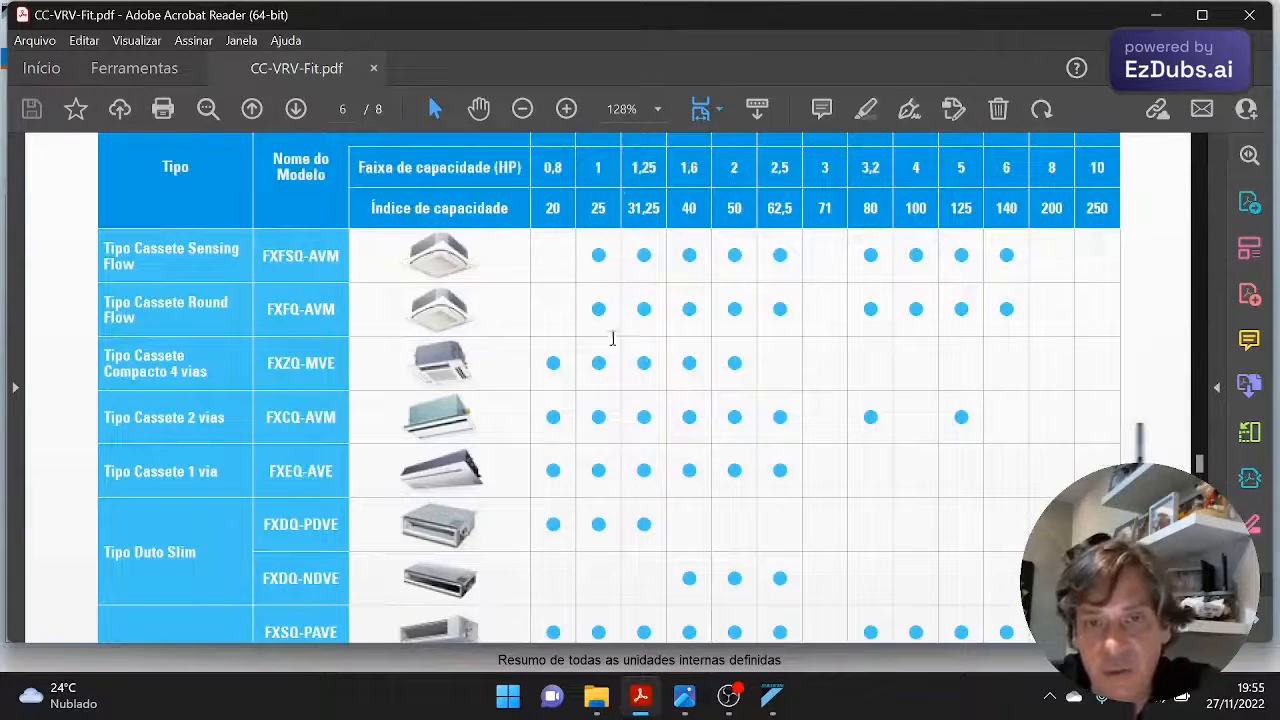
pyautogui.scroll(3)
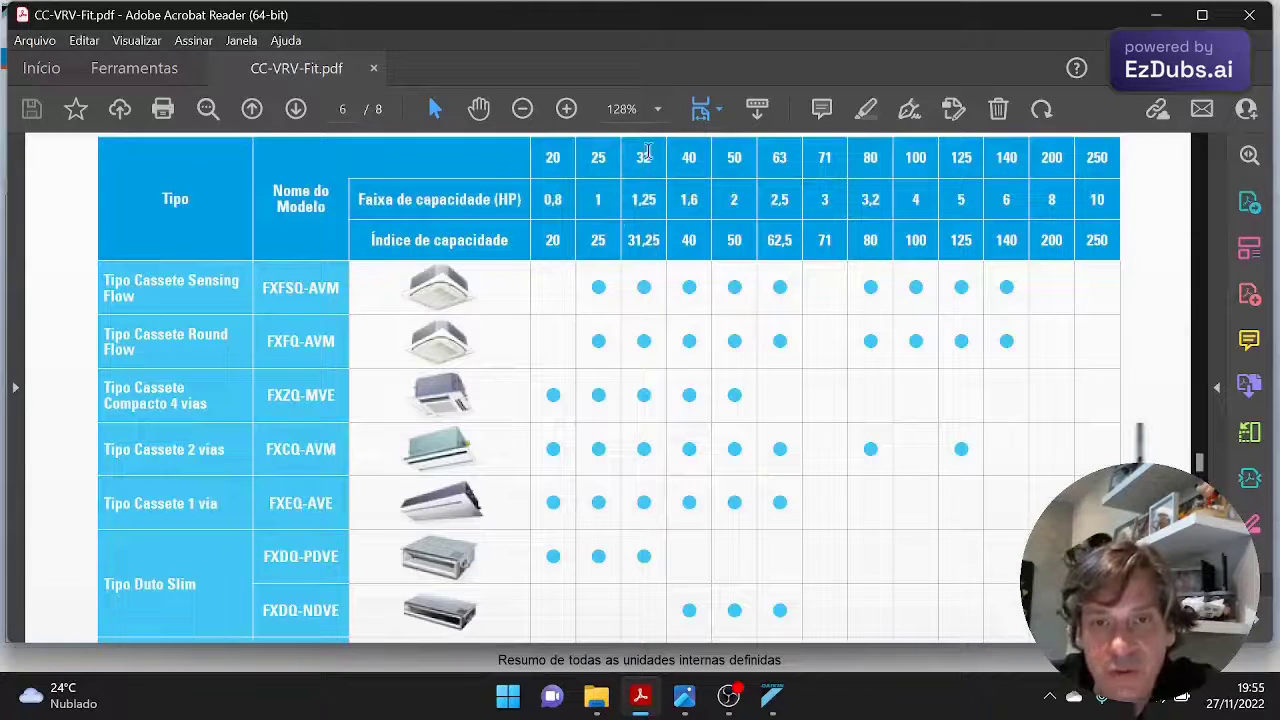
pyautogui.moveTo(695, 160)
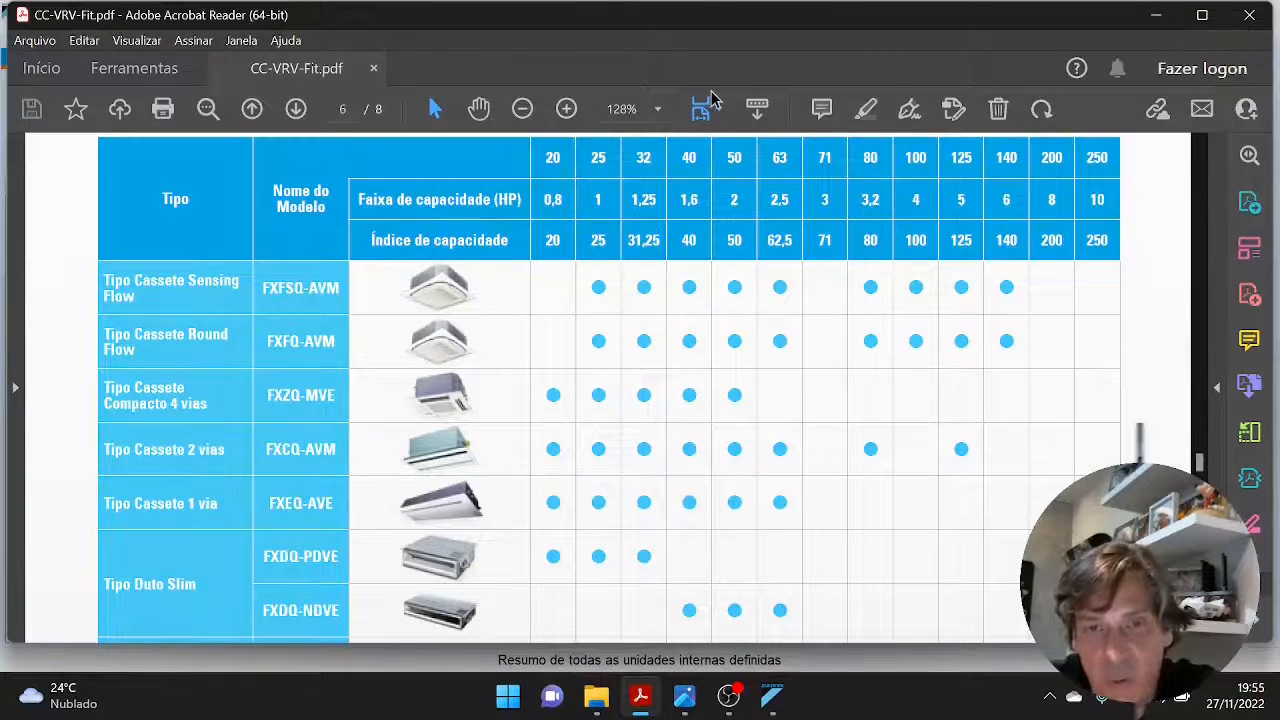
pyautogui.moveTo(770, 697)
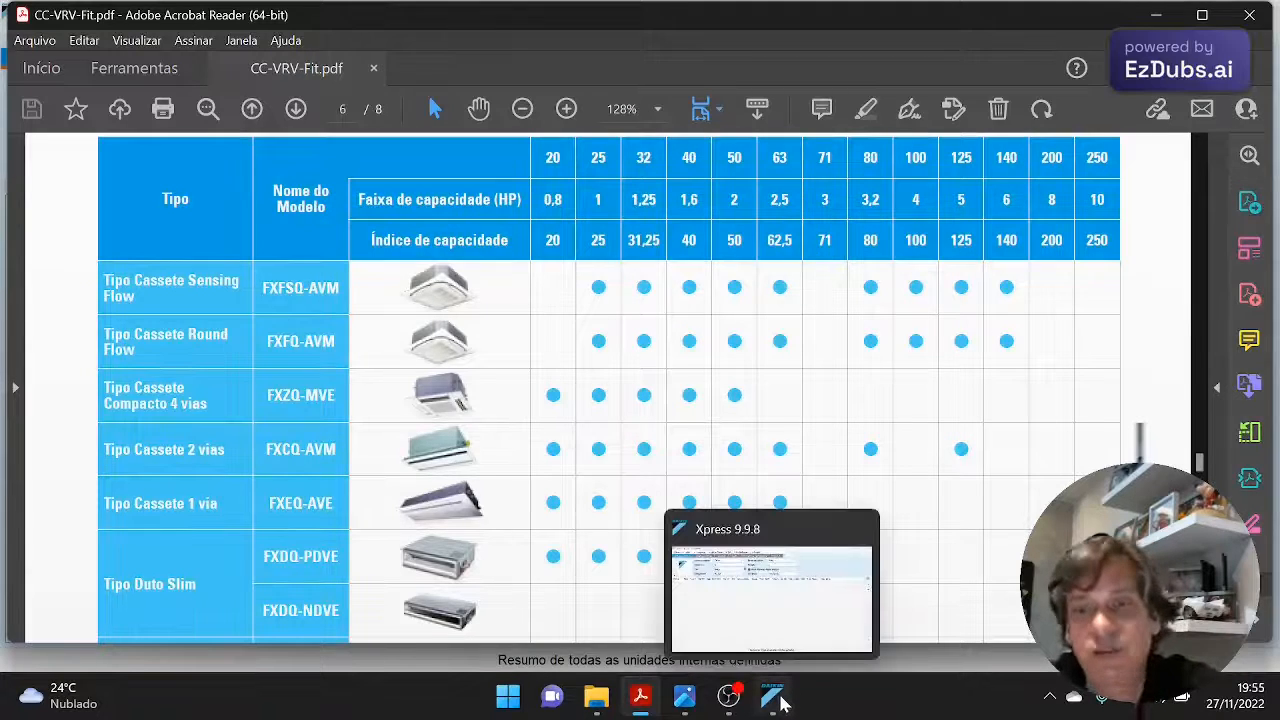
pyautogui.moveTo(684, 697)
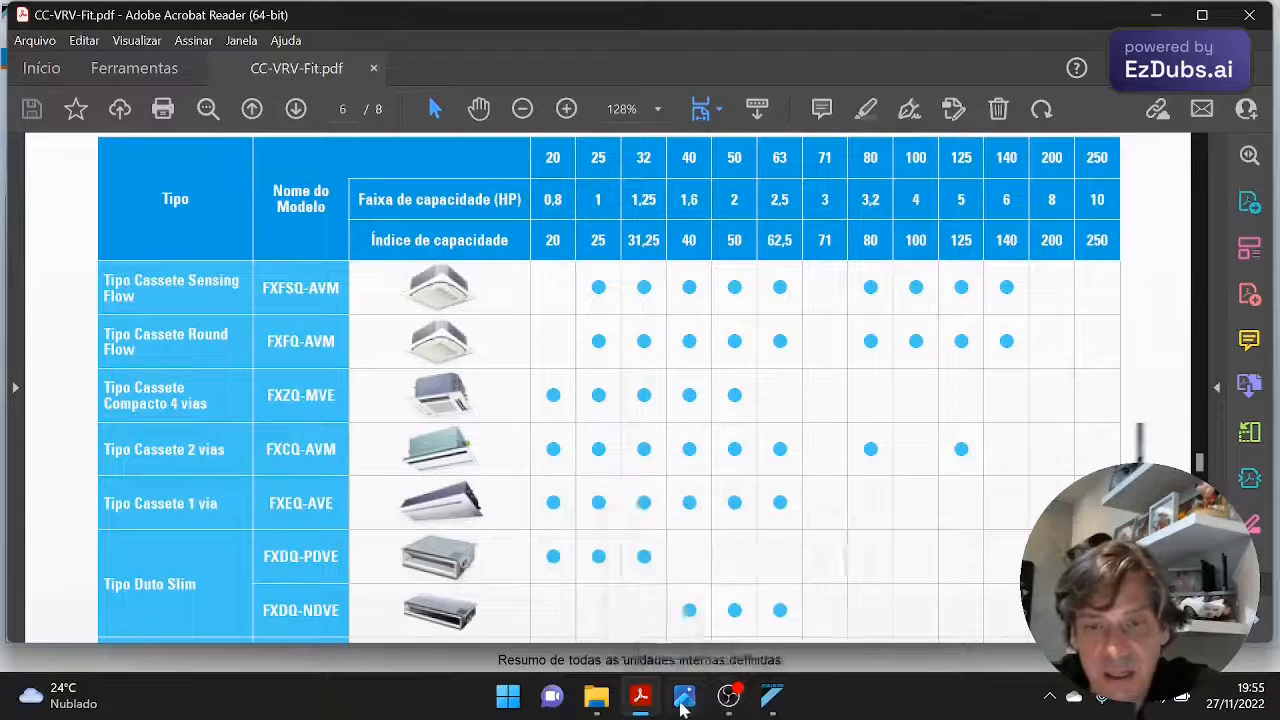
# - Review the floor plan image in Photos, then return to the Teste-1 project
pyautogui.click(683, 697)
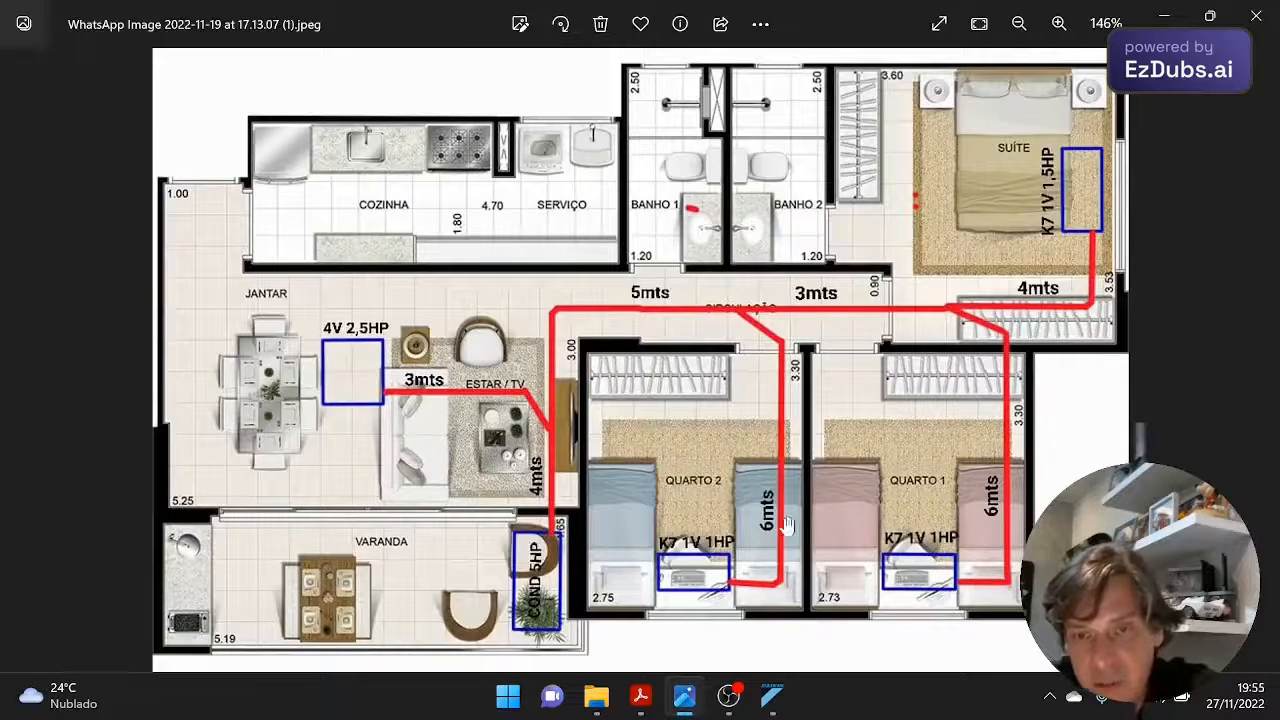
pyautogui.moveTo(995, 478)
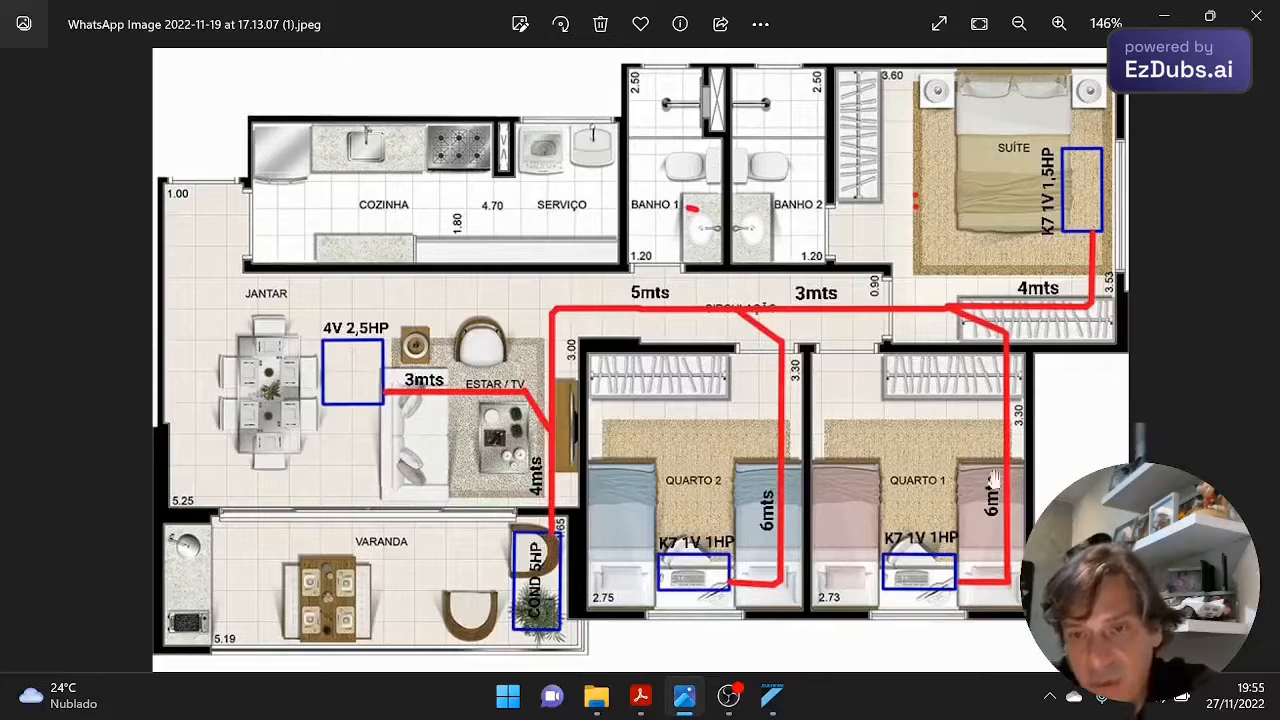
pyautogui.moveTo(1090, 175)
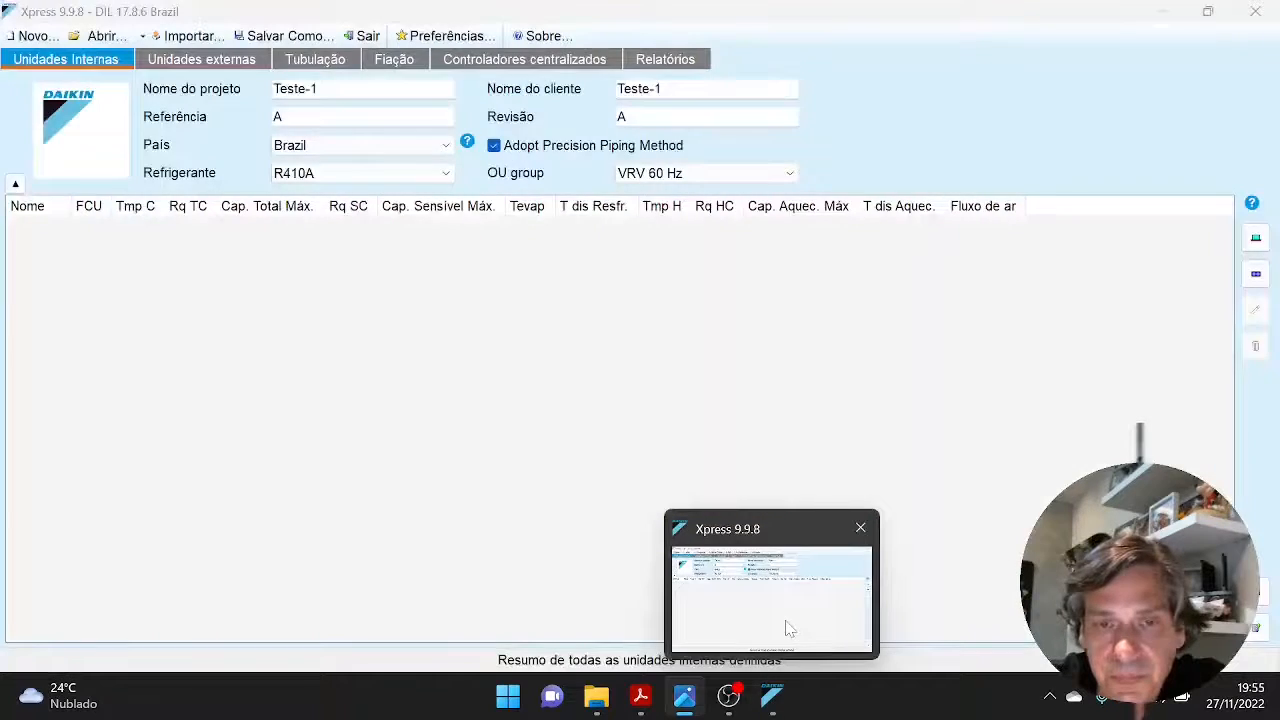
pyautogui.click(770, 590)
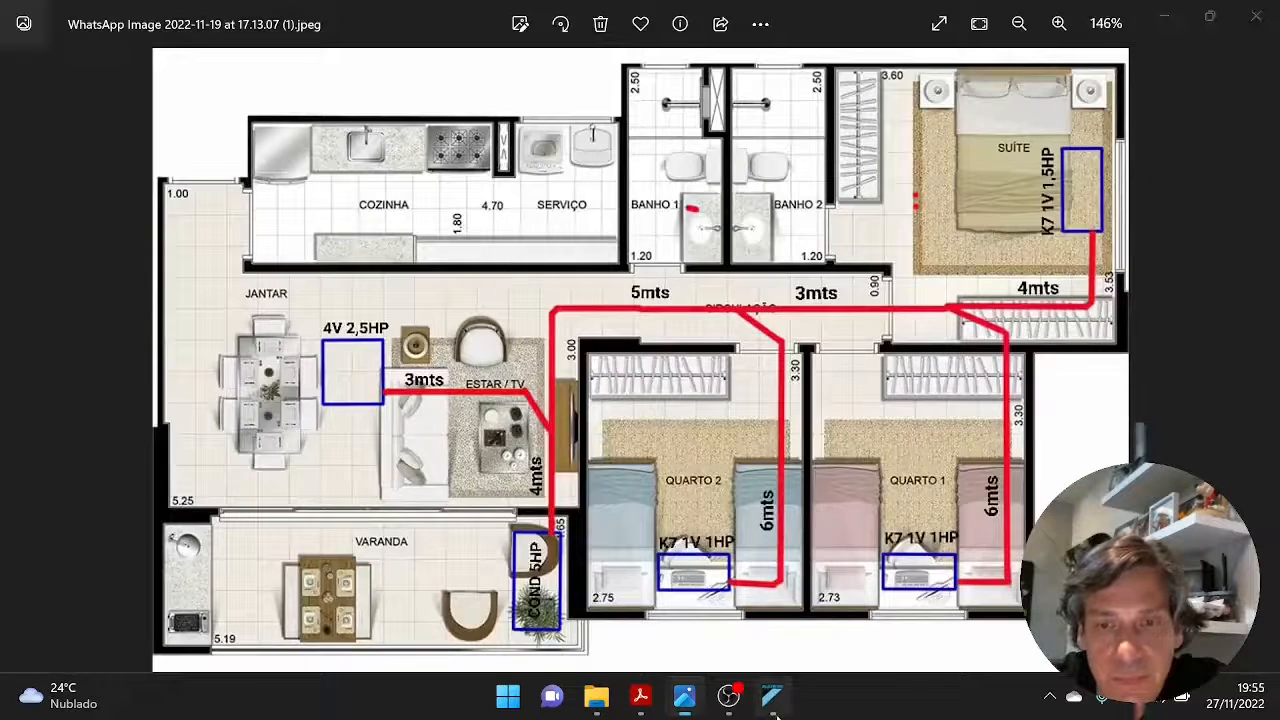
pyautogui.click(771, 697)
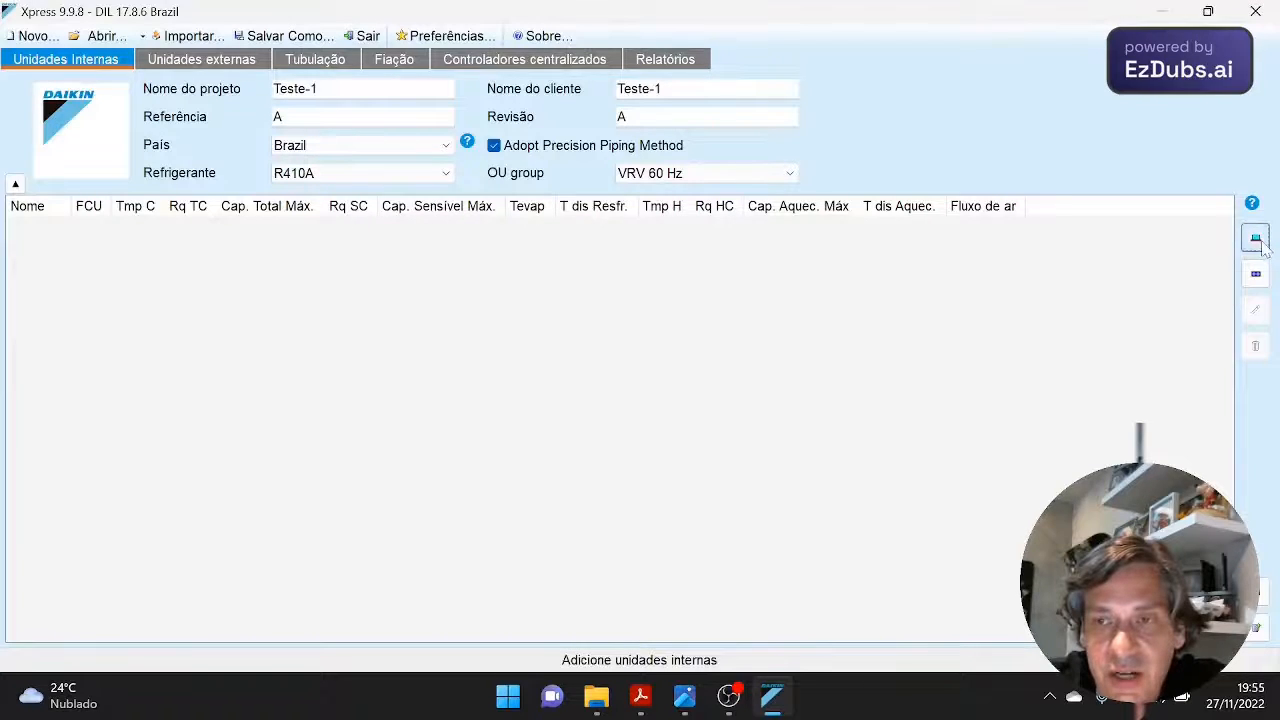
# - Add indoor unit Evap1 as Cassete Round Flow FXFQ63AVM, then bring back the catalogue PDF
pyautogui.click(1255, 237)
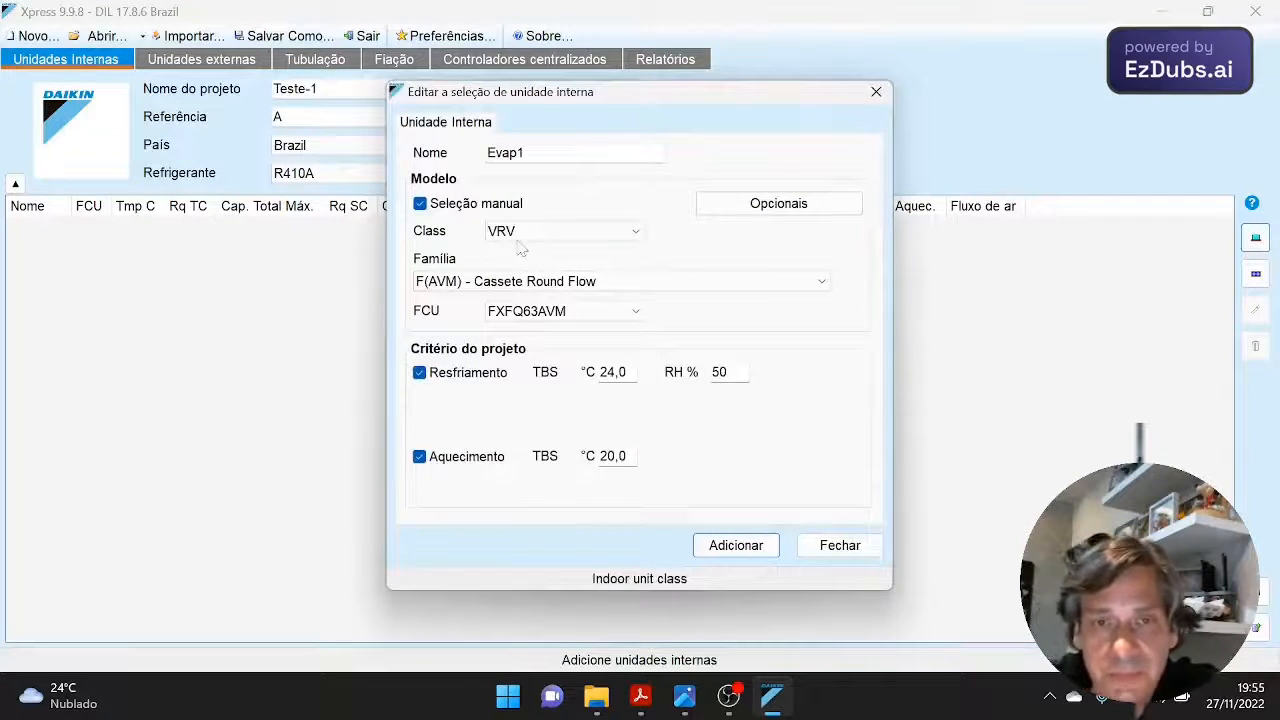
pyautogui.moveTo(823, 287)
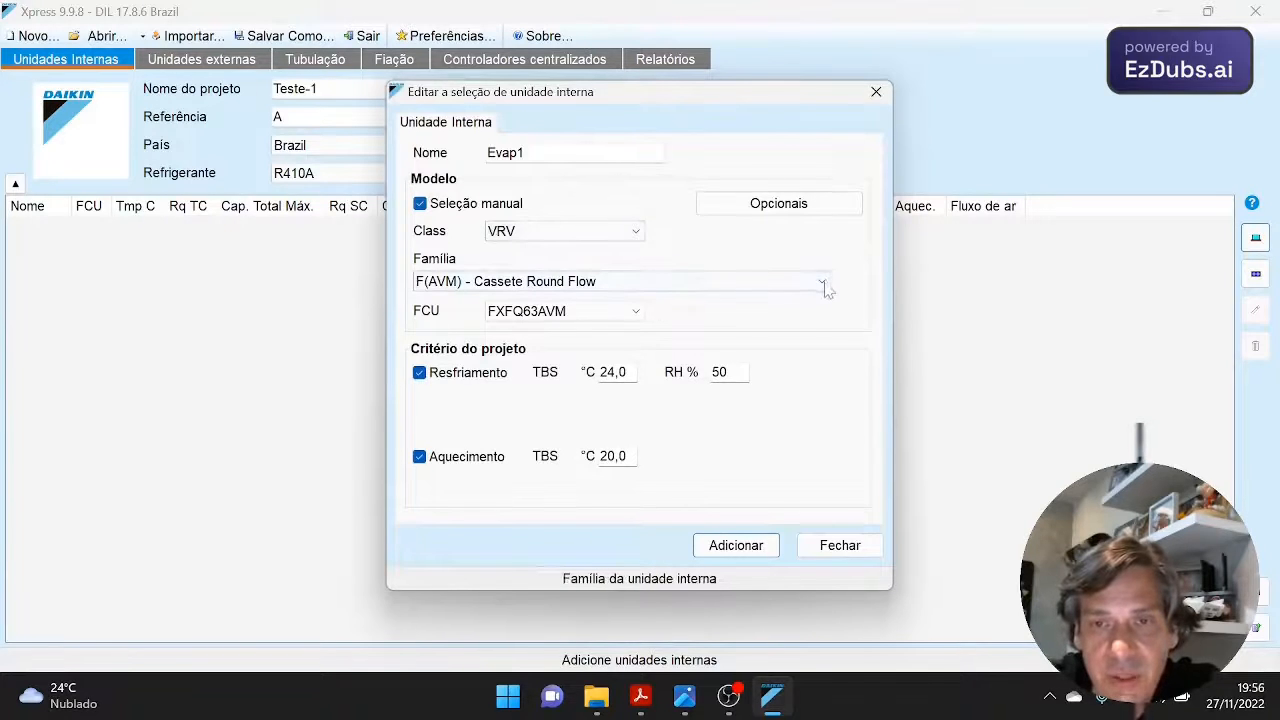
pyautogui.click(821, 281)
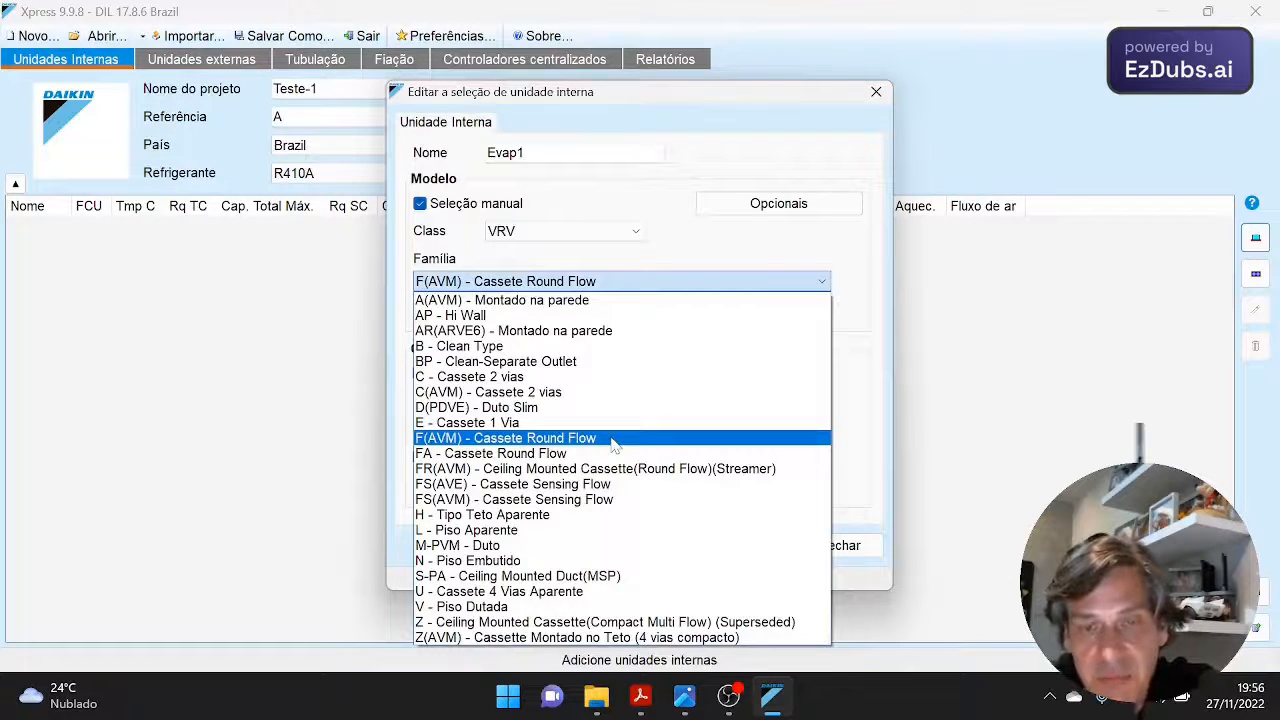
pyautogui.click(505, 438)
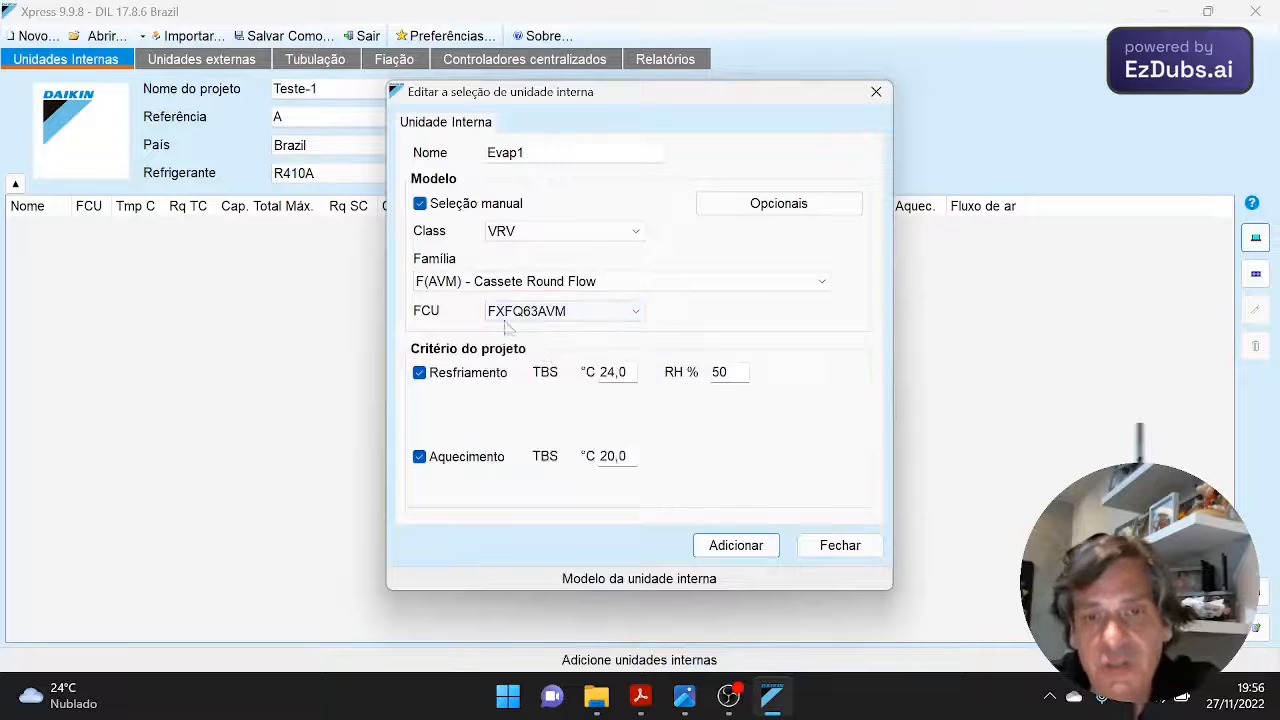
pyautogui.moveTo(684, 697)
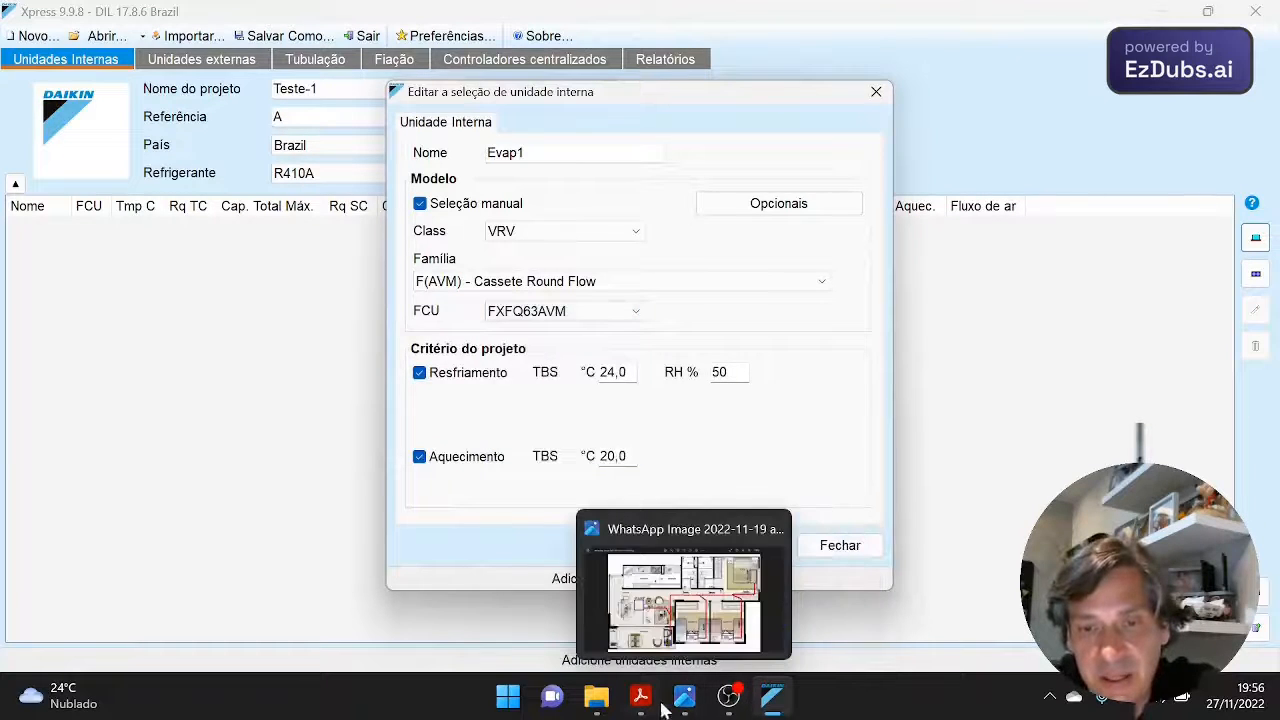
pyautogui.click(640, 695)
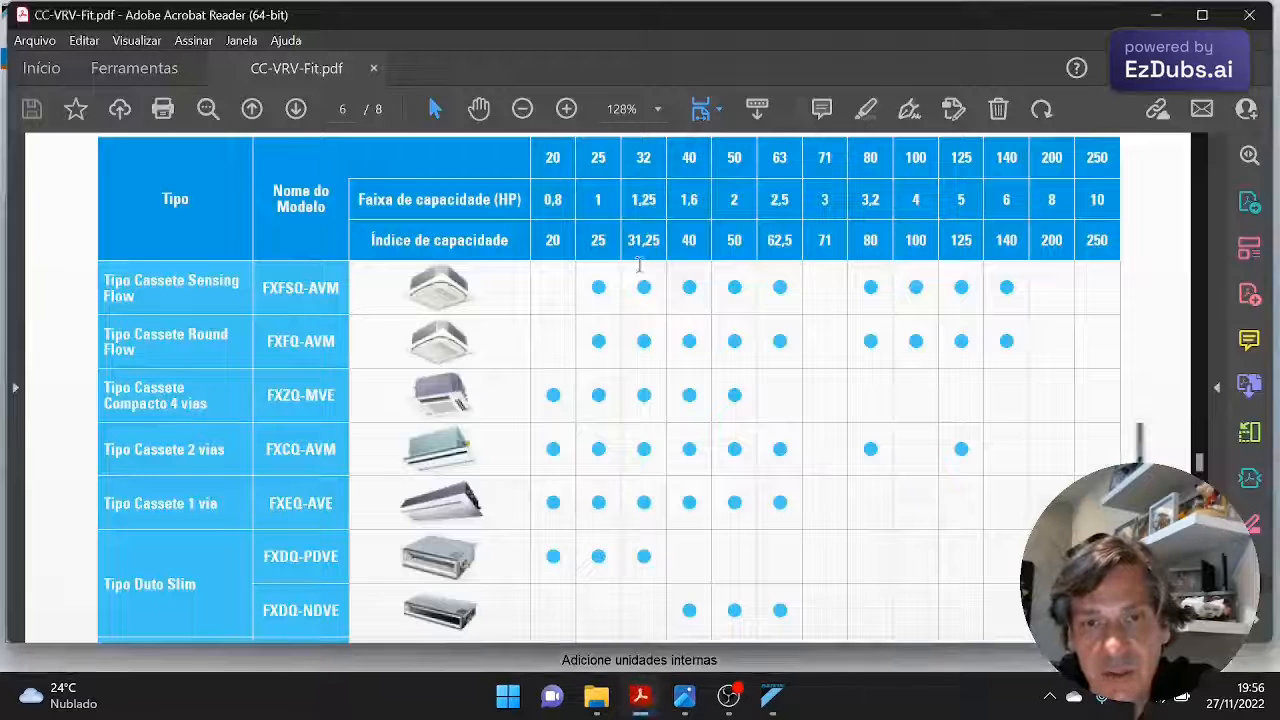
pyautogui.moveTo(735, 190)
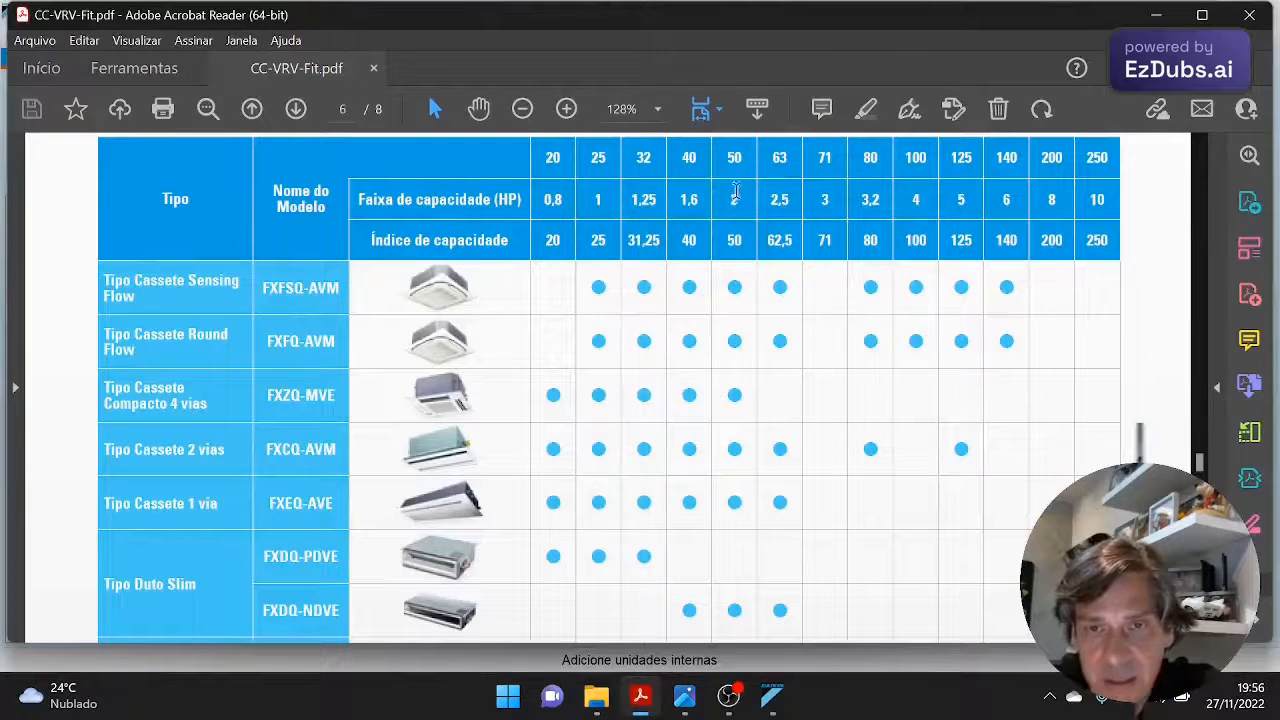
# - Scroll the Acrobat capacity table, then return to the Evap1 setup in Xpress
pyautogui.scroll(3)
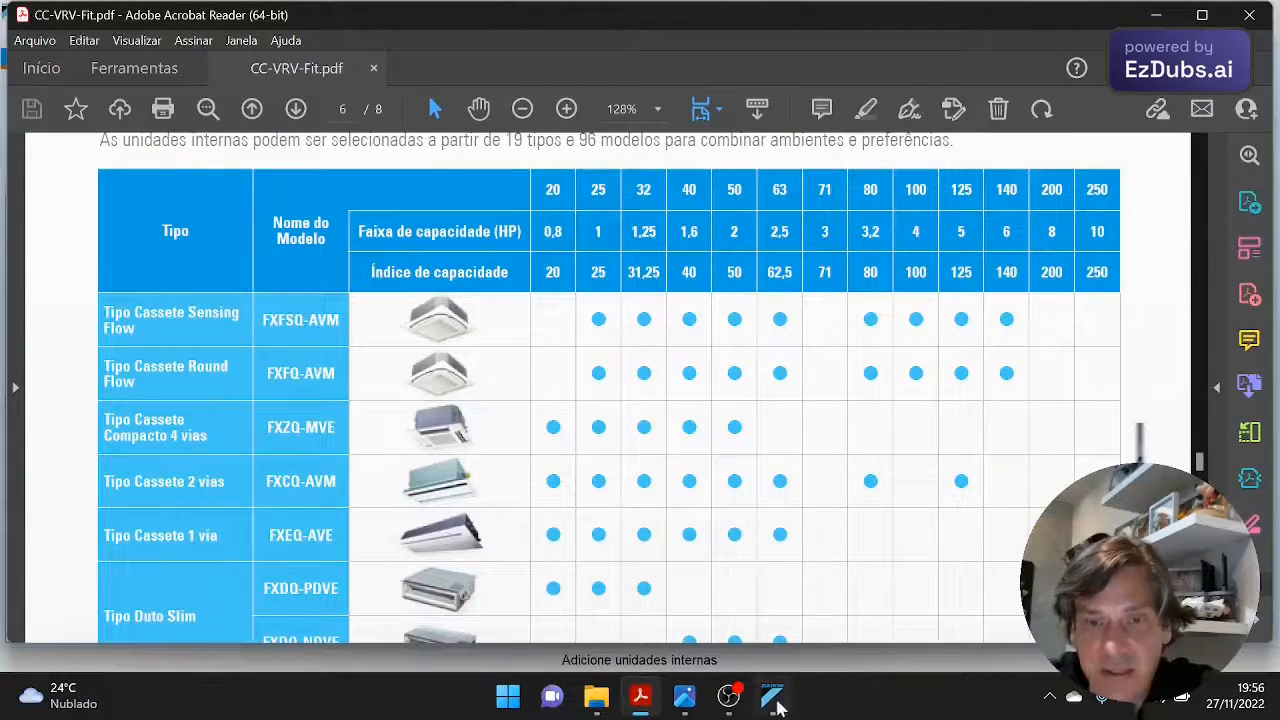
pyautogui.click(771, 697)
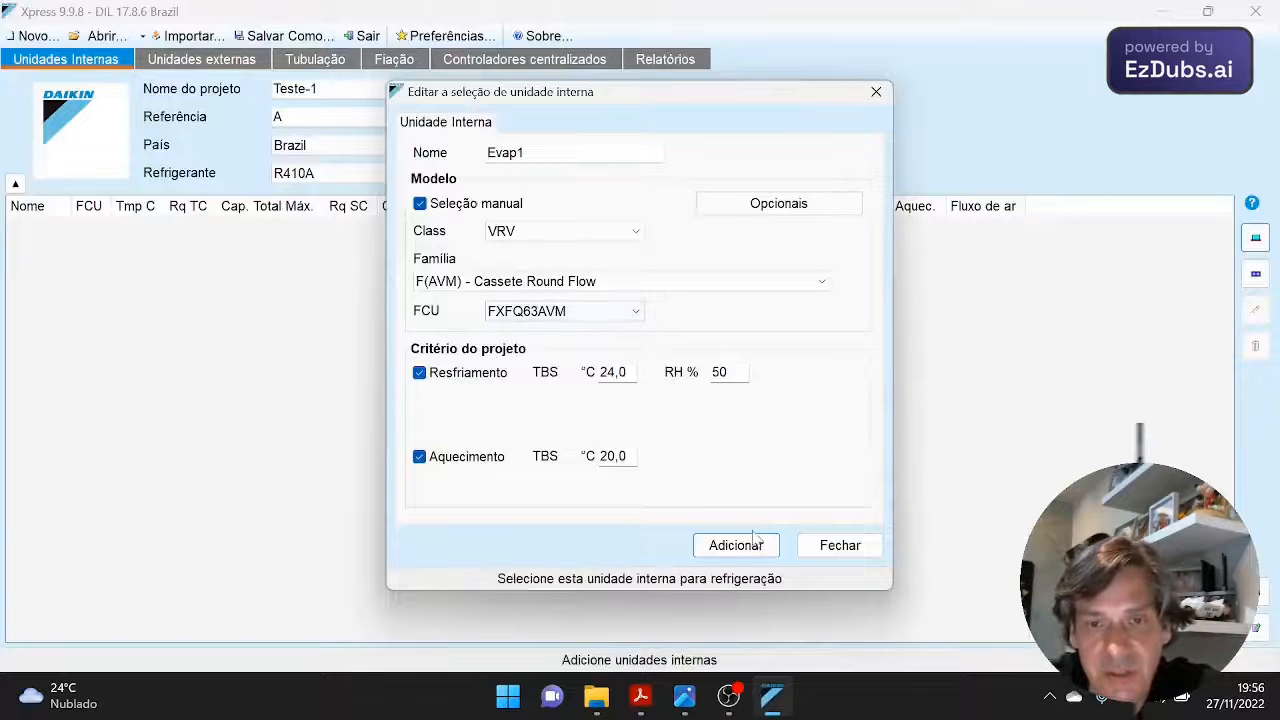
# - Add Evap1, then add Evap2 and Evap3 as FXEQ25AVE single-way cassettes
pyautogui.click(735, 545)
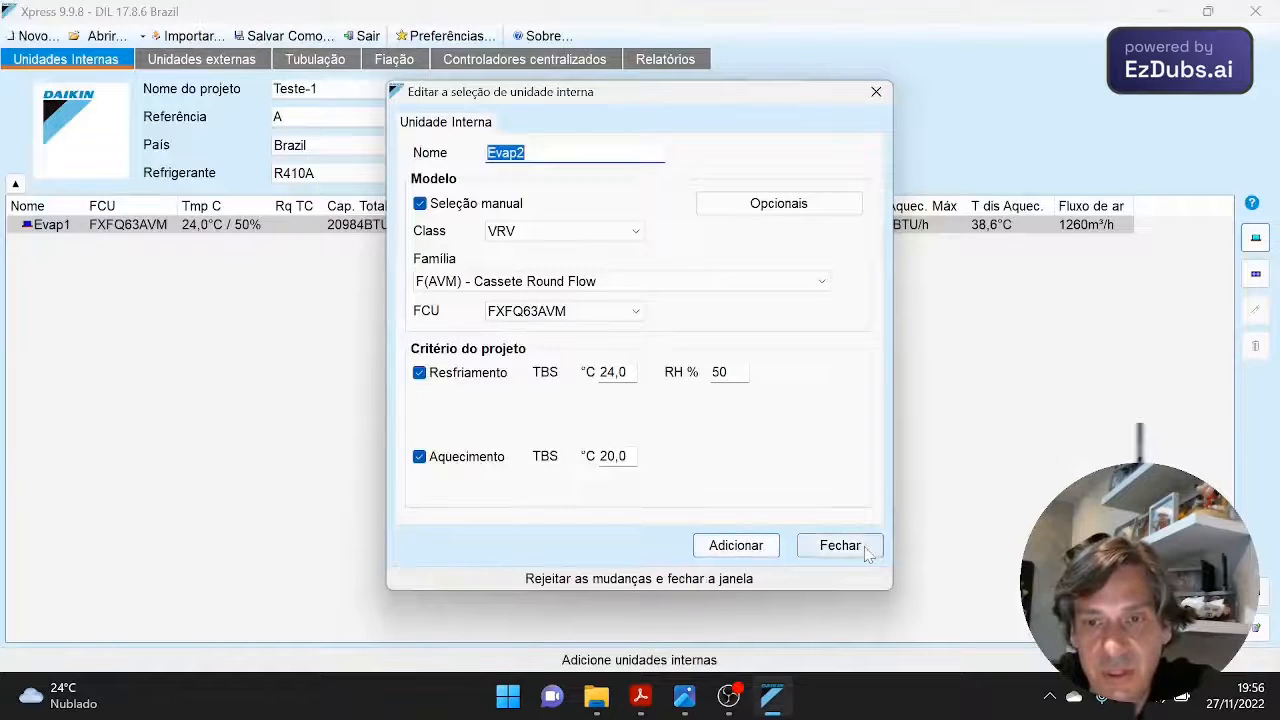
pyautogui.click(839, 545)
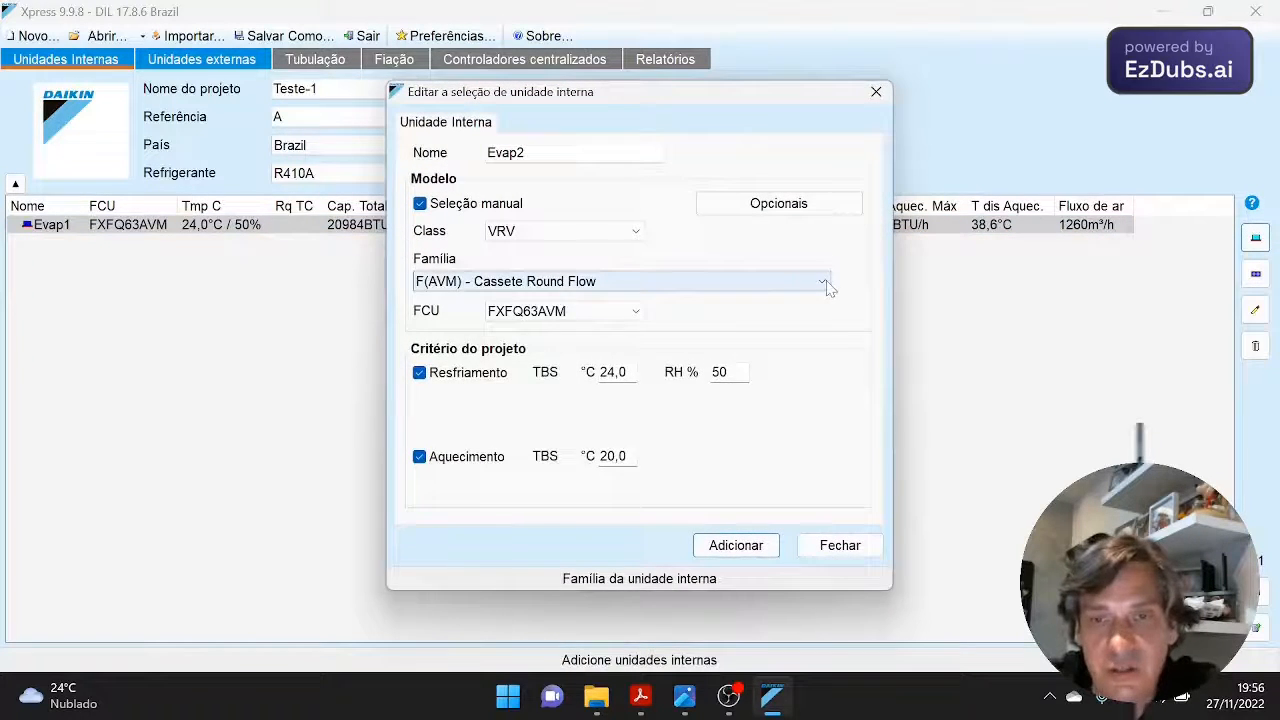
pyautogui.click(822, 281)
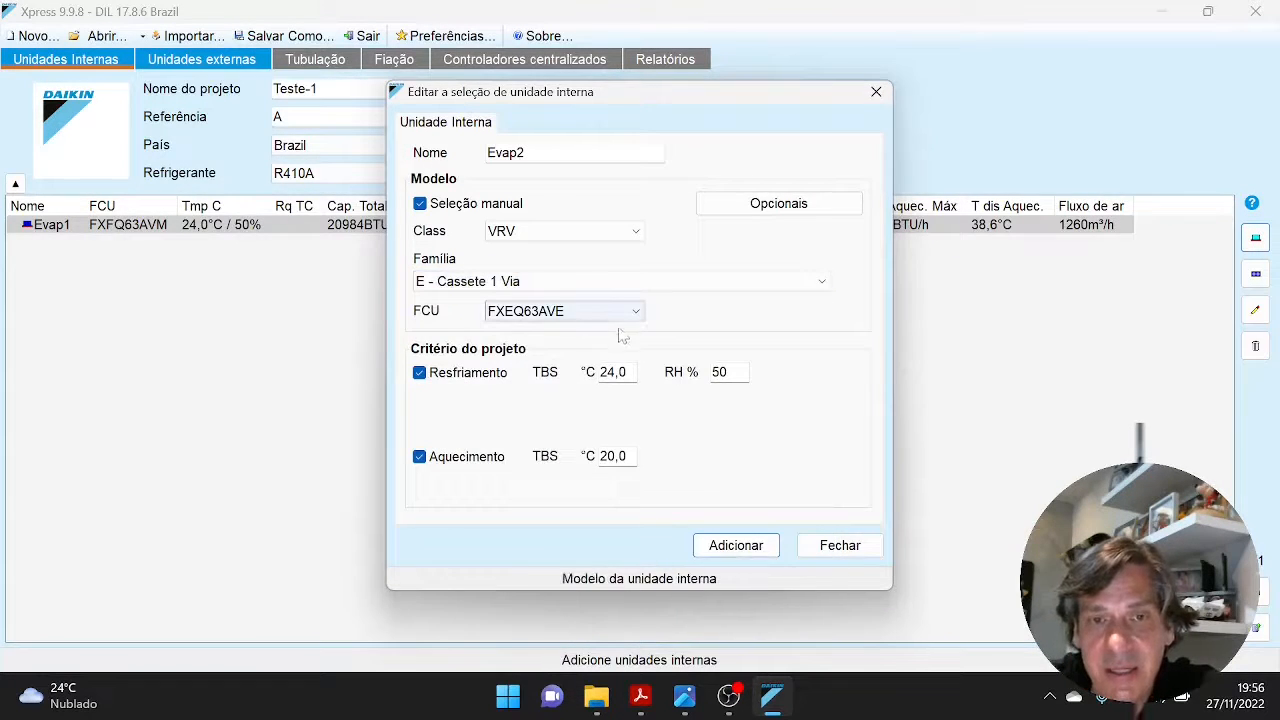
pyautogui.click(636, 311)
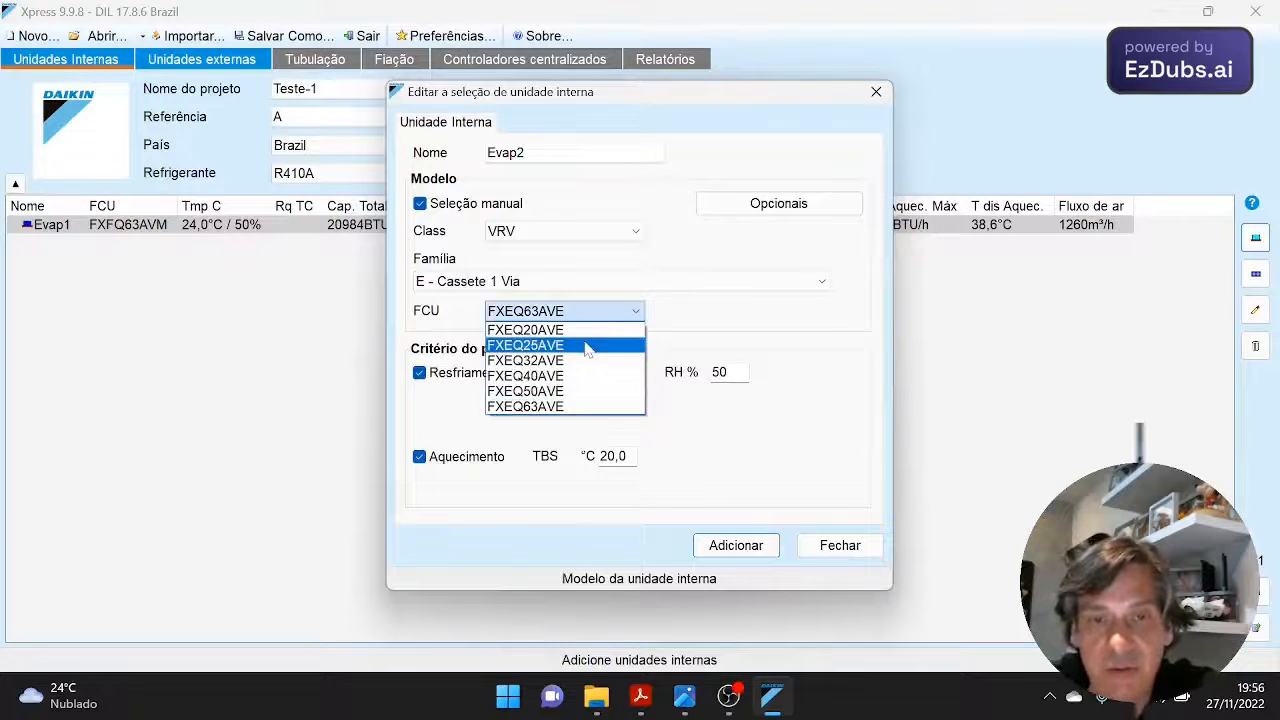
pyautogui.click(525, 345)
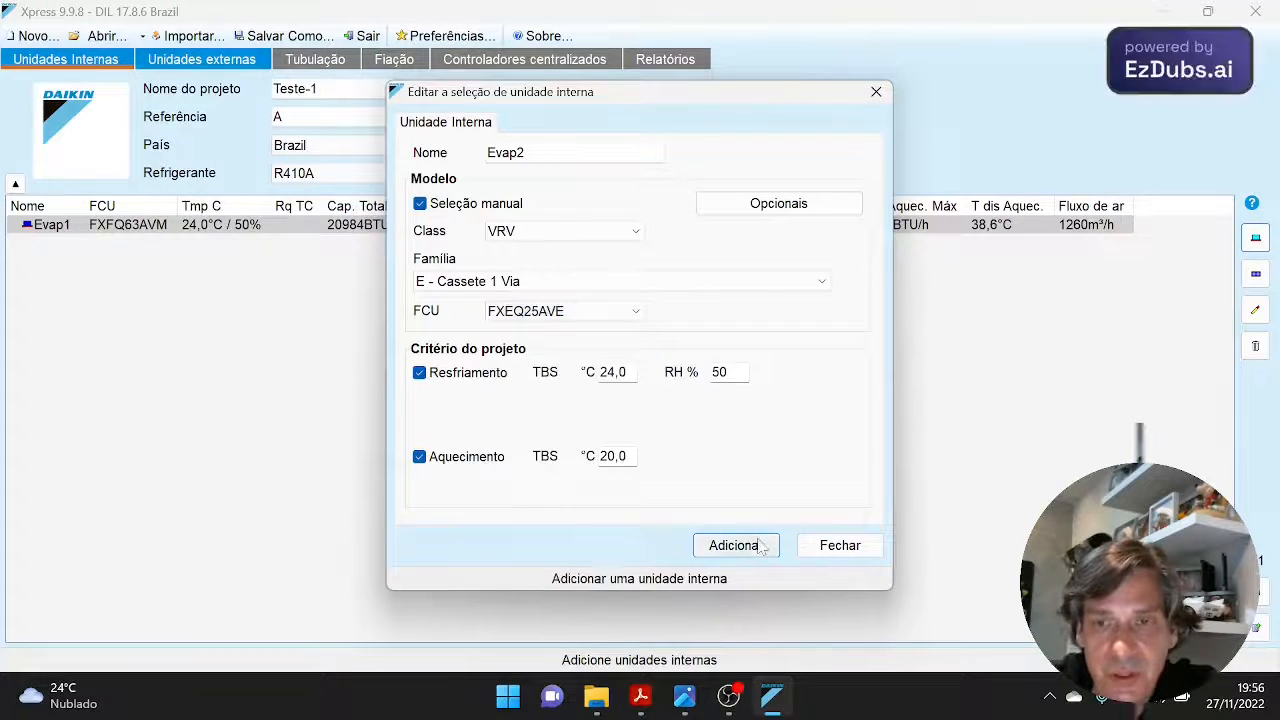
pyautogui.click(735, 545)
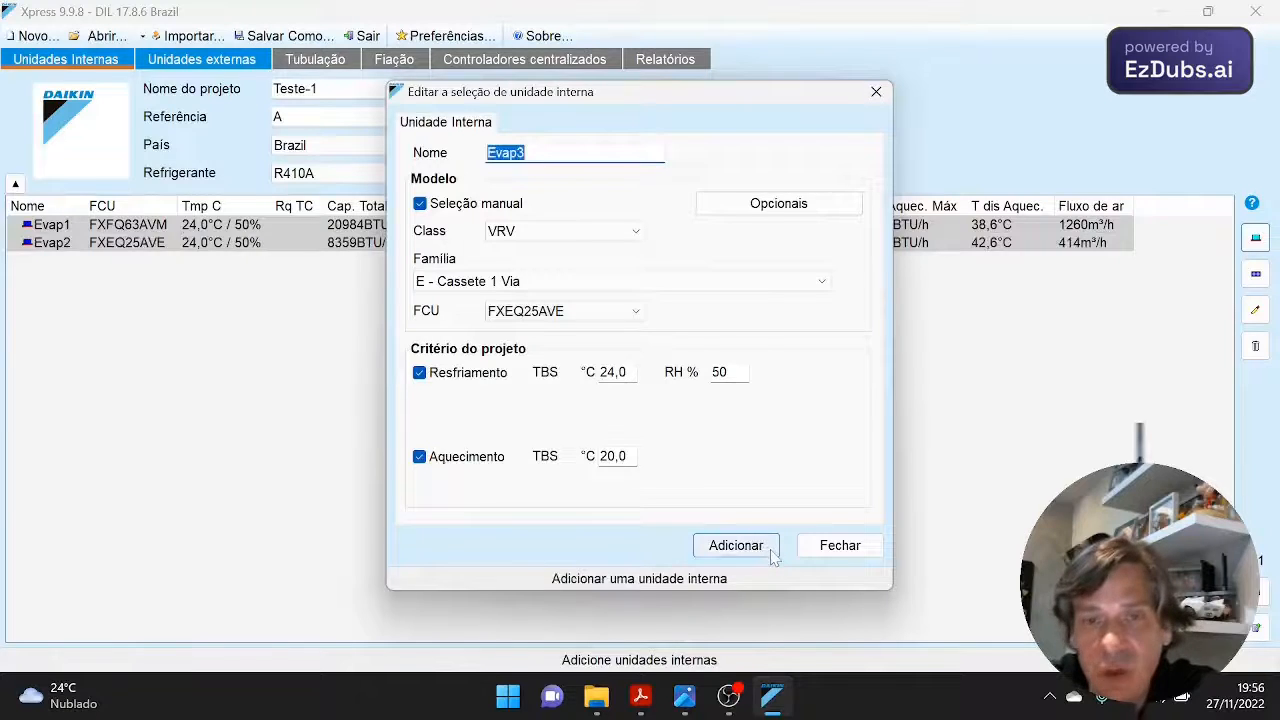
pyautogui.click(735, 545)
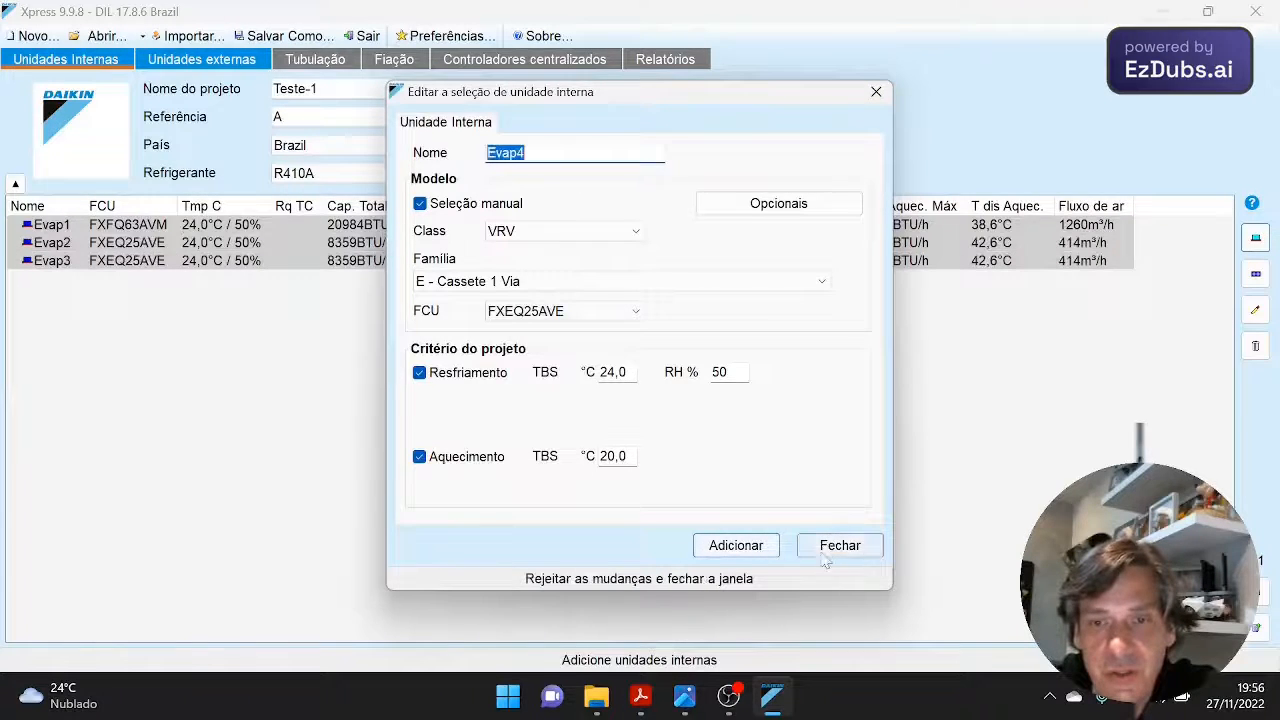
# - Add Evap4 as an FXEQ40AVE single-way cassette
pyautogui.click(839, 545)
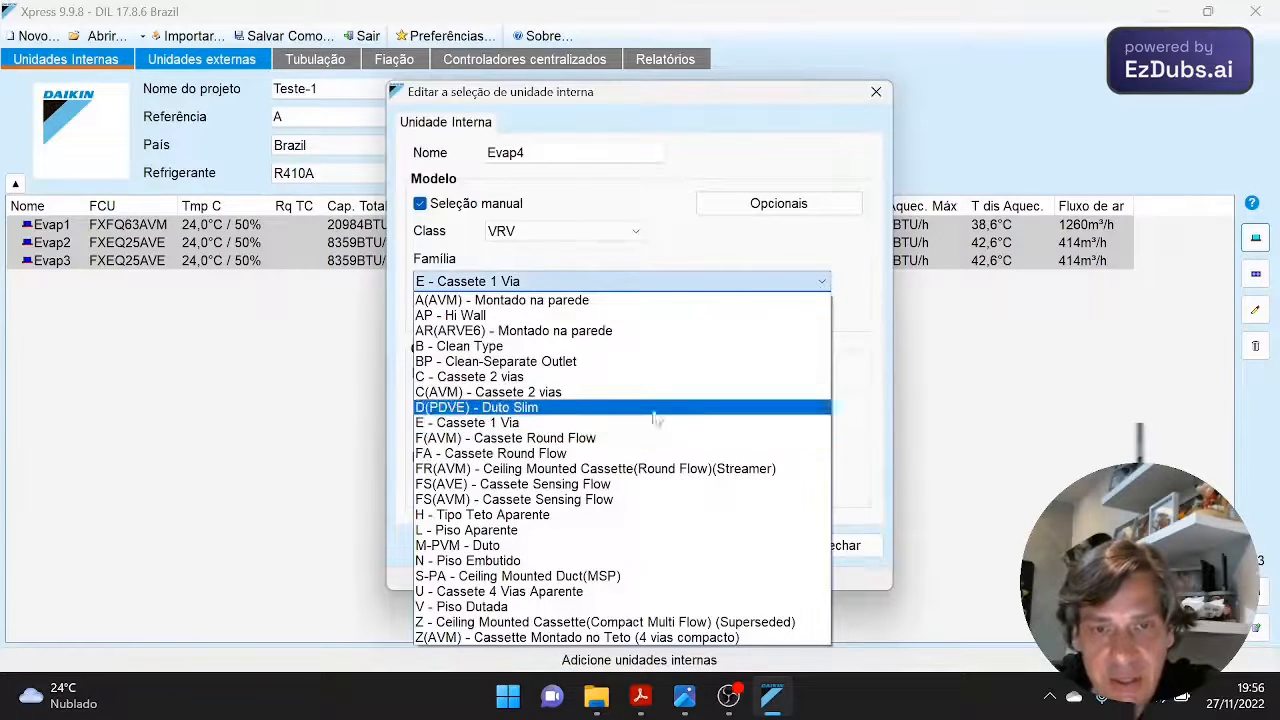
pyautogui.click(466, 422)
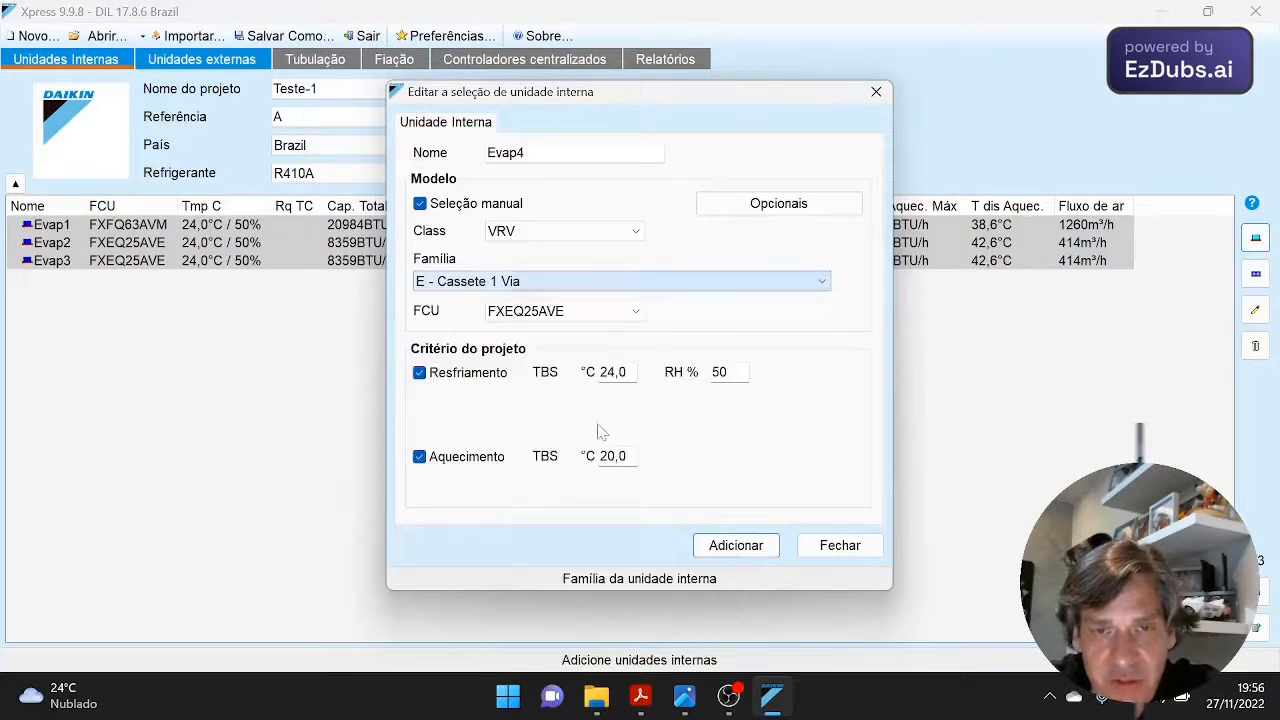
pyautogui.click(634, 311)
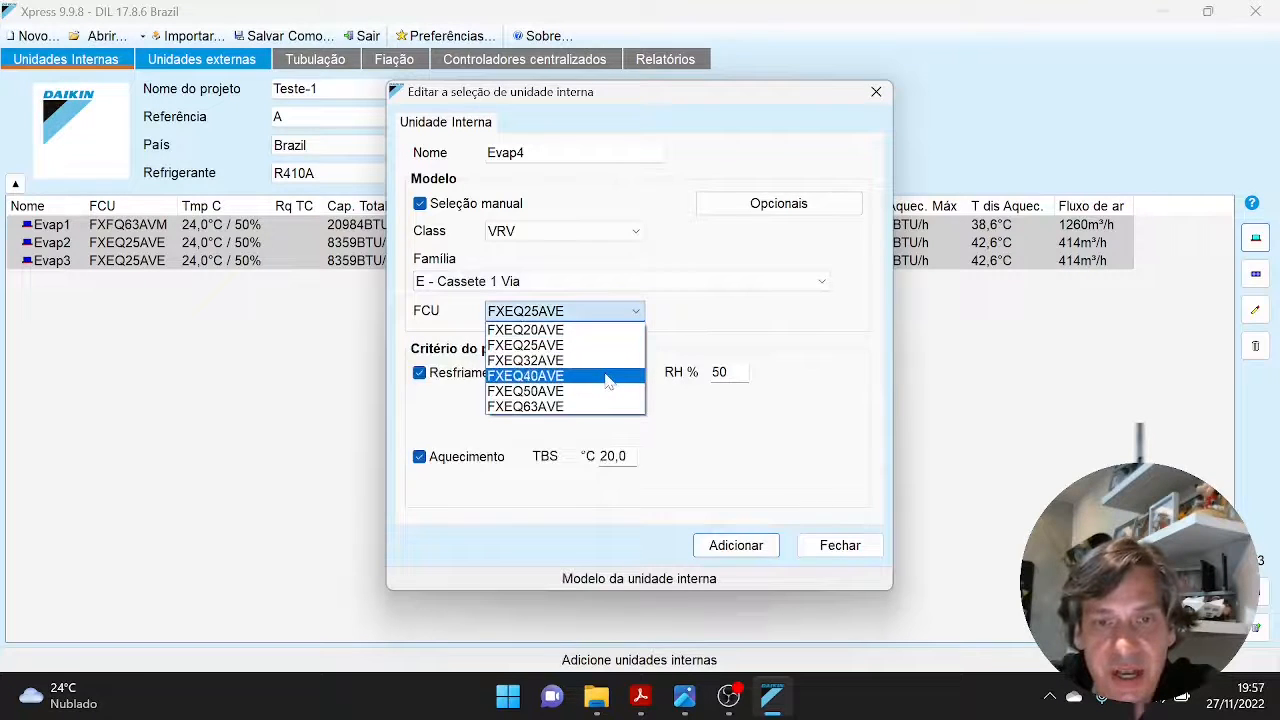
pyautogui.click(735, 545)
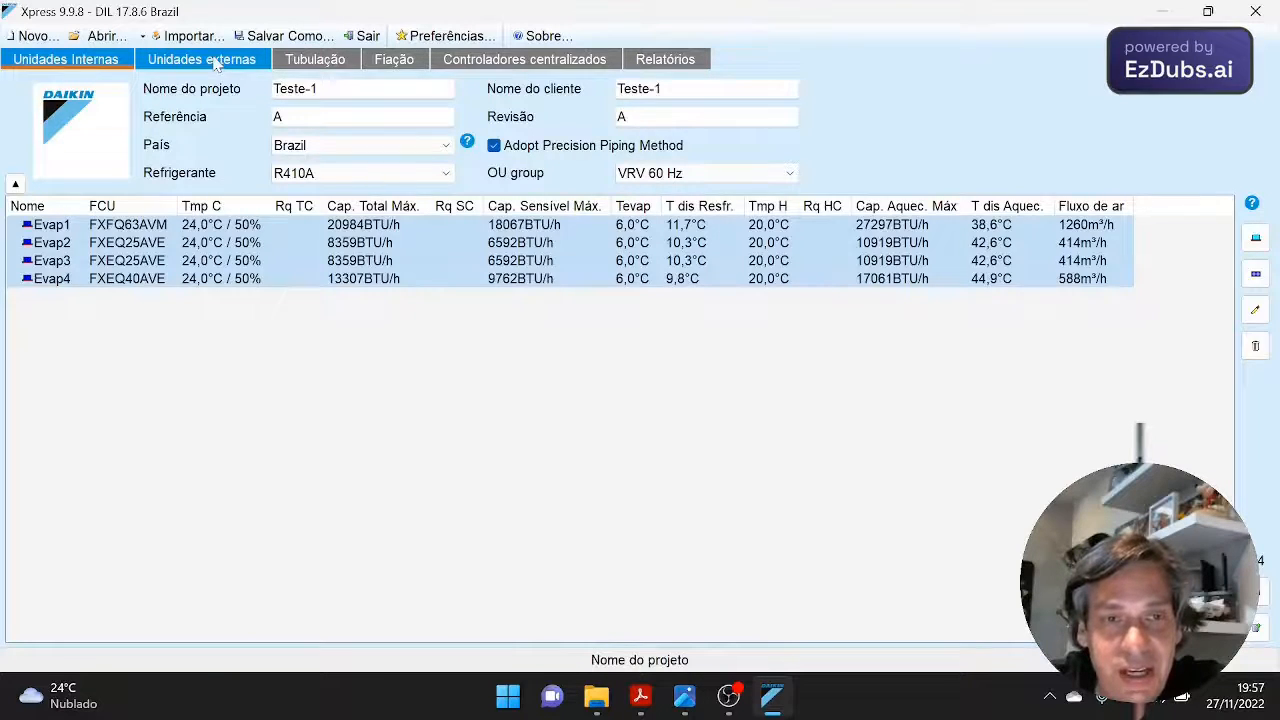
# - Go to the Unidades externas page showing the four unconnected indoor units
pyautogui.click(202, 58)
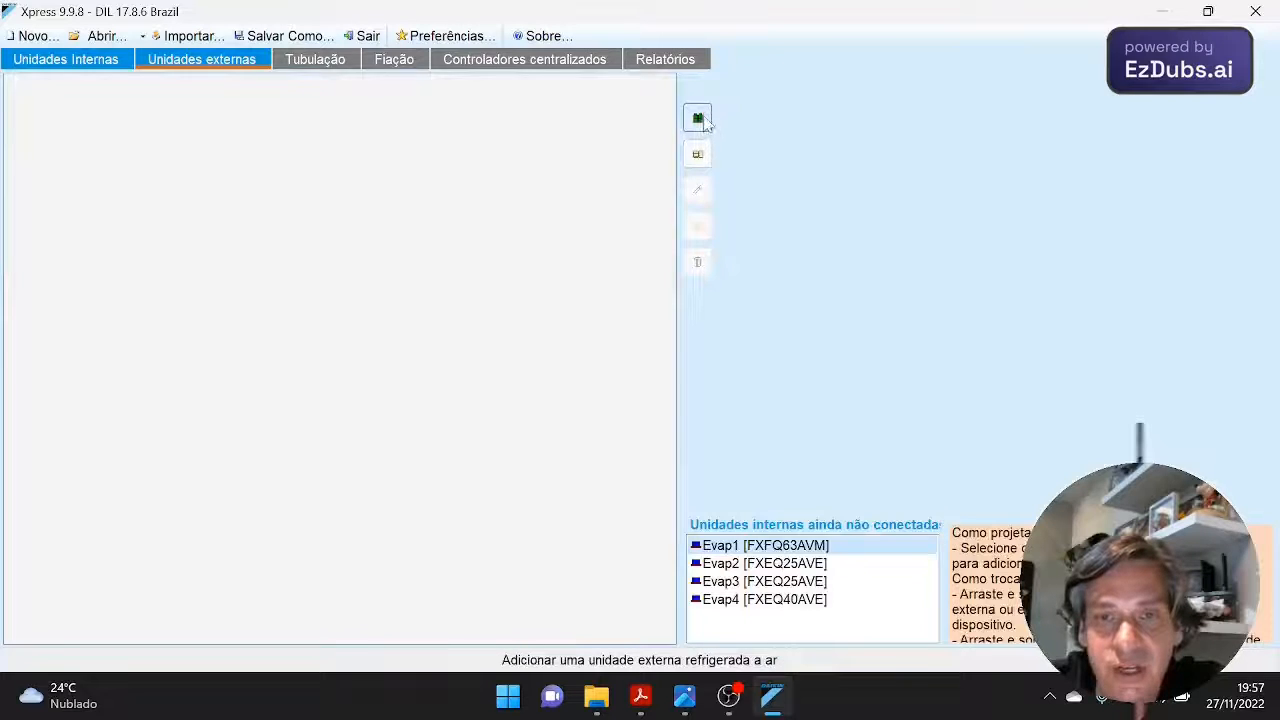
pyautogui.moveTo(697, 153)
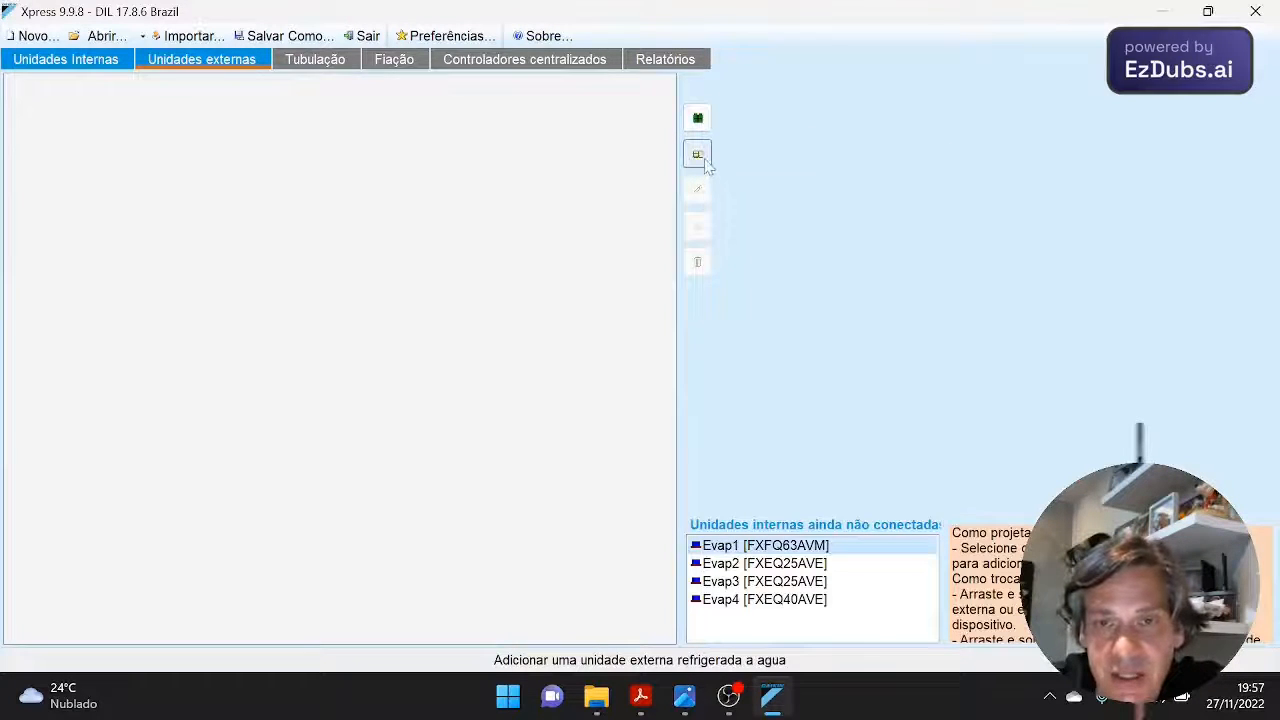
pyautogui.moveTo(697, 118)
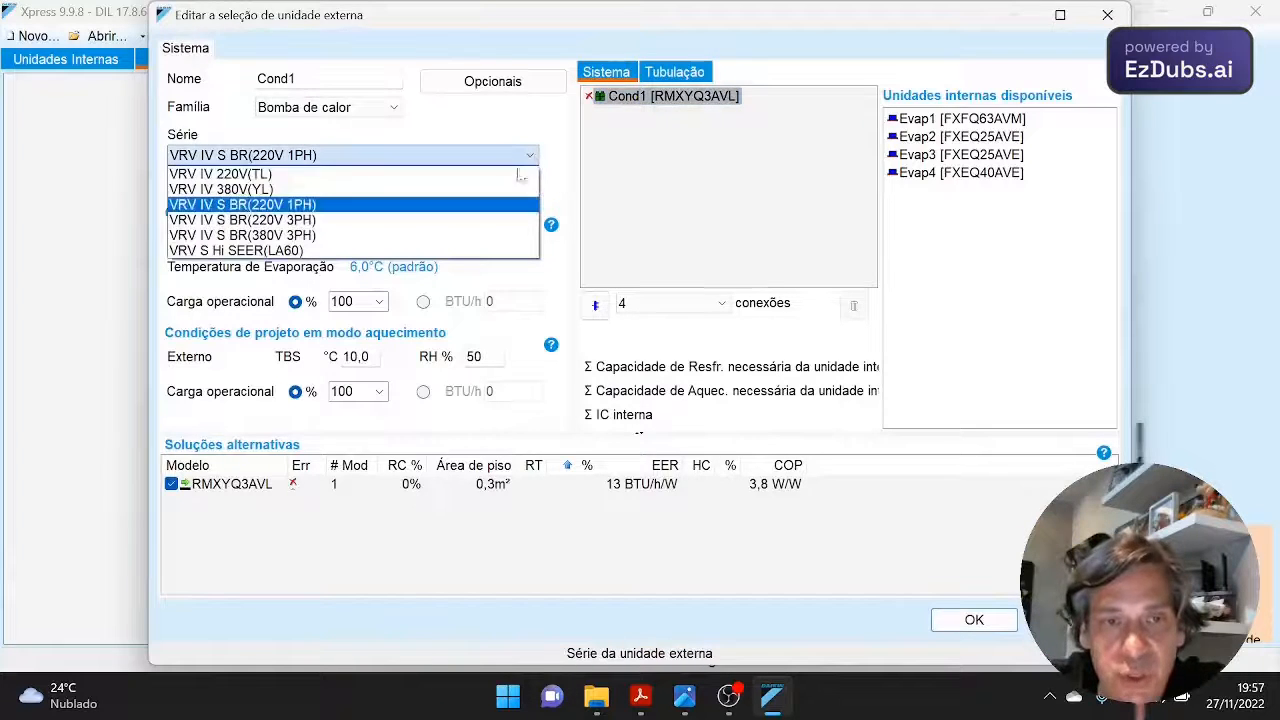
pyautogui.moveTo(220, 173)
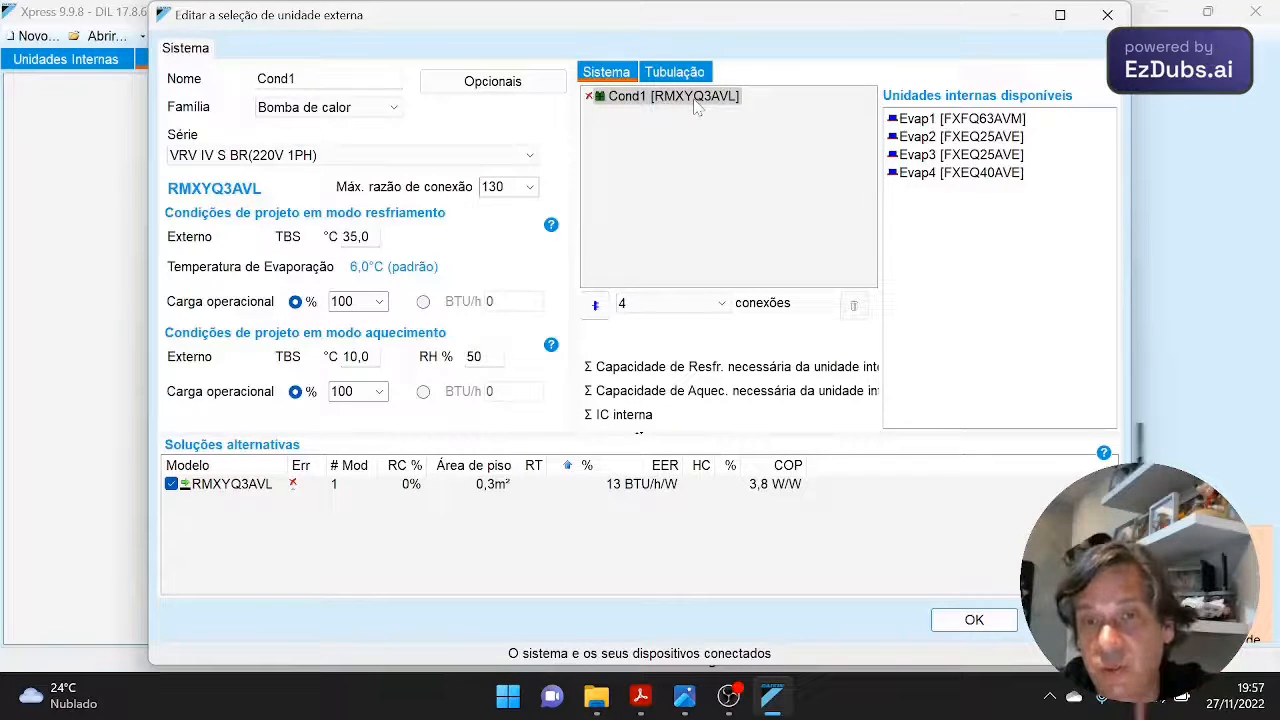
# - Select Cond1, the VRV IV S BR (220V 1PH) RMXYQ3AVL heat pump, in the Sistema tree
pyautogui.click(960, 118)
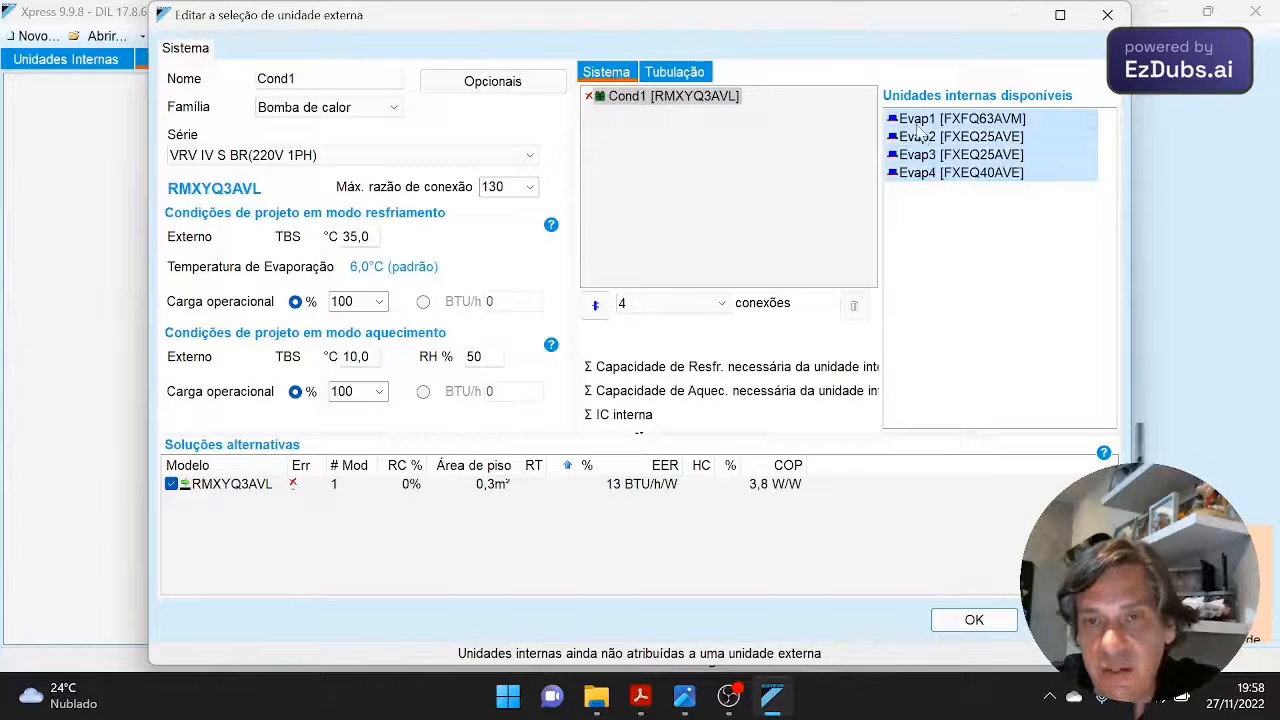
# - Connect Evap1–Evap4 to Cond1, switch it to model RMXYQ5AVL, and confirm
pyautogui.click(961, 154)
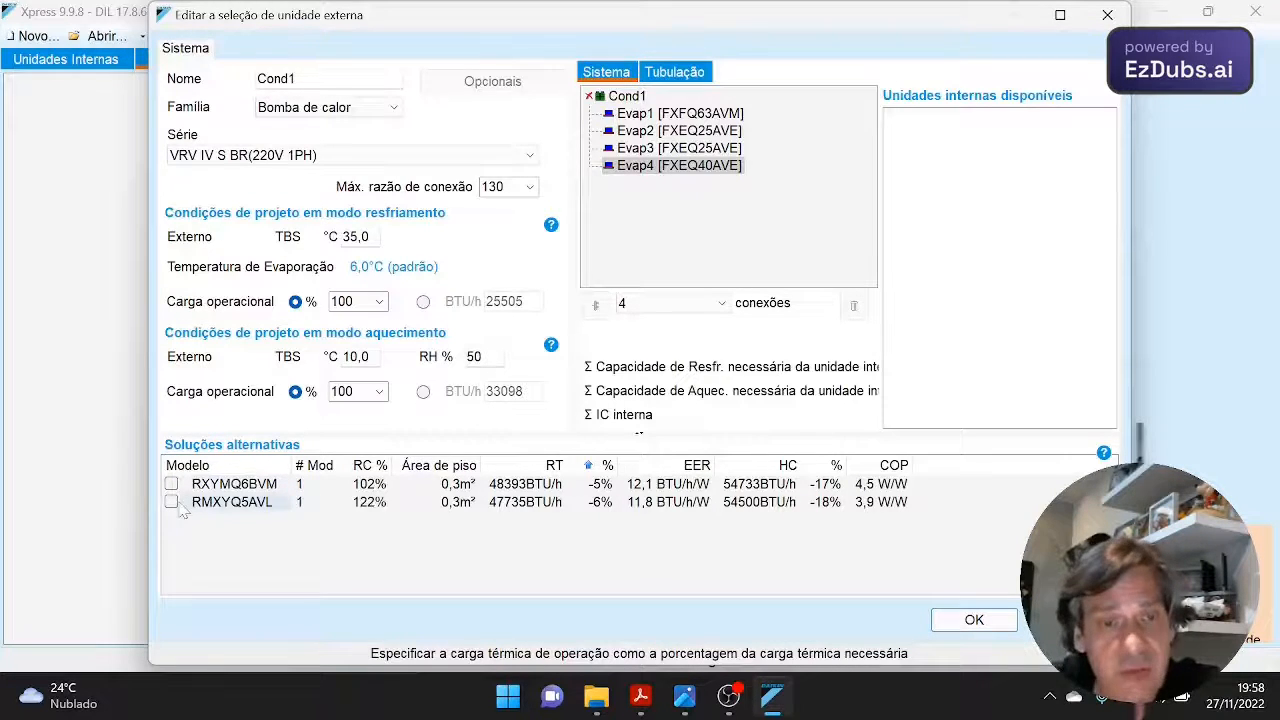
pyautogui.moveTo(185, 507)
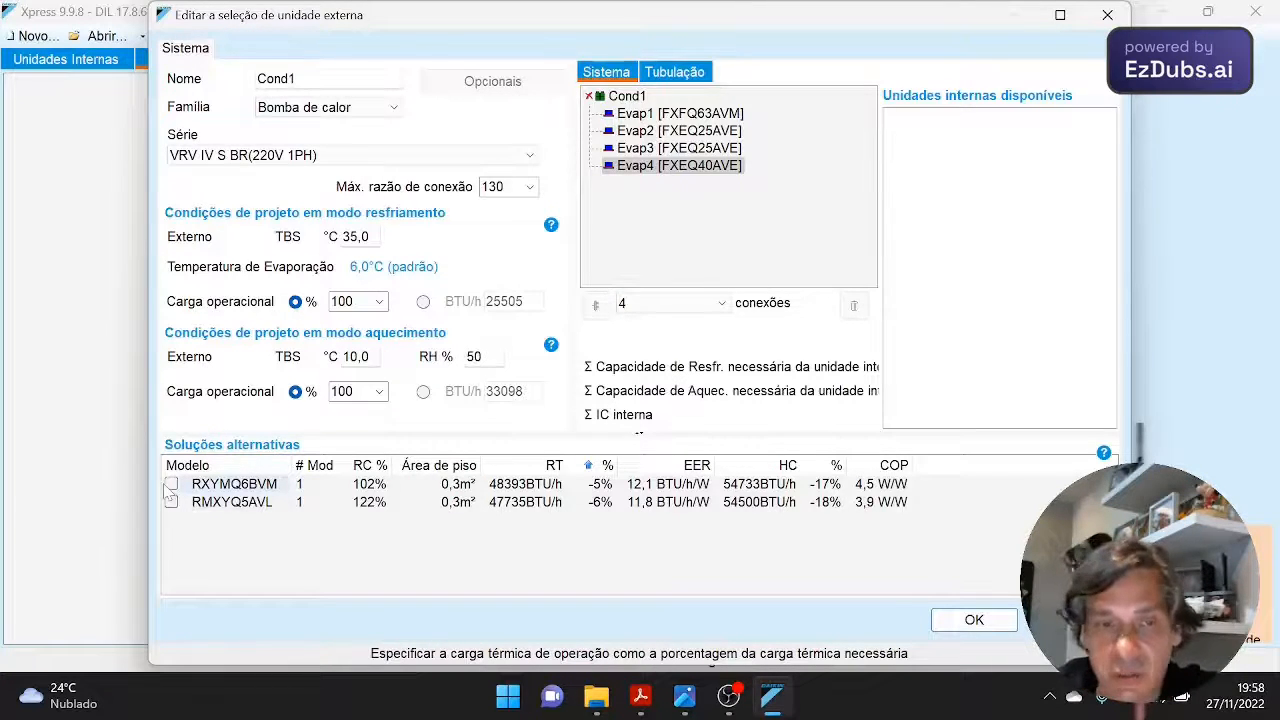
pyautogui.click(171, 502)
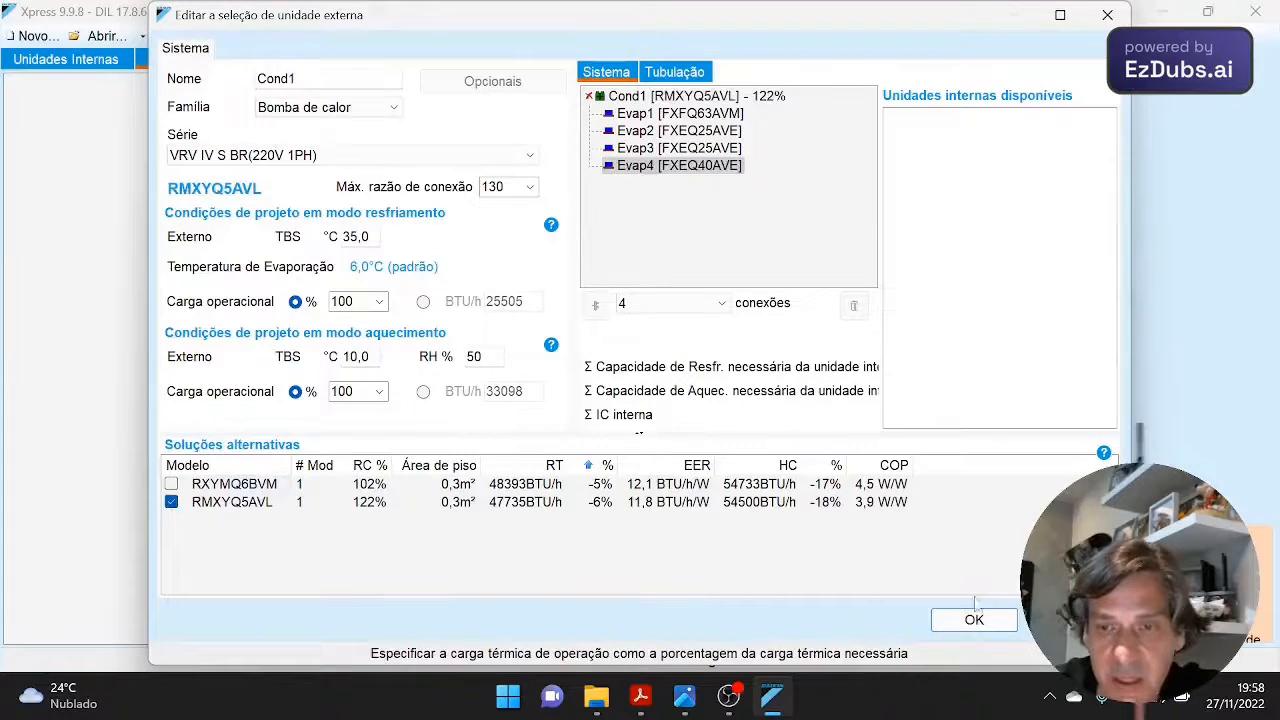
pyautogui.click(973, 619)
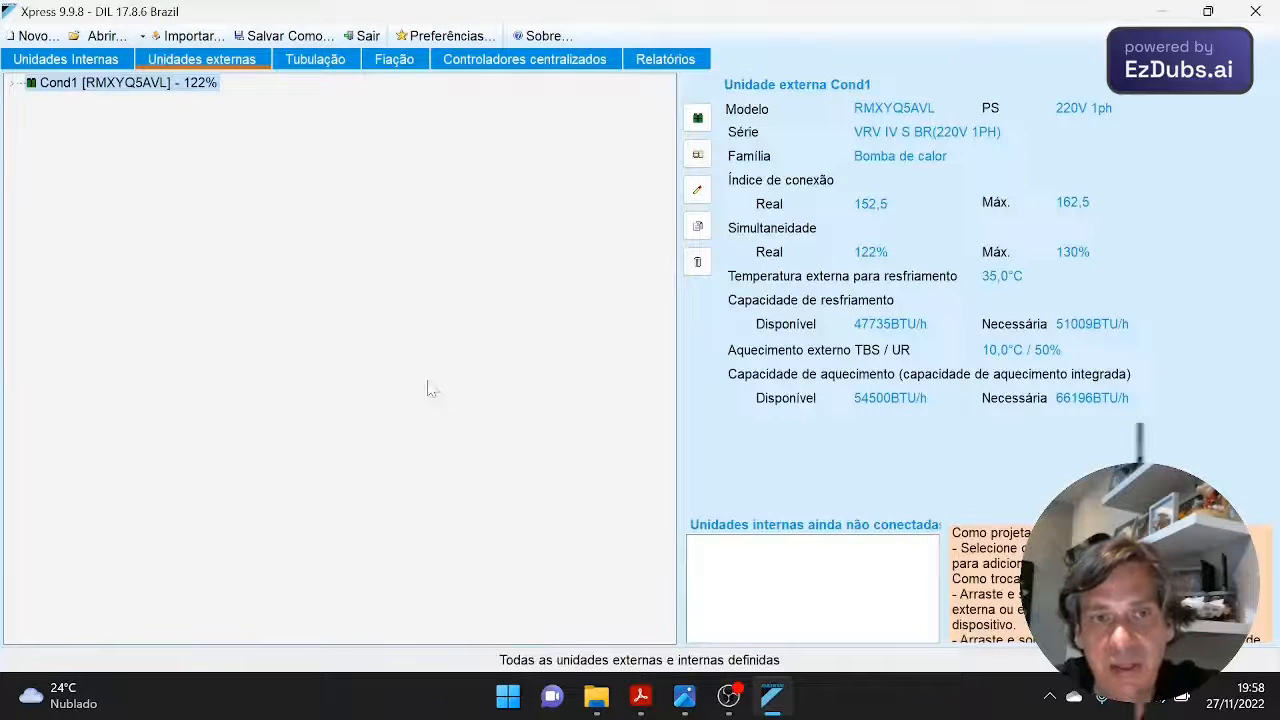
pyautogui.moveTo(330, 85)
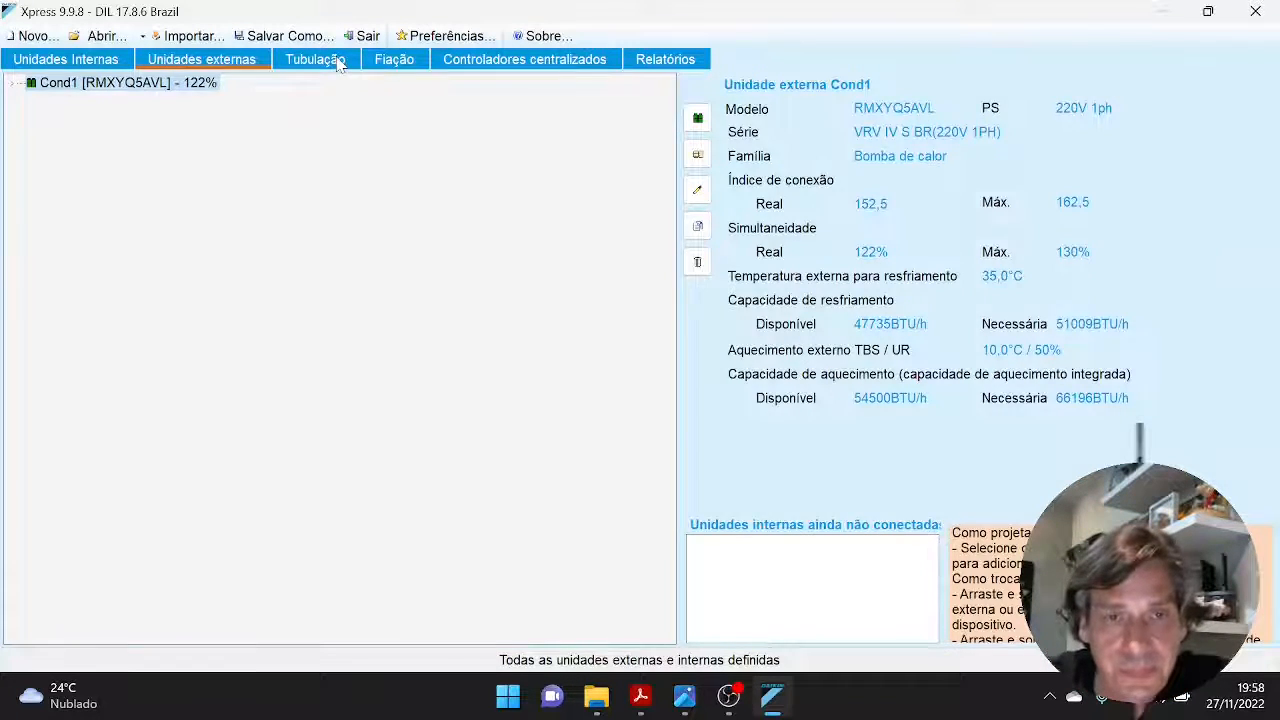
# - Show the Tubulação diagram of Cond1 with refnet branches to Evap1–Evap4
pyautogui.click(315, 59)
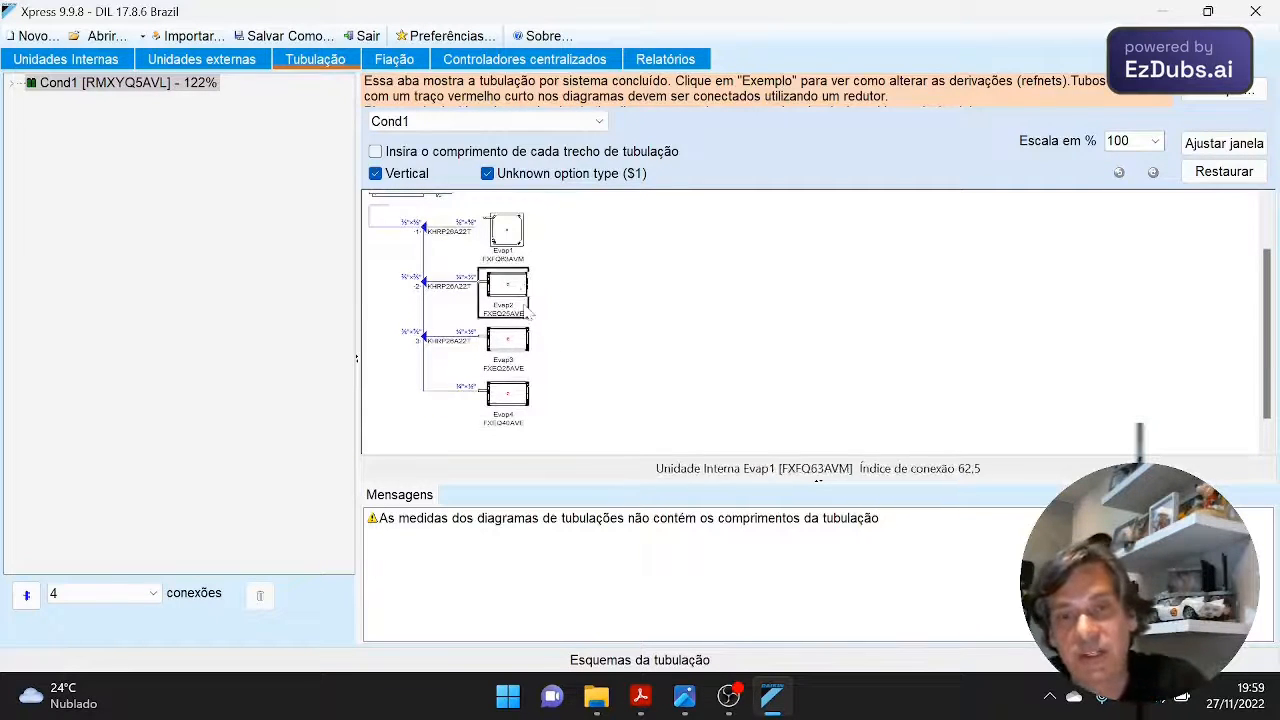
# - Uncheck Vertical for a horizontal piping layout and set the scale to 150%
pyautogui.scroll(3)
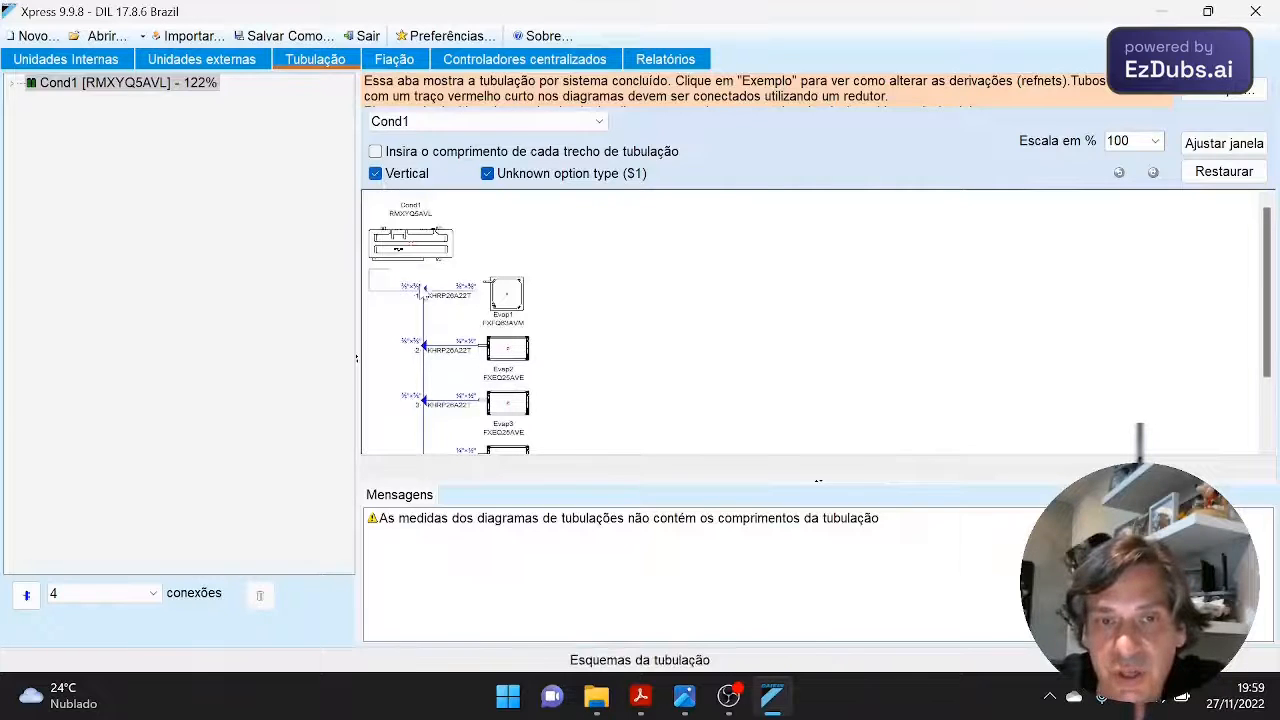
pyautogui.click(503, 300)
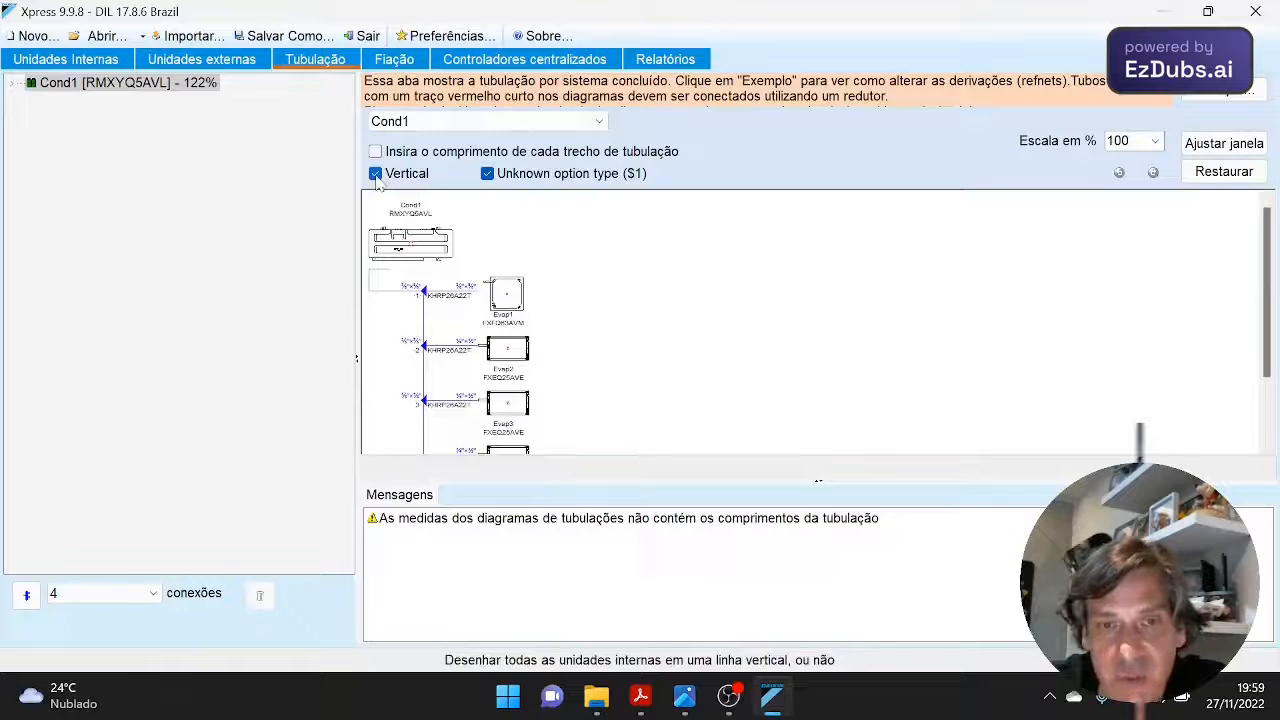
pyautogui.click(375, 173)
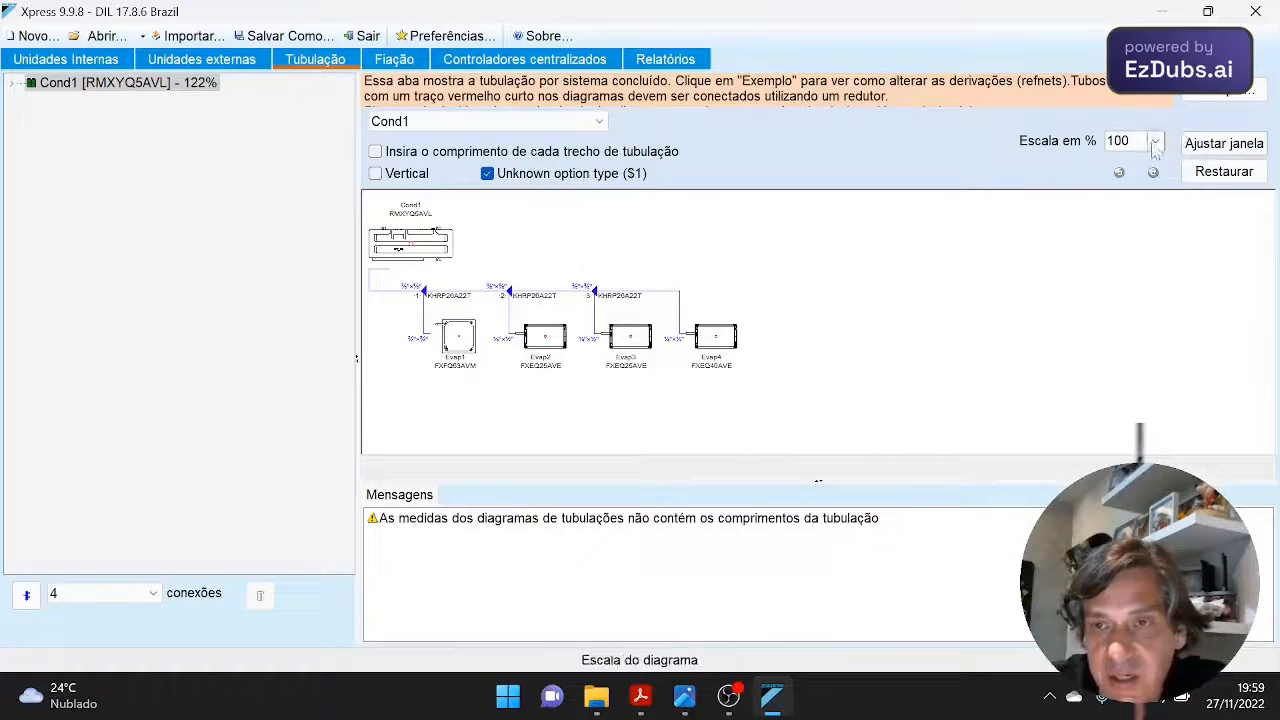
pyautogui.click(1155, 137)
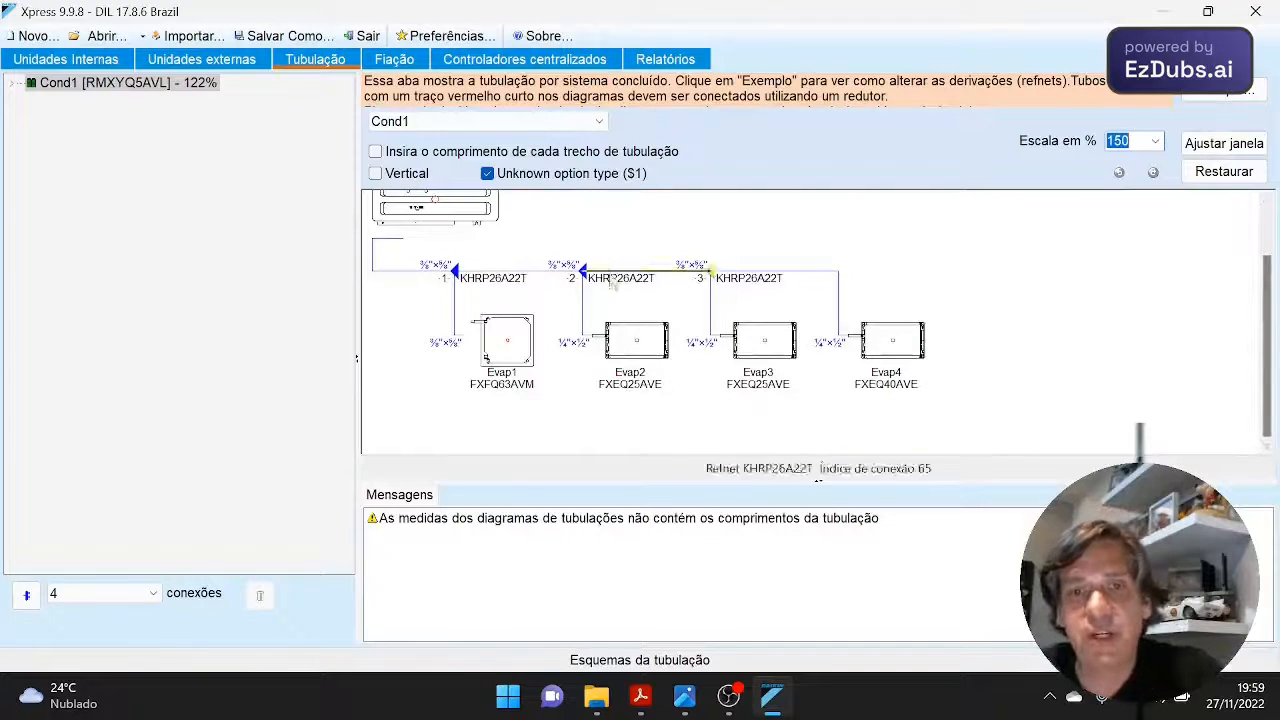
pyautogui.click(630, 340)
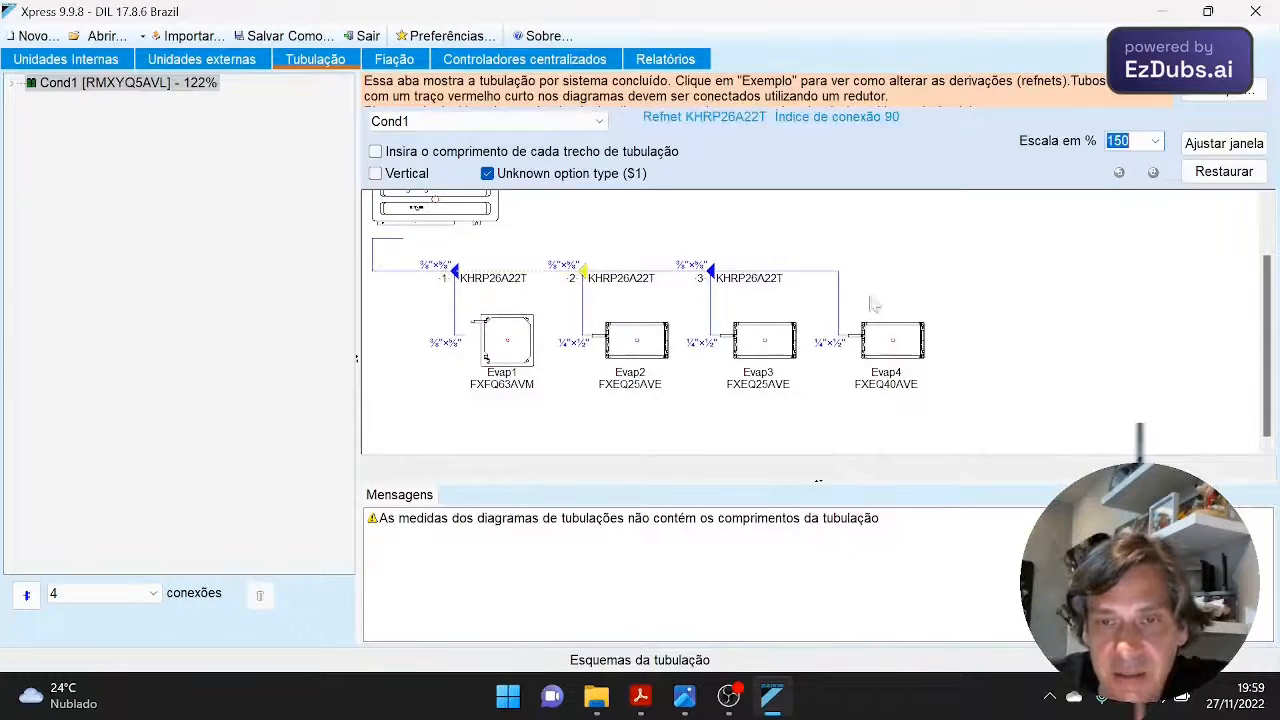
pyautogui.click(630, 340)
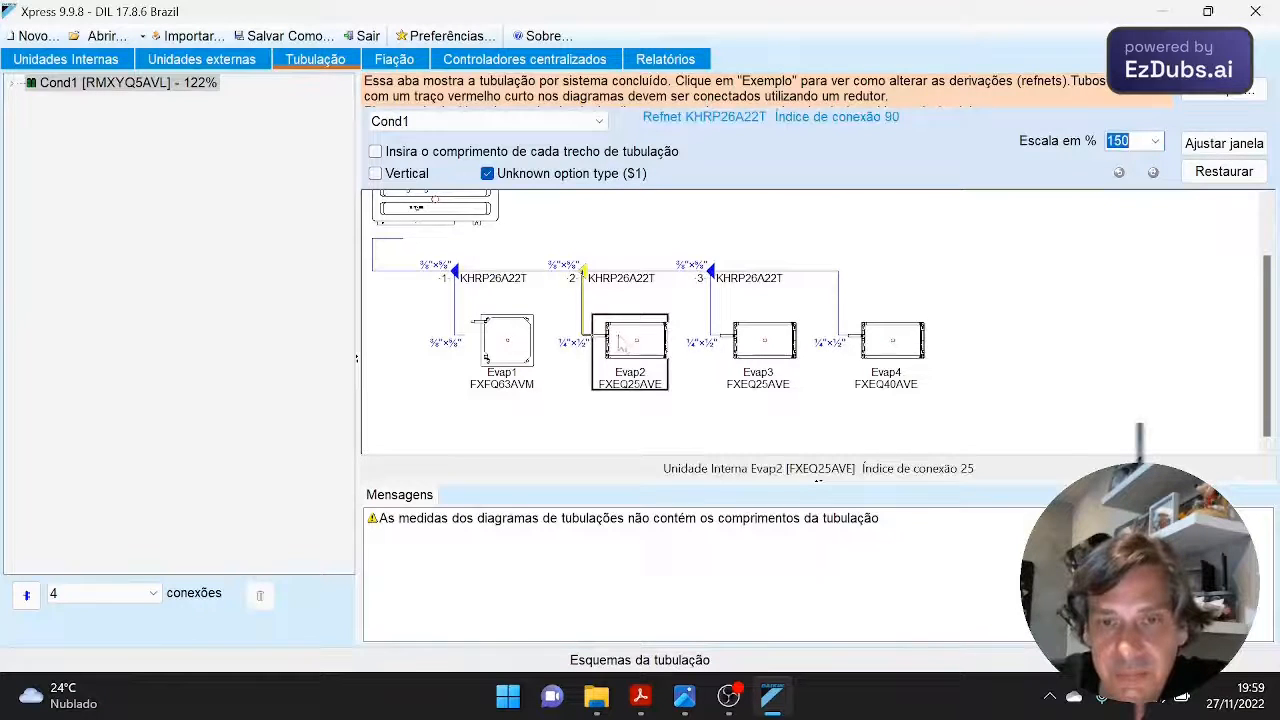
pyautogui.click(885, 350)
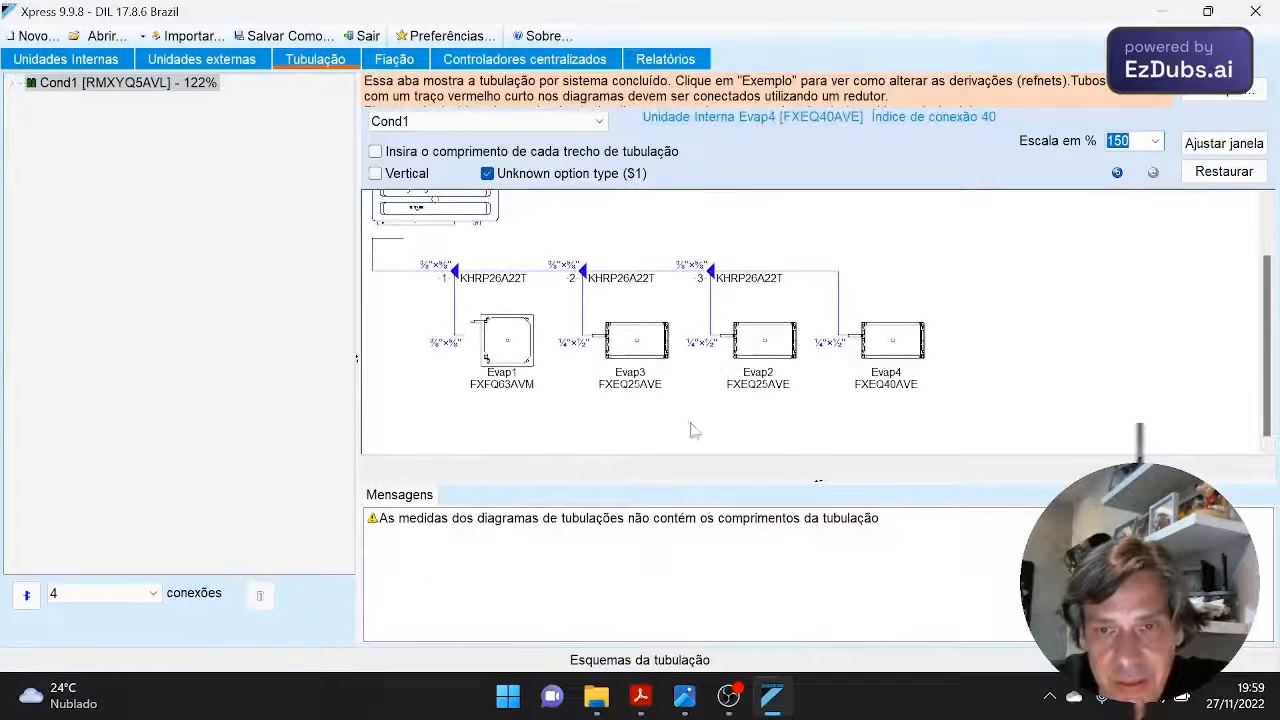
pyautogui.click(630, 340)
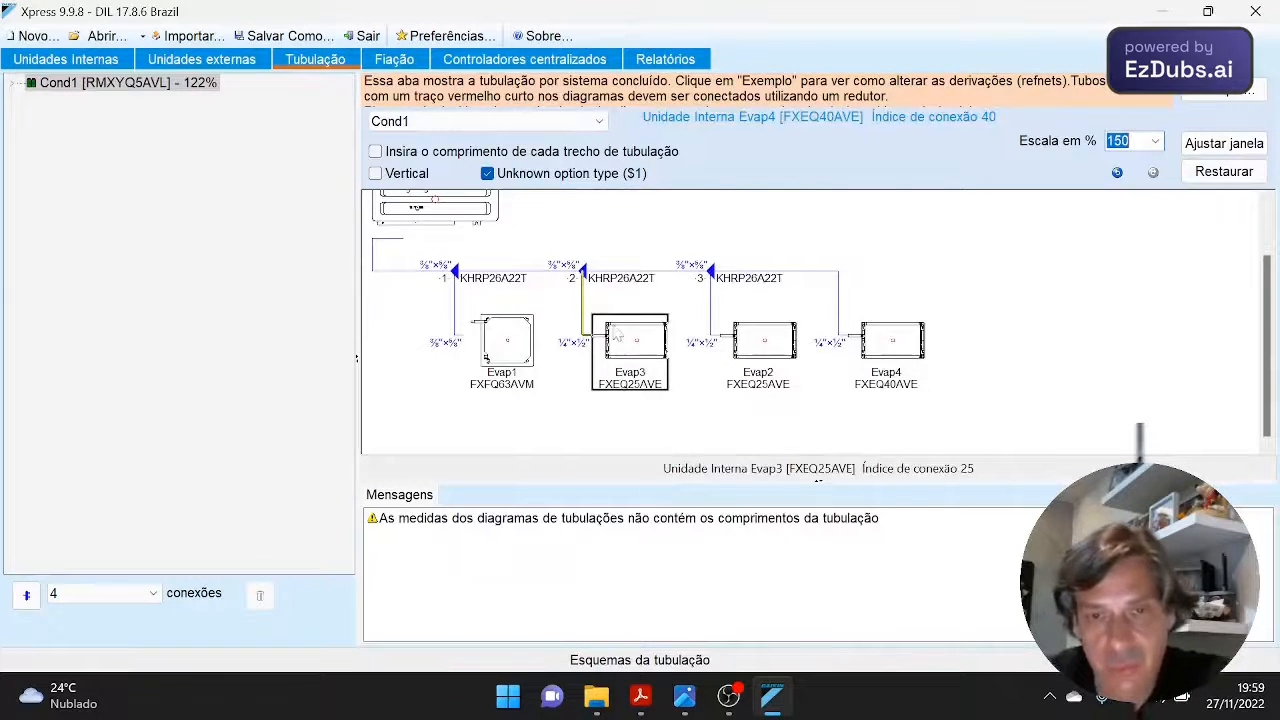
pyautogui.click(885, 340)
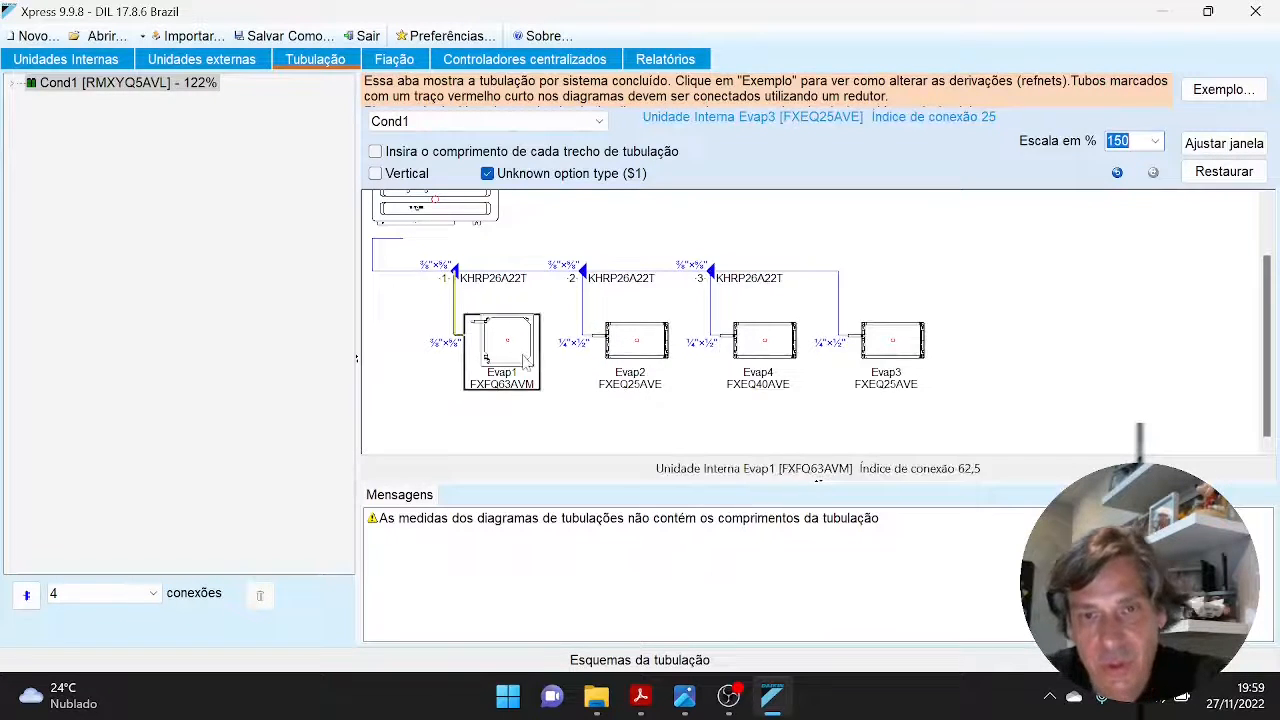
pyautogui.click(886, 350)
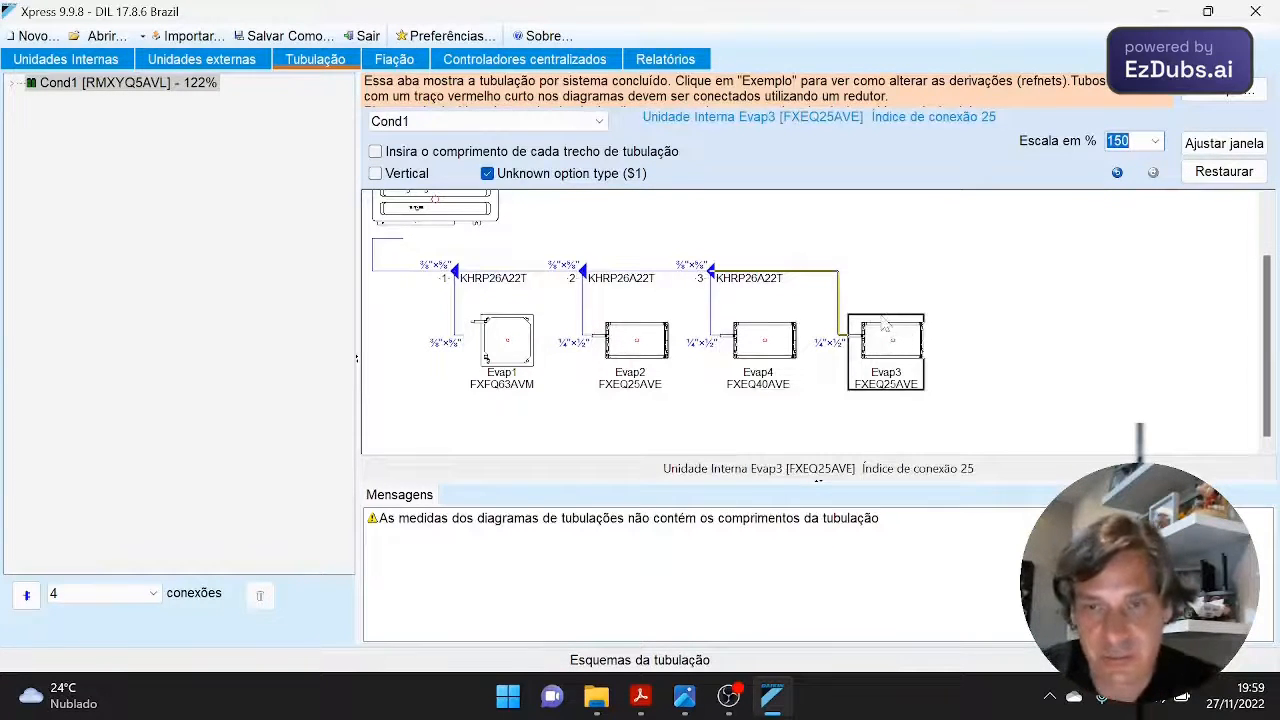
pyautogui.click(655, 280)
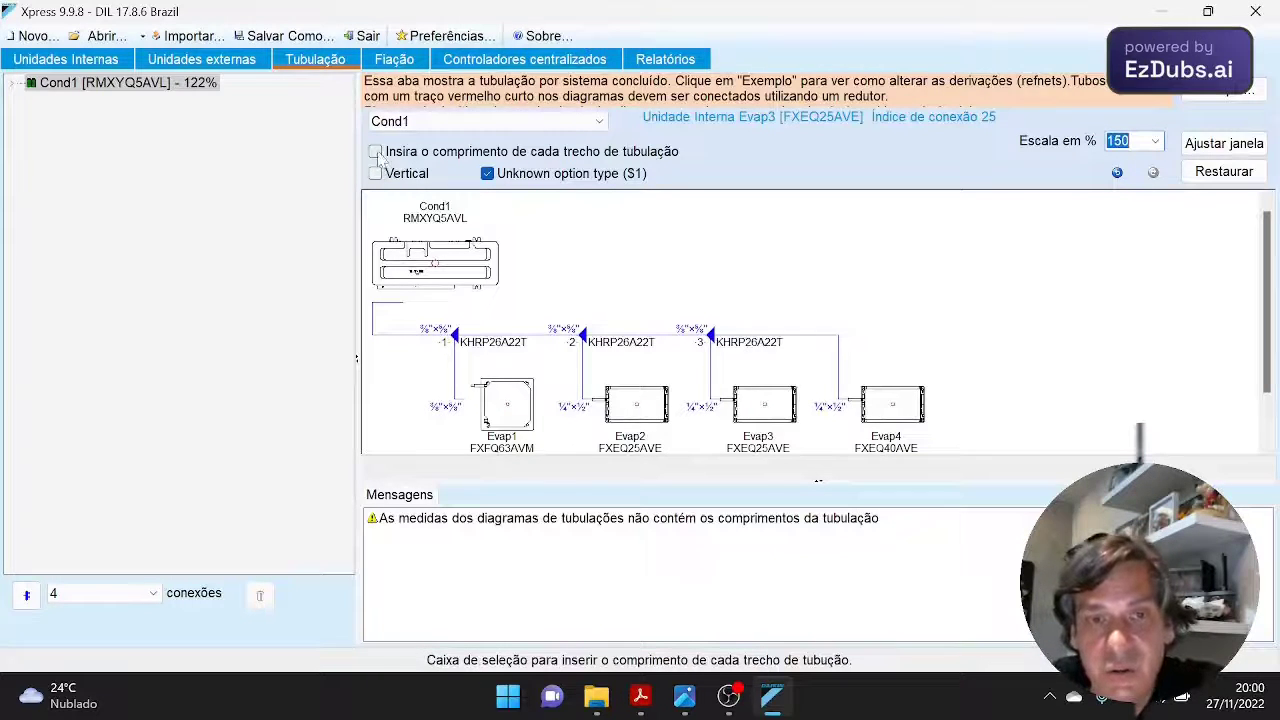
pyautogui.click(375, 151)
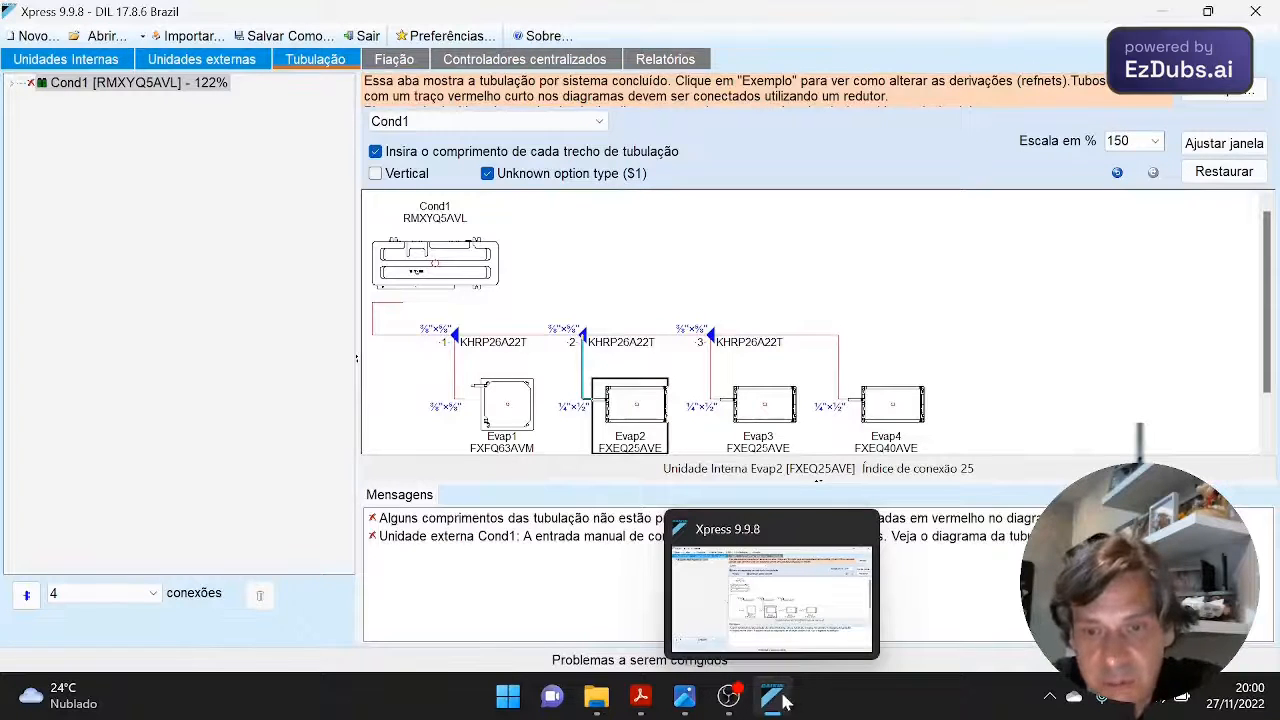
pyautogui.moveTo(728, 697)
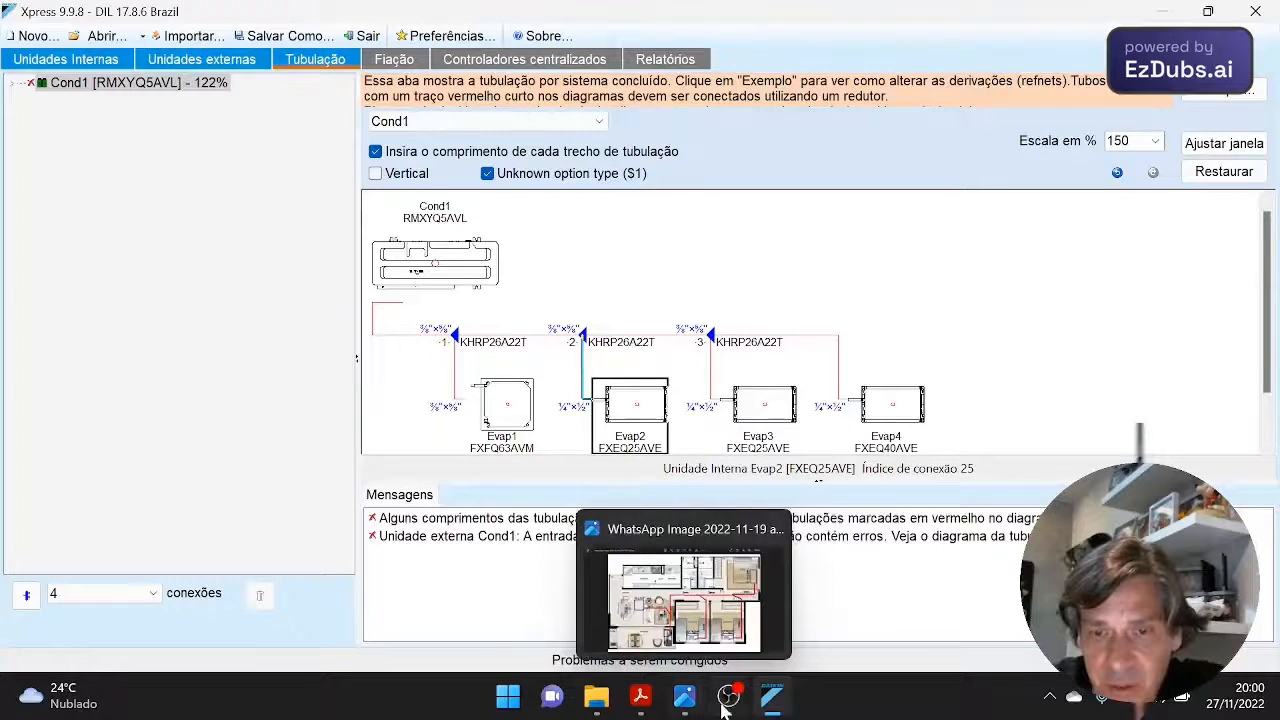
pyautogui.click(683, 600)
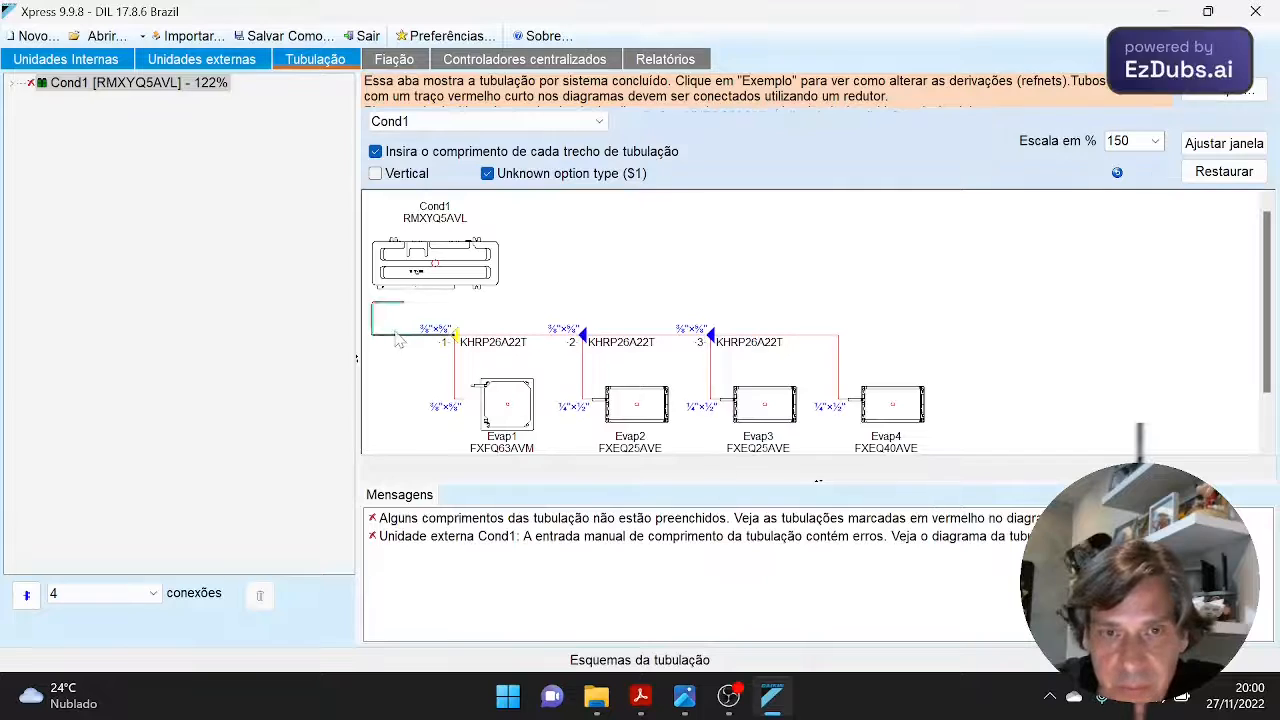
# - Set the first main pipe run to 4.0 m with 2 bends
pyautogui.click(445, 325)
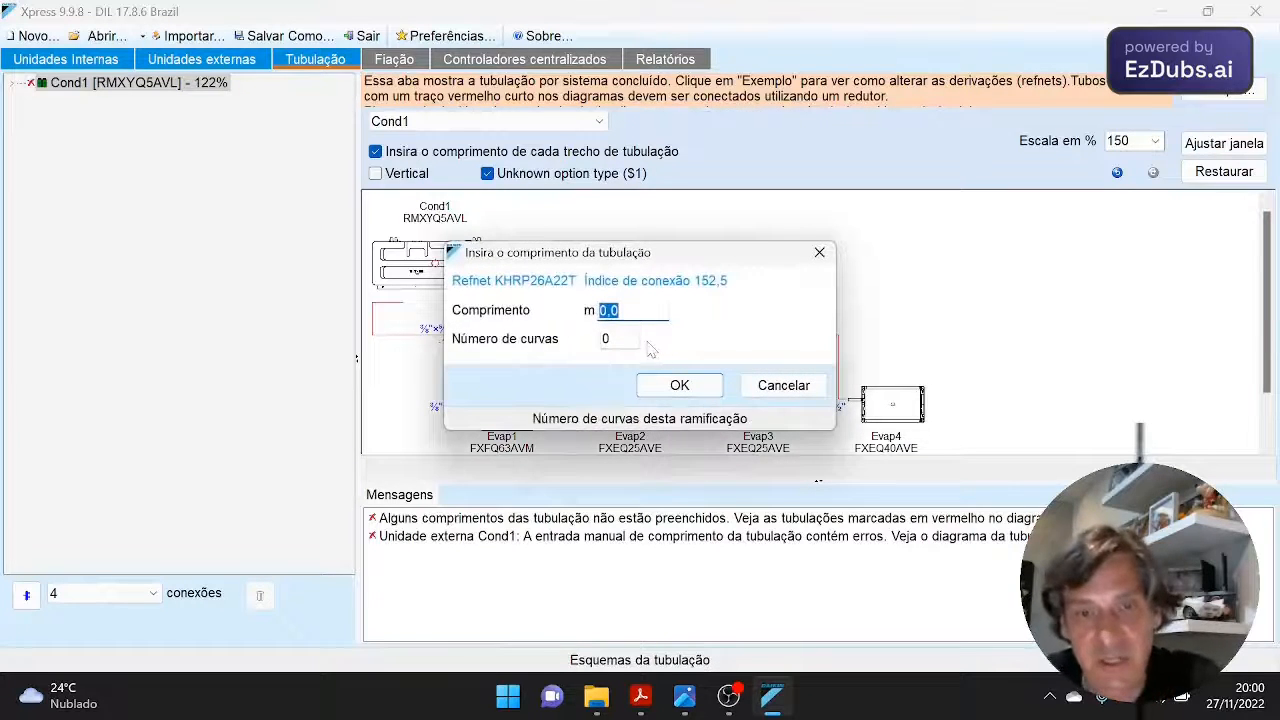
pyautogui.write('4')
pyautogui.click(619, 339)
pyautogui.write('2')
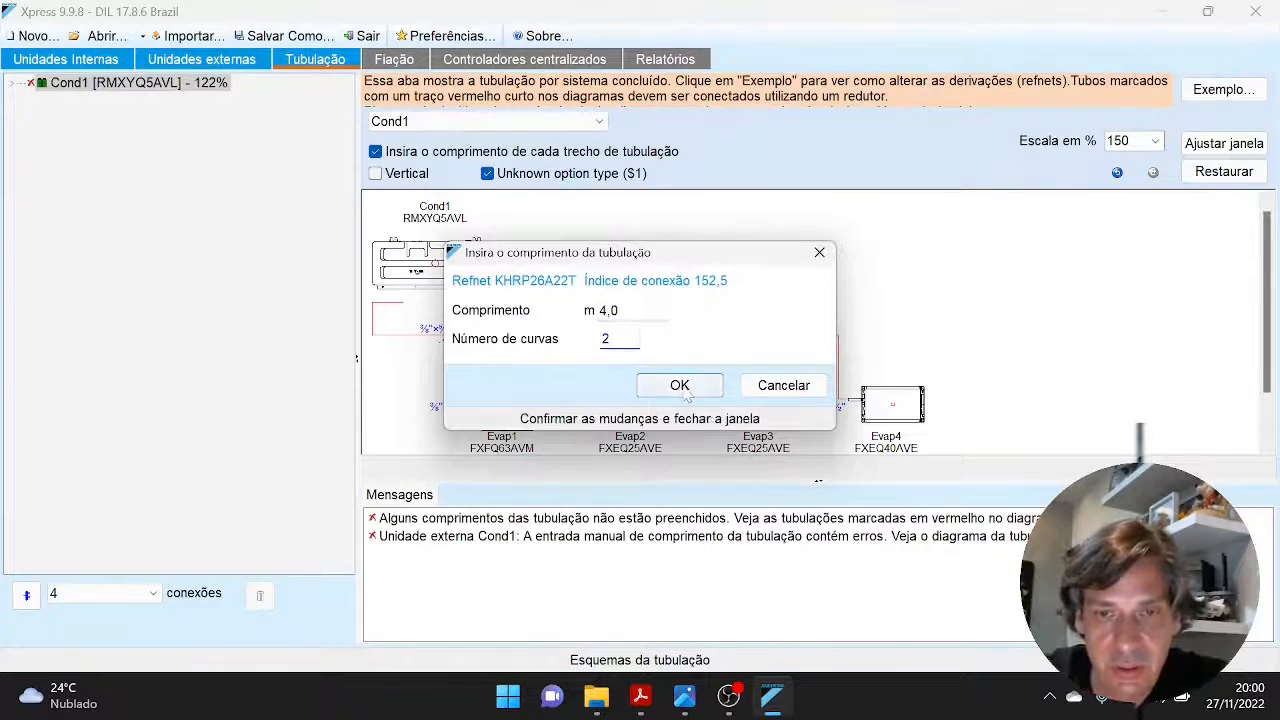
pyautogui.click(679, 385)
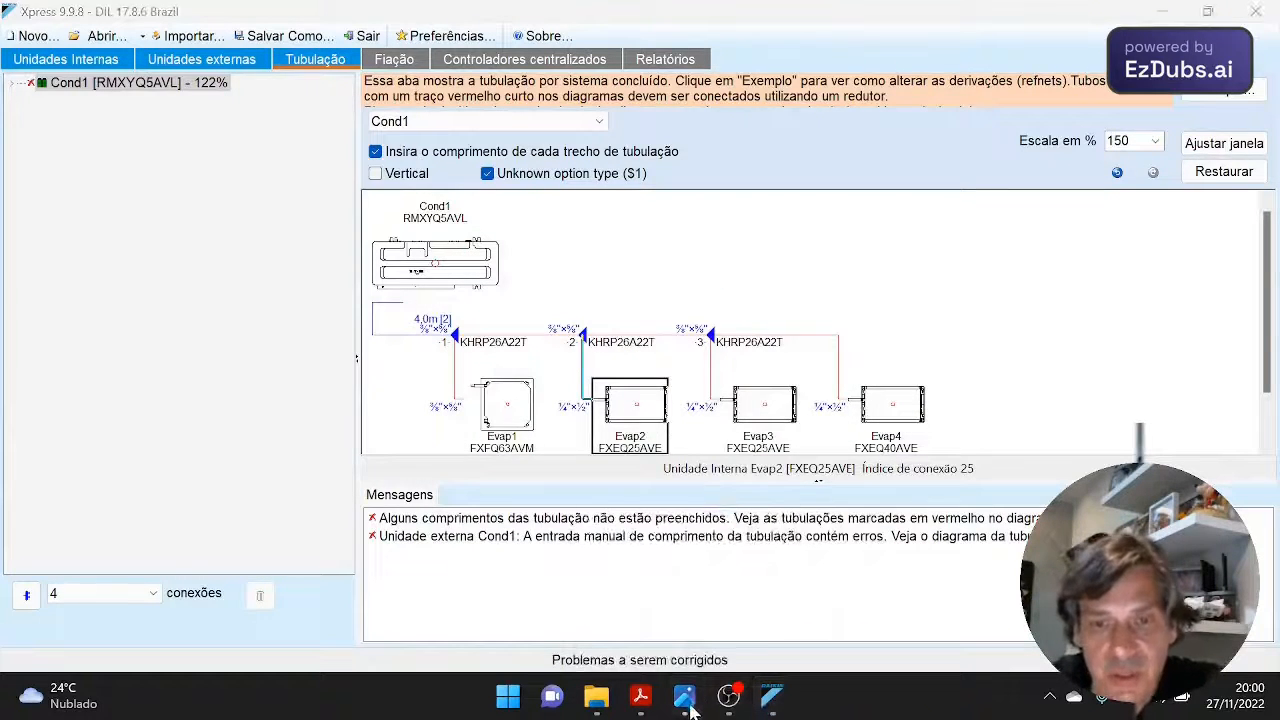
# - Set Evap1's branch pipe to 3.0 m with 1 bend
pyautogui.click(684, 697)
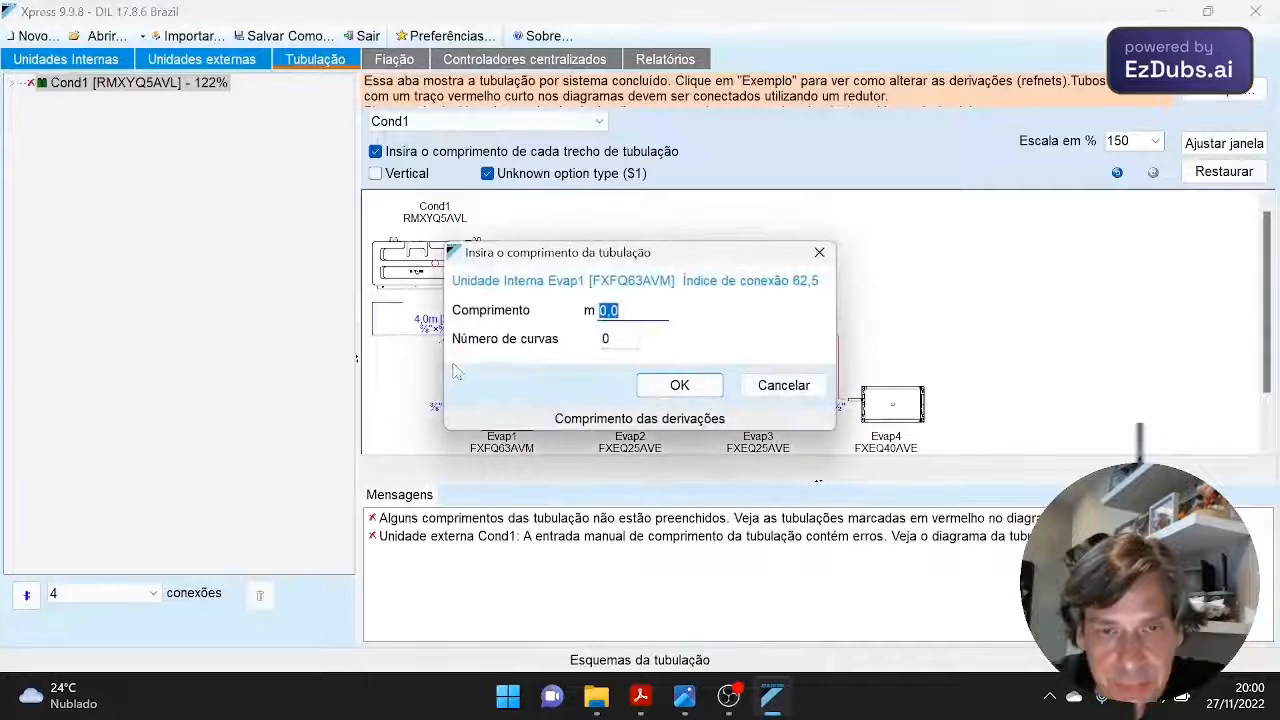
pyautogui.write('3')
pyautogui.click(620, 339)
pyautogui.write('1')
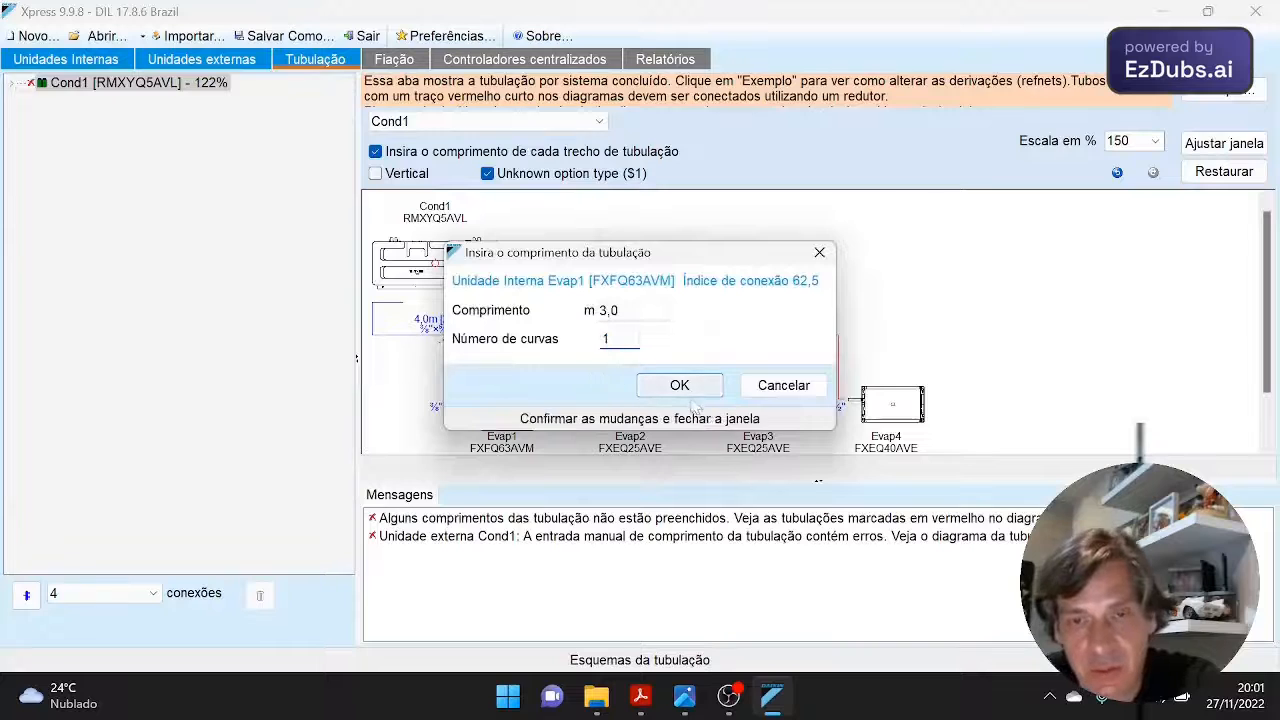
pyautogui.click(679, 385)
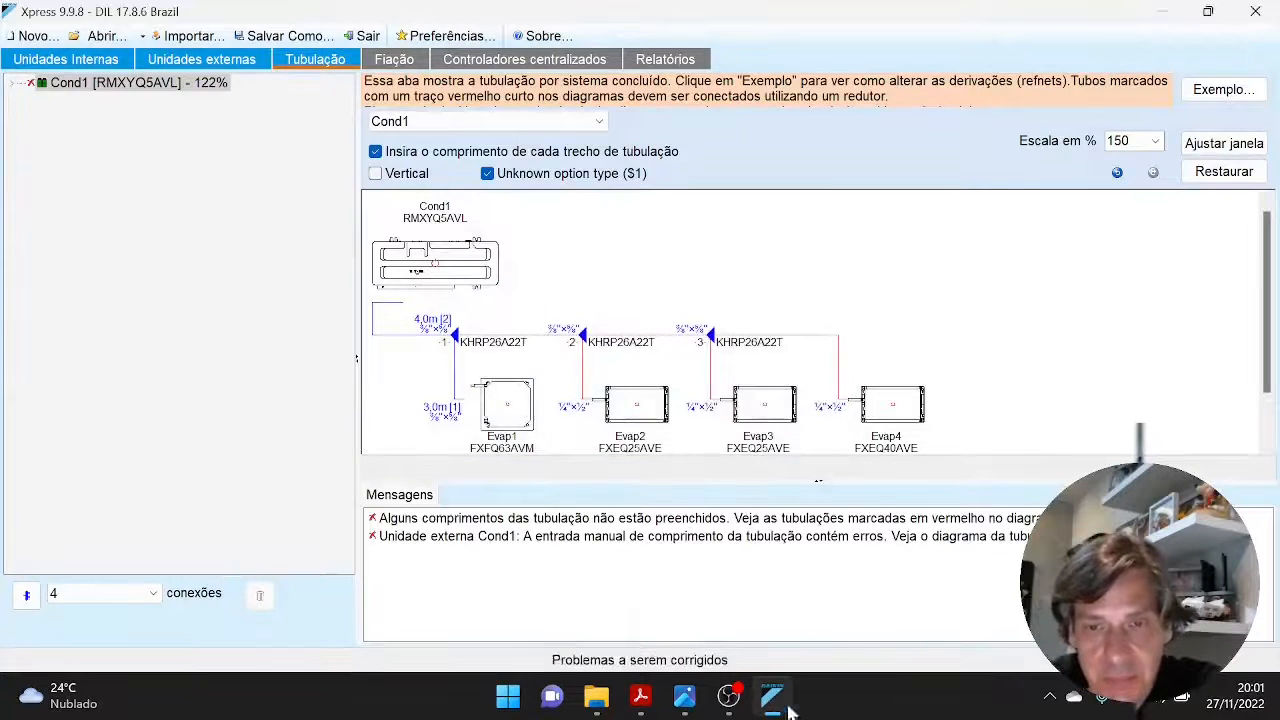
pyautogui.moveTo(684, 697)
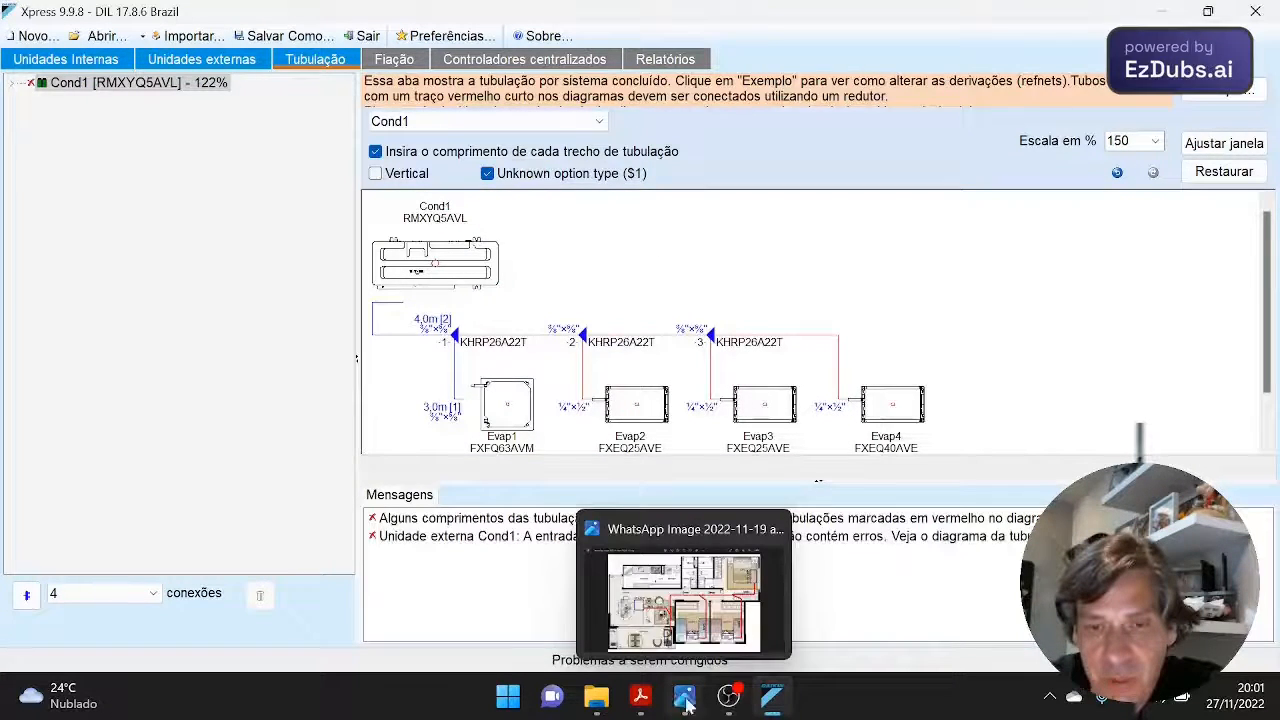
# - Bring up the apartment floor plan in Photos to read the pipe lengths
pyautogui.click(683, 600)
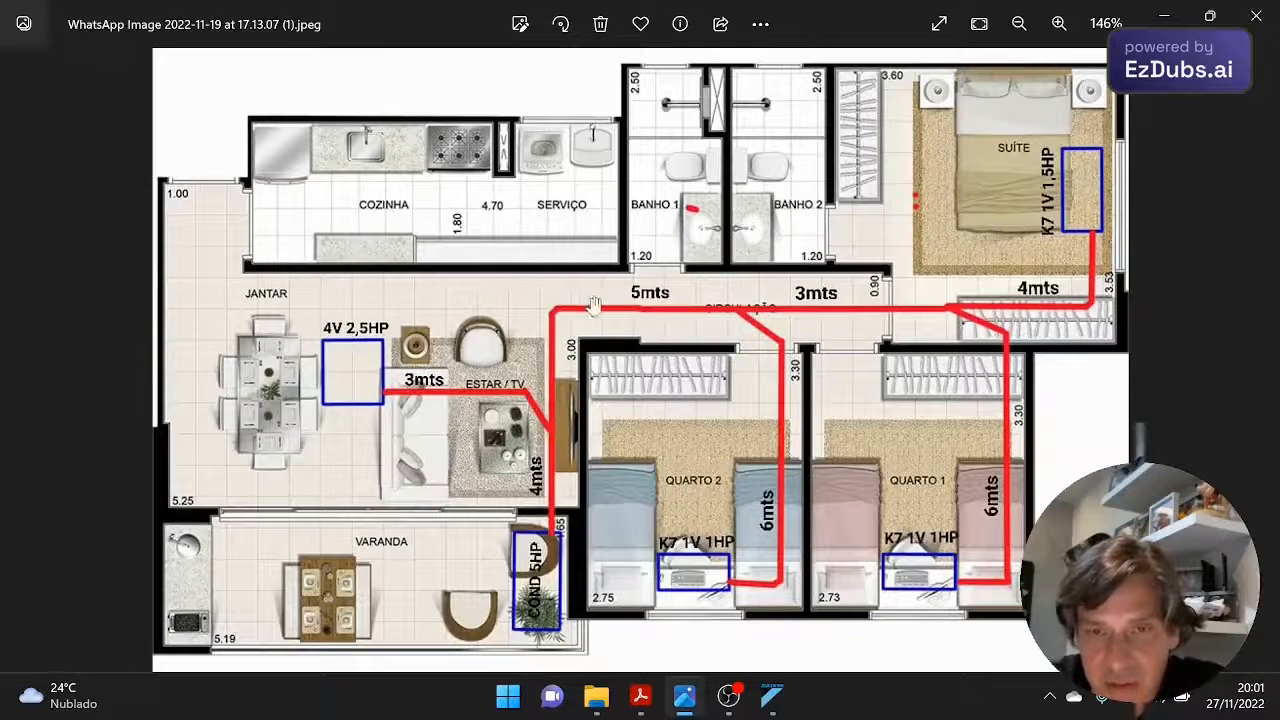
pyautogui.moveTo(771, 697)
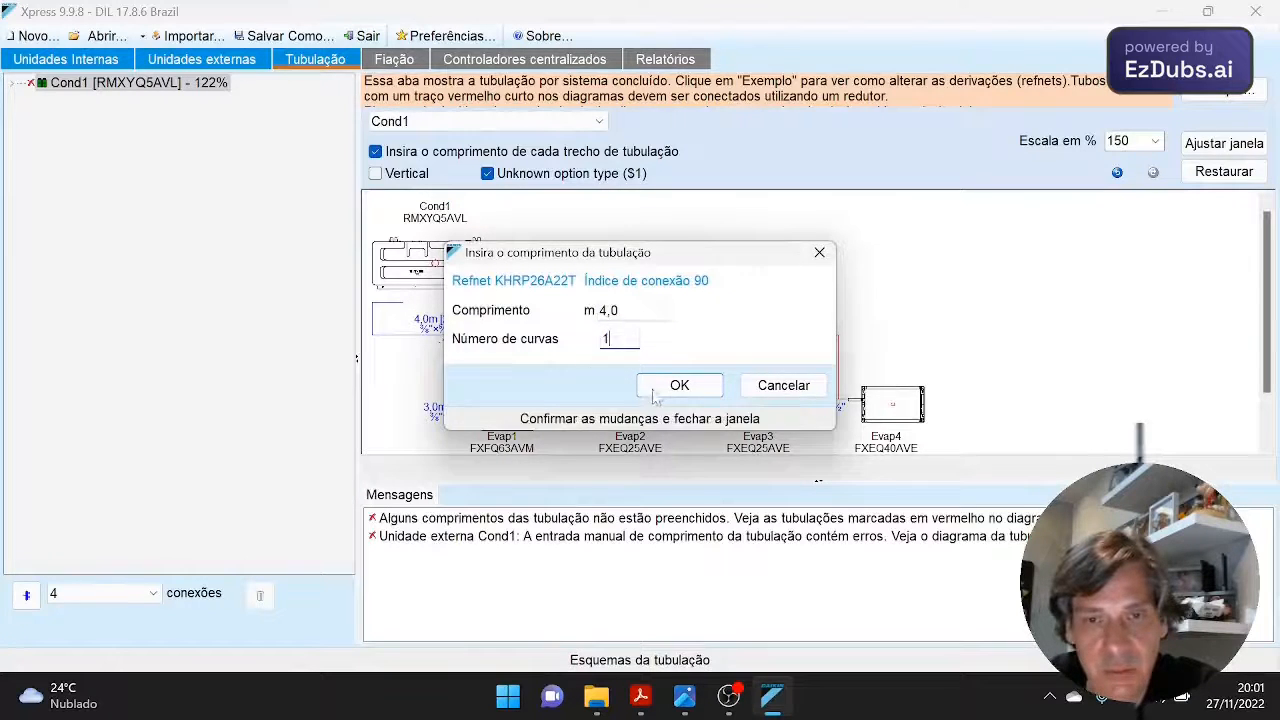
# - Enter pipe lengths: second run 4.0 m, third 3.0 m, Evap2/Evap3 6.0 m, Evap4 4.0 m
pyautogui.click(775, 697)
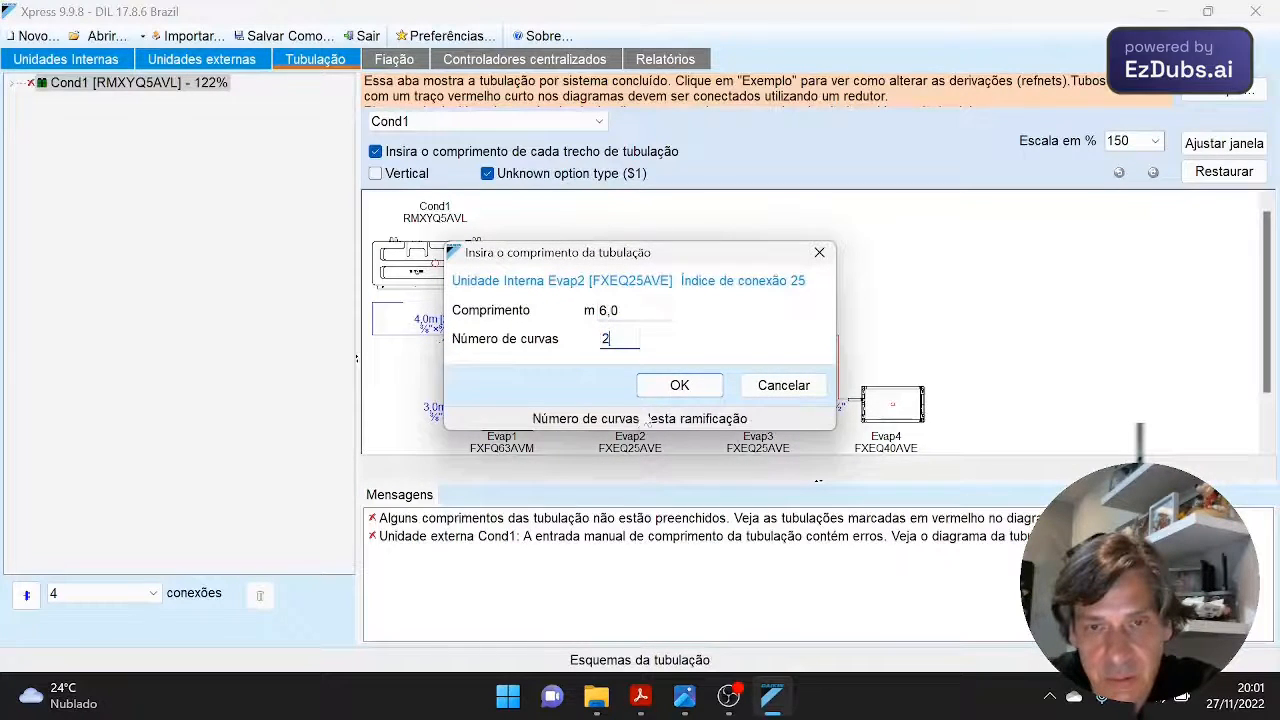
pyautogui.click(679, 385)
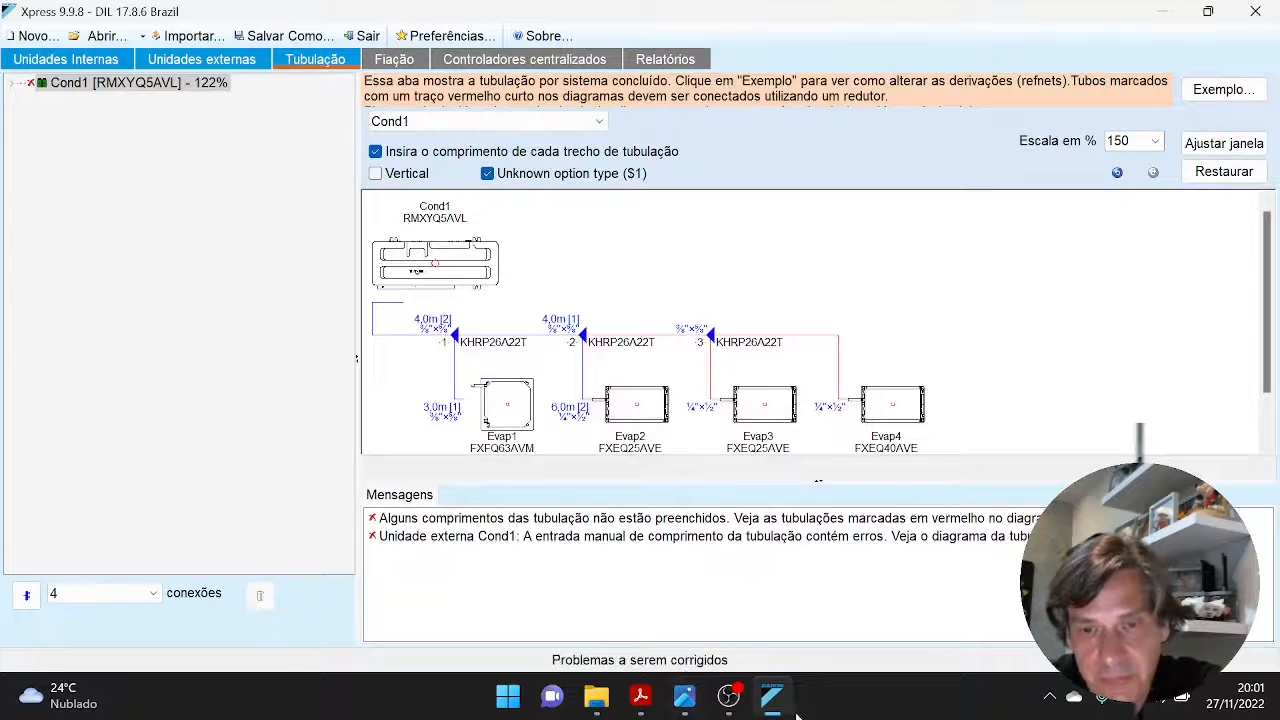
pyautogui.click(684, 697)
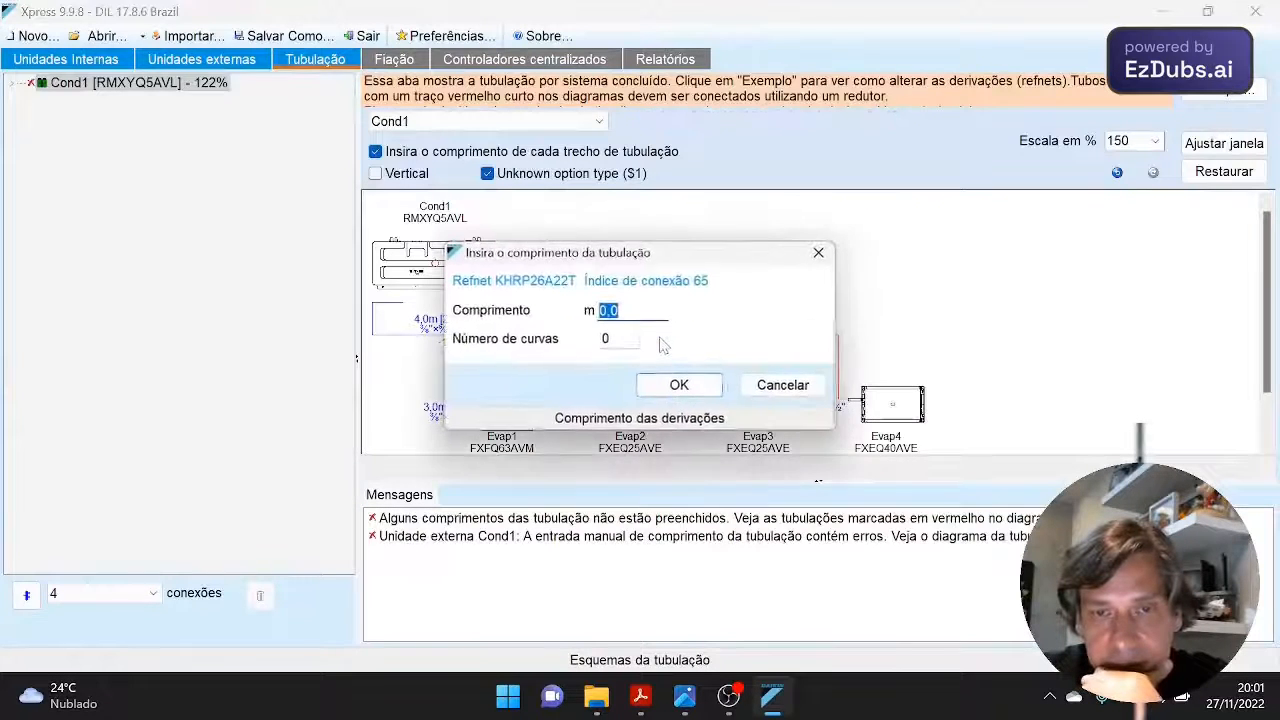
pyautogui.click(678, 384)
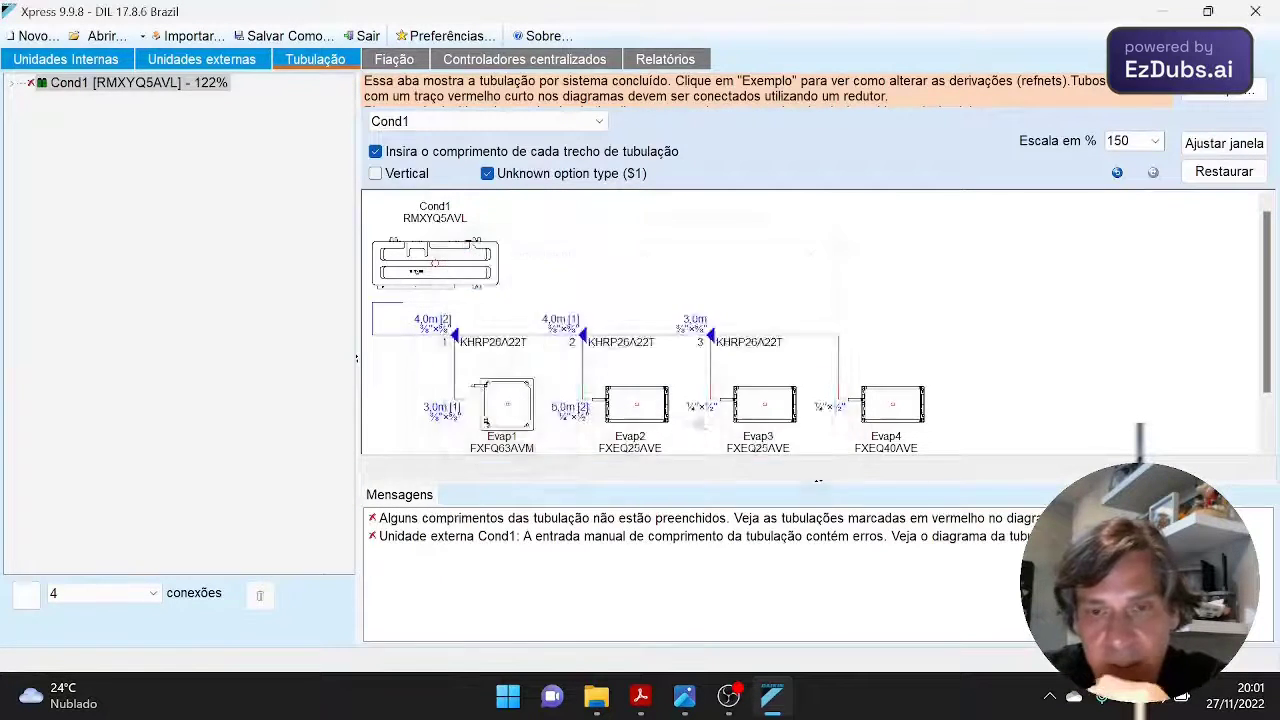
pyautogui.moveTo(728, 694)
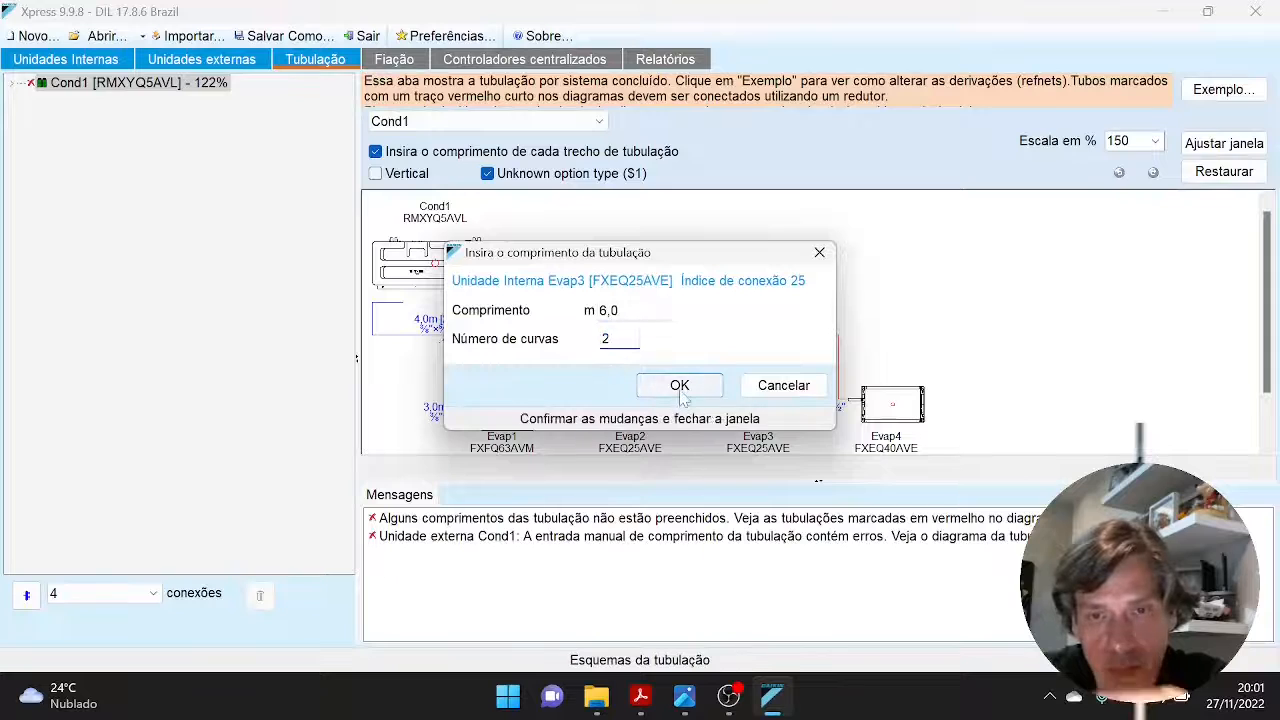
pyautogui.click(679, 385)
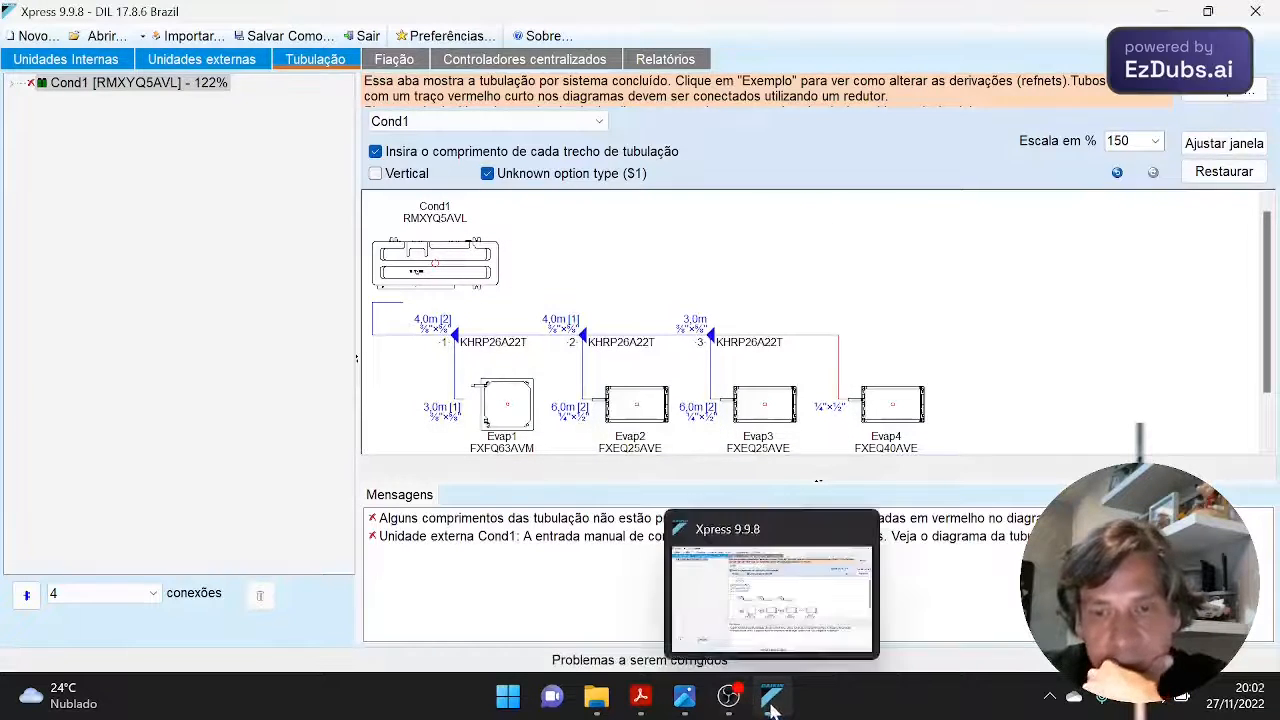
pyautogui.click(640, 697)
pyautogui.write('1')
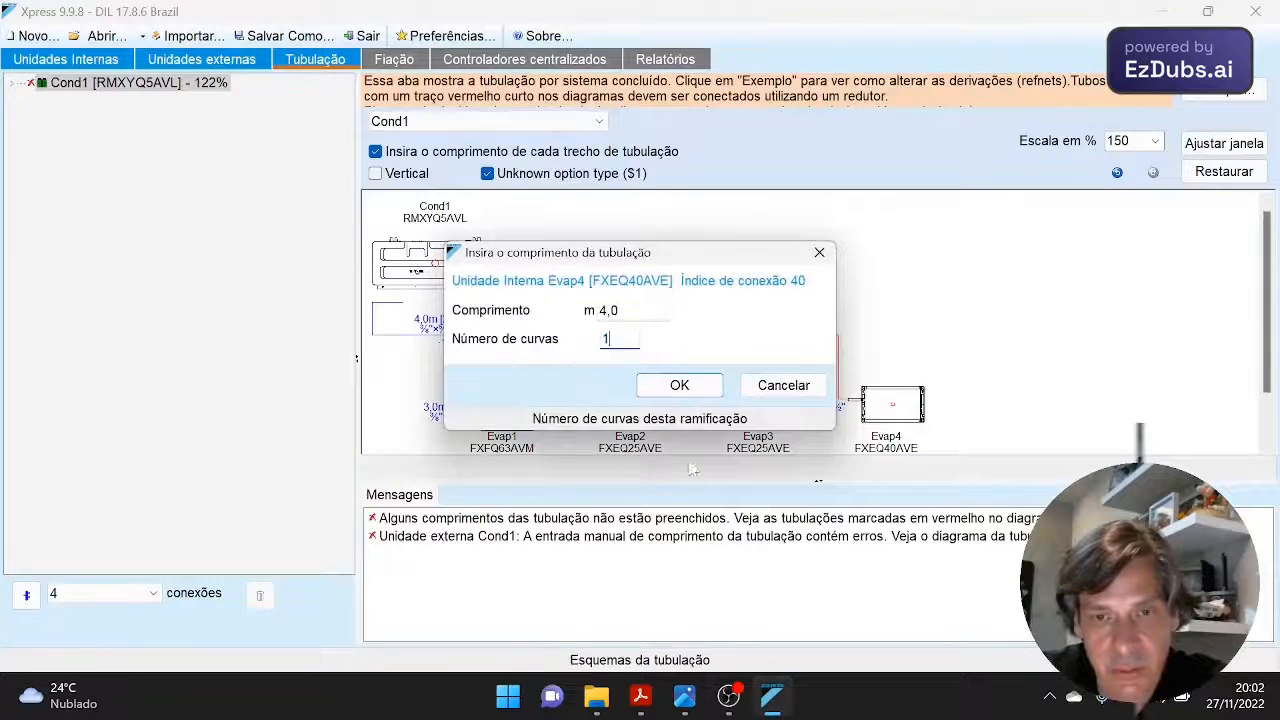
pyautogui.click(679, 385)
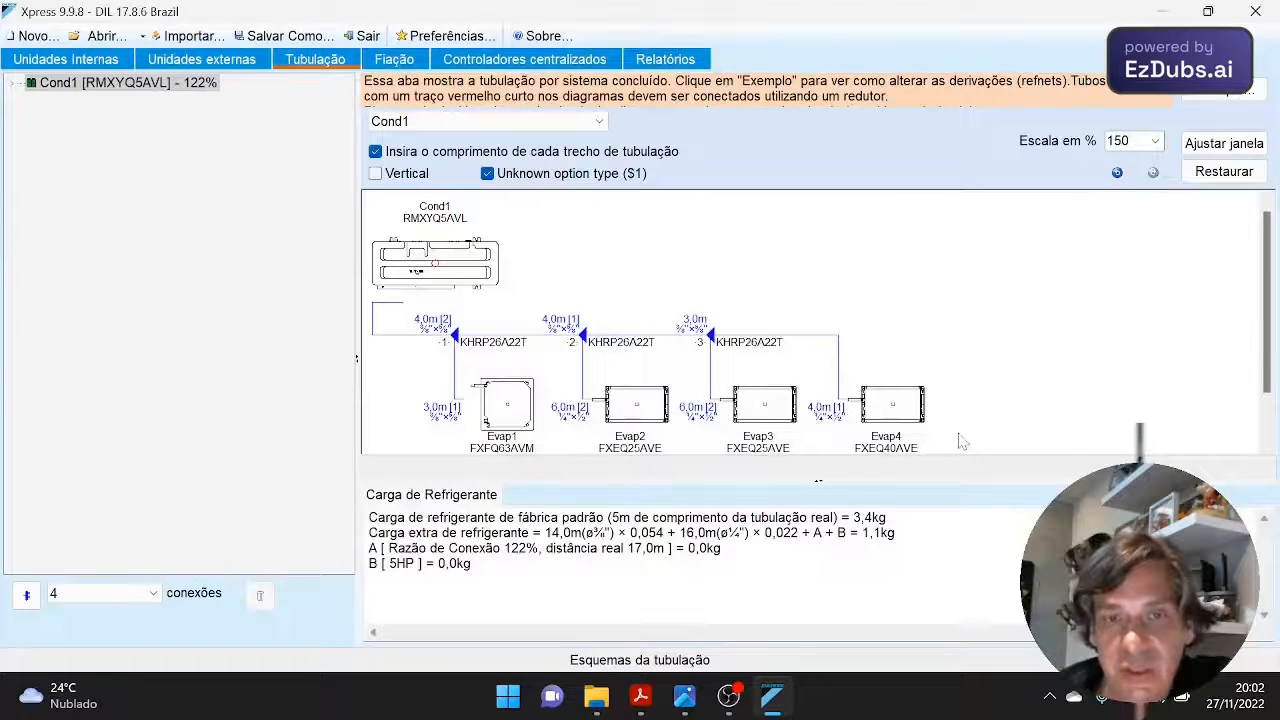
pyautogui.moveTo(785, 282)
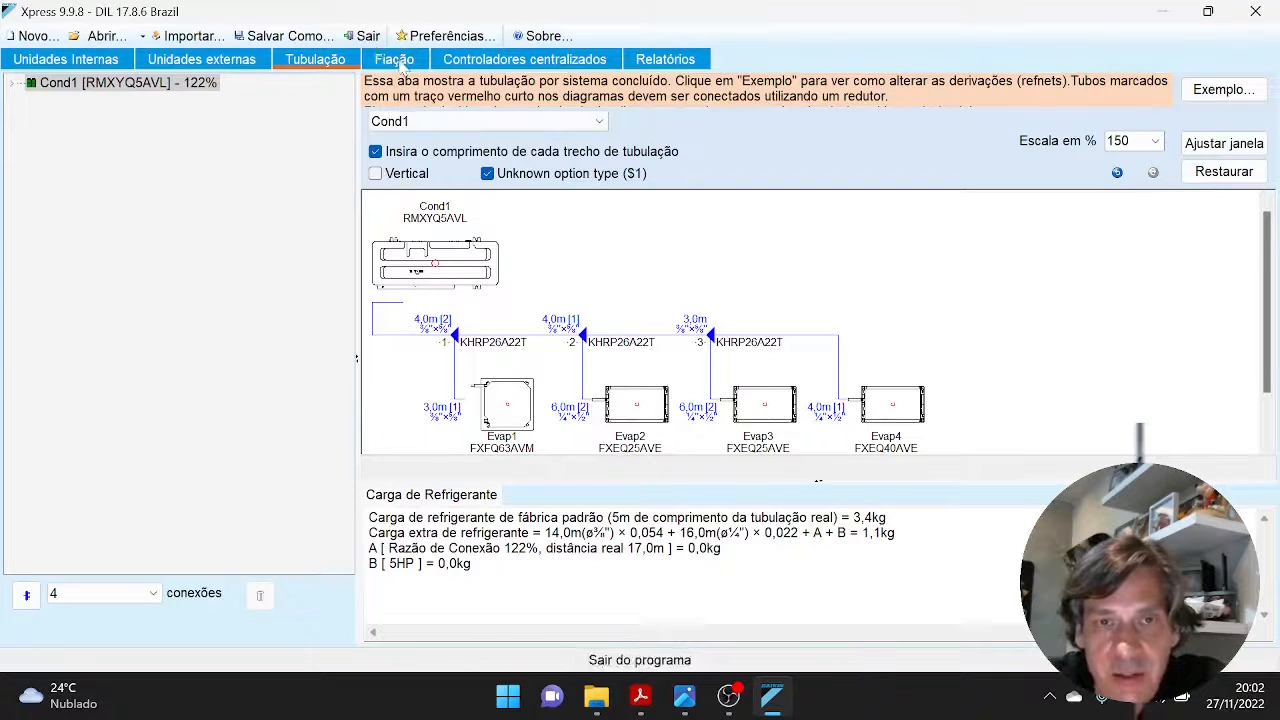
# - Show the Fiação diagram: Cond1 (27 A) wired to Evap1–Evap4 with BRC1F controllers
pyautogui.click(394, 58)
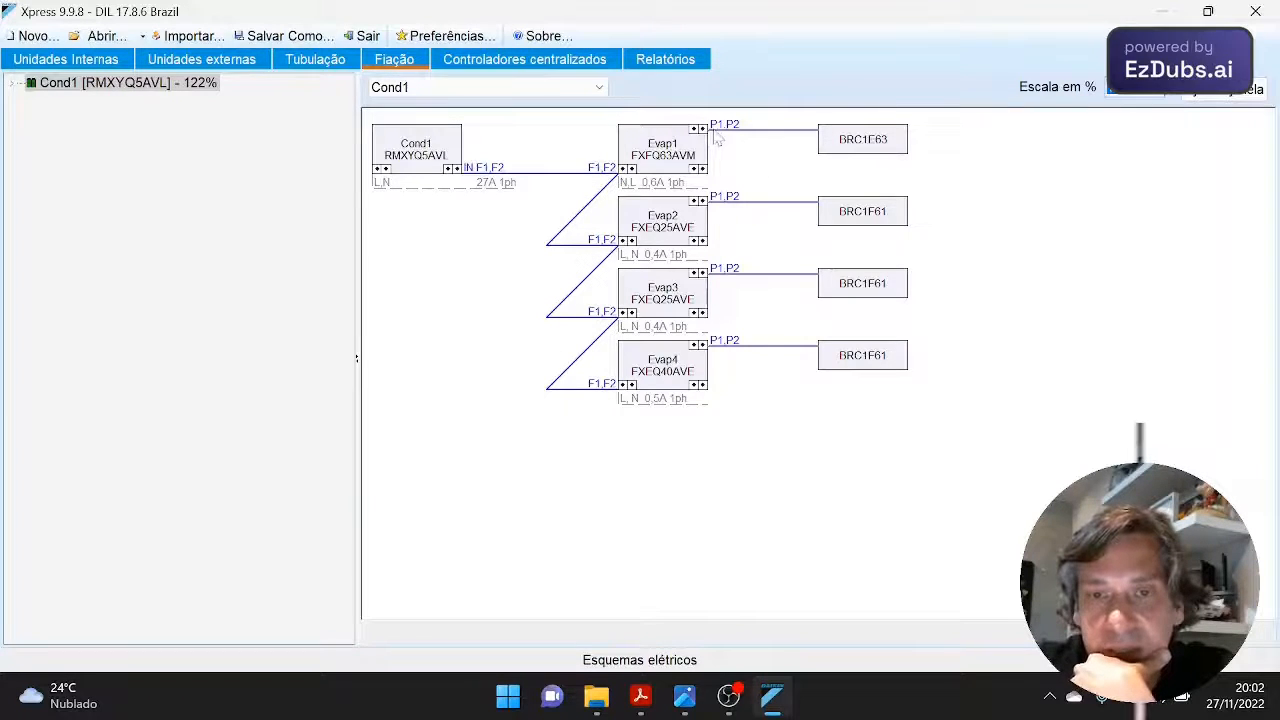
pyautogui.moveTo(895, 426)
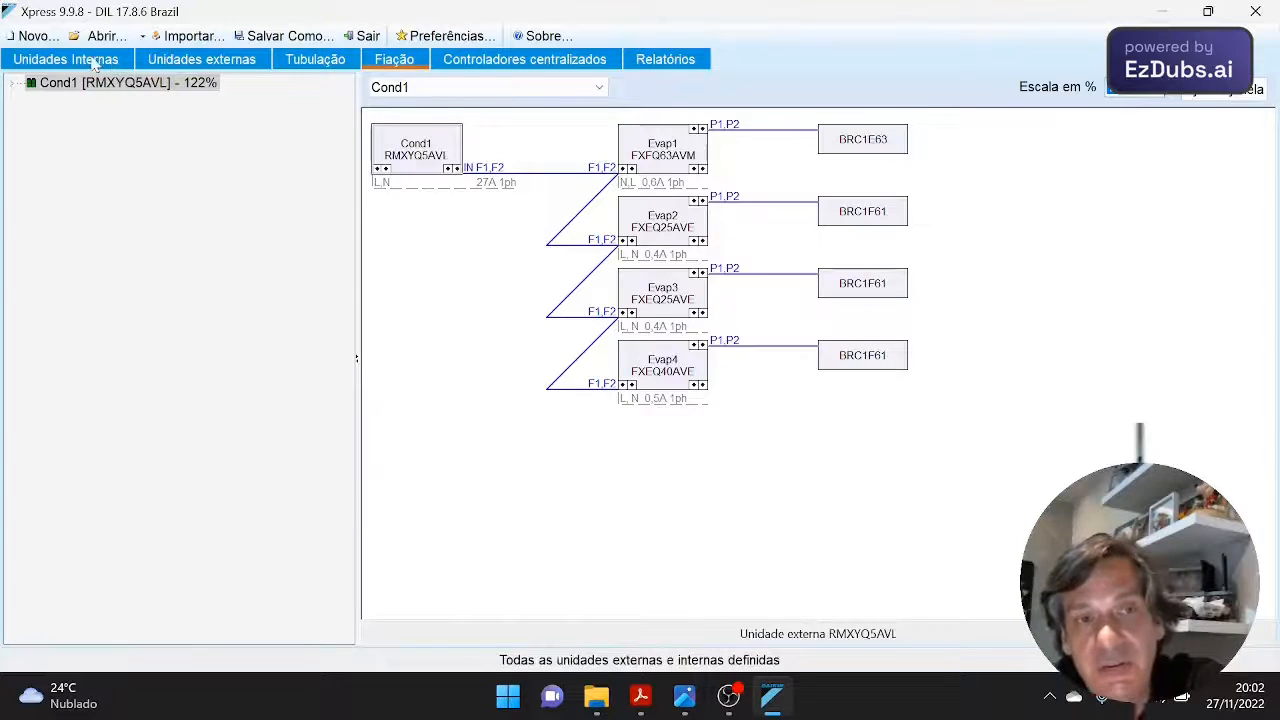
# - Swap Evap1's BRC1E63 wired remote for the BRC7M634F wireless remote in Fresh white
pyautogui.click(66, 59)
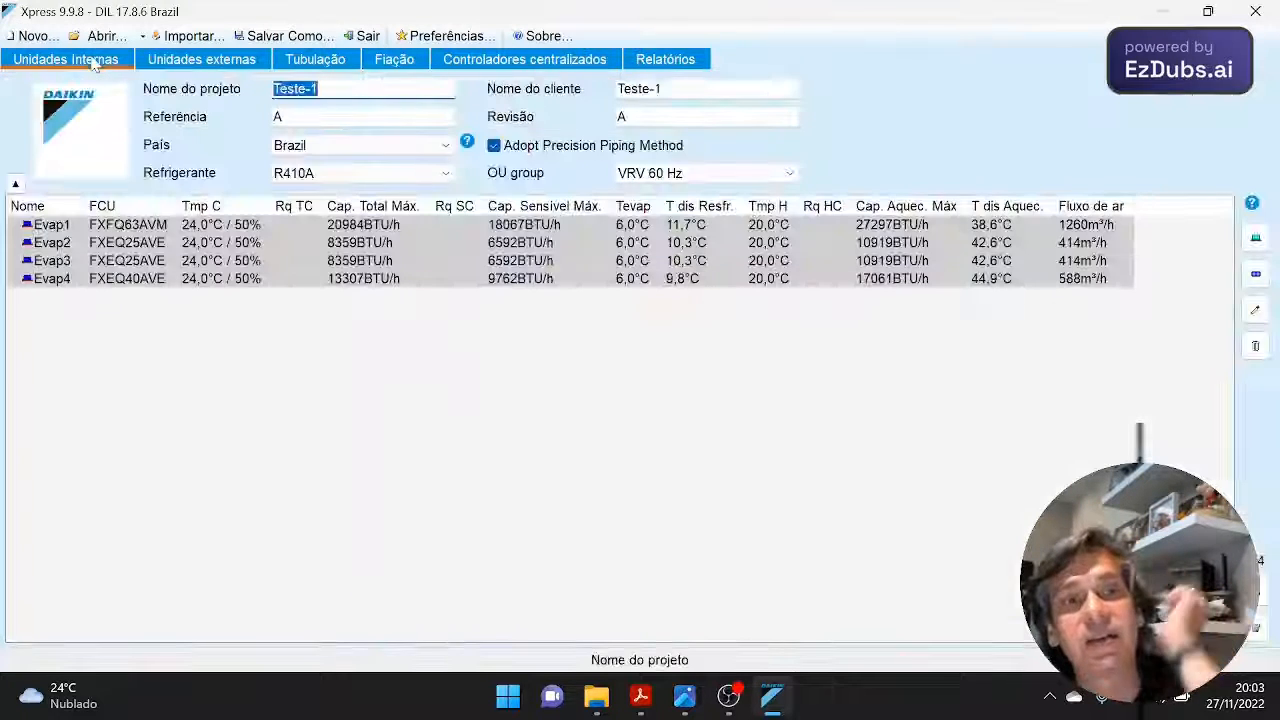
pyautogui.doubleClick(52, 224)
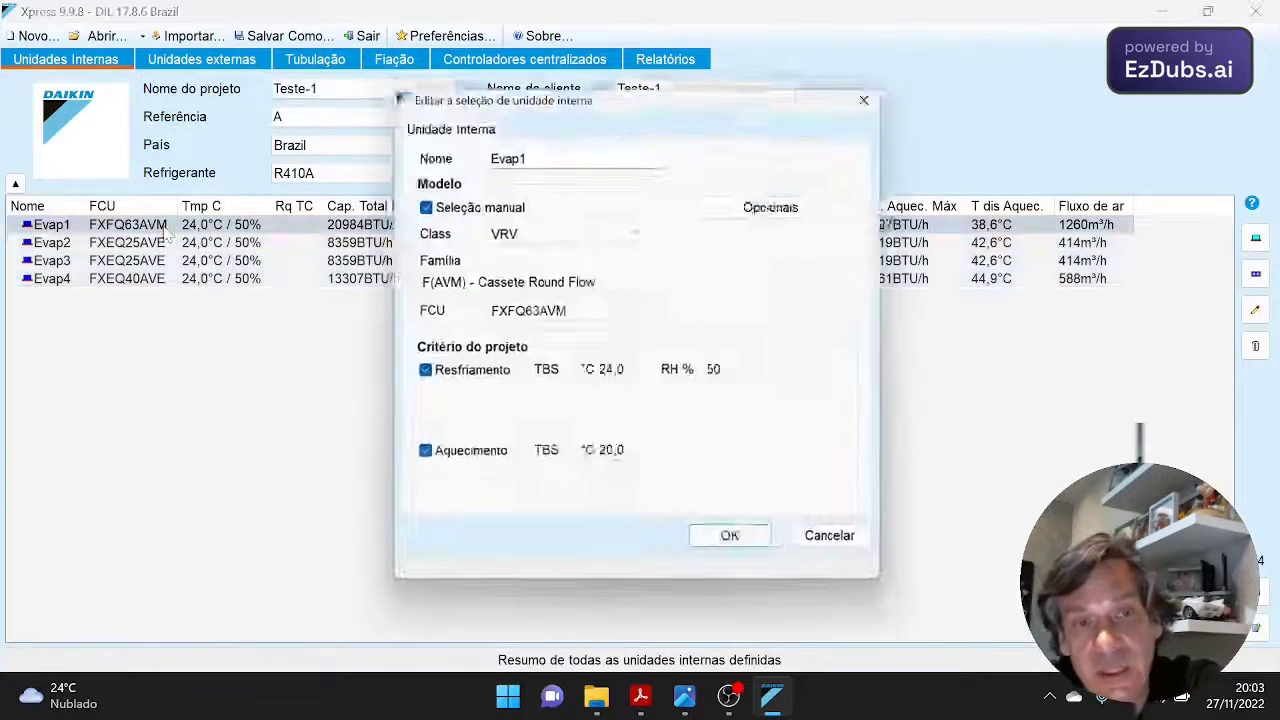
pyautogui.click(770, 207)
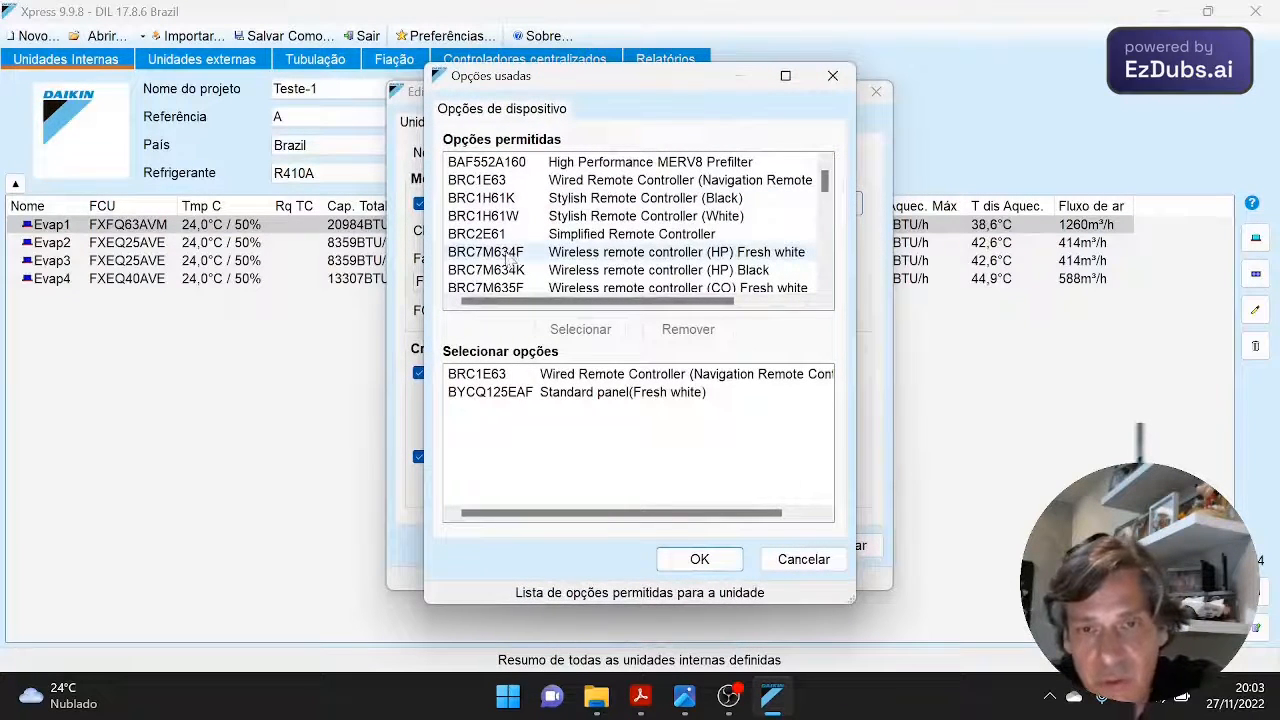
pyautogui.click(630, 252)
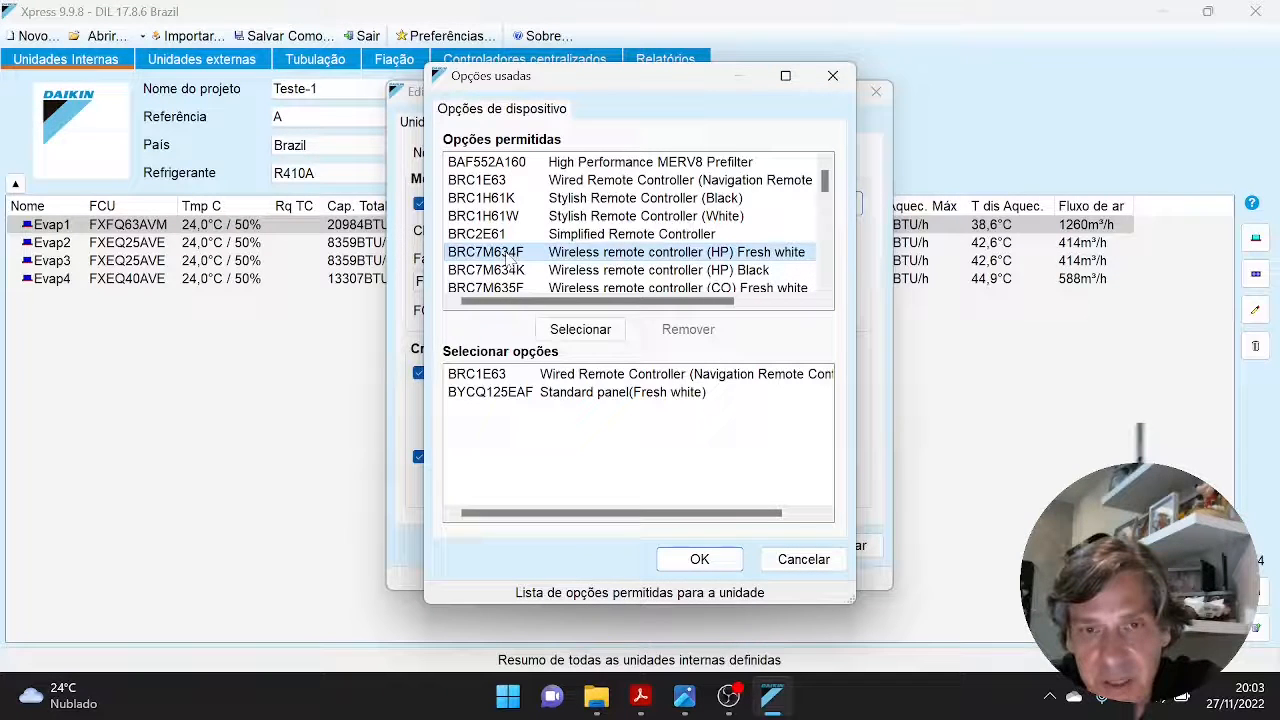
pyautogui.click(580, 329)
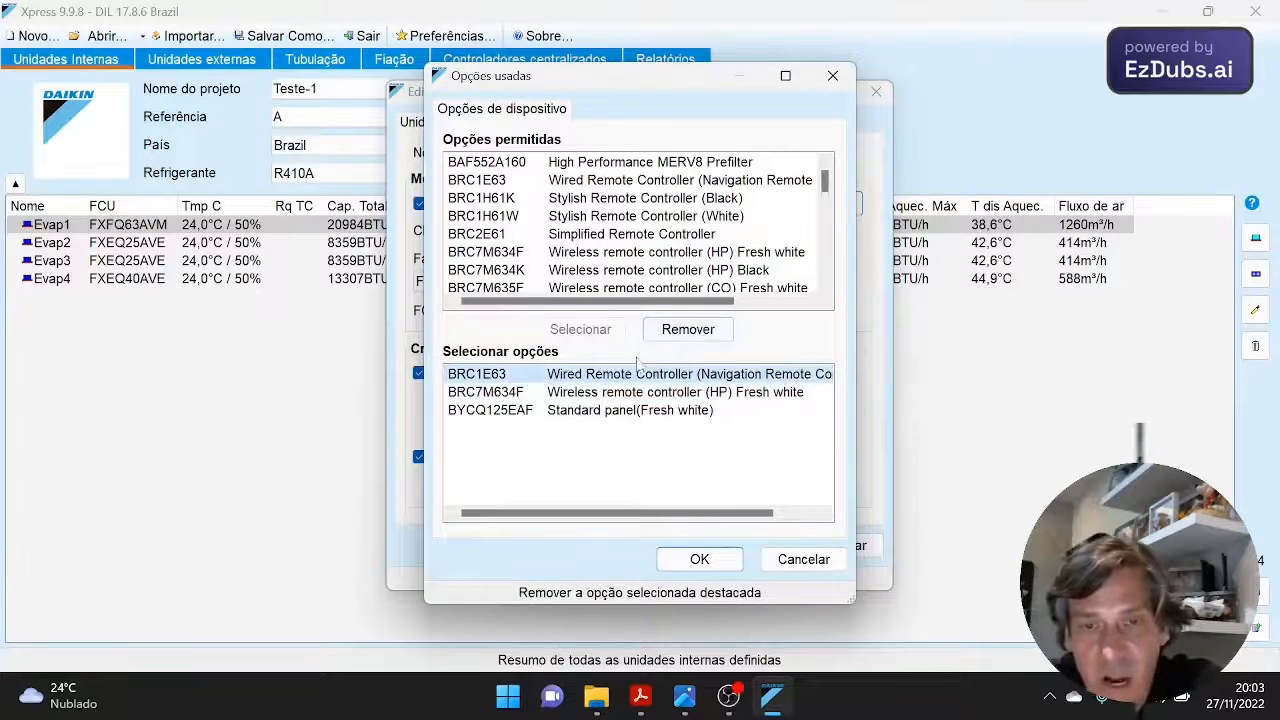
pyautogui.moveTo(688, 329)
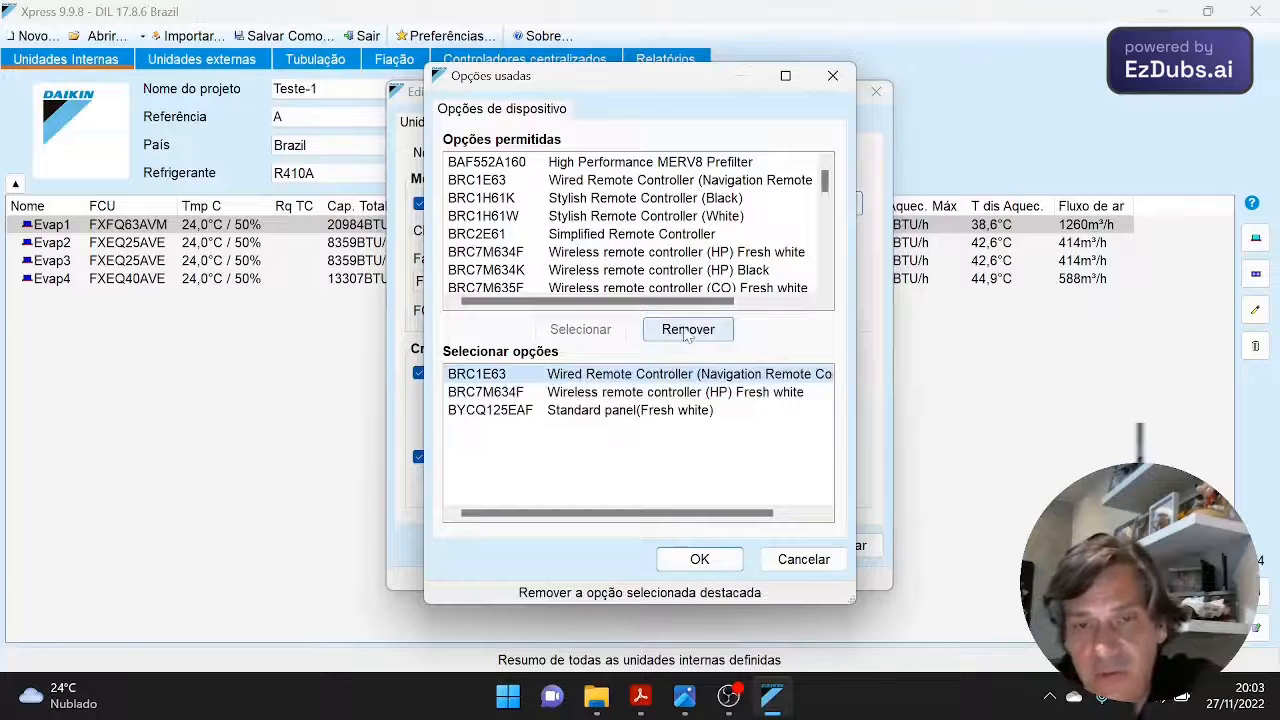
pyautogui.click(688, 329)
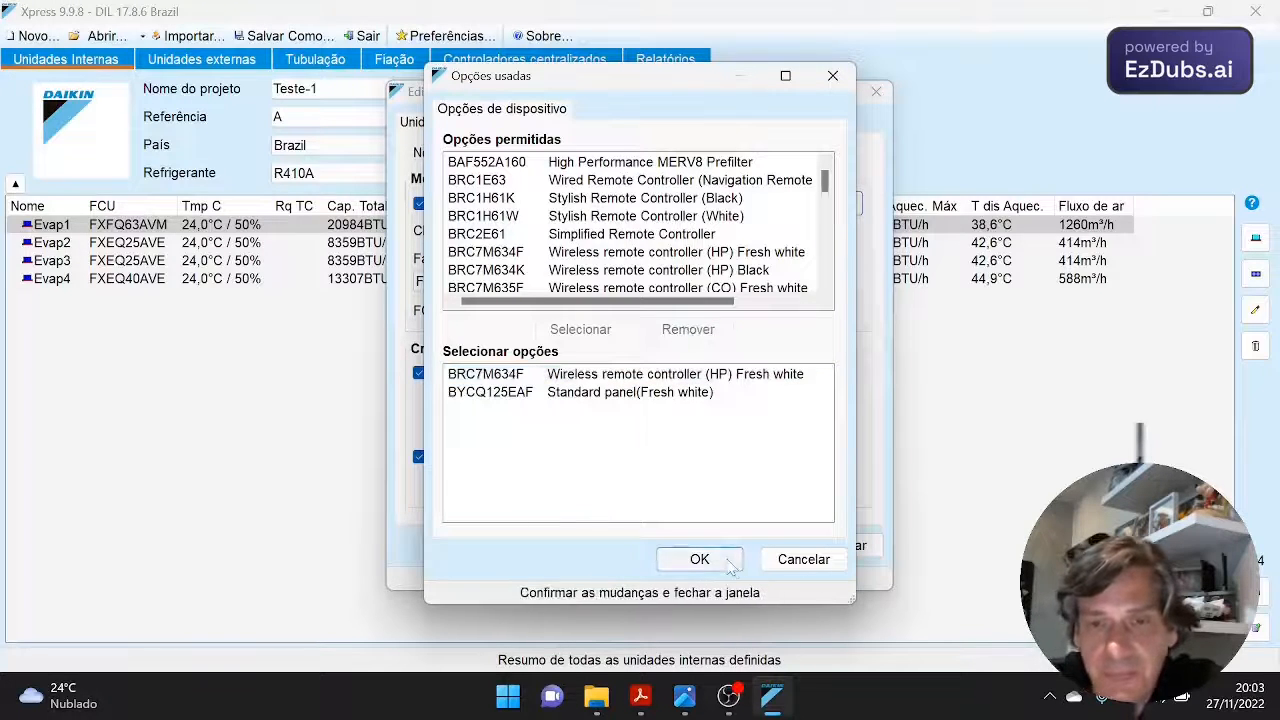
pyautogui.click(699, 559)
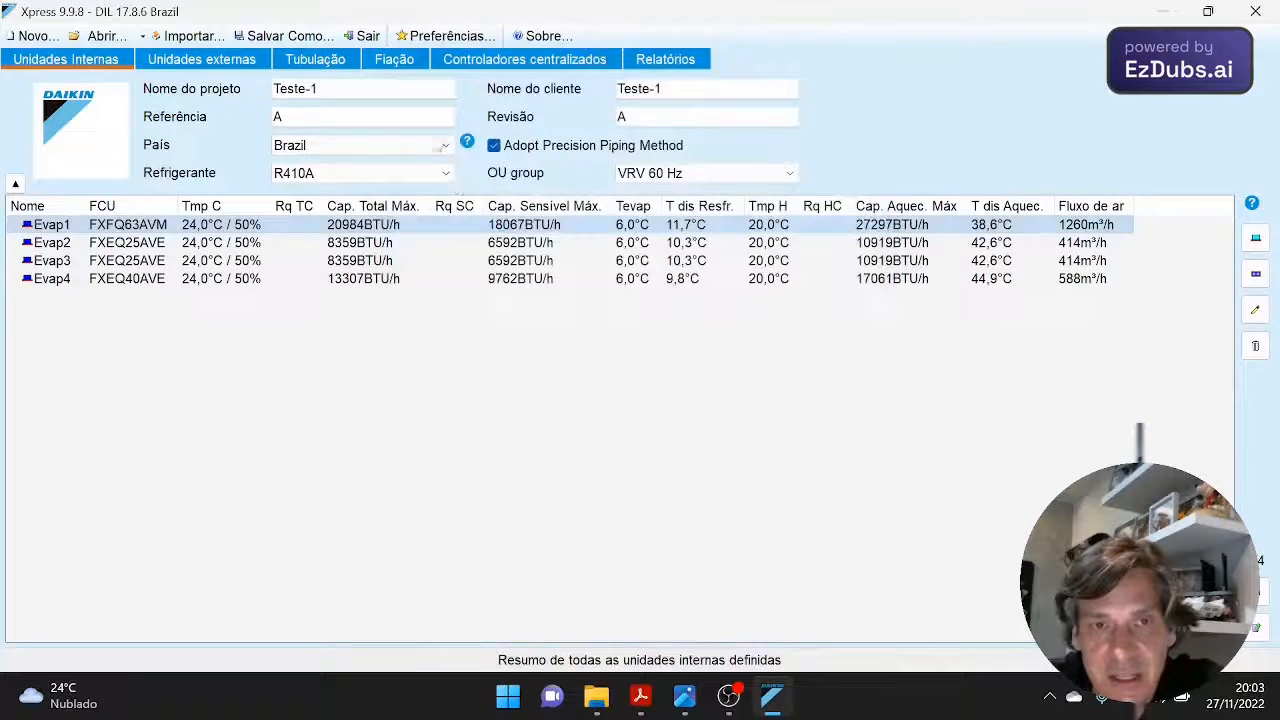
pyautogui.click(394, 59)
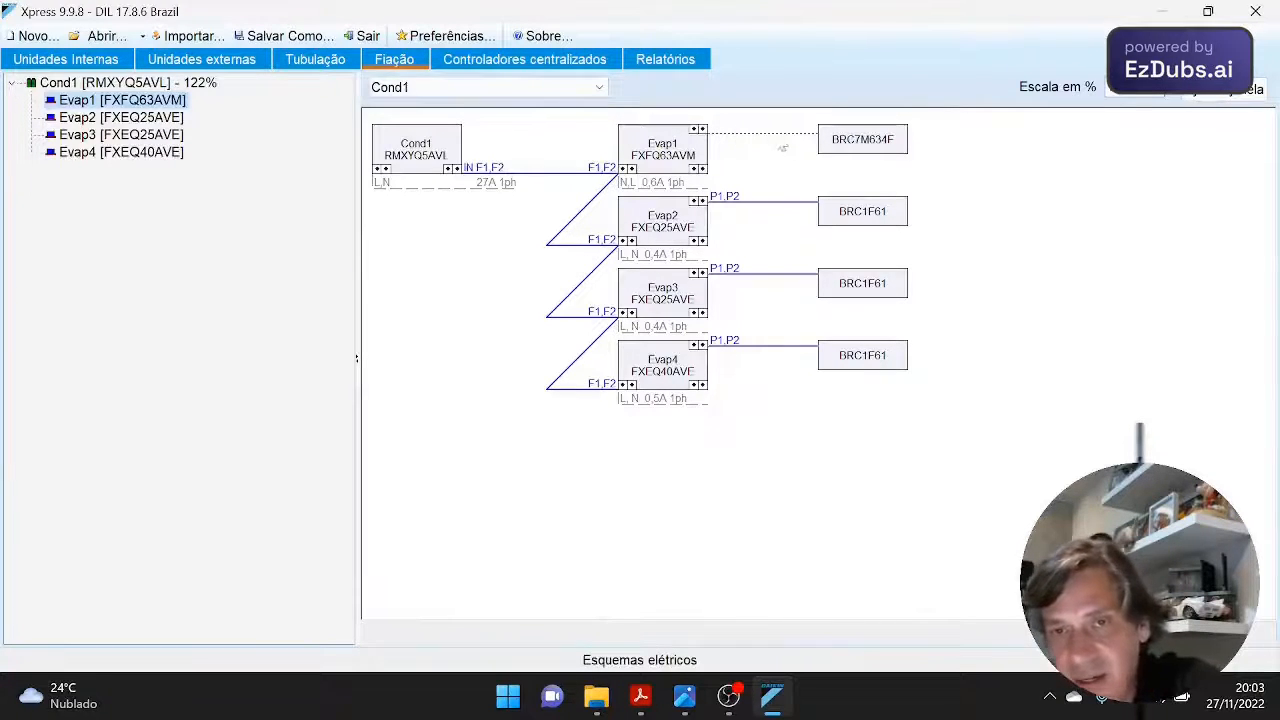
pyautogui.moveTo(858, 176)
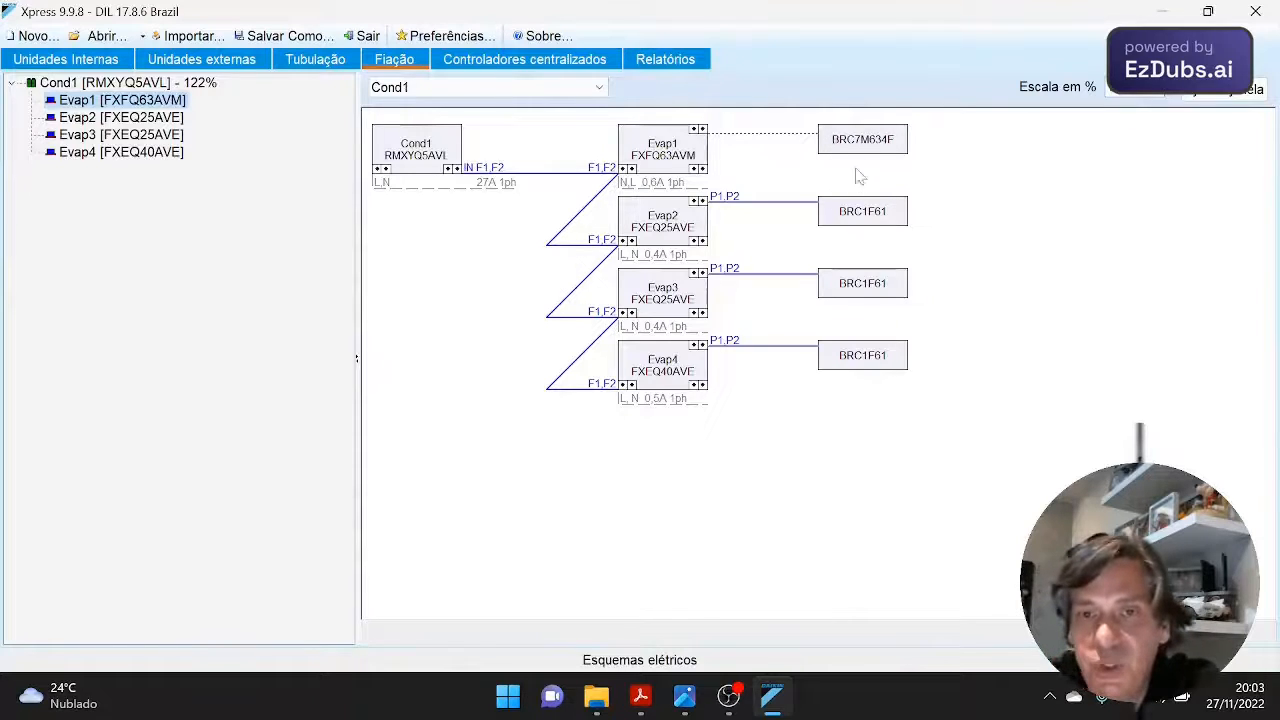
pyautogui.moveTo(838, 149)
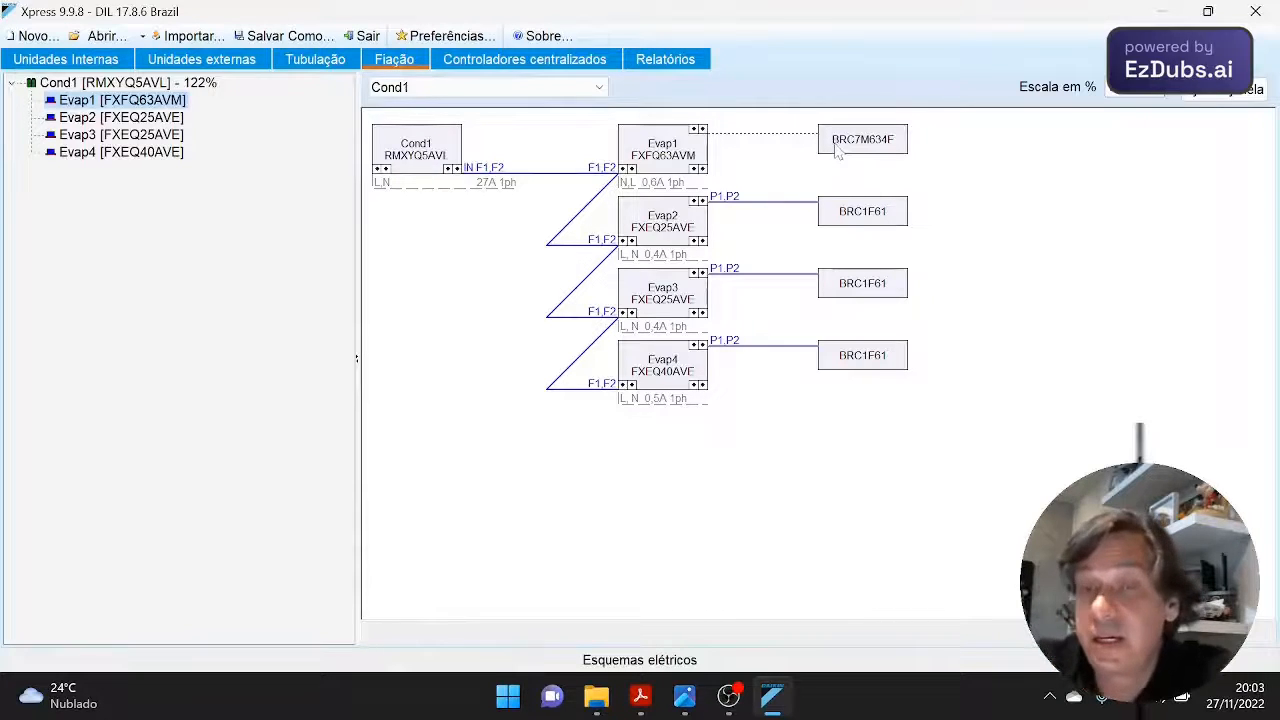
pyautogui.moveTo(740, 220)
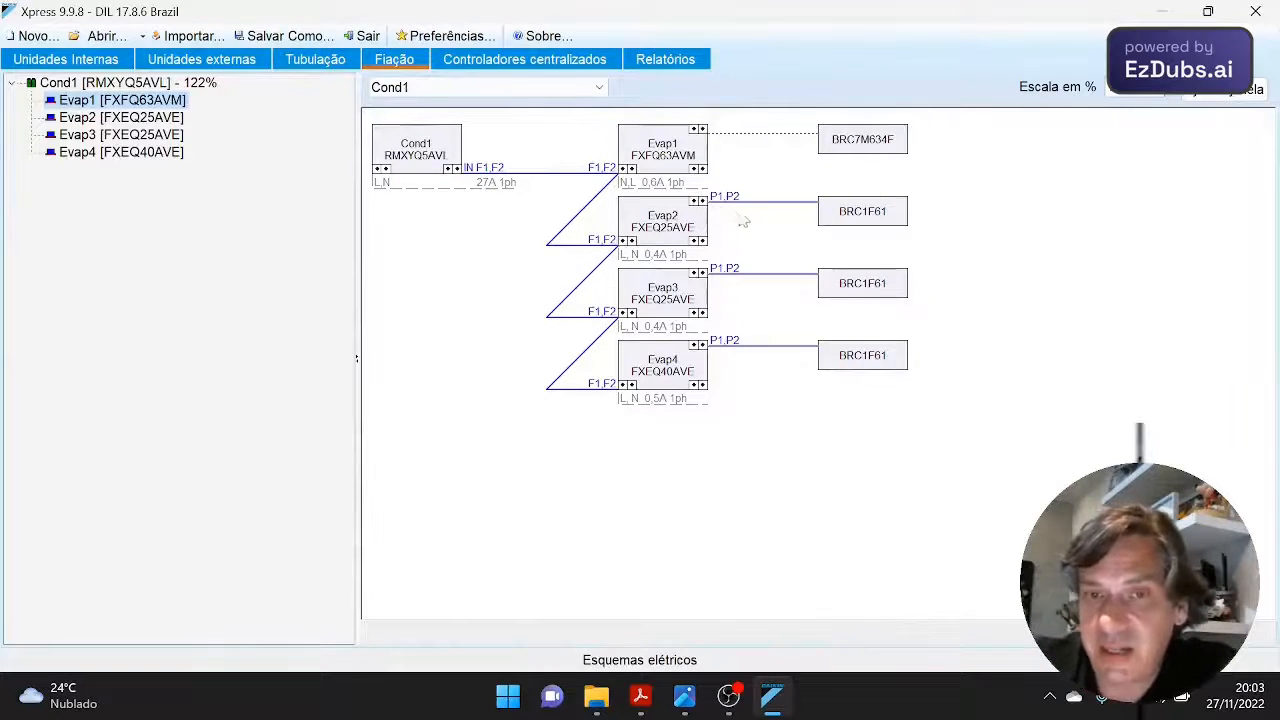
pyautogui.click(662, 221)
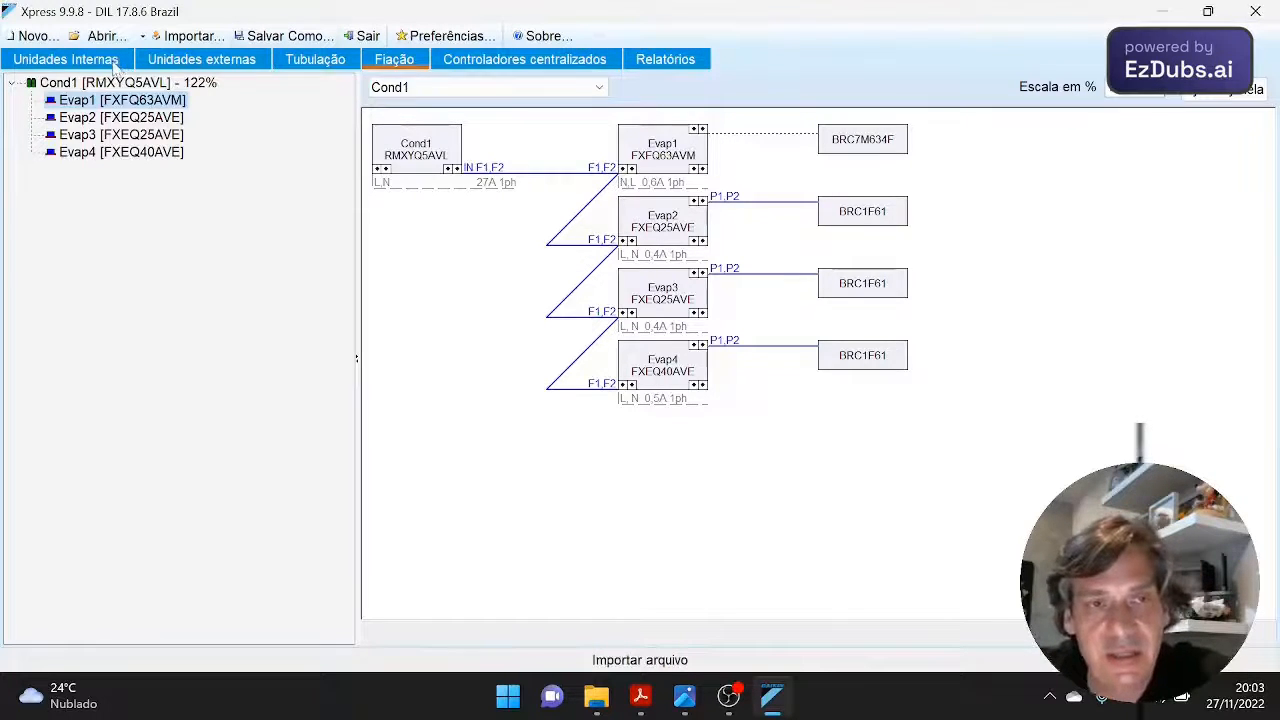
# - Swap Evap2's BRC1F61 wired remote for the BRC4M150W16 wireless remote controller
pyautogui.click(66, 59)
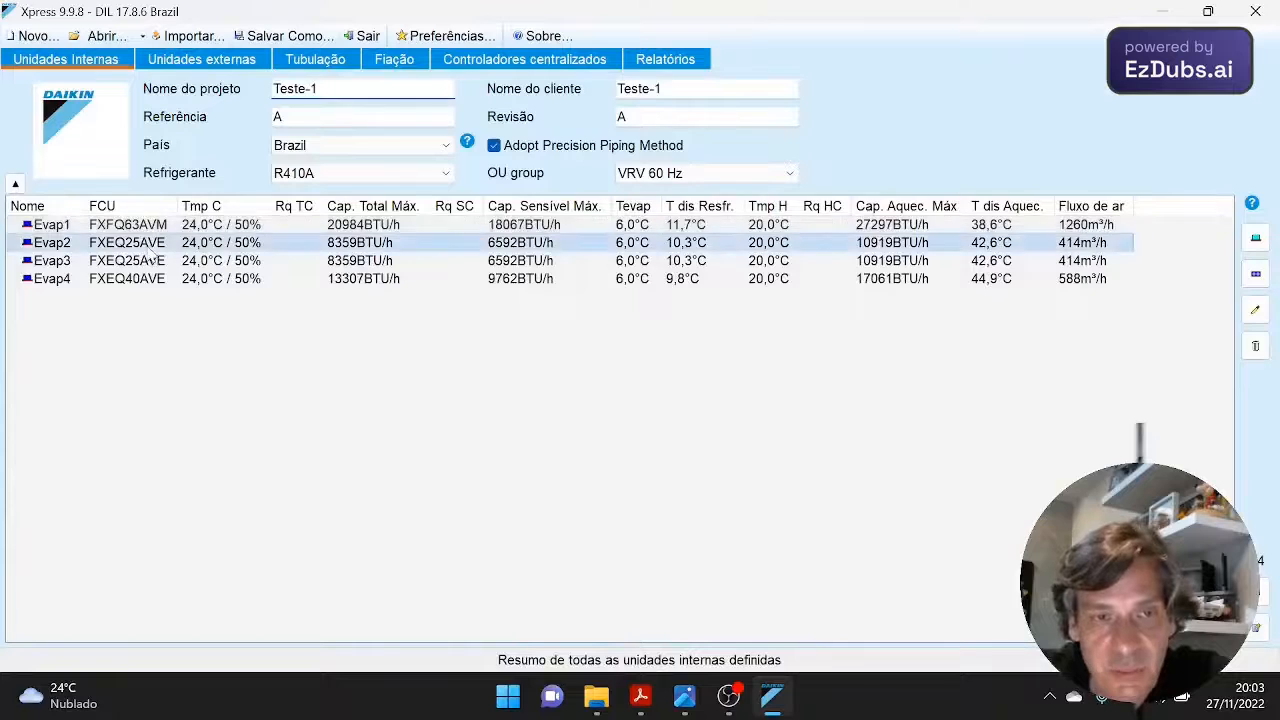
pyautogui.doubleClick(52, 242)
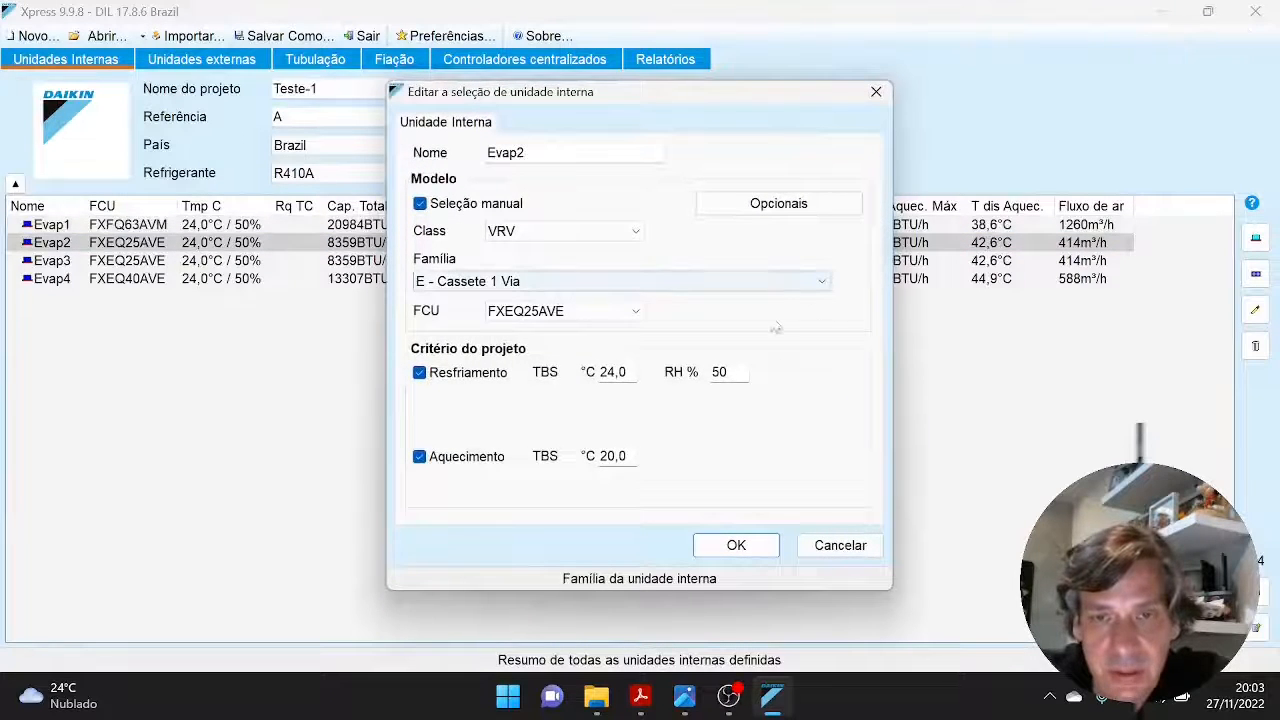
pyautogui.click(778, 203)
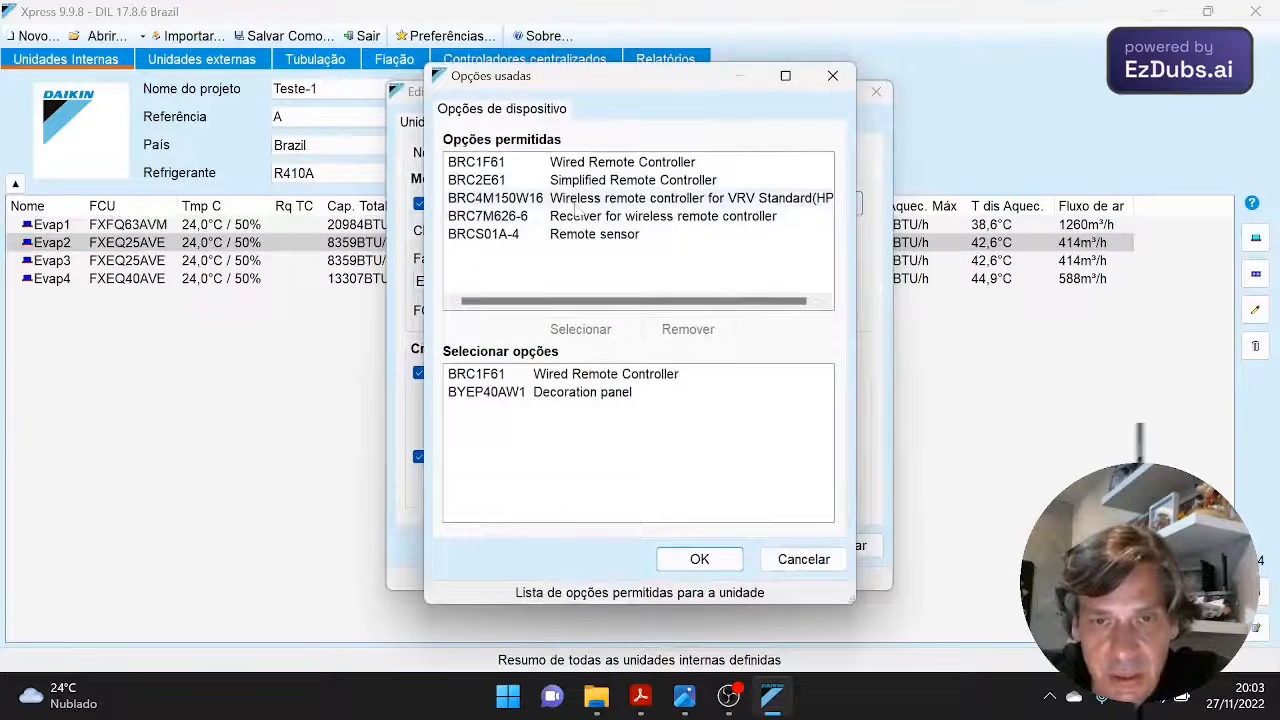
pyautogui.click(640, 197)
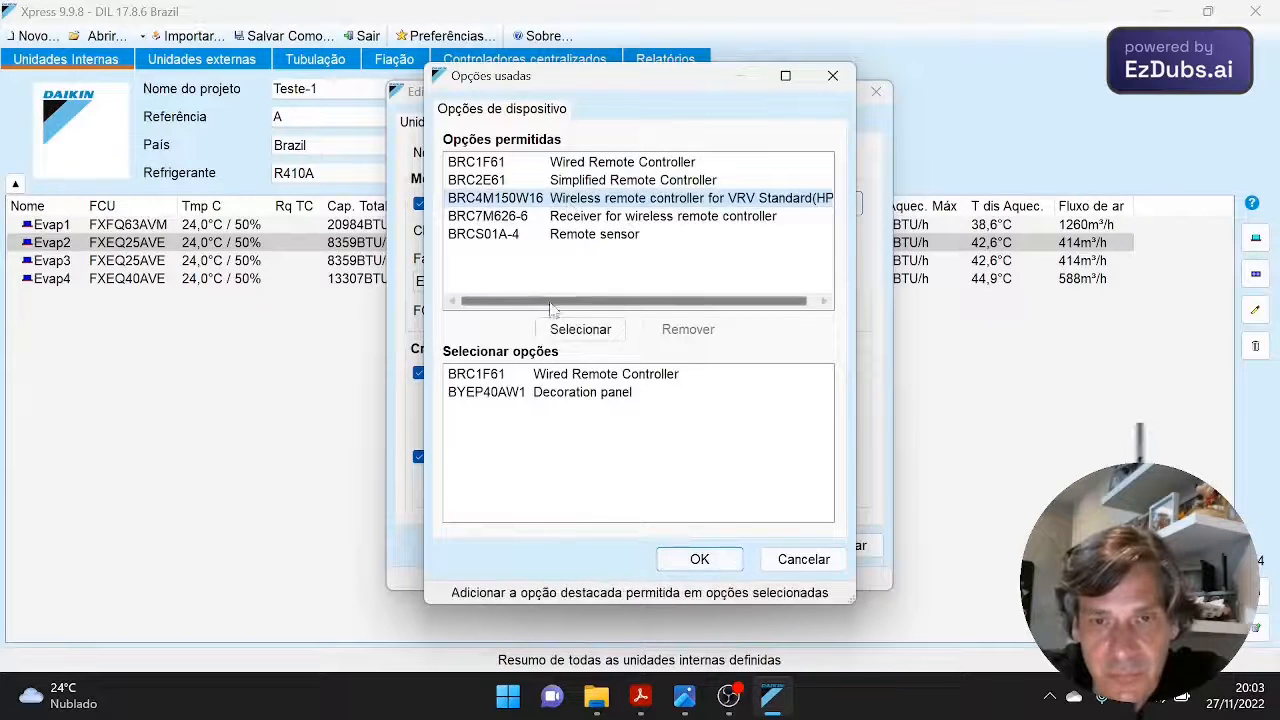
pyautogui.click(580, 329)
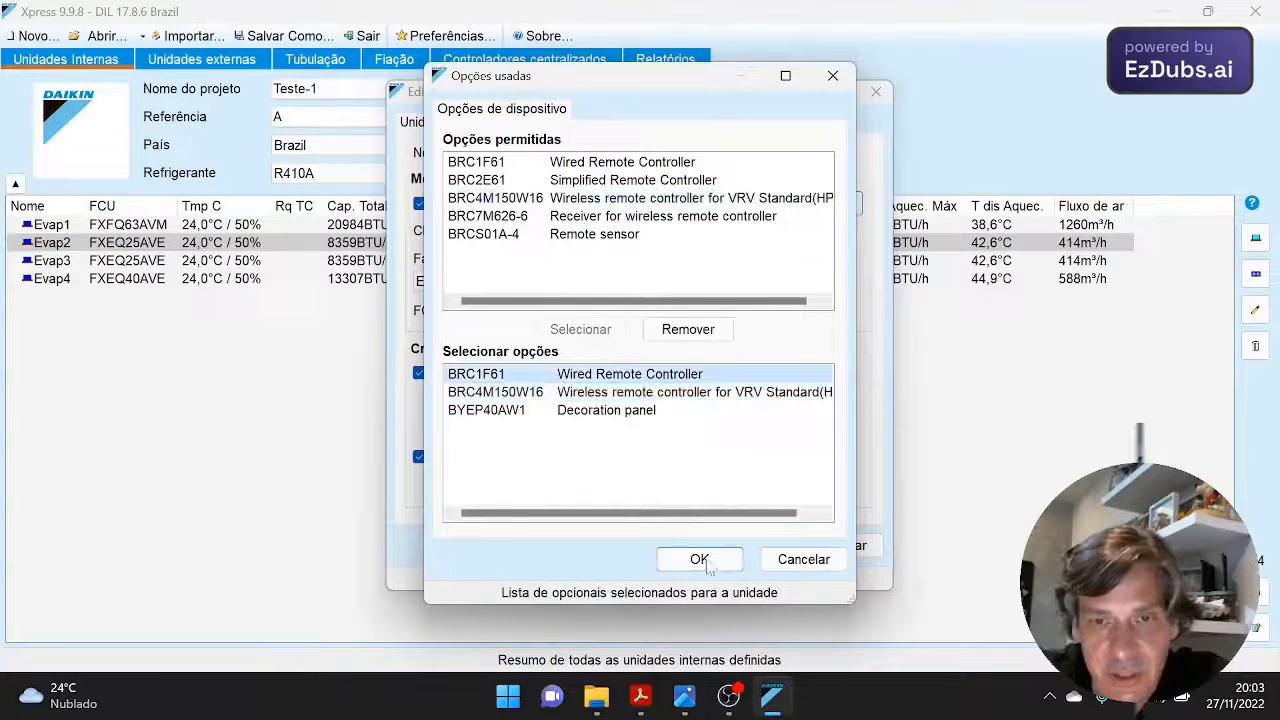
pyautogui.moveTo(688, 329)
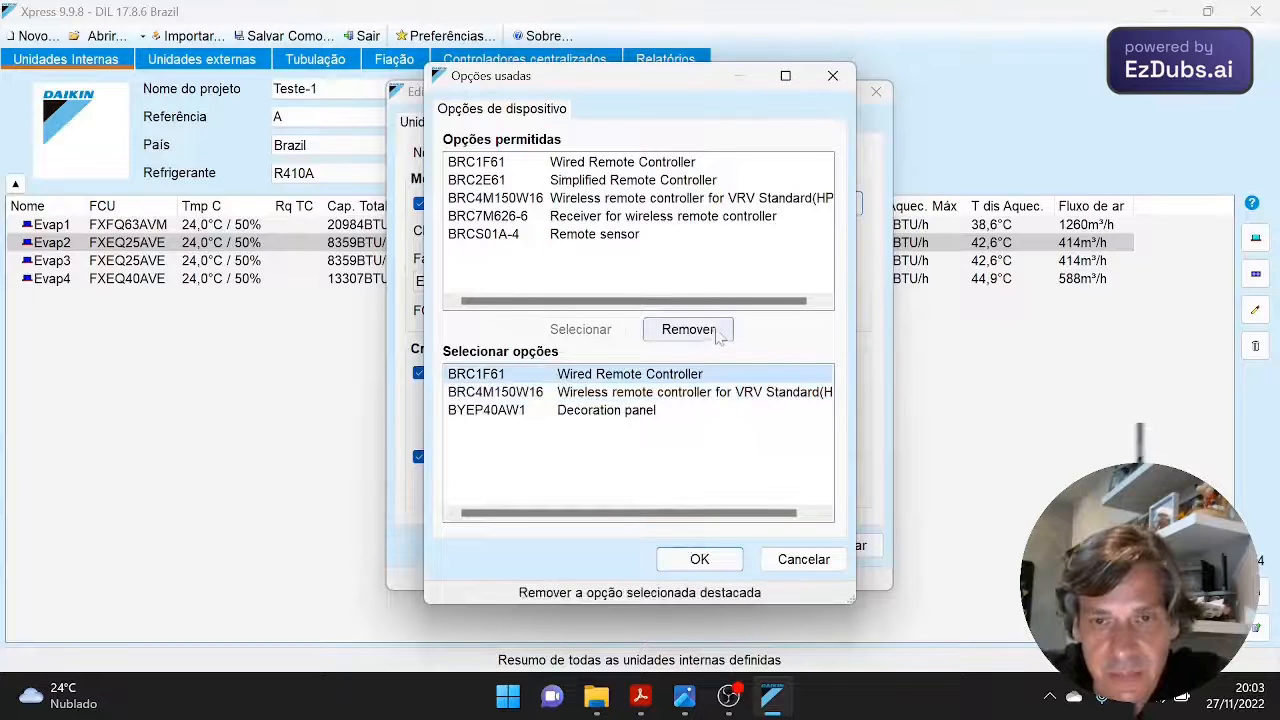
pyautogui.click(699, 559)
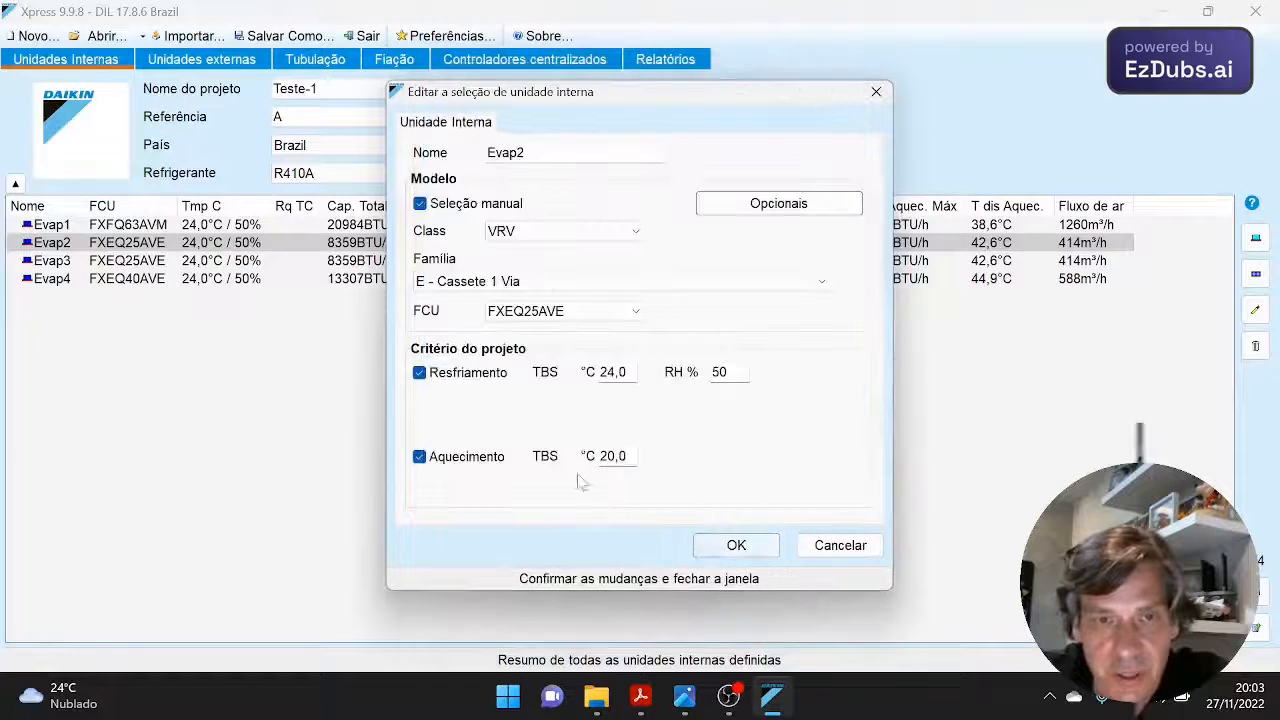
pyautogui.click(736, 545)
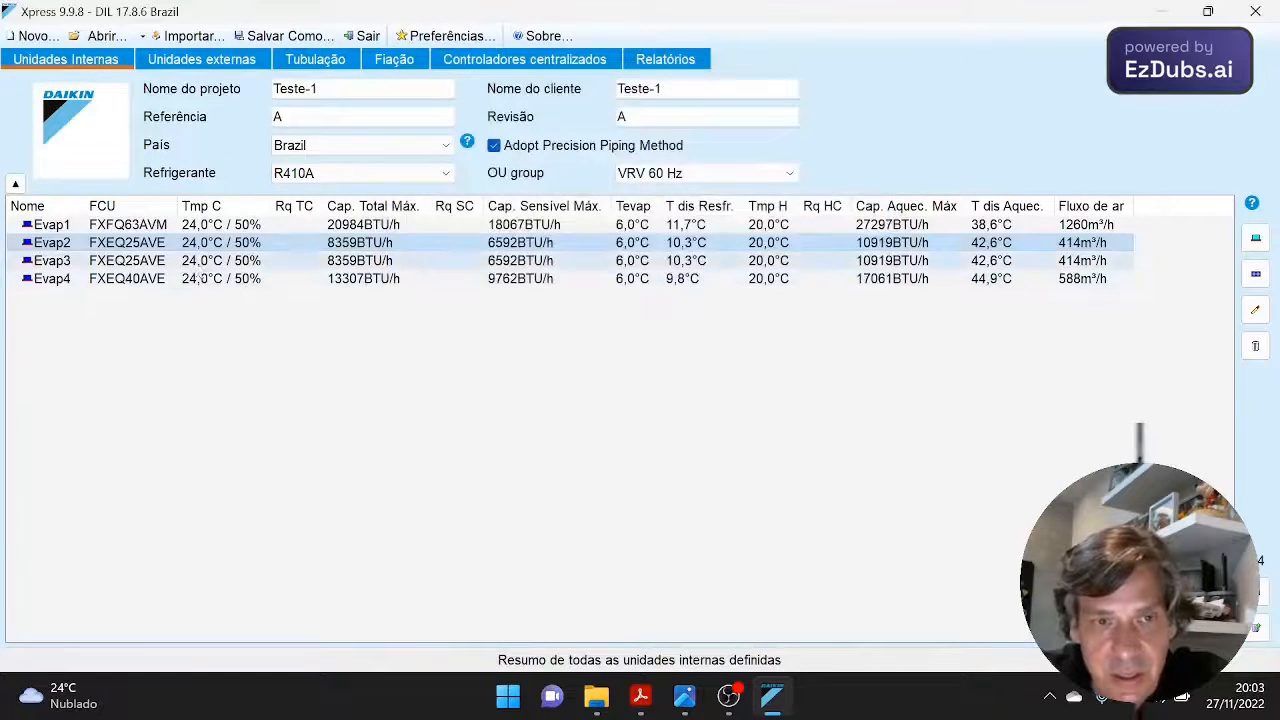
# - Replace Evap3's BRC1F61 wired remote with the BRC4M150W16 wireless remote
pyautogui.doubleClick(52, 260)
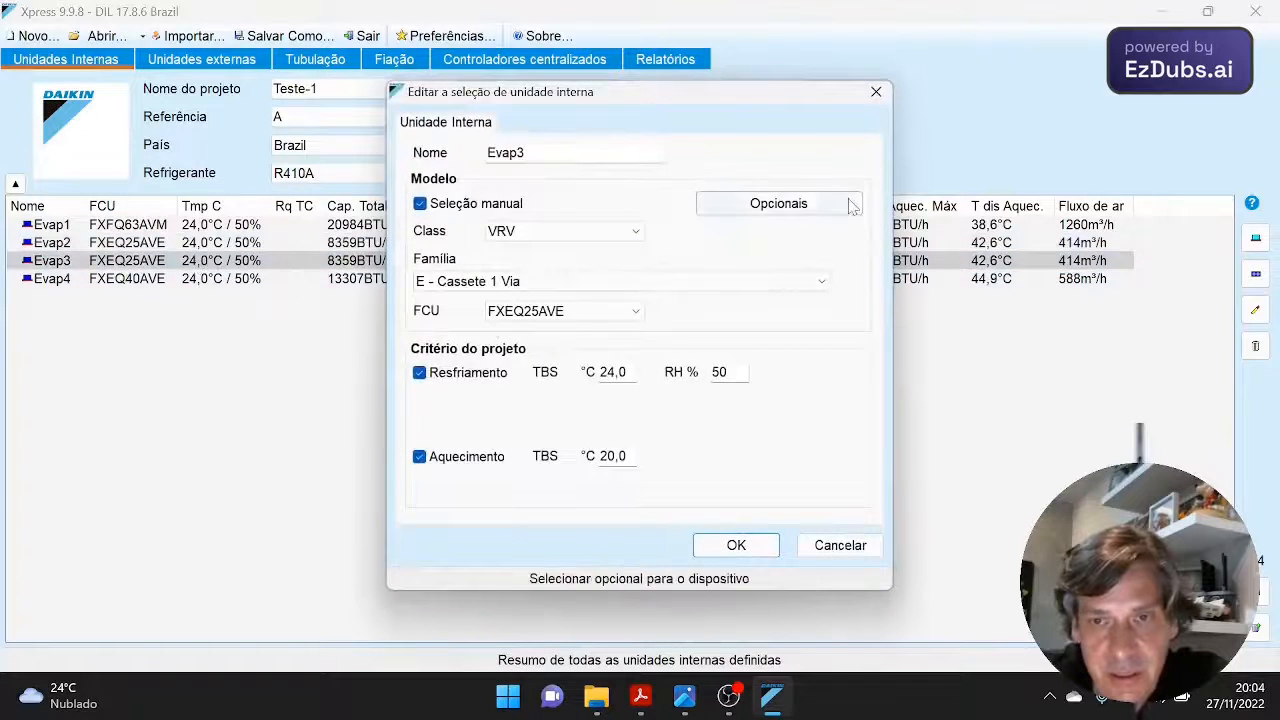
pyautogui.click(778, 203)
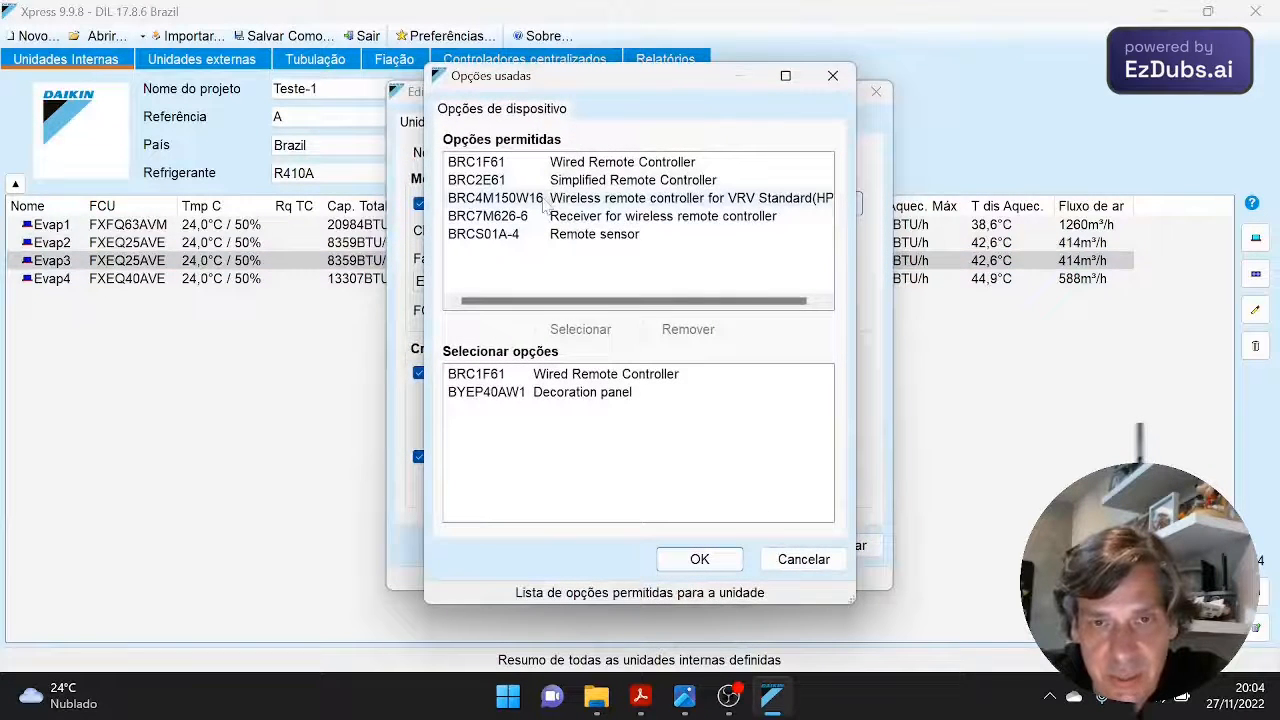
pyautogui.click(640, 197)
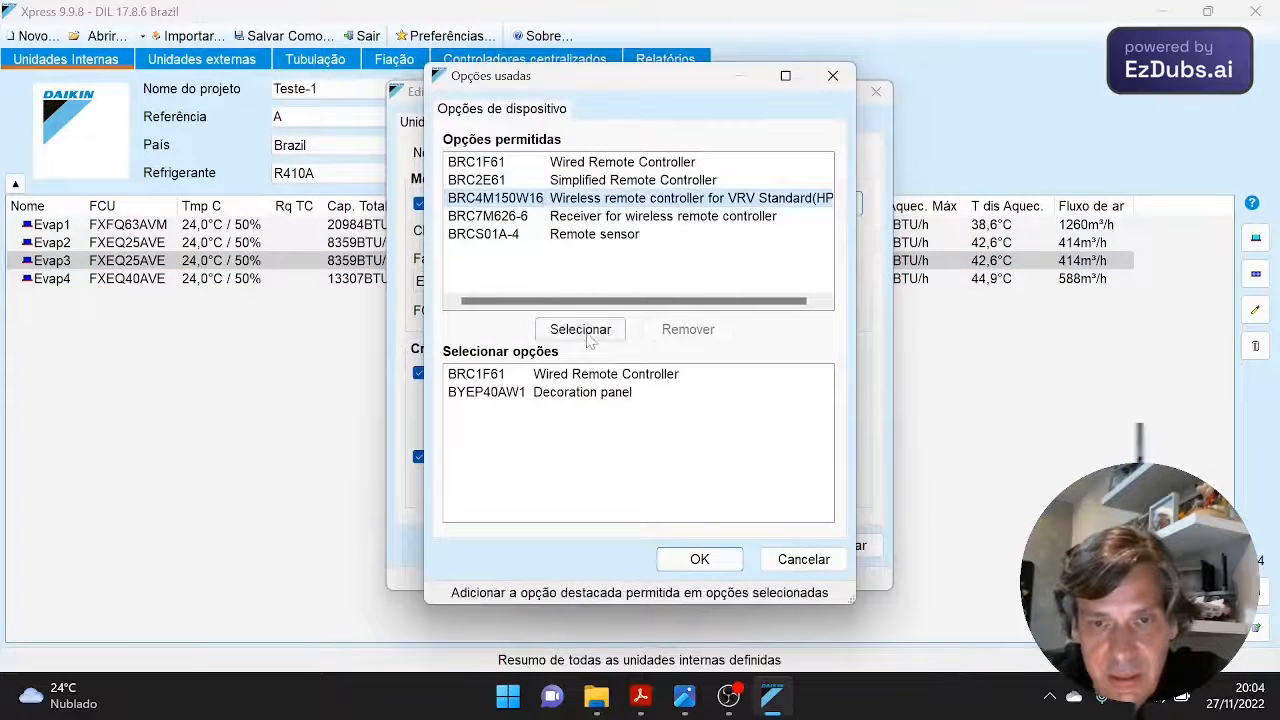
pyautogui.click(580, 329)
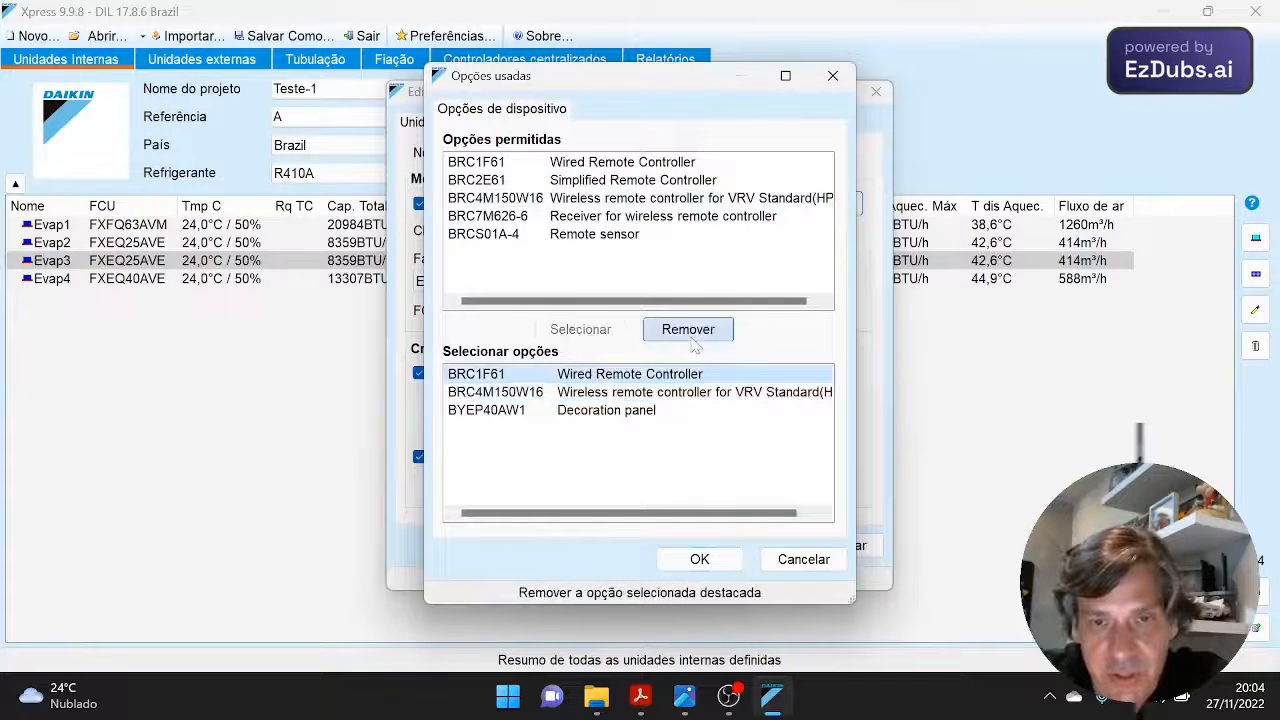
pyautogui.click(699, 559)
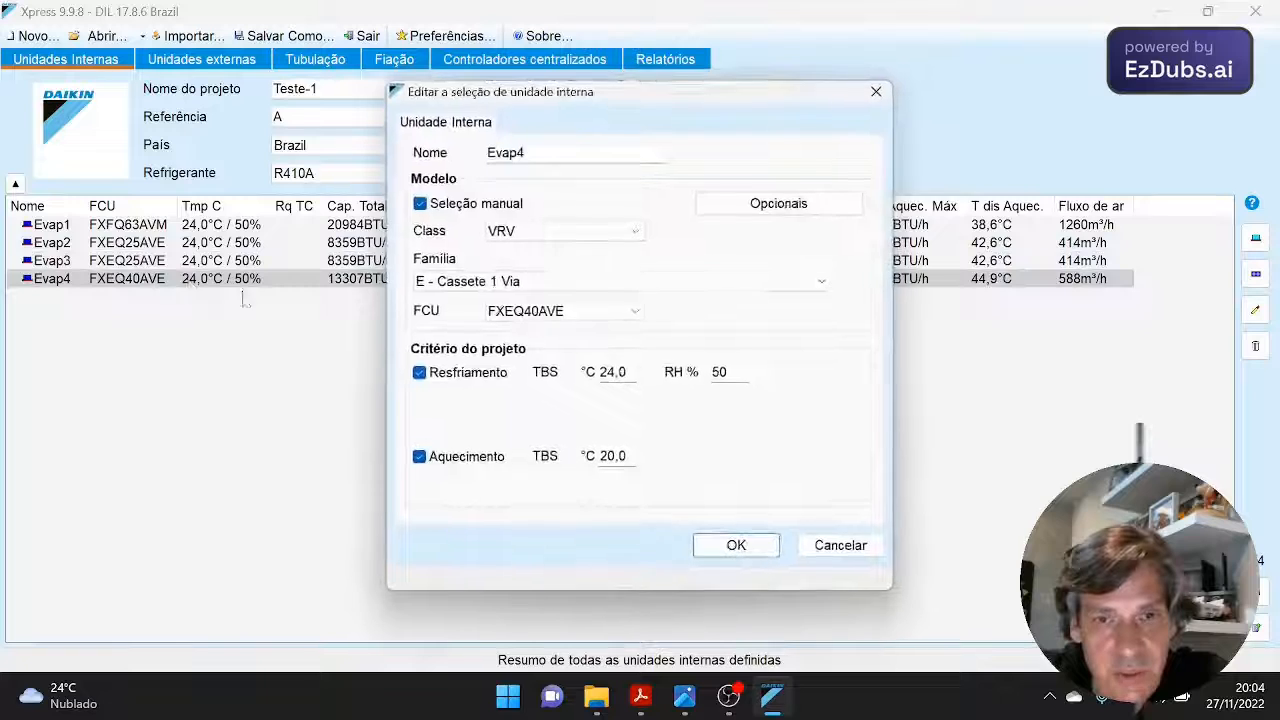
# - Give Evap4 the BRC4M150W16 wireless remote instead of BRC1F61, then view the wiring diagram
pyautogui.click(778, 203)
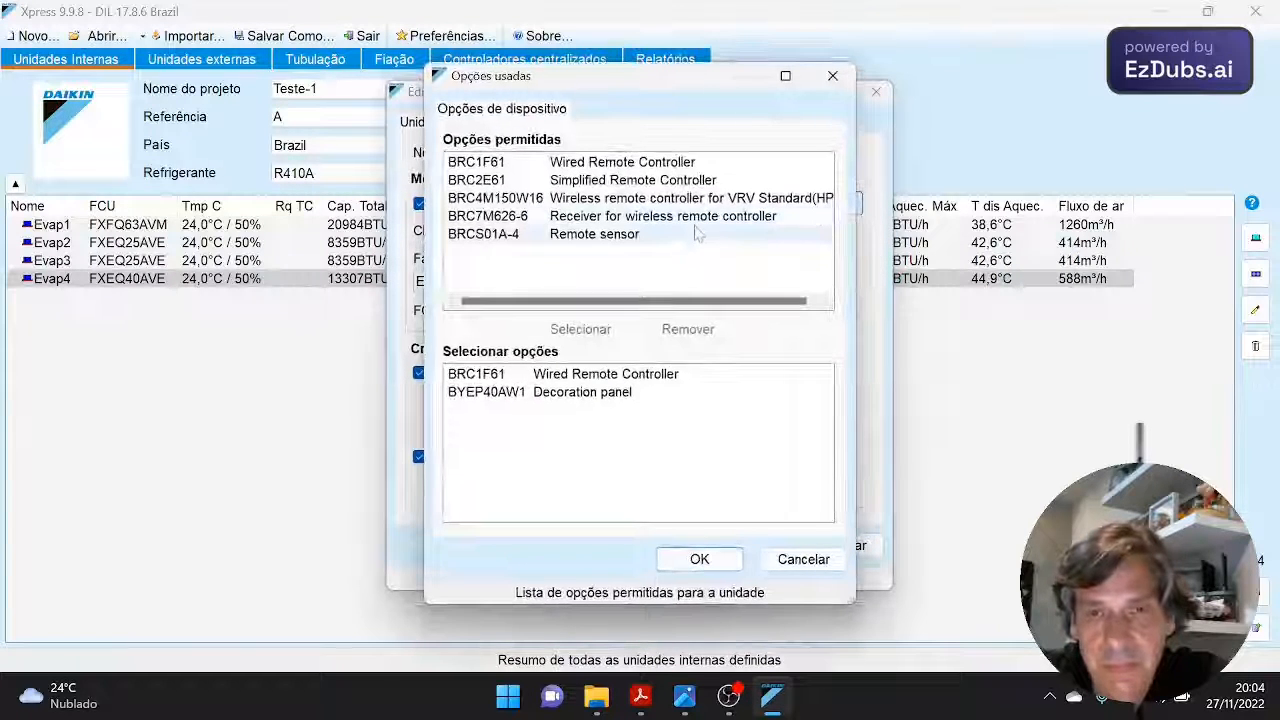
pyautogui.click(580, 329)
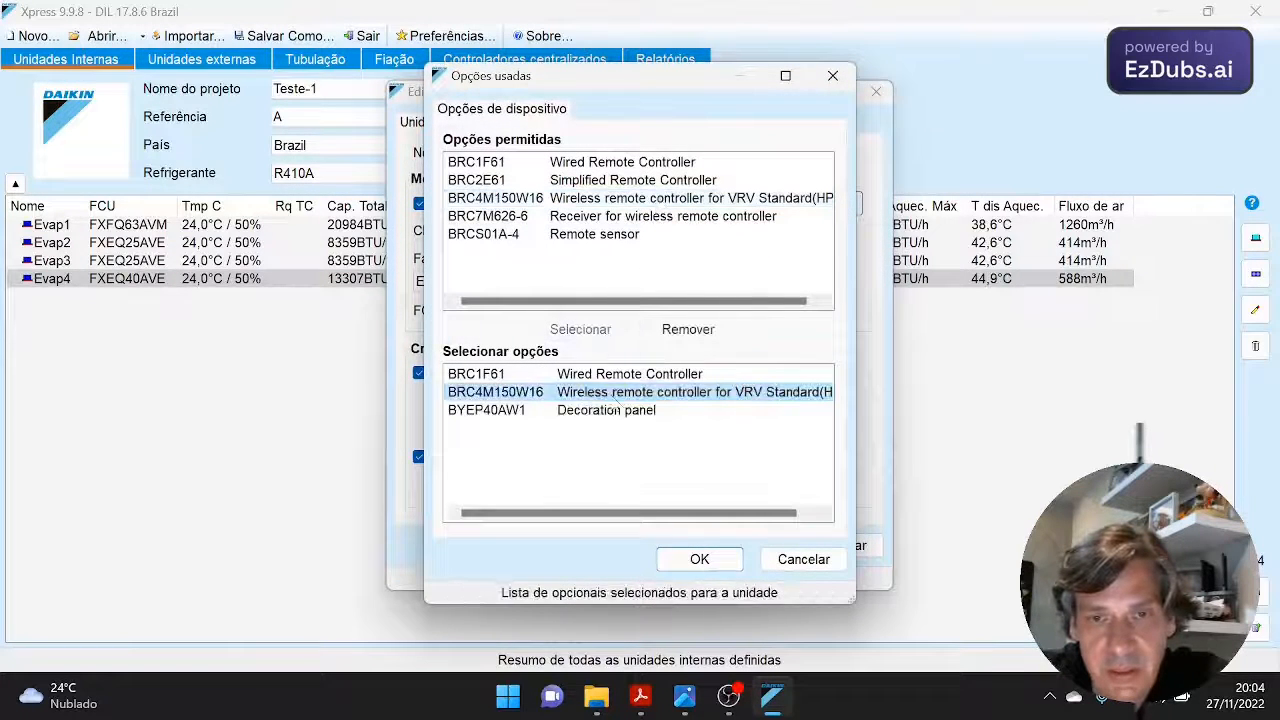
pyautogui.click(688, 329)
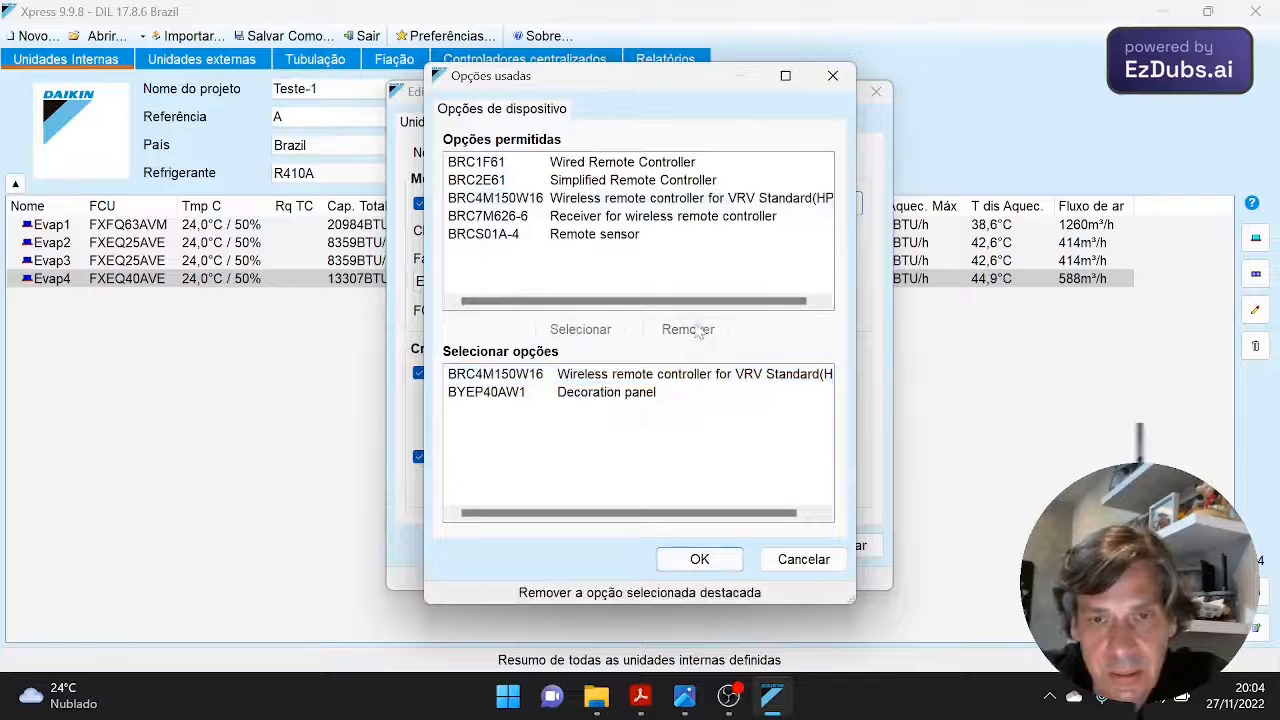
pyautogui.click(699, 559)
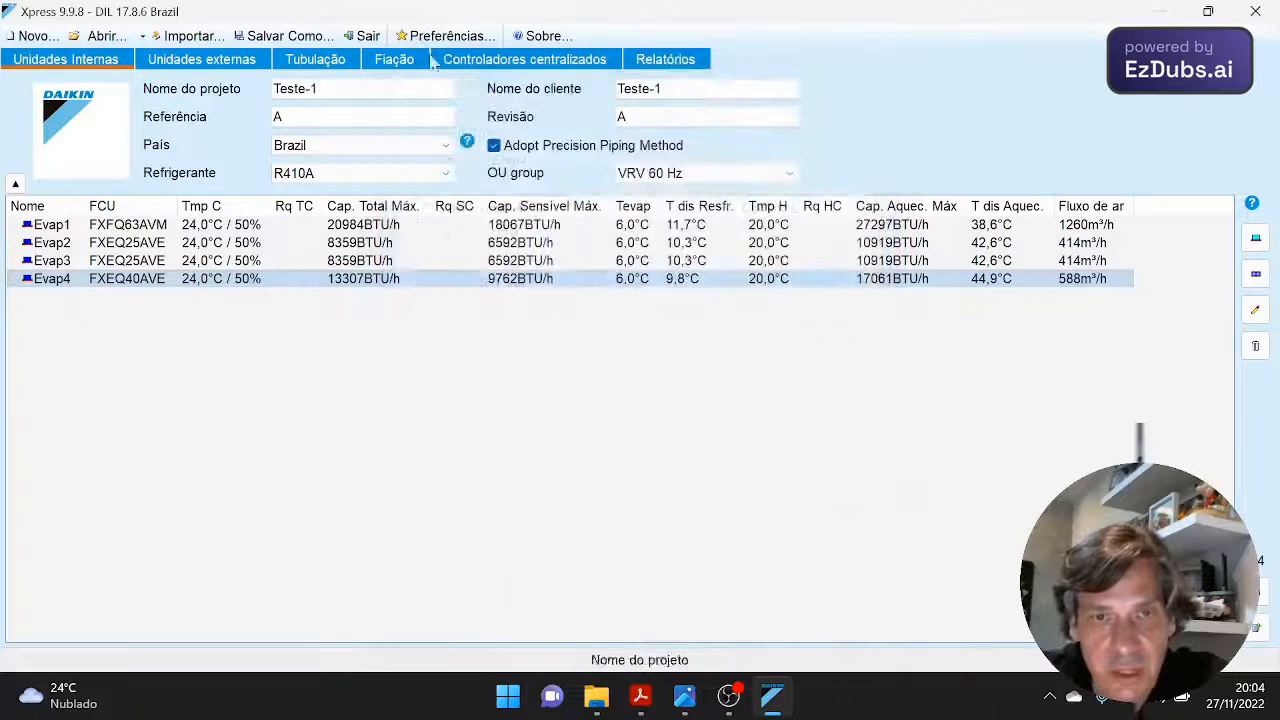
pyautogui.click(393, 59)
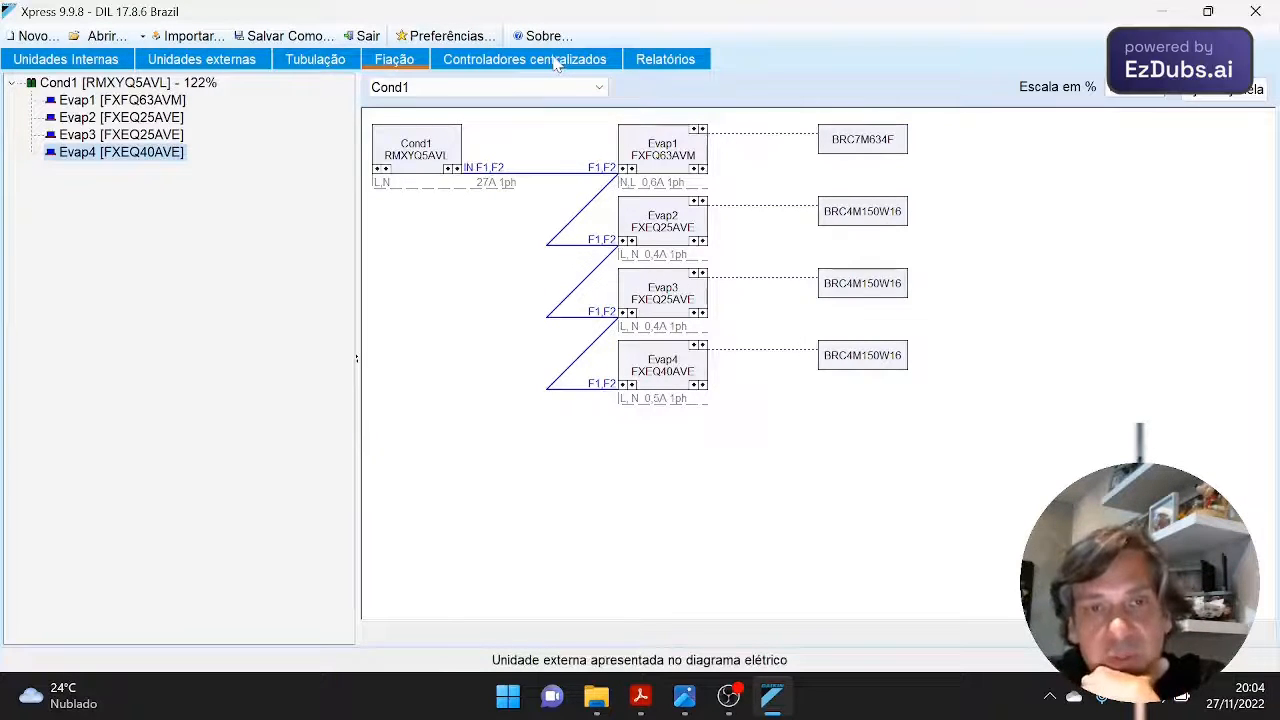
# - Drag the Reiri controller into the global controller slot of the centralized controls
pyautogui.click(524, 59)
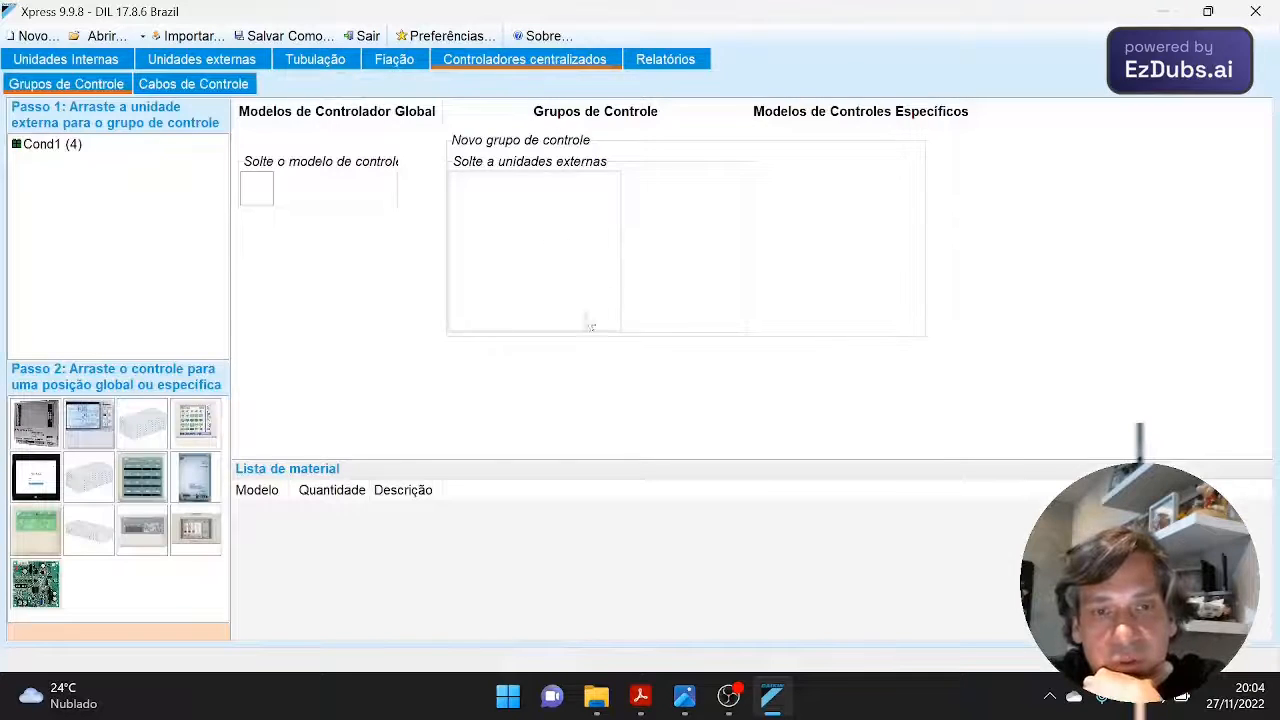
pyautogui.moveTo(141, 475)
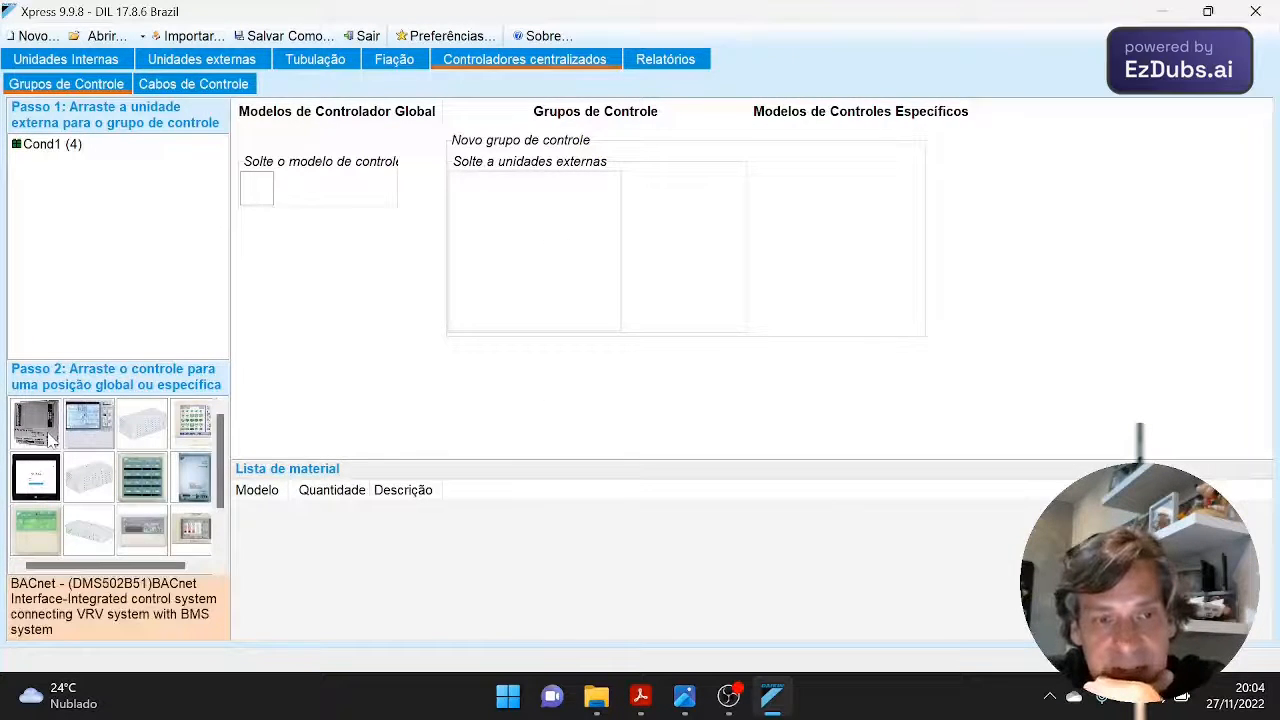
pyautogui.scroll(-3)
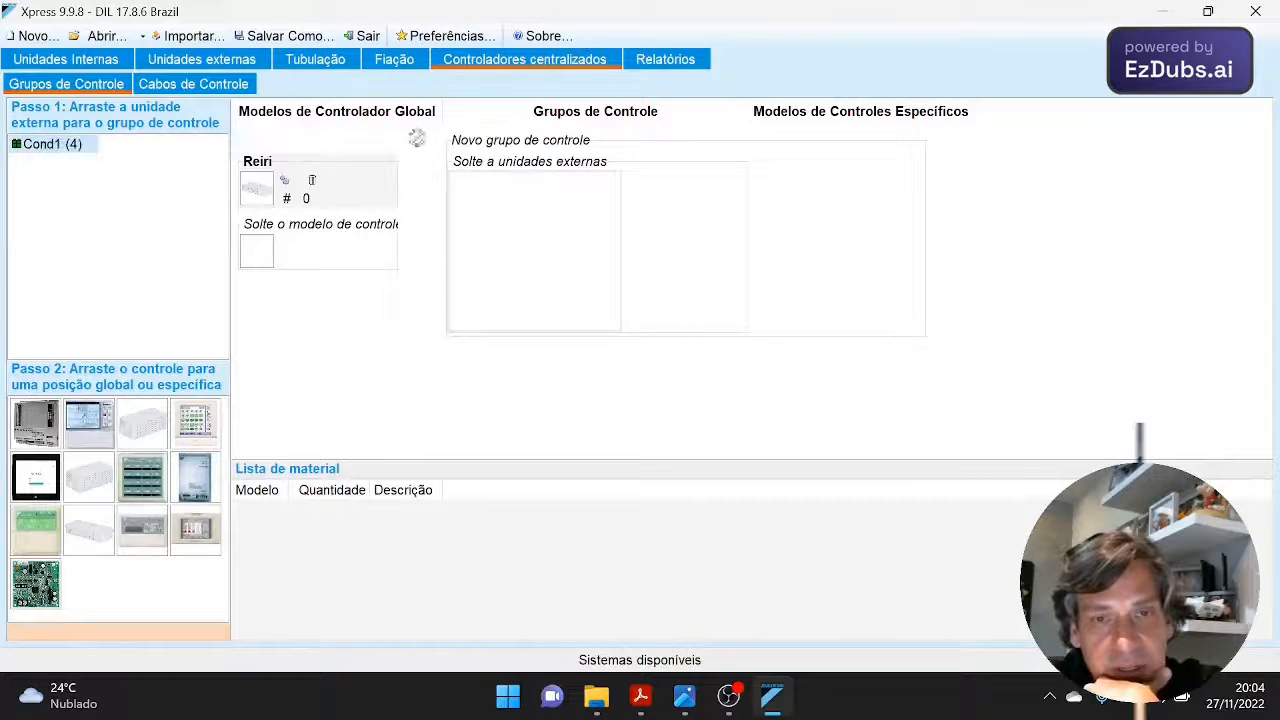
pyautogui.moveTo(52, 143); pyautogui.dragTo(530, 181)
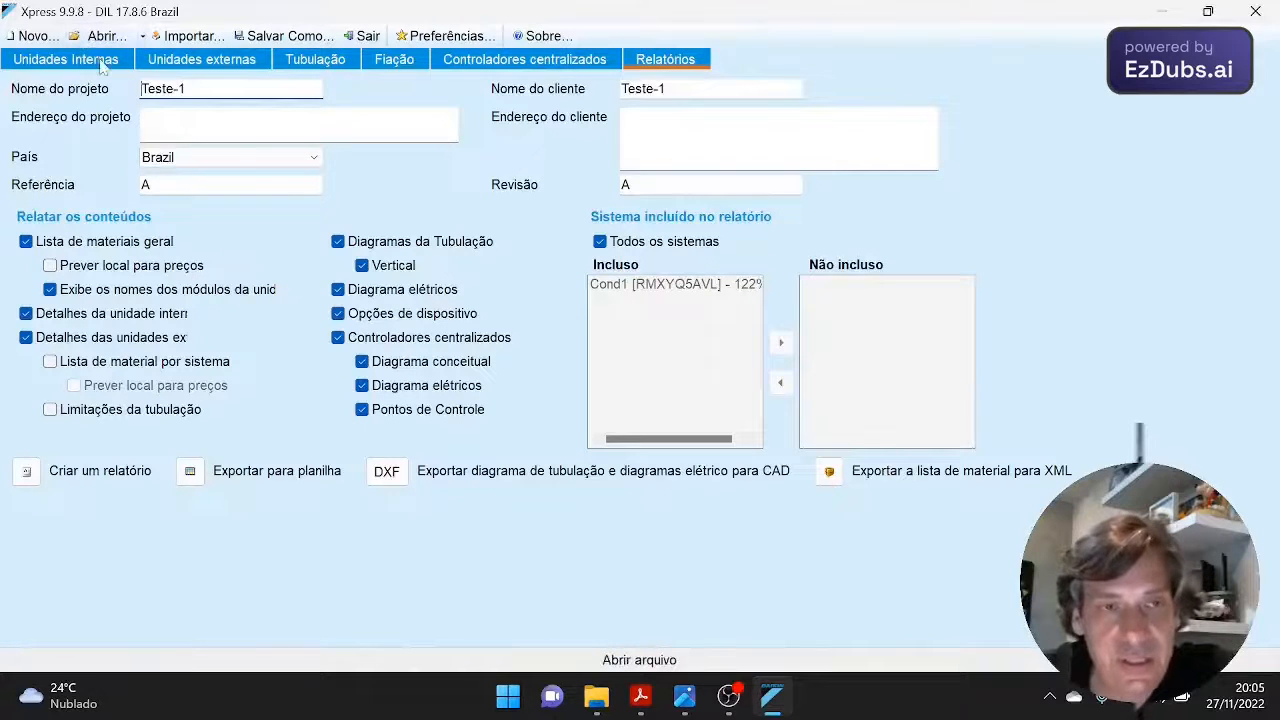
# - Check the four-unit indoor list, then return to the report options
pyautogui.click(66, 58)
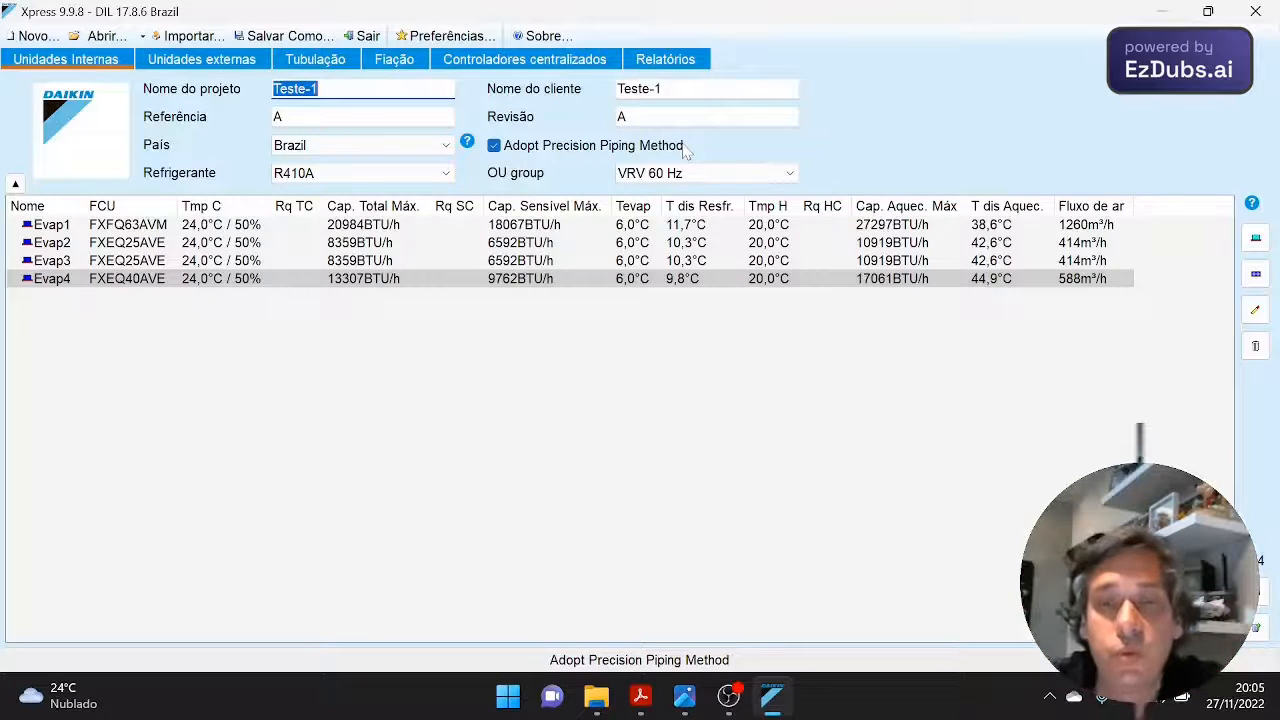
pyautogui.moveTo(500, 160)
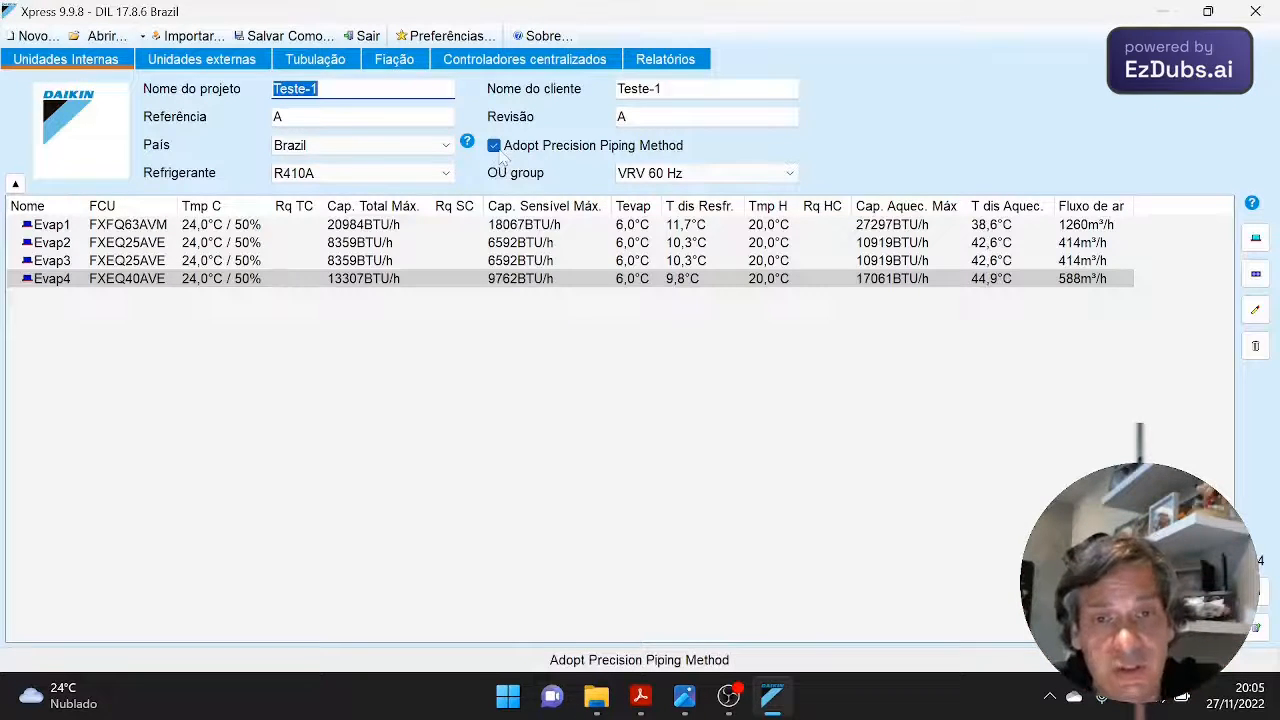
pyautogui.click(494, 145)
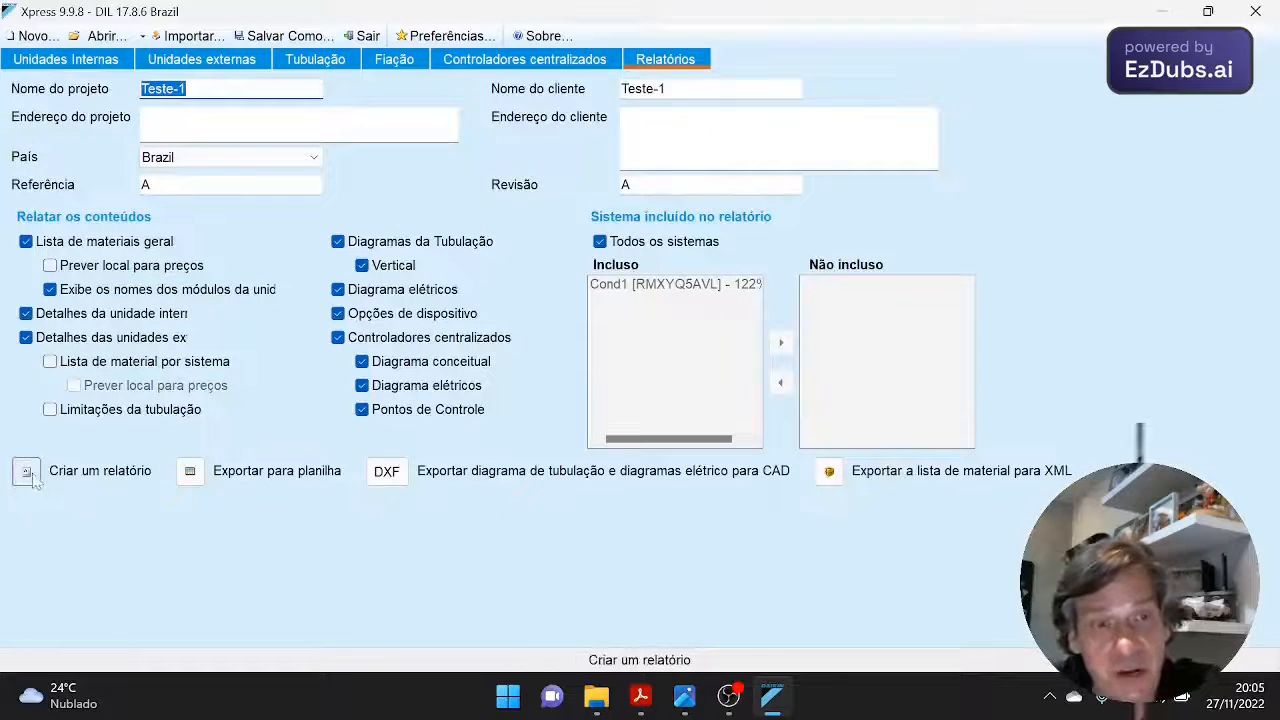
pyautogui.moveTo(190, 471)
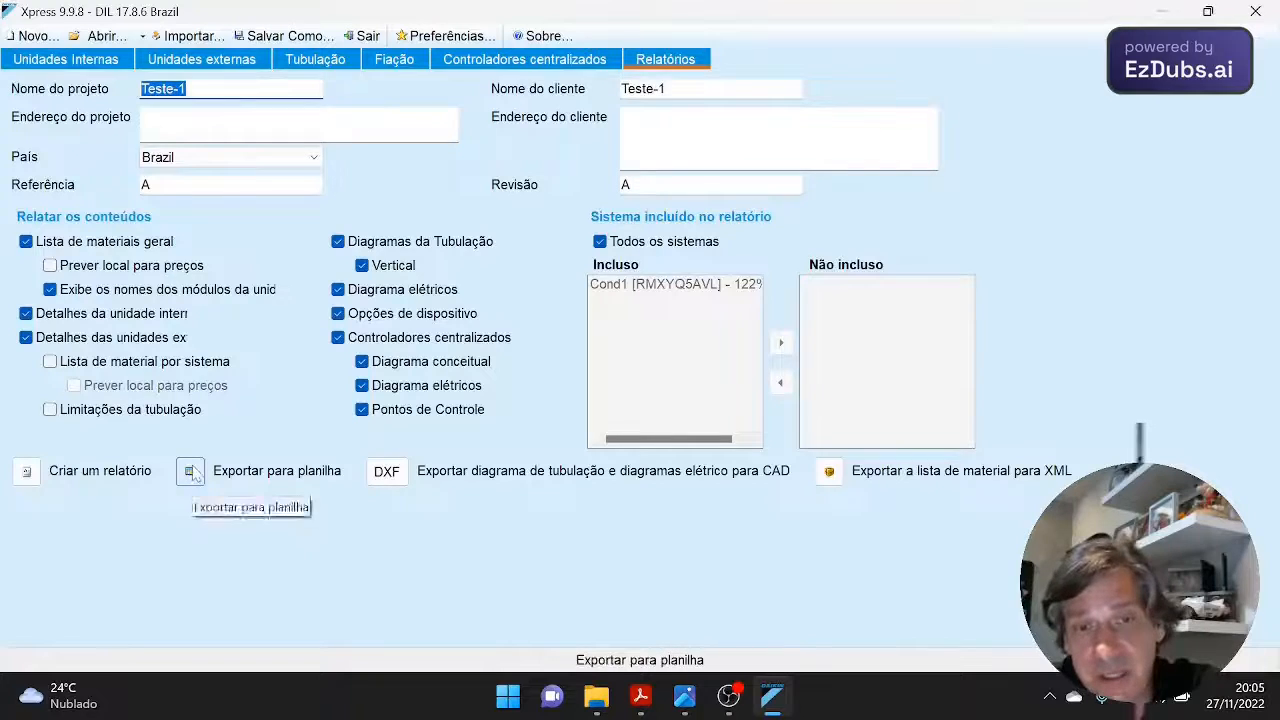
pyautogui.moveTo(405, 485)
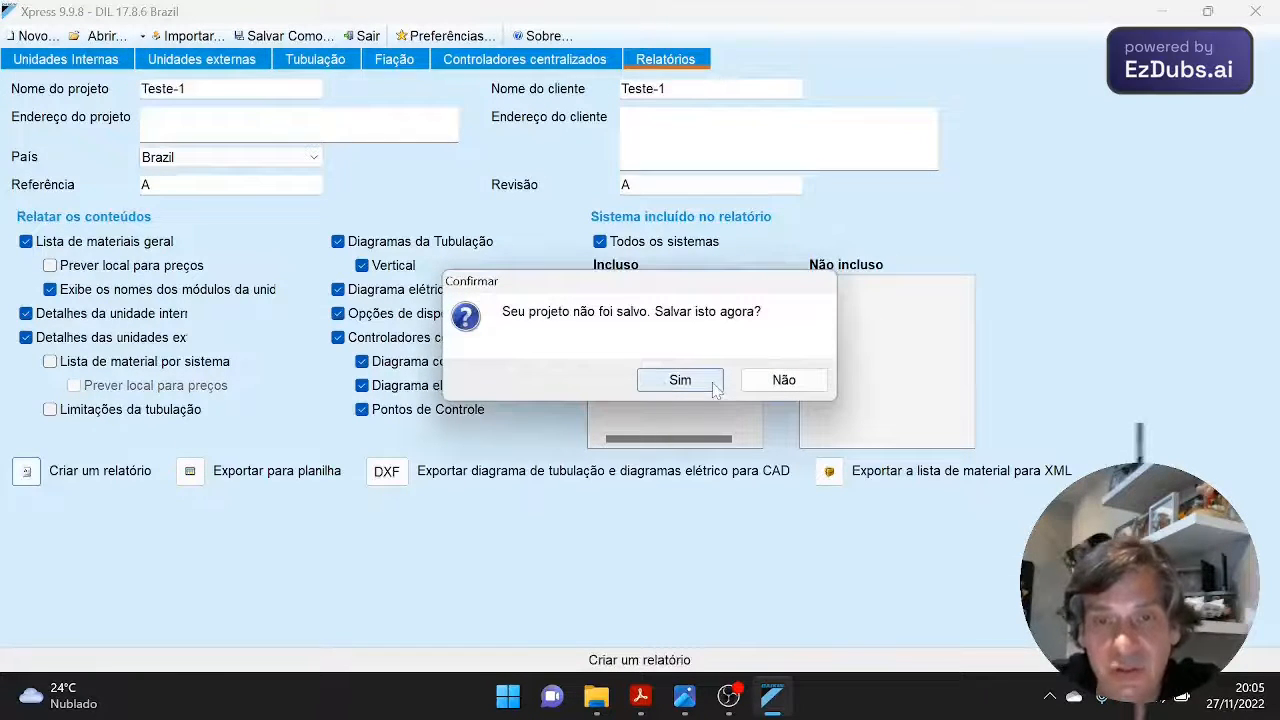
# - Confirm saving the project and name the Word report file Teste-1
pyautogui.click(679, 380)
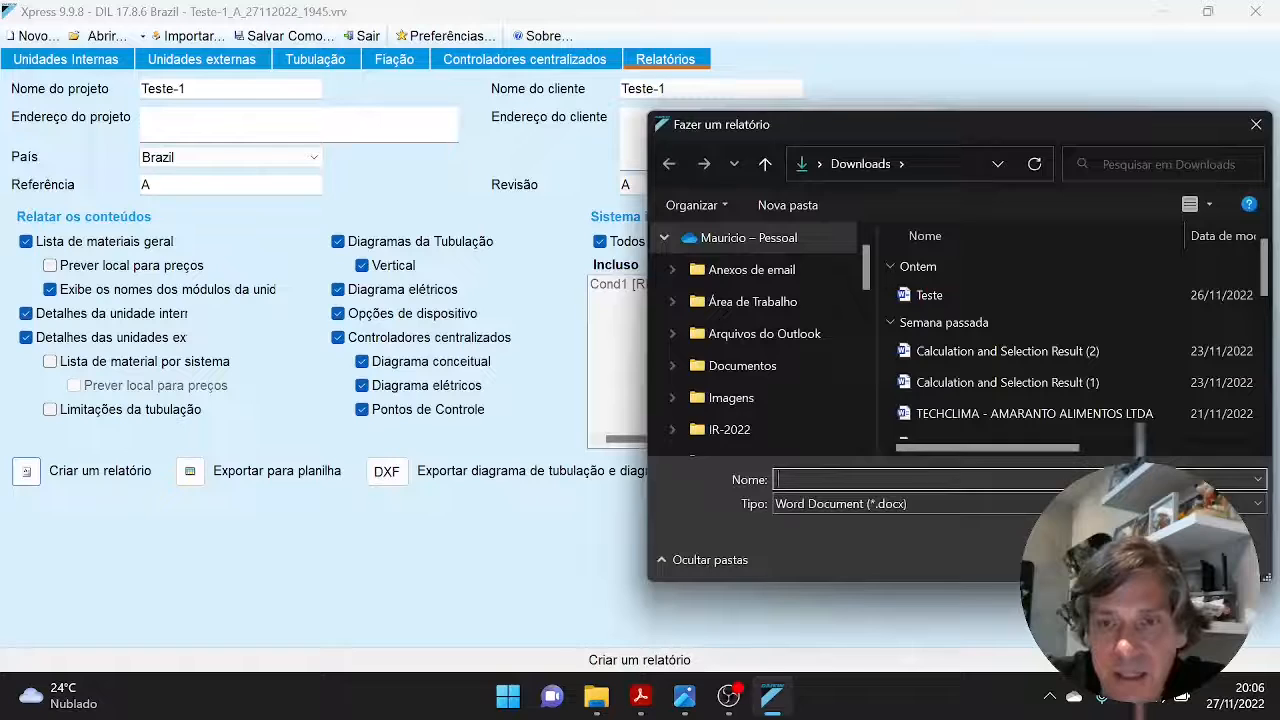
pyautogui.write('T')
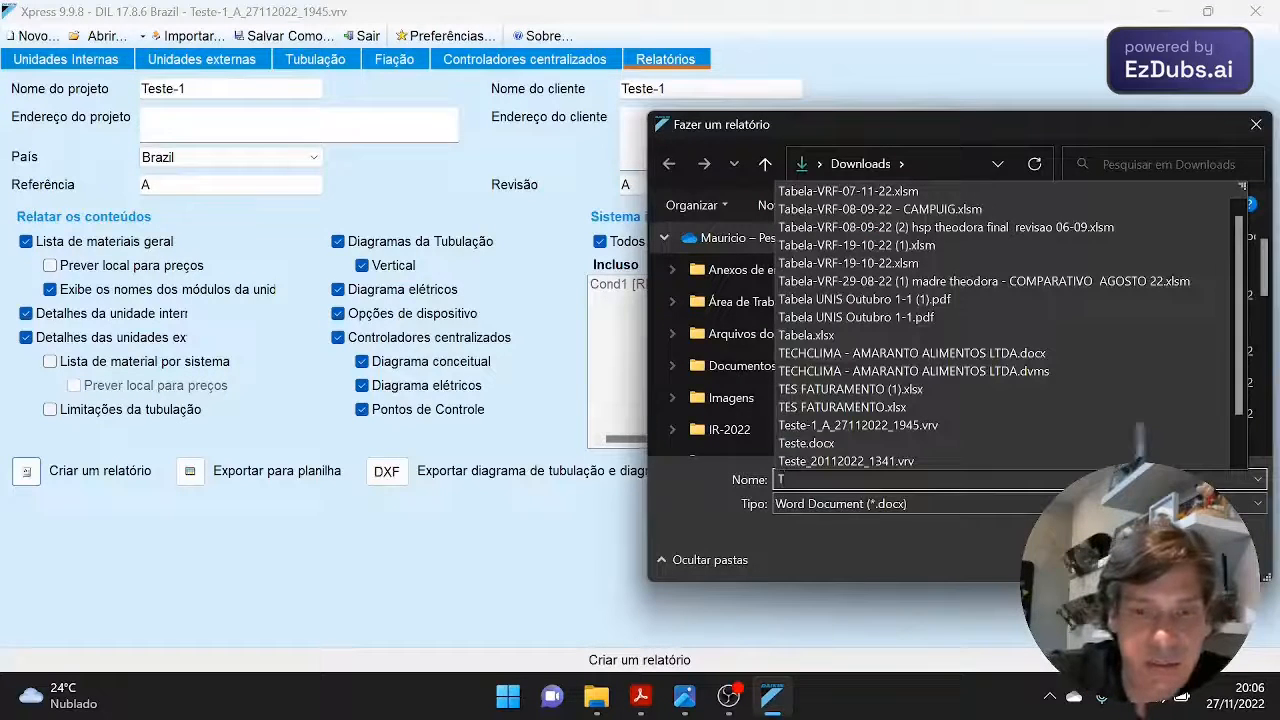
pyautogui.write('es')
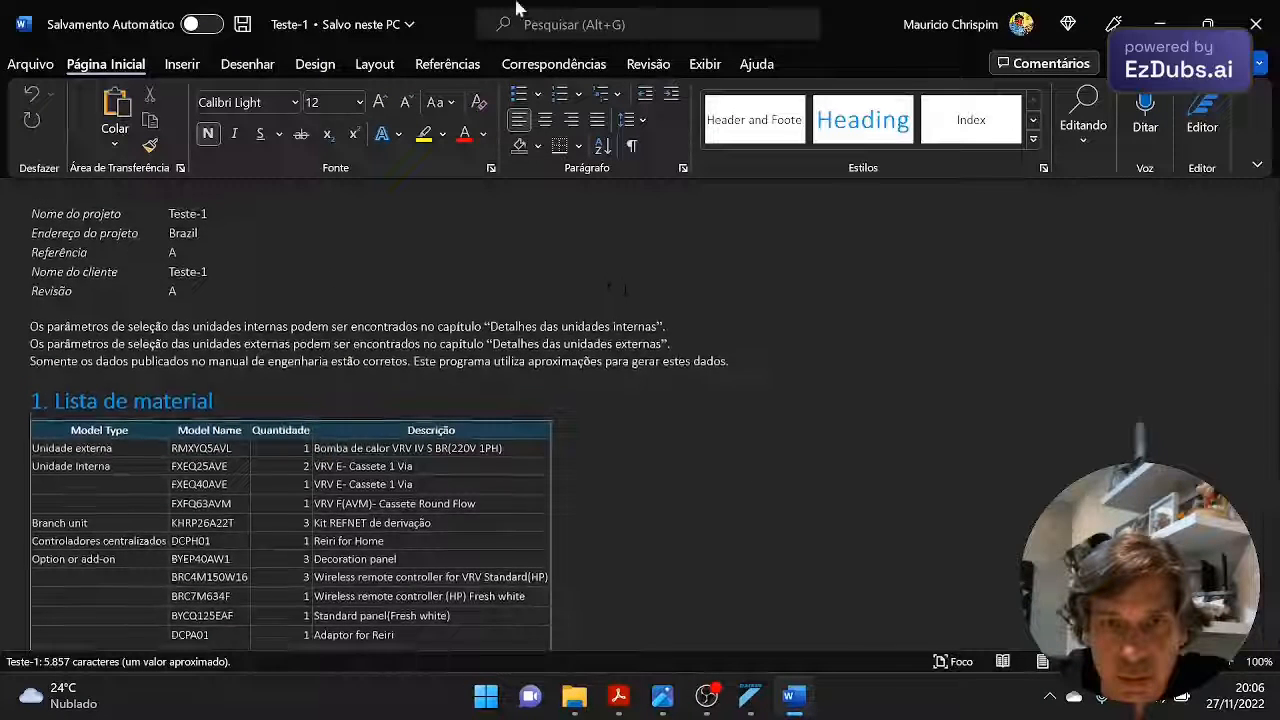
# - Scroll the report down to the Cond1 piping diagram, then show the Review and View ribbons
pyautogui.scroll(-3)
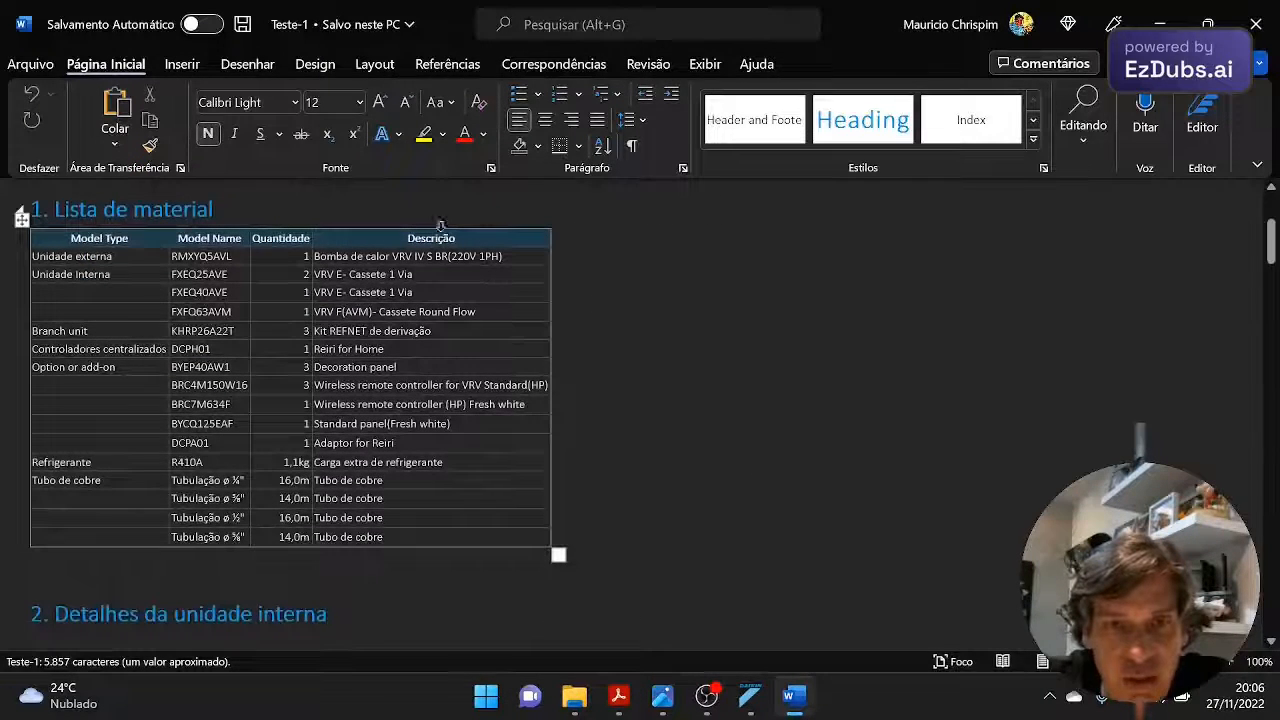
pyautogui.scroll(-3)
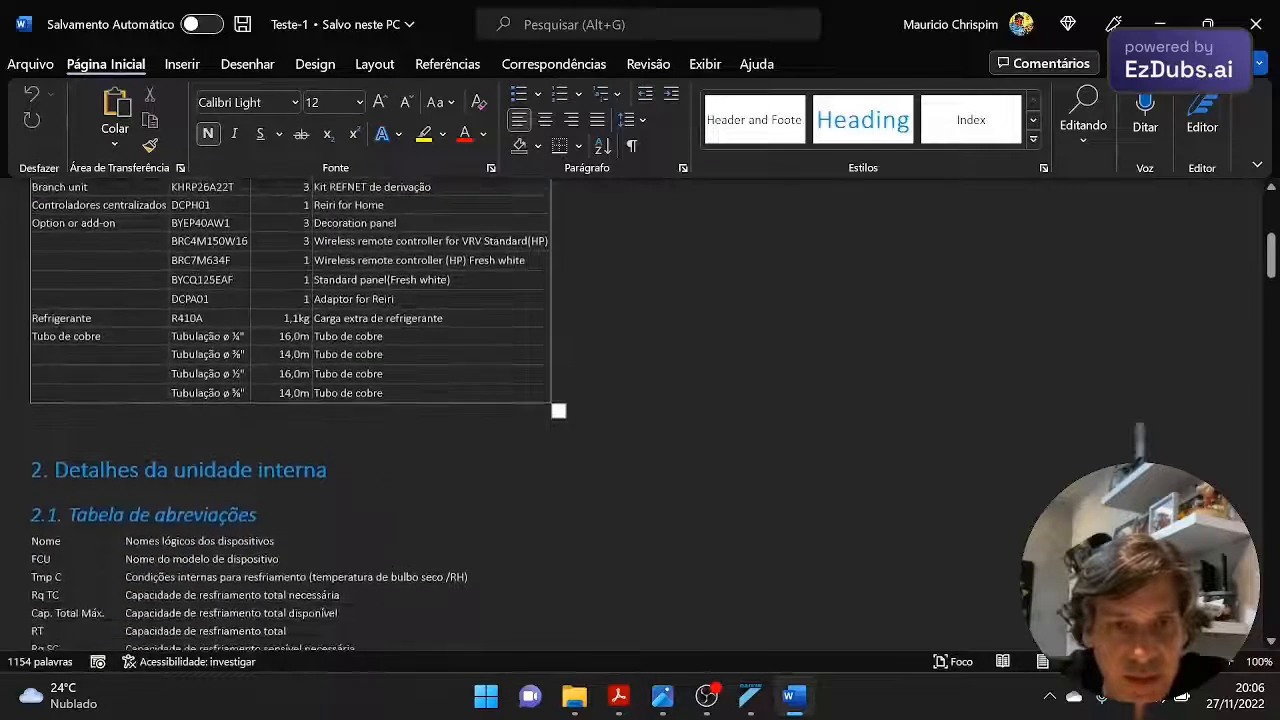
pyautogui.scroll(-3)
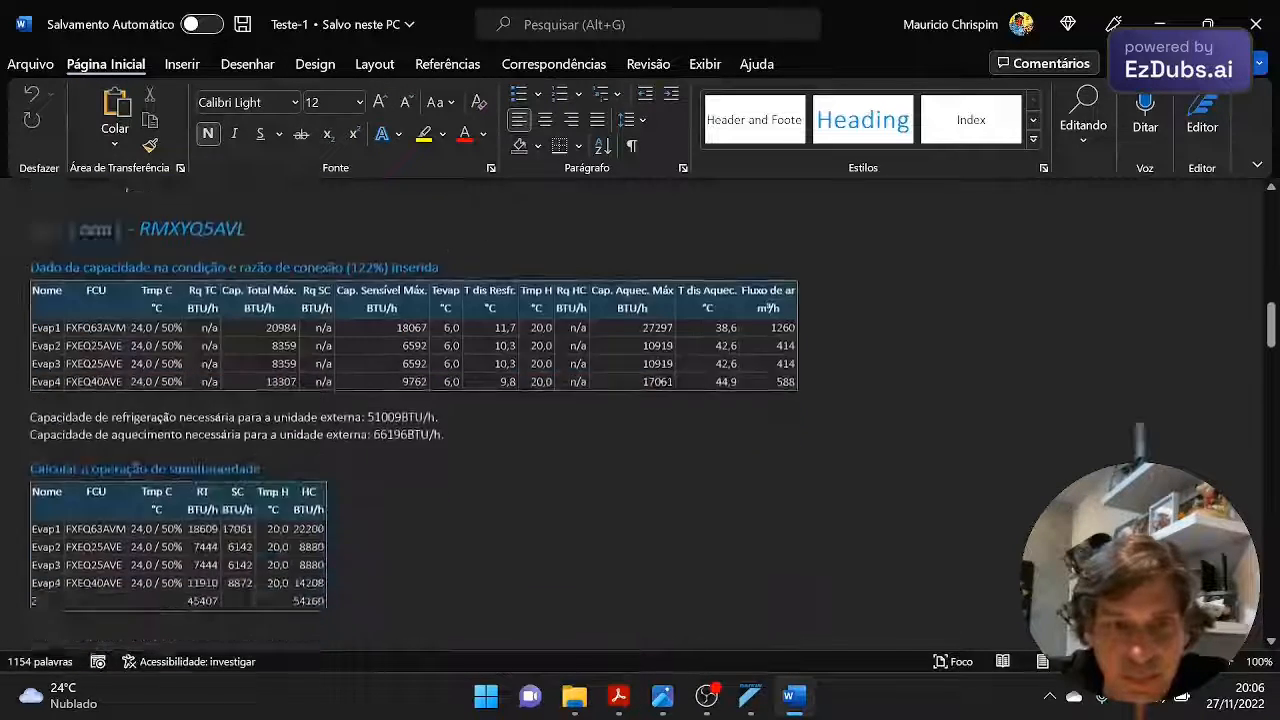
pyautogui.scroll(-3)
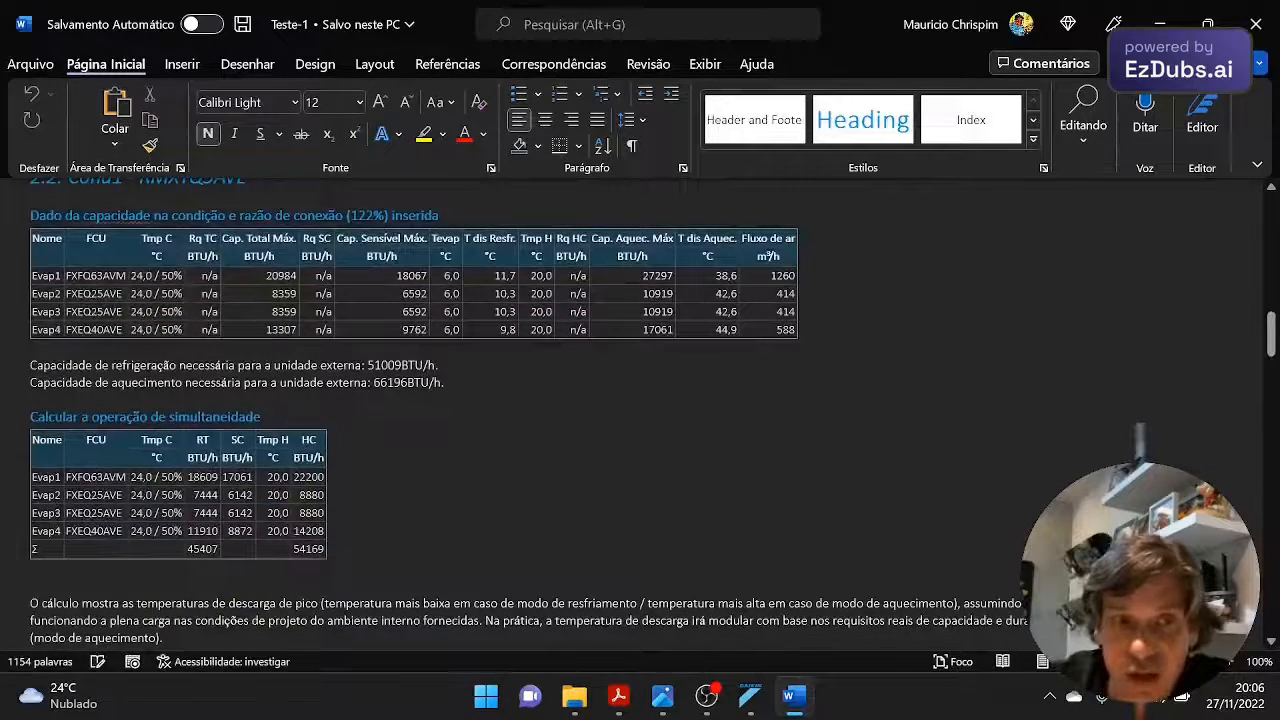
pyautogui.scroll(-3)
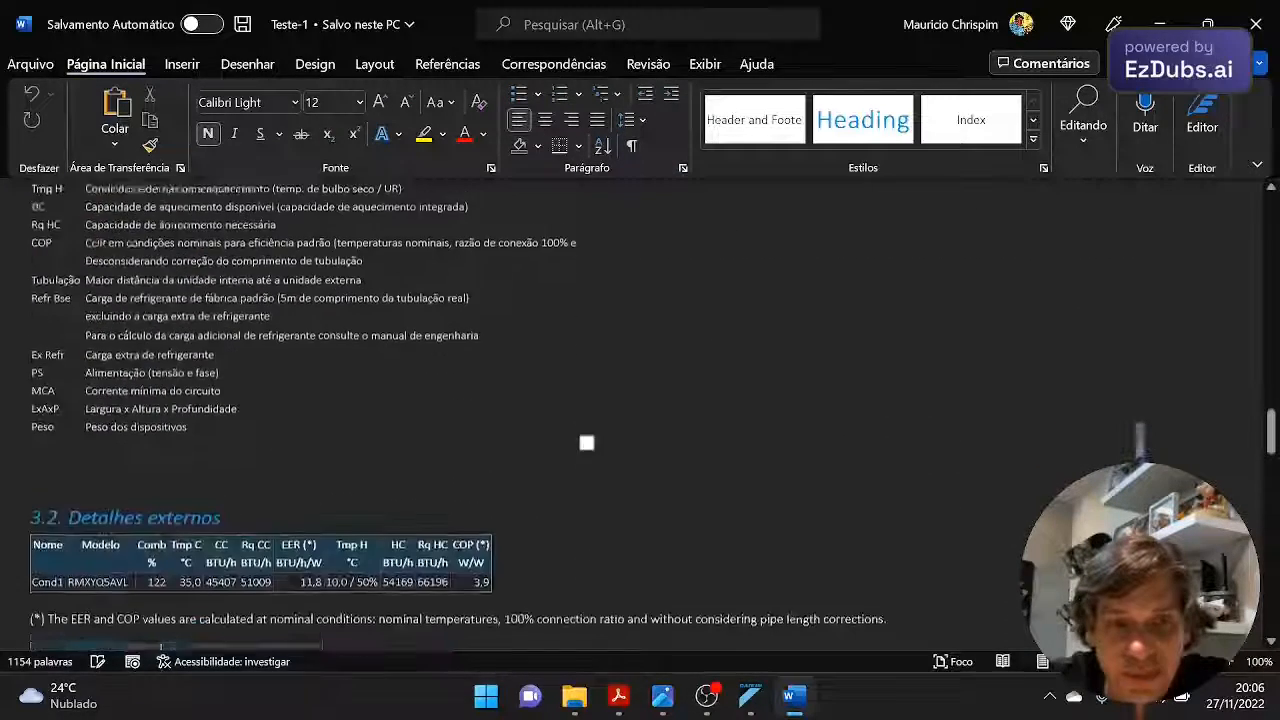
pyautogui.scroll(-3)
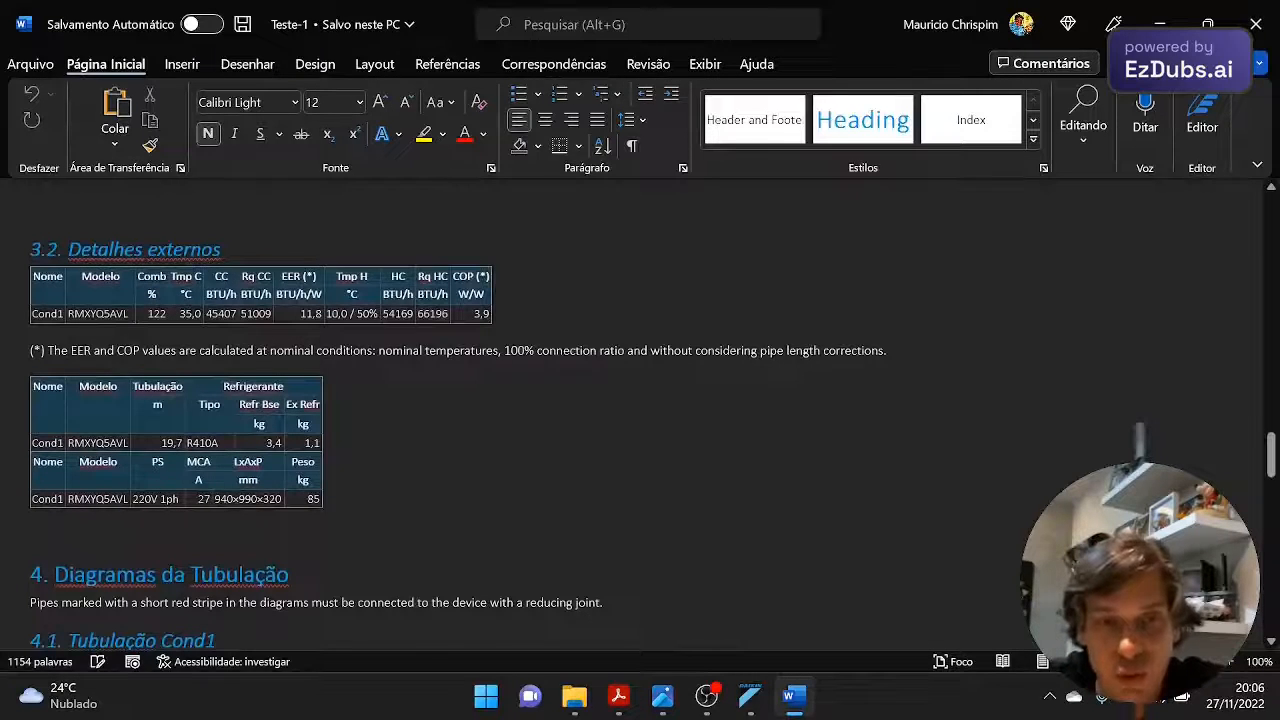
pyautogui.scroll(-3)
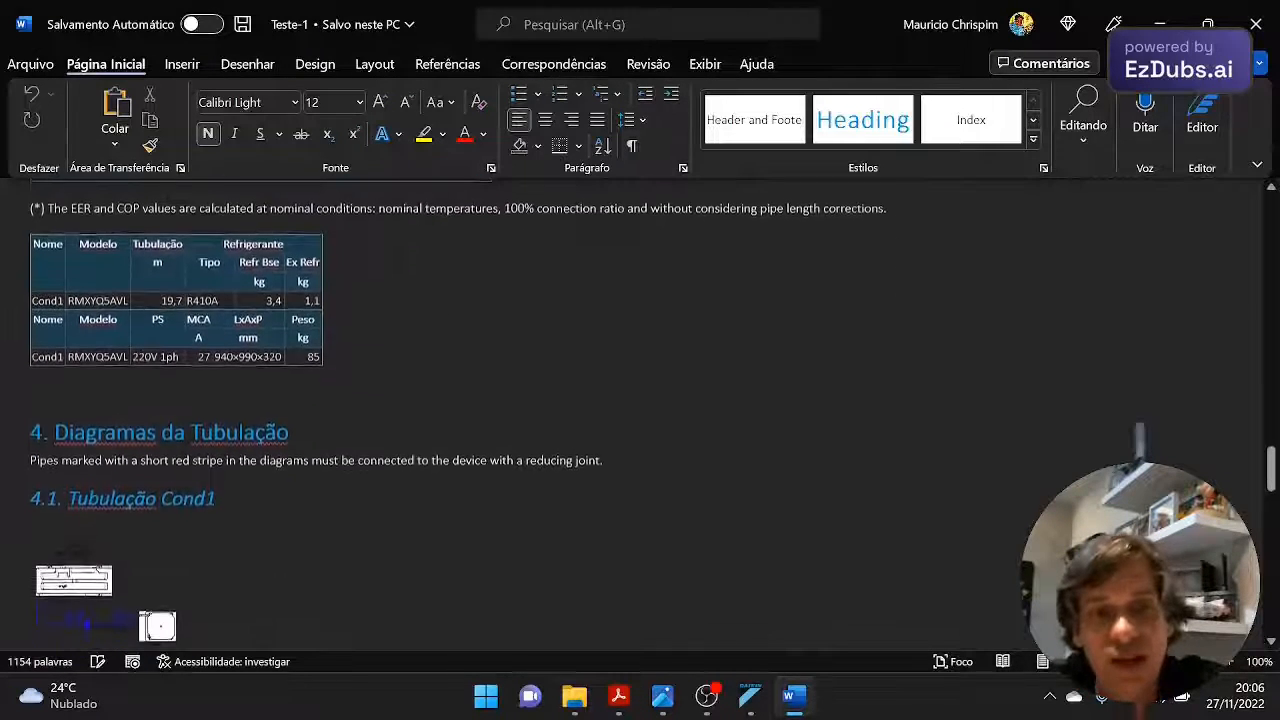
pyautogui.scroll(-3)
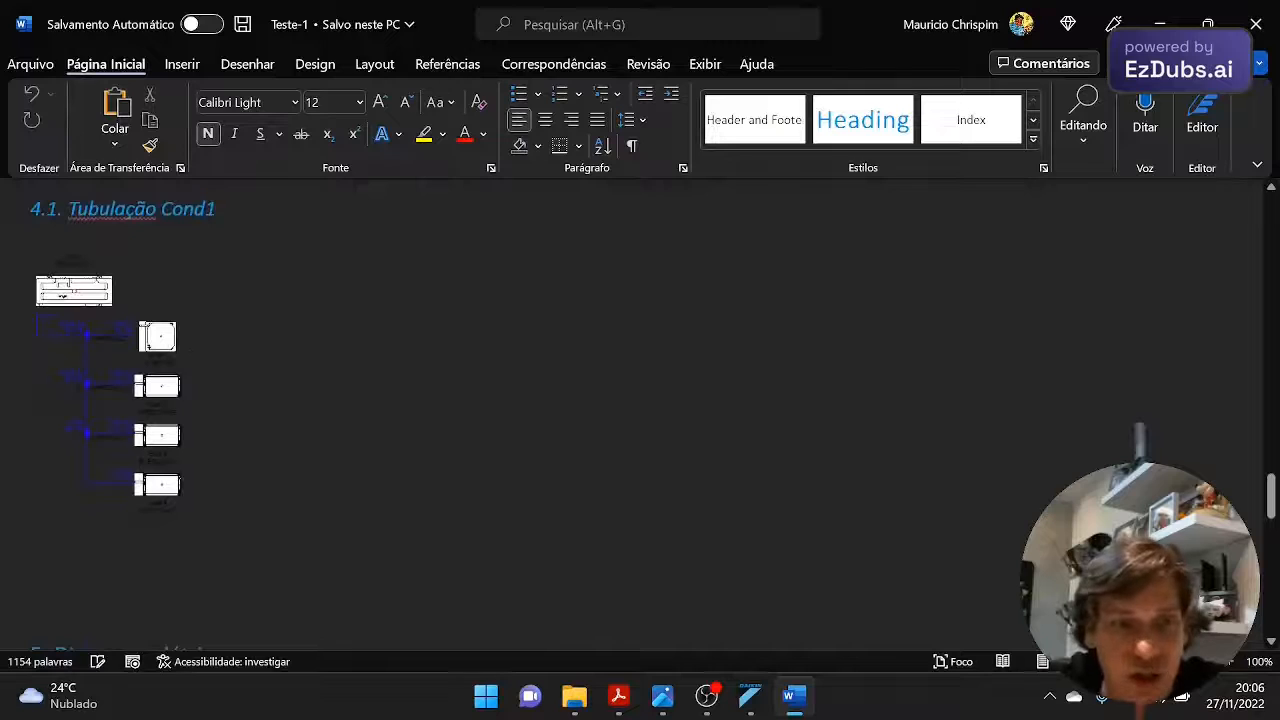
pyautogui.click(648, 63)
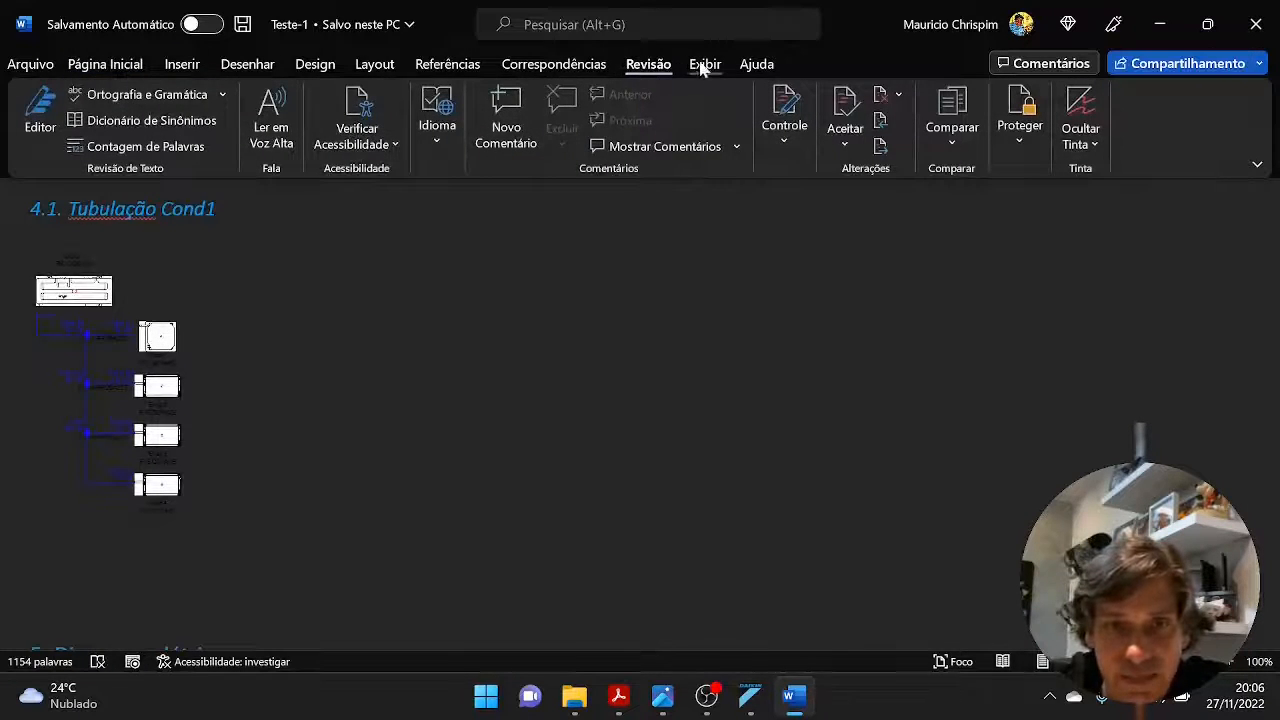
pyautogui.click(705, 63)
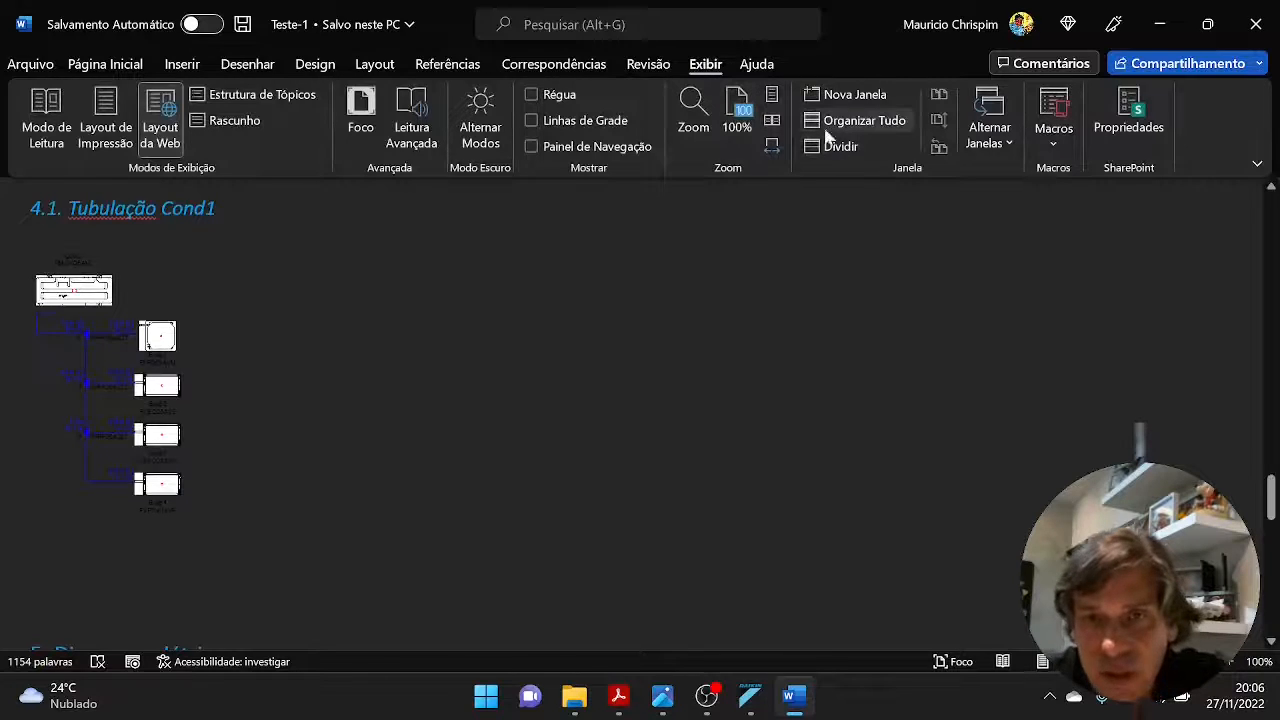
pyautogui.moveTo(772, 147)
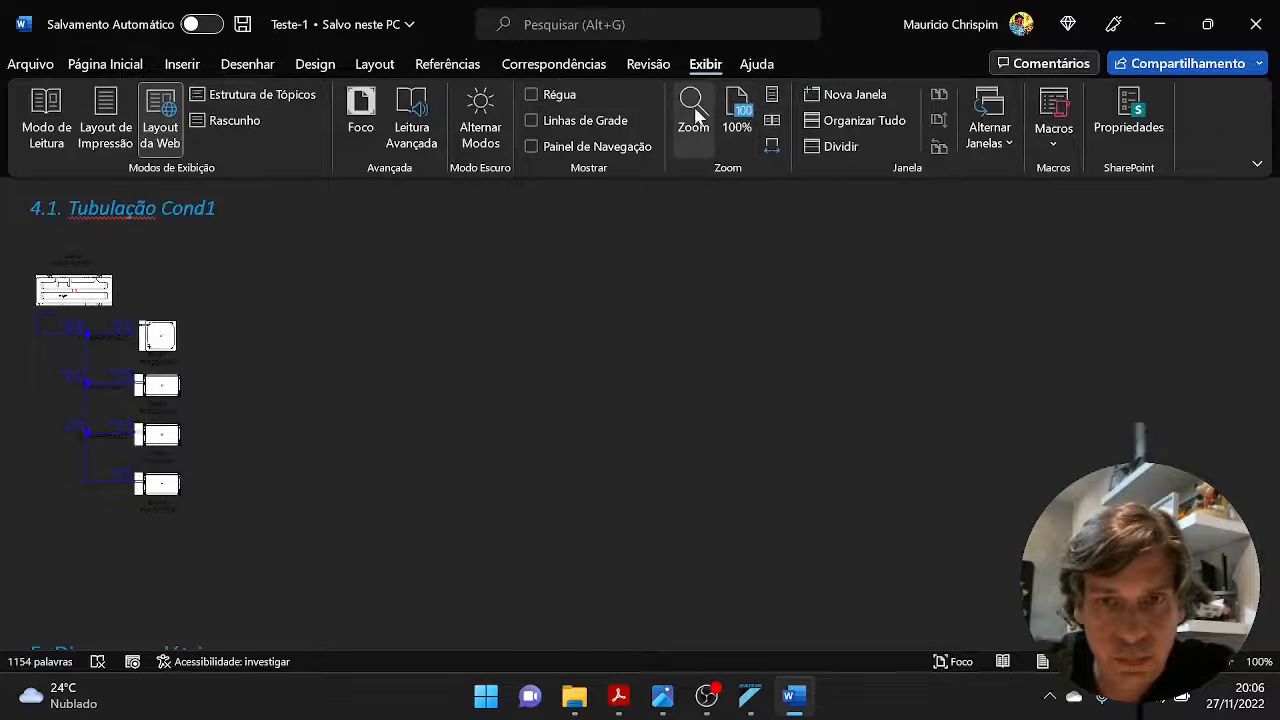
# - Set the Word document zoom to 200%
pyautogui.click(693, 110)
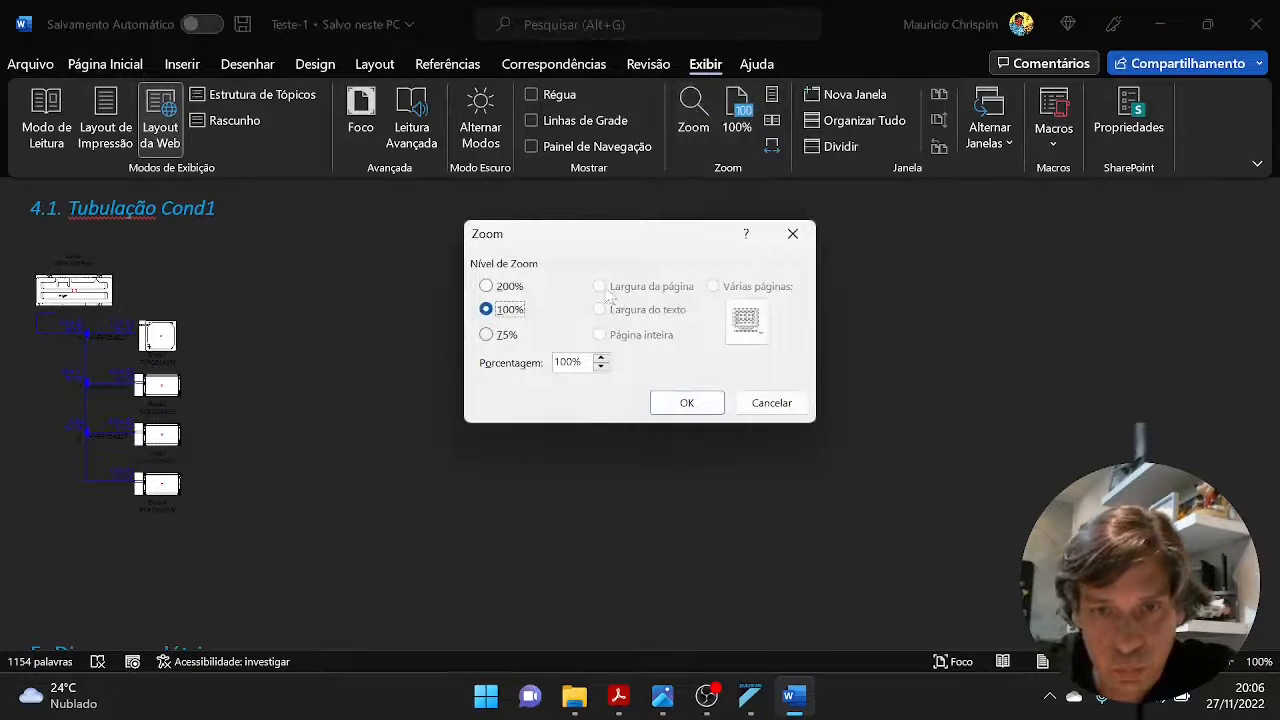
pyautogui.click(485, 285)
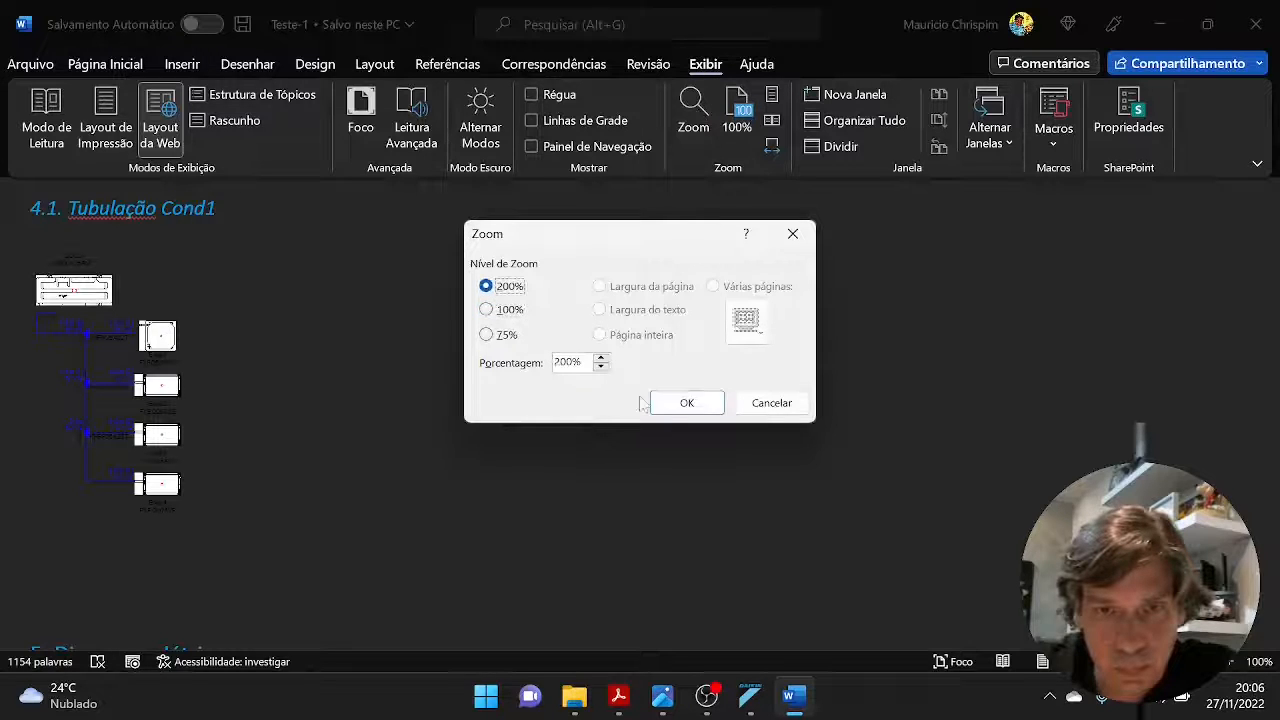
pyautogui.click(687, 402)
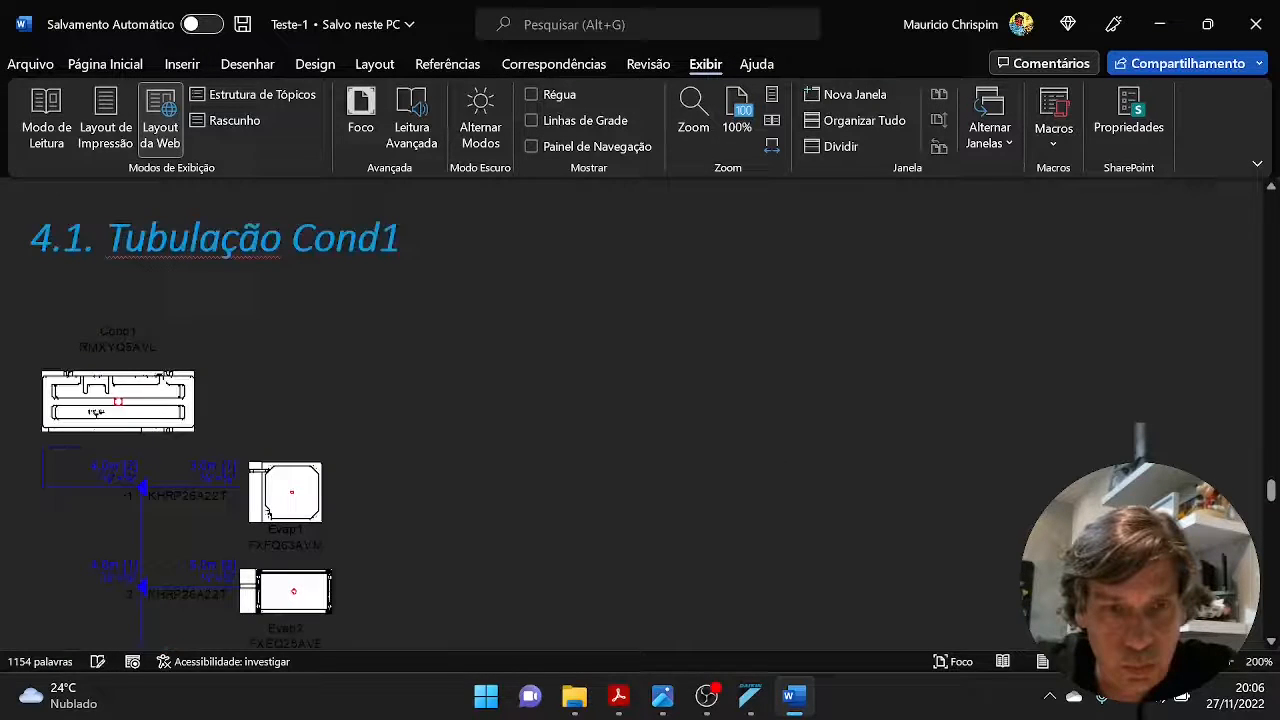
# - Review the wiring diagram and control group sections, then return to Daikin Xpress
pyautogui.scroll(-3)
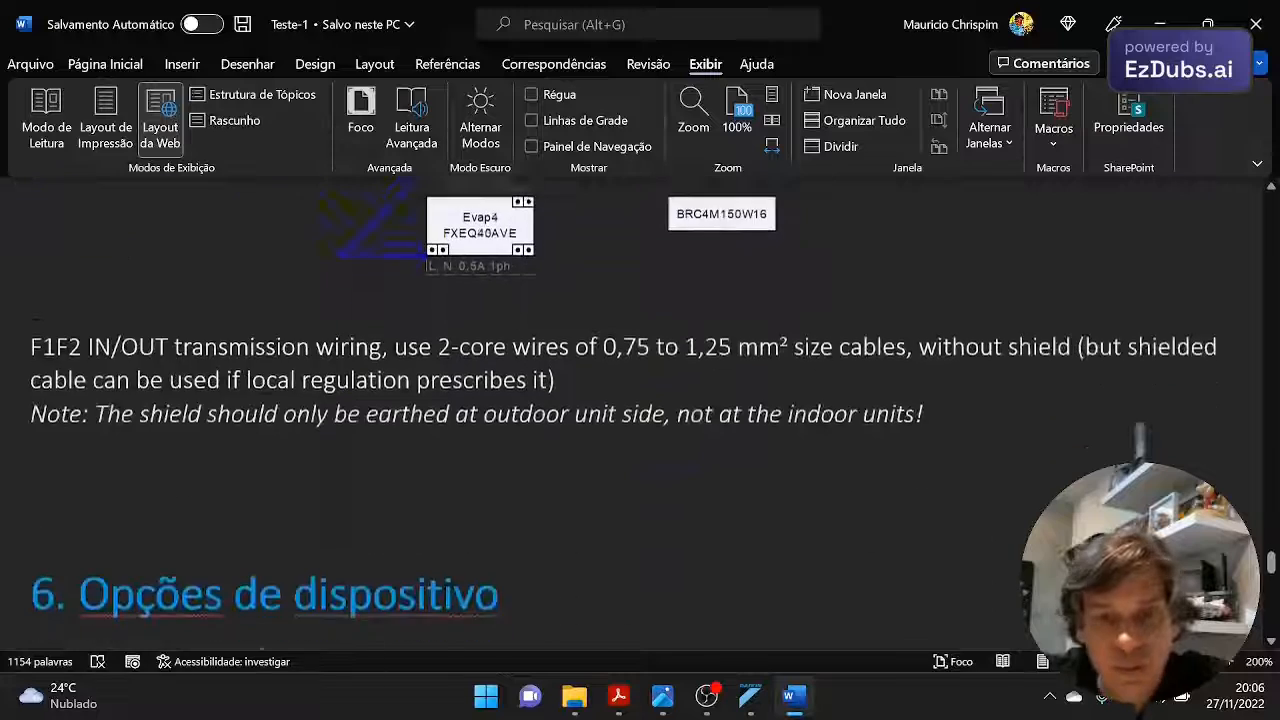
pyautogui.scroll(3)
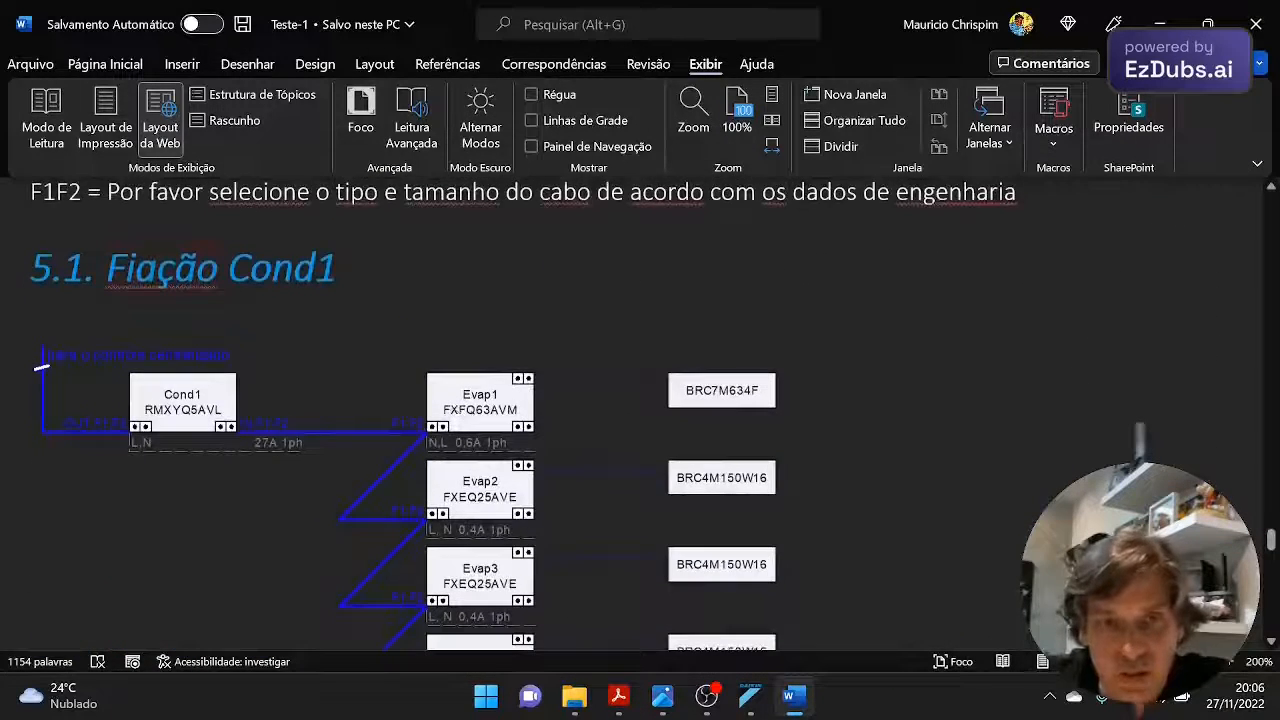
pyautogui.scroll(-3)
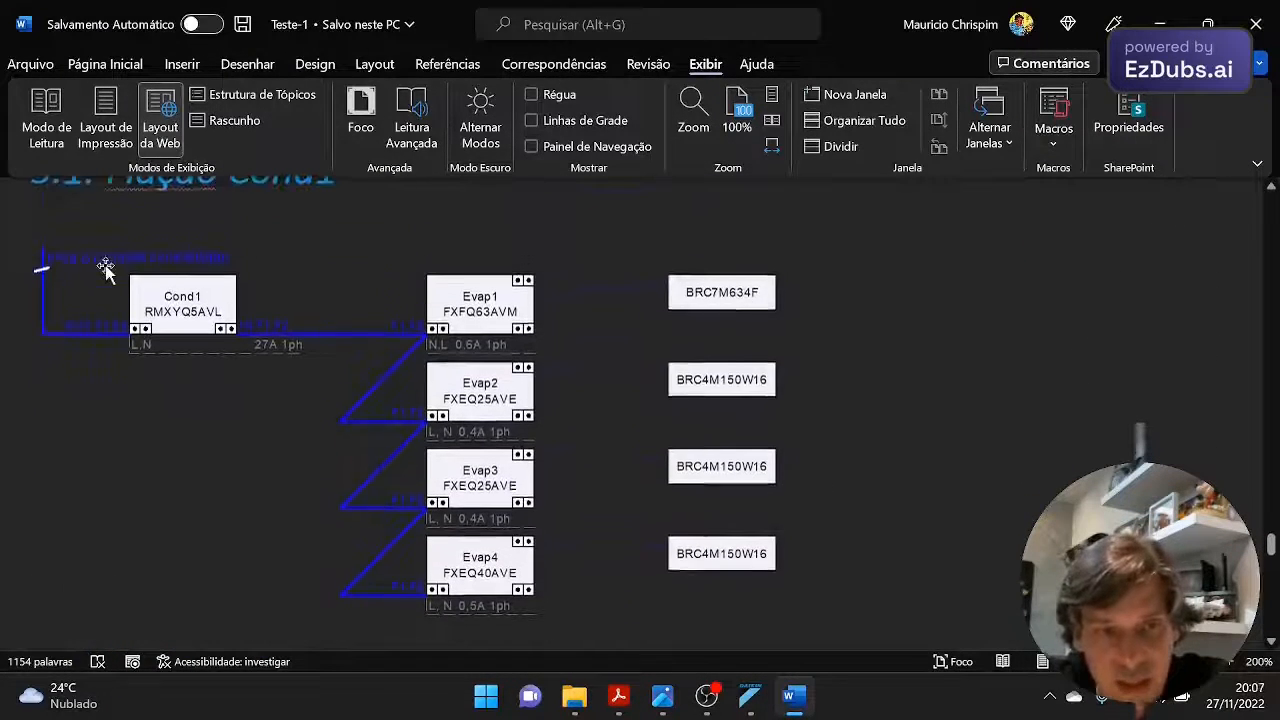
pyautogui.scroll(-3)
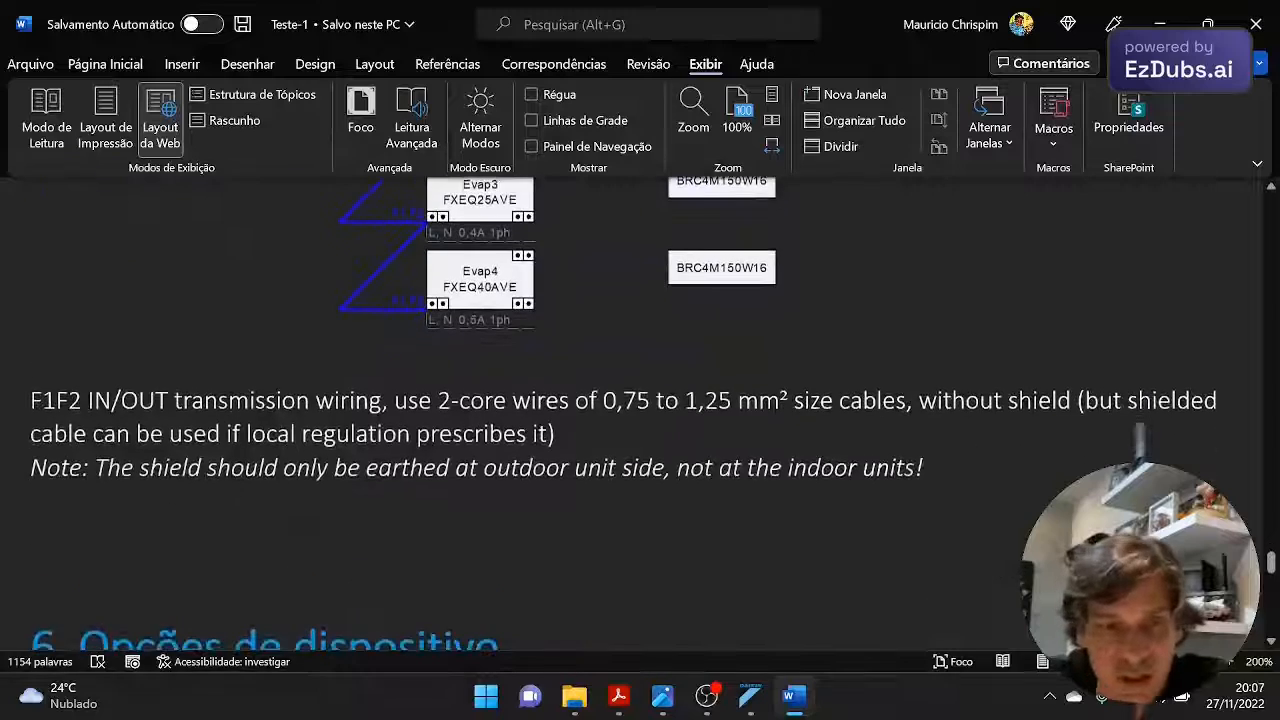
pyautogui.scroll(-3)
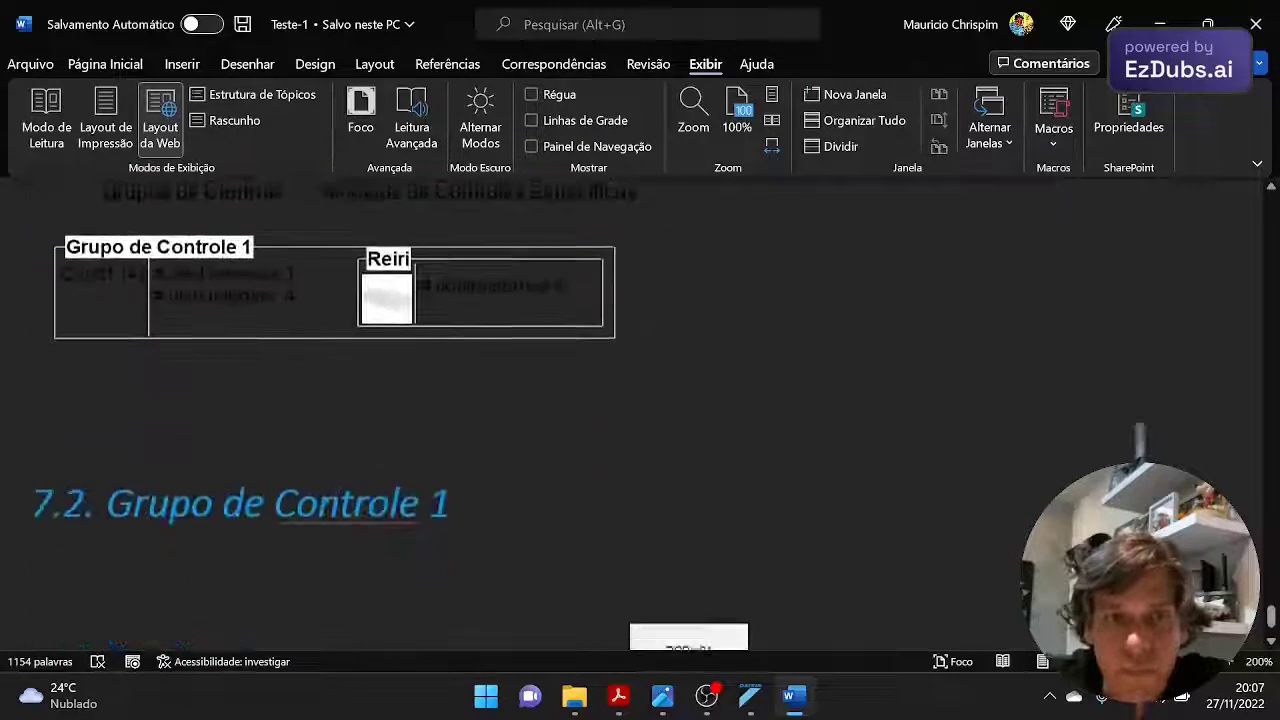
pyautogui.scroll(3)
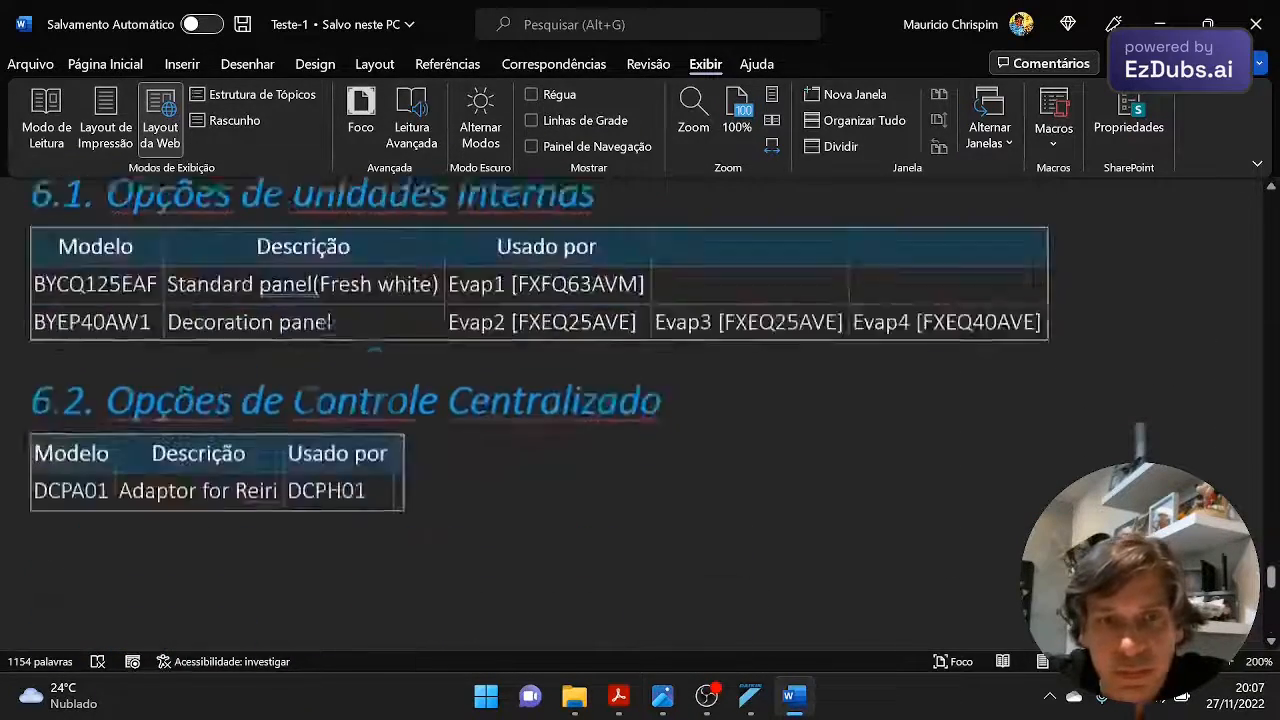
pyautogui.scroll(3)
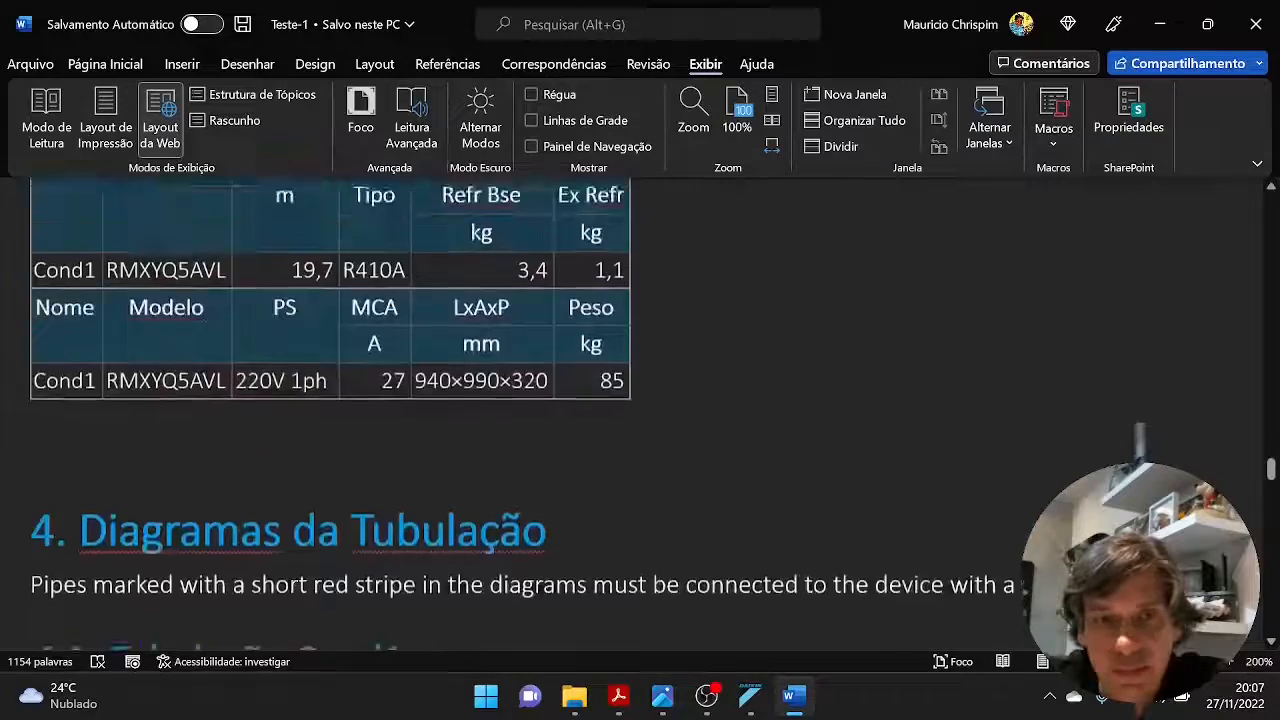
pyautogui.scroll(3)
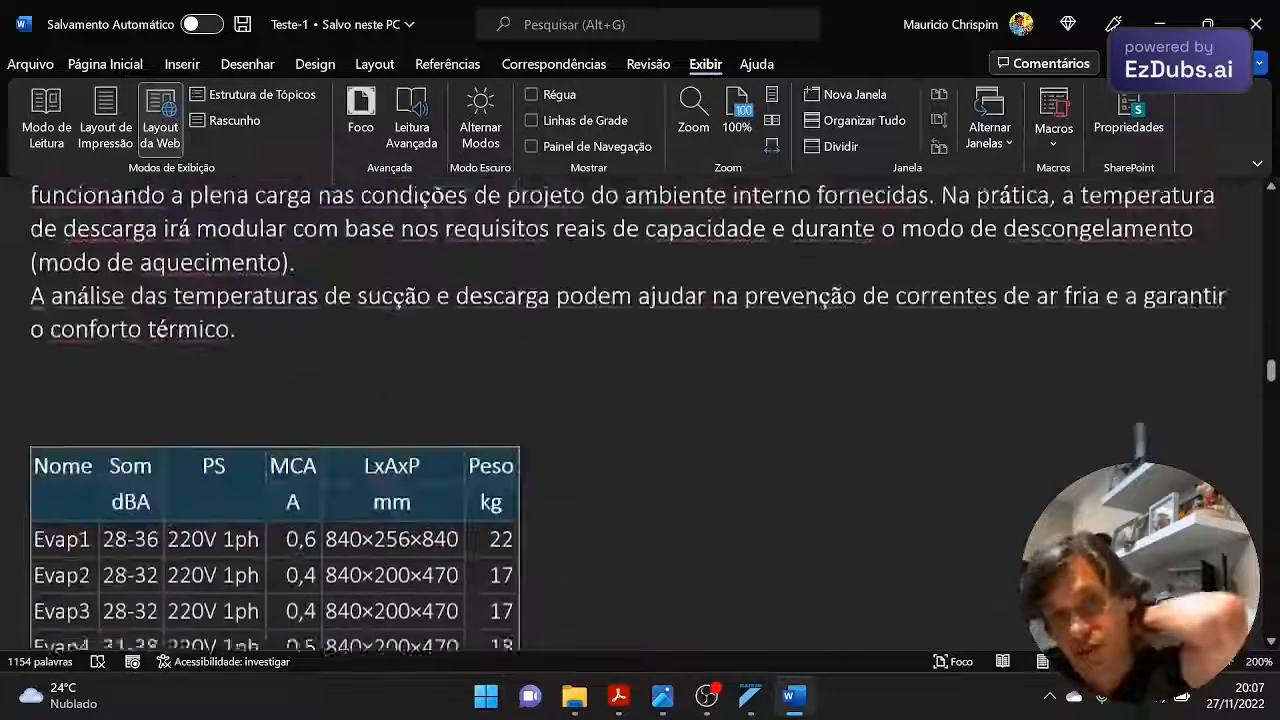
pyautogui.scroll(3)
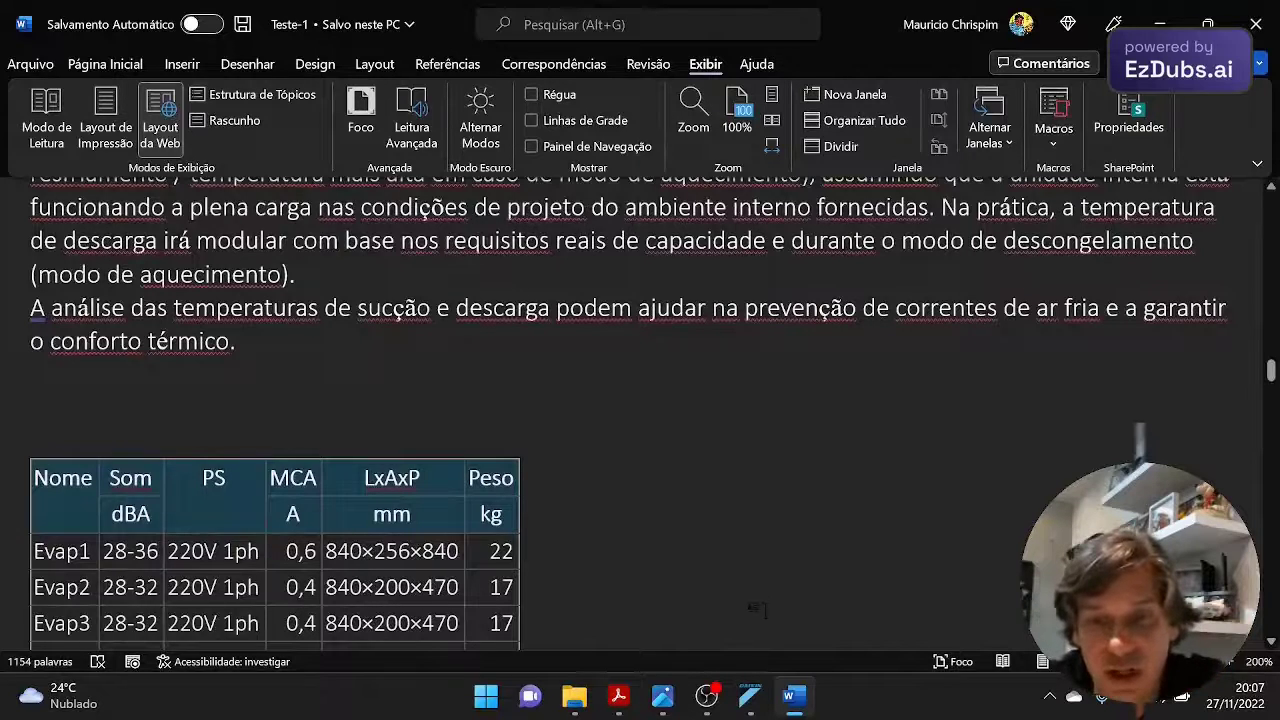
pyautogui.click(749, 697)
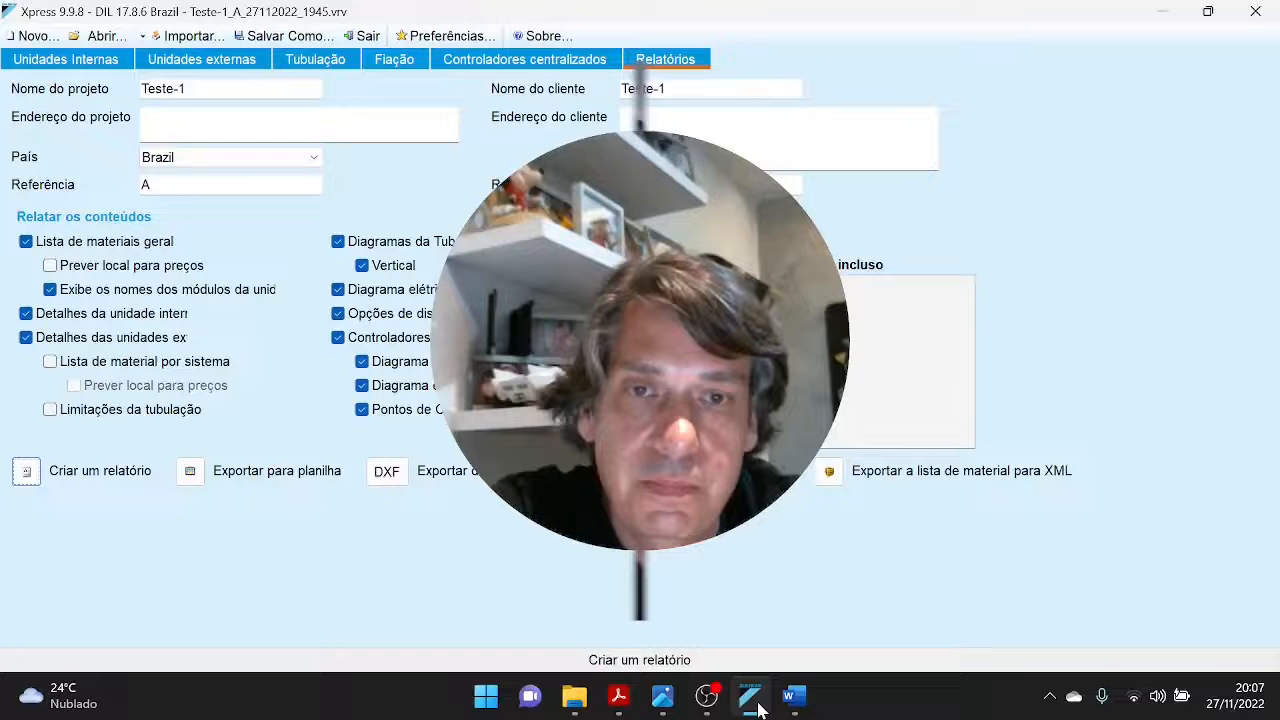